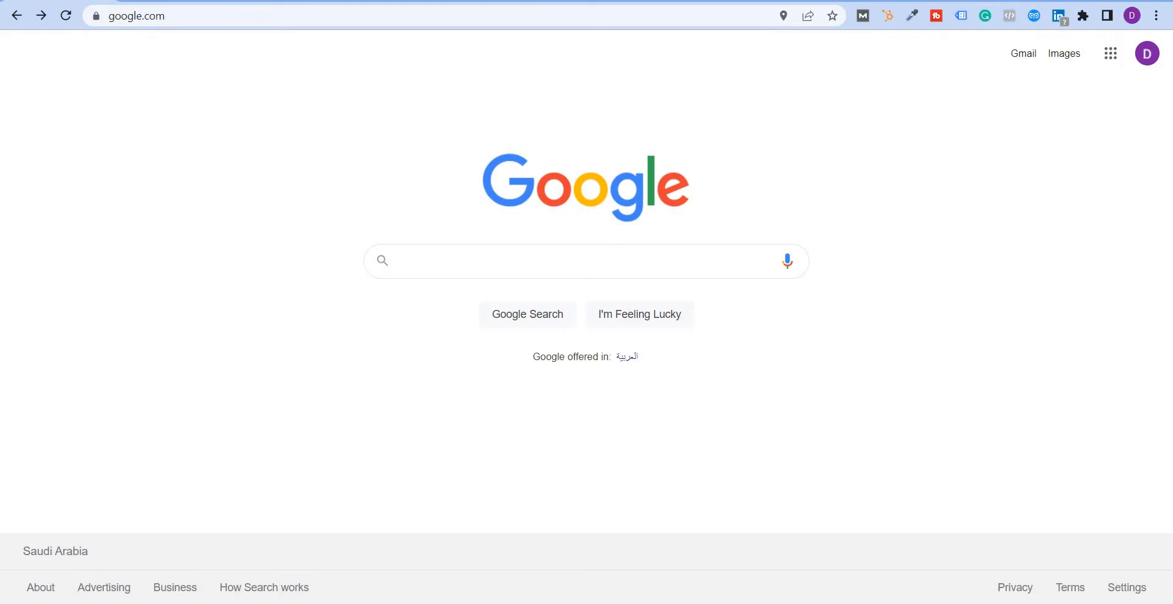
mouse_move(61, 593)
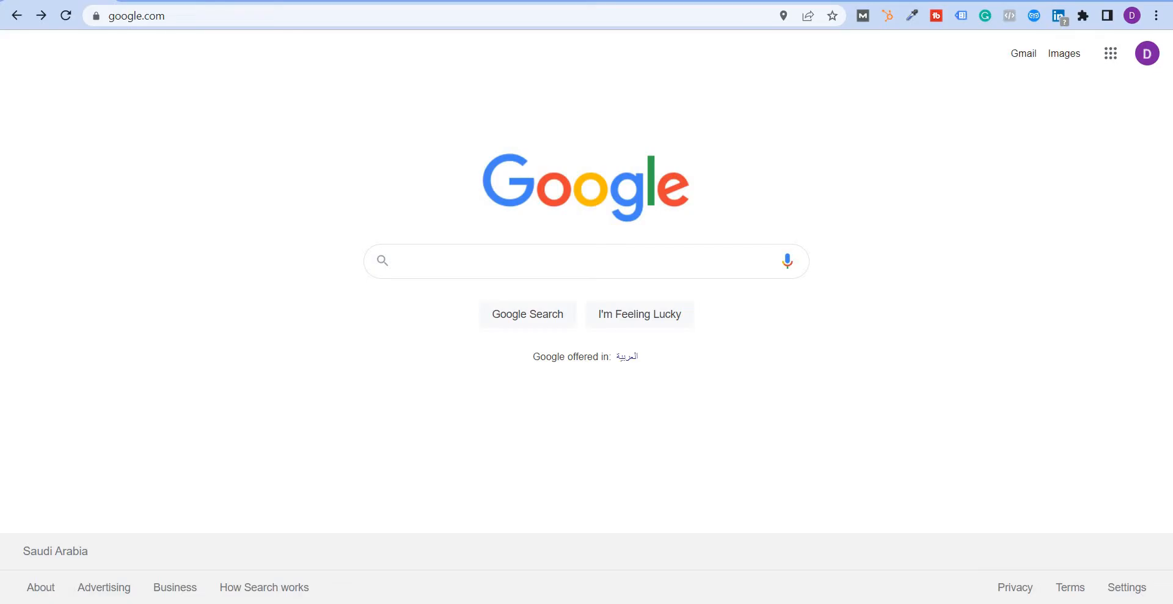
mouse_move(173, 496)
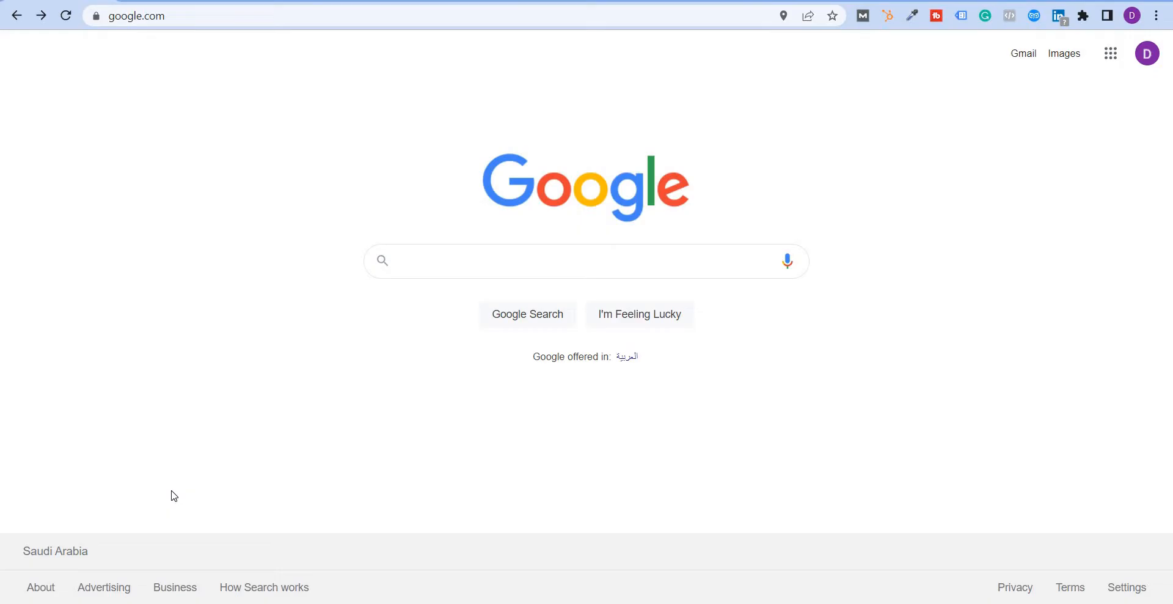
mouse_move(107, 518)
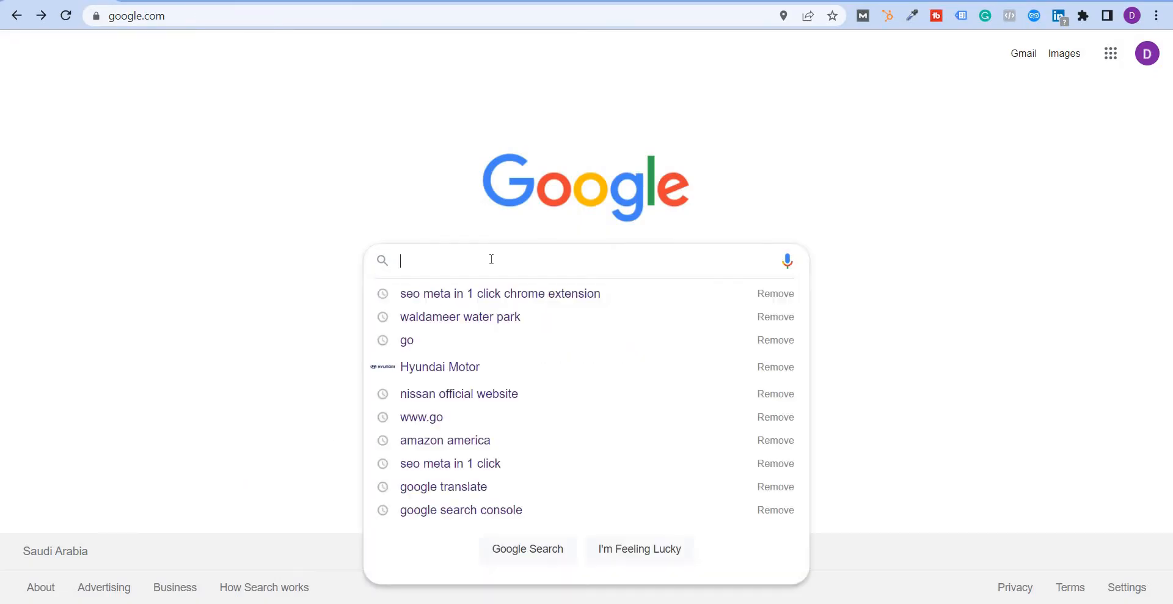
Search Google for 'seo meta in 1 click chrome extension' and open its Web Store listing
text(seo)
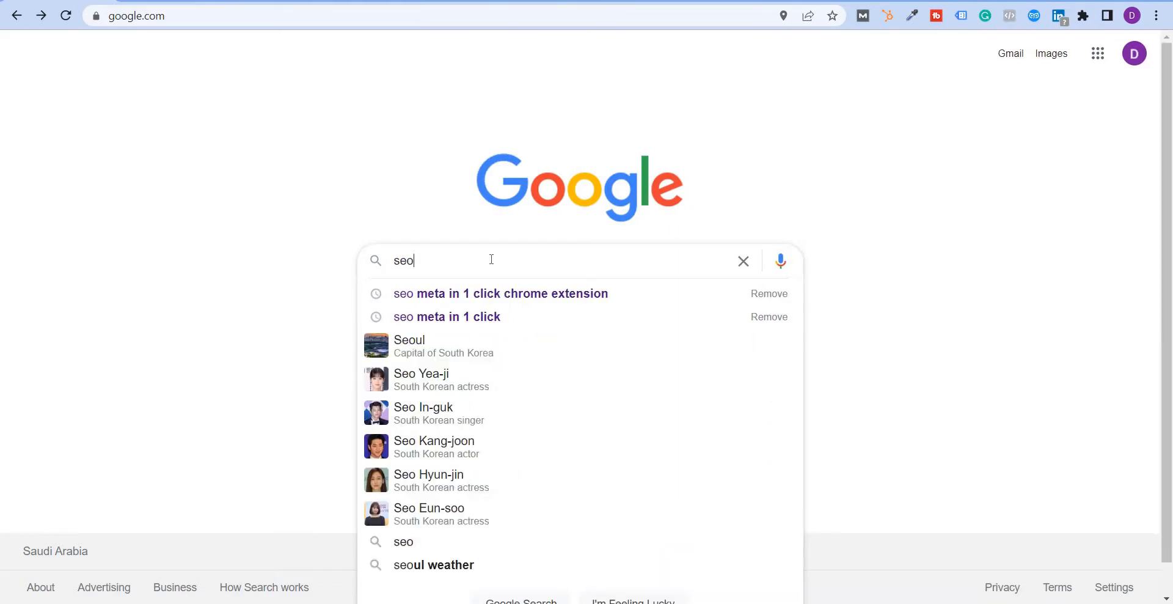
click(500, 293)
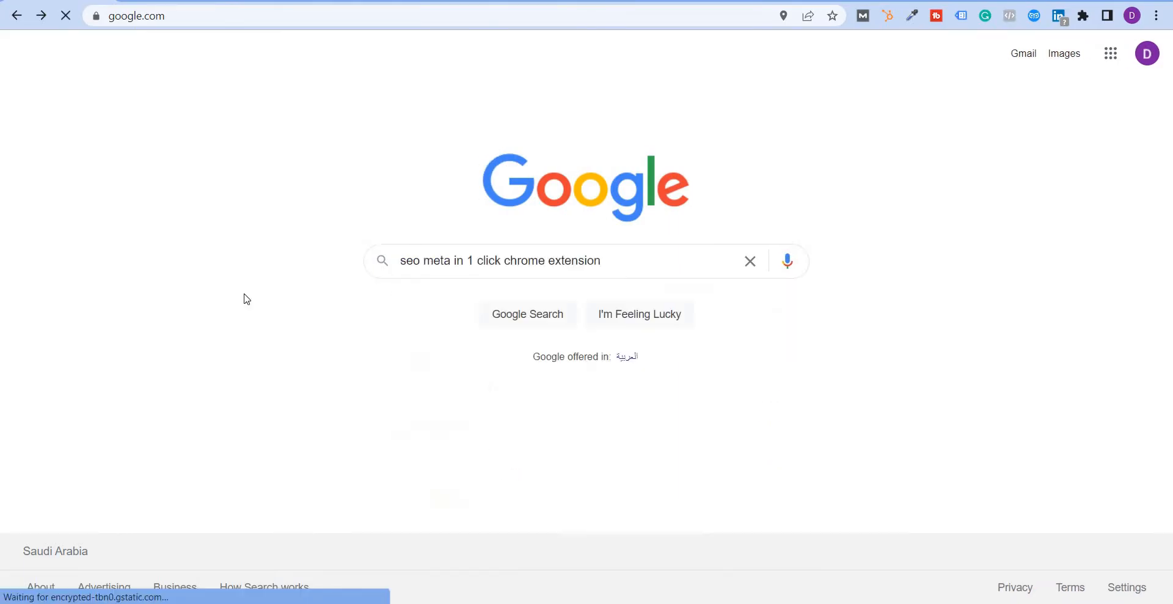
click(527, 313)
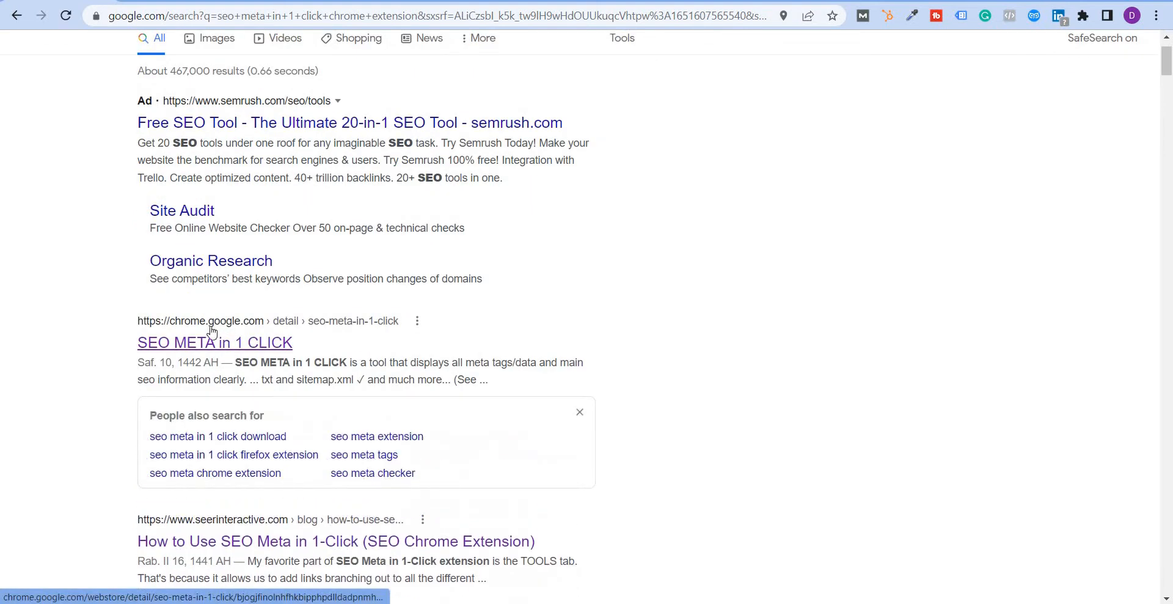
click(214, 341)
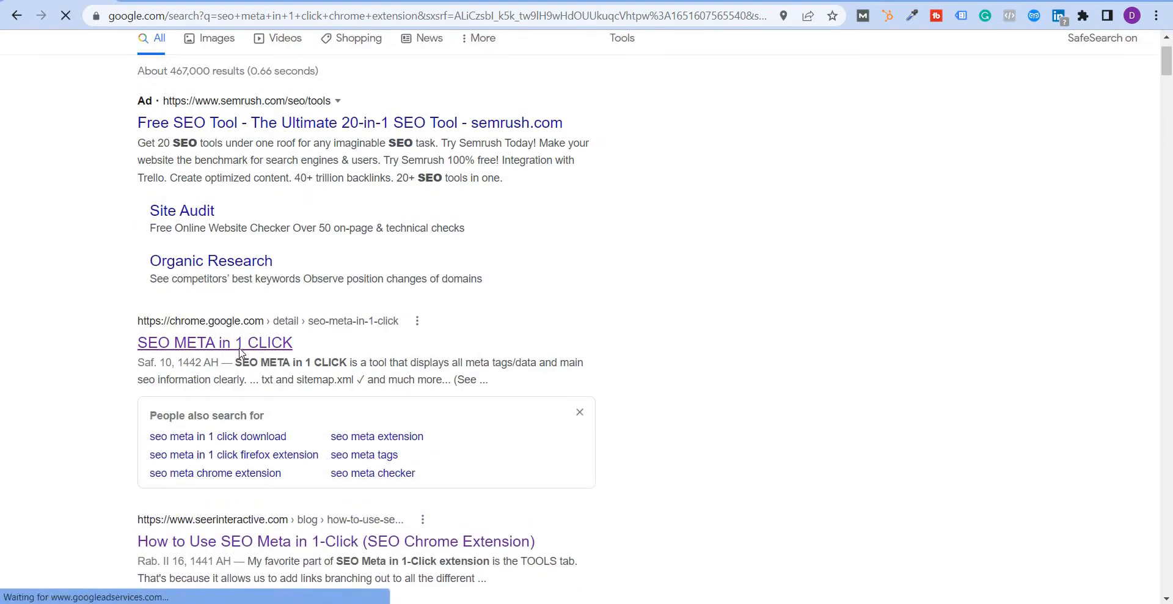
click(215, 343)
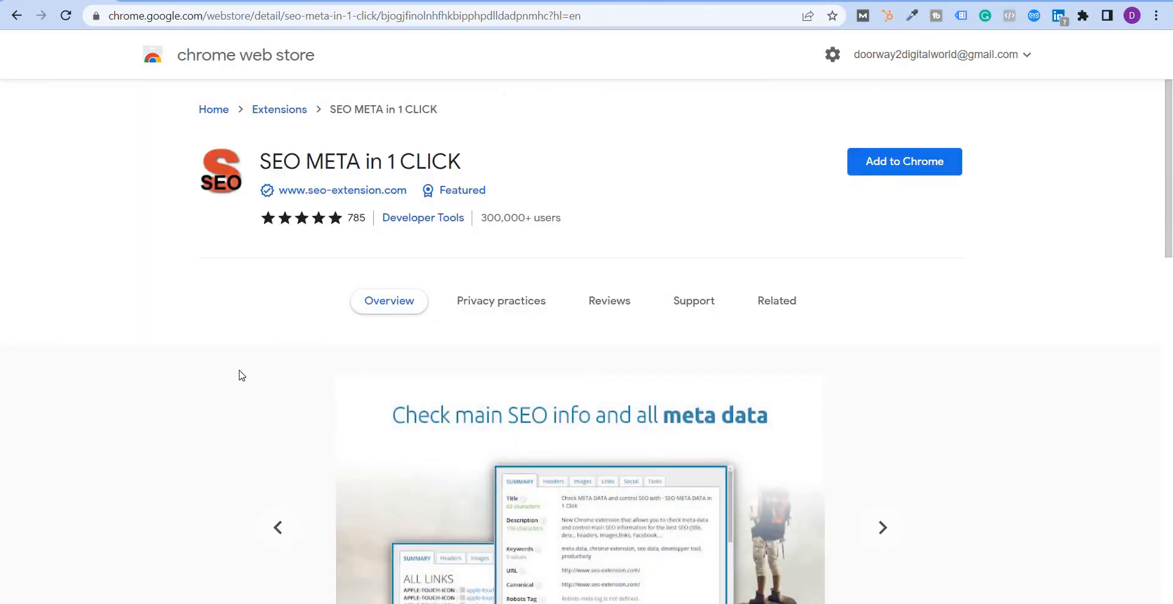
Advance the screenshot carousel through headers, images, social slides to the external tools slide
scroll(down, 3)
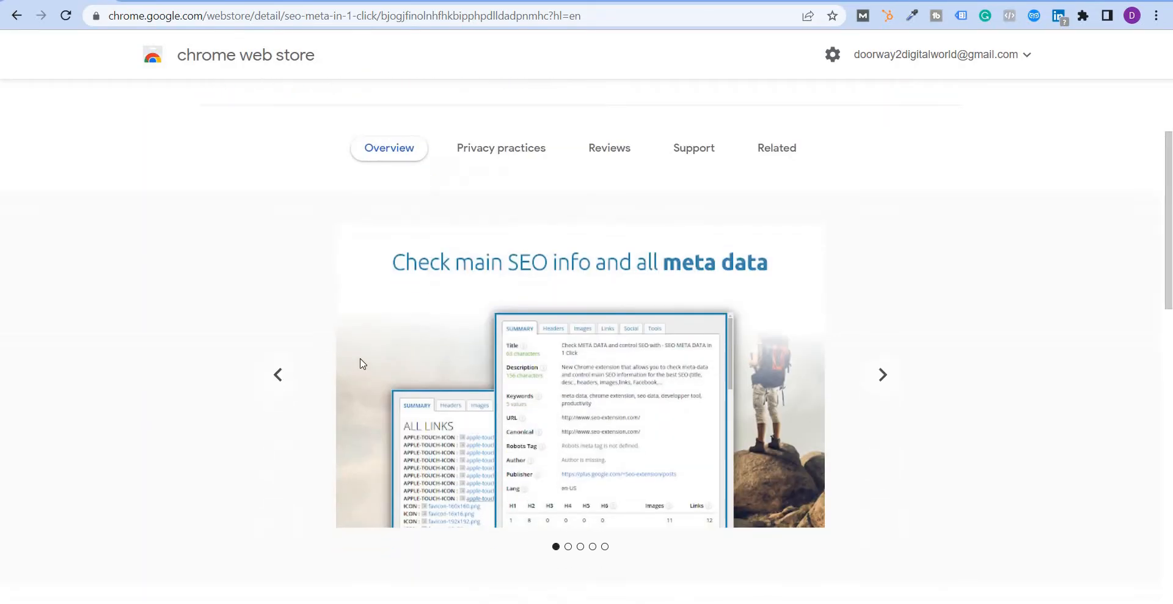
mouse_move(764, 273)
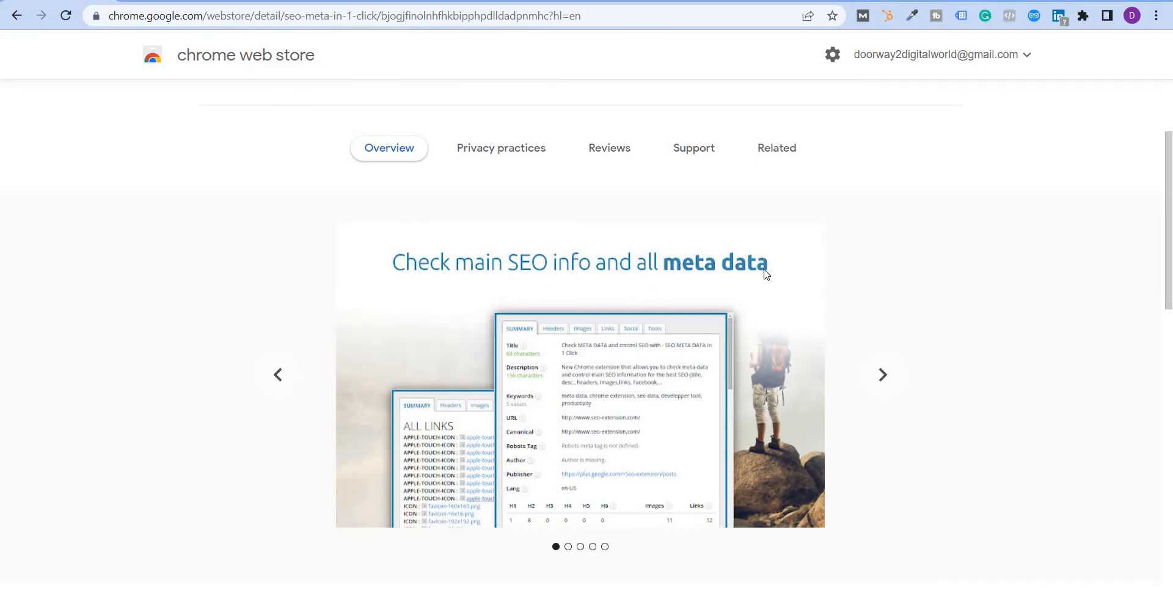
click(881, 374)
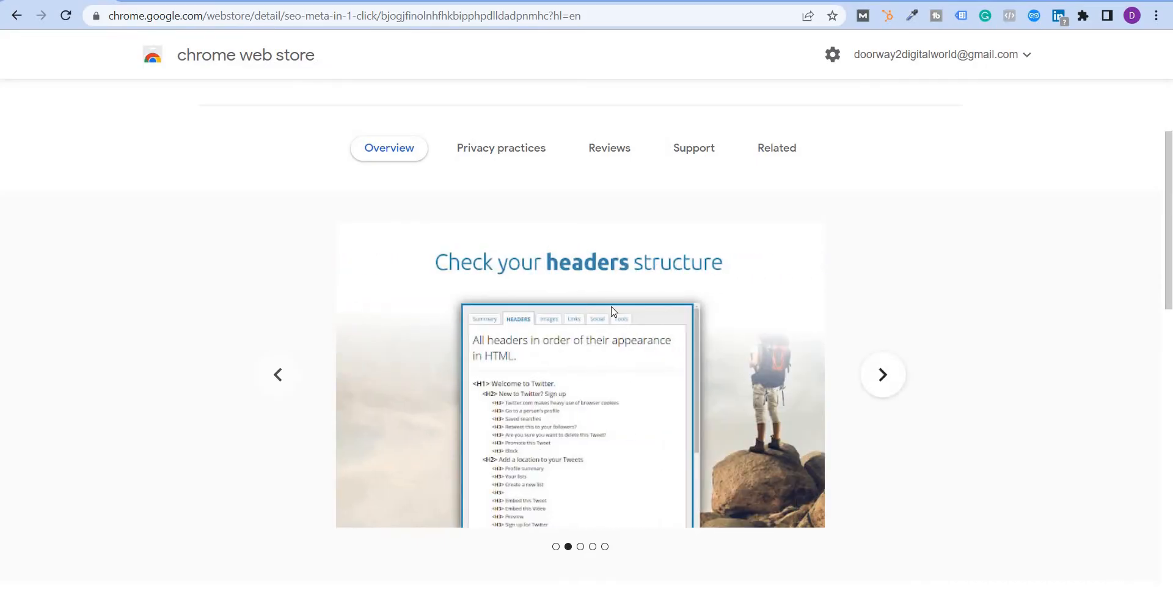
mouse_move(647, 276)
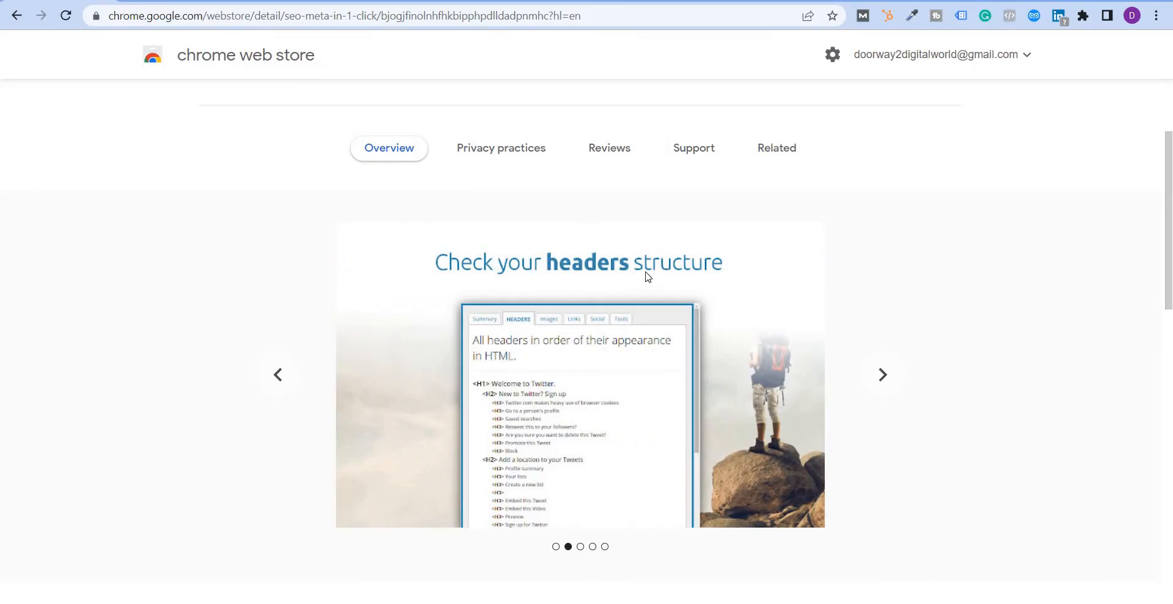
mouse_move(589, 300)
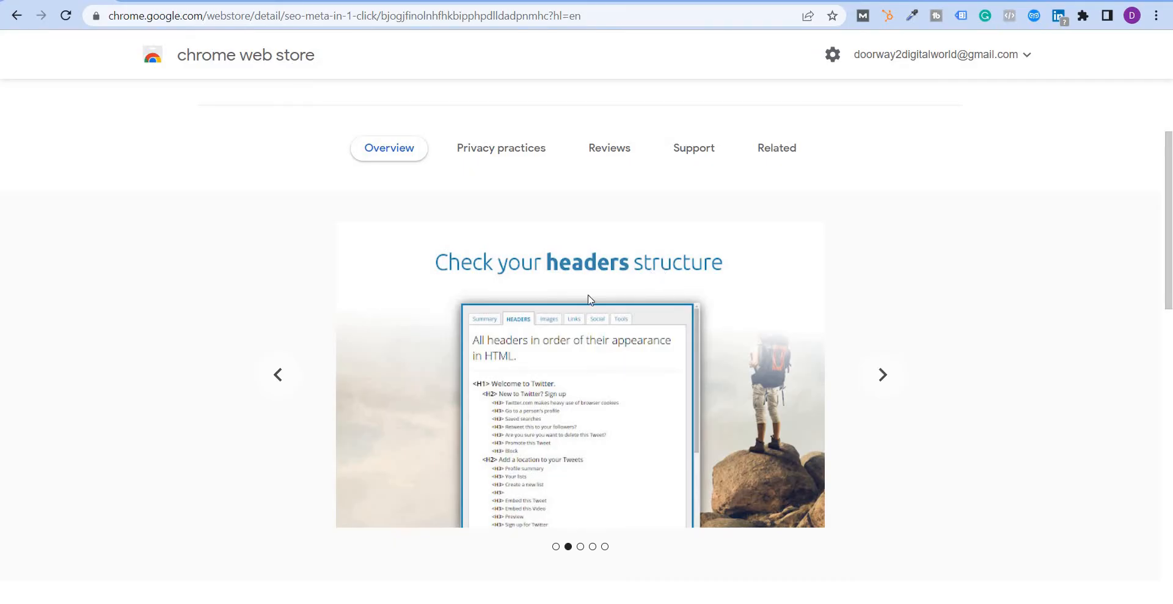
click(882, 374)
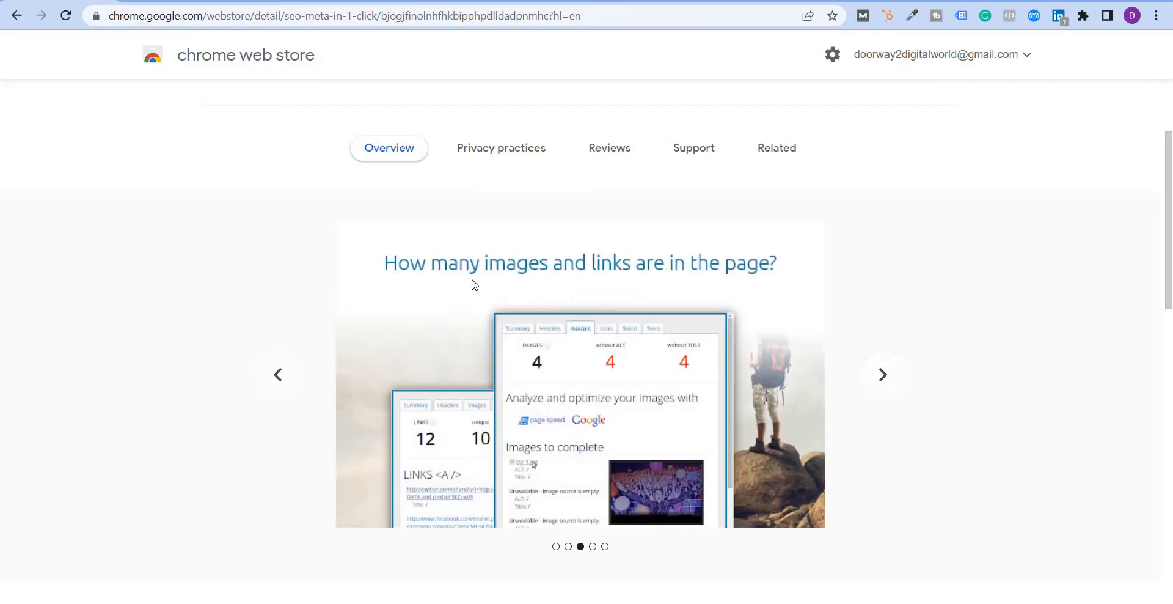
mouse_move(755, 314)
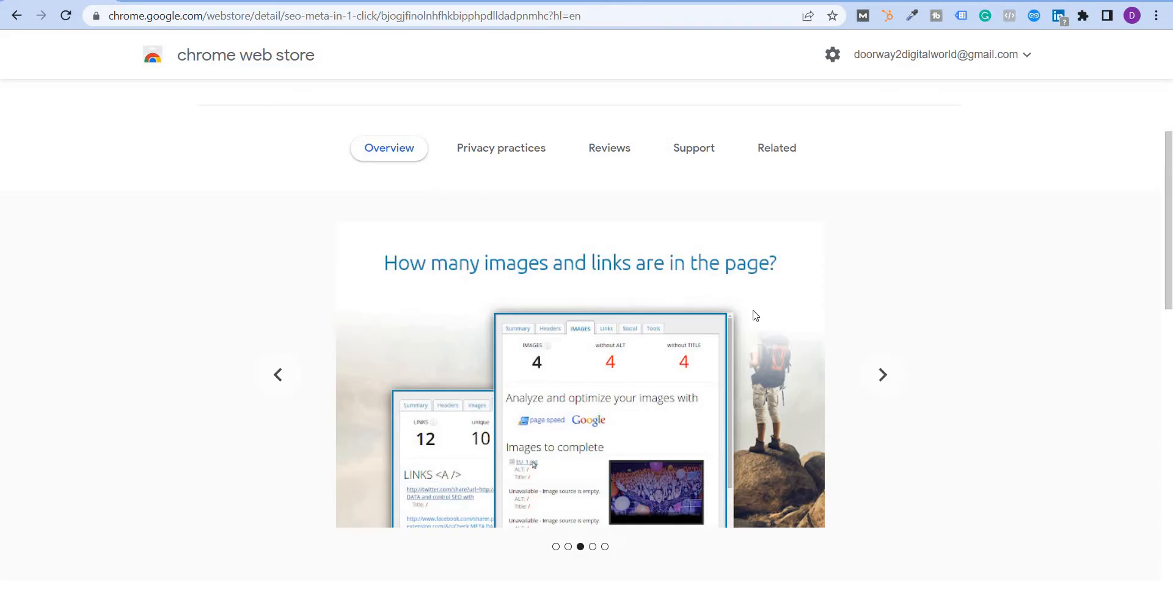
mouse_move(524, 471)
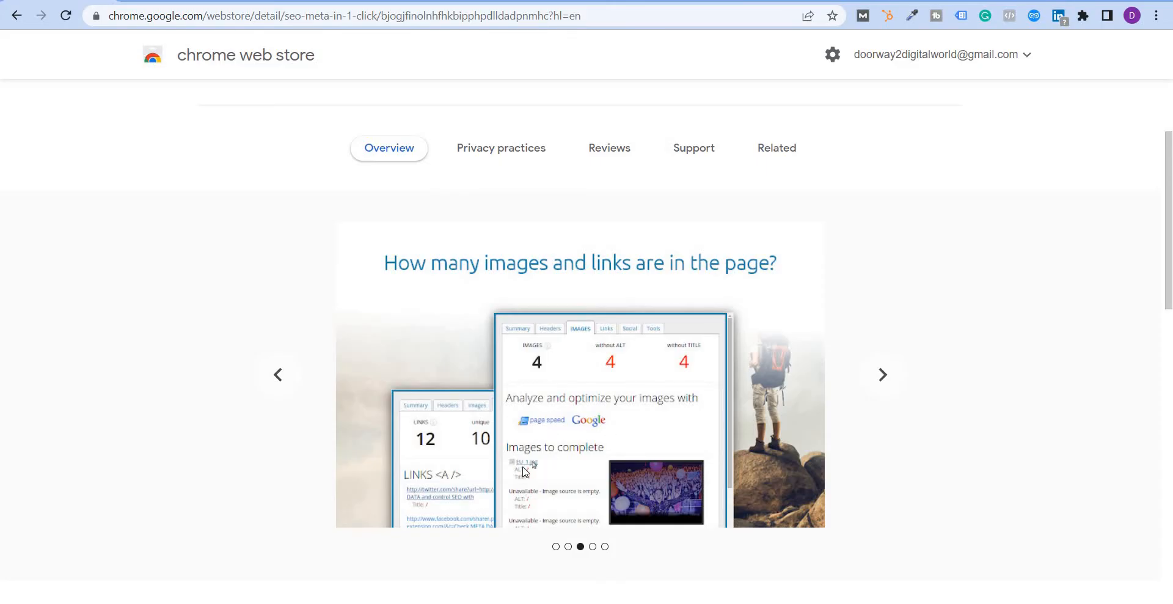
mouse_move(883, 376)
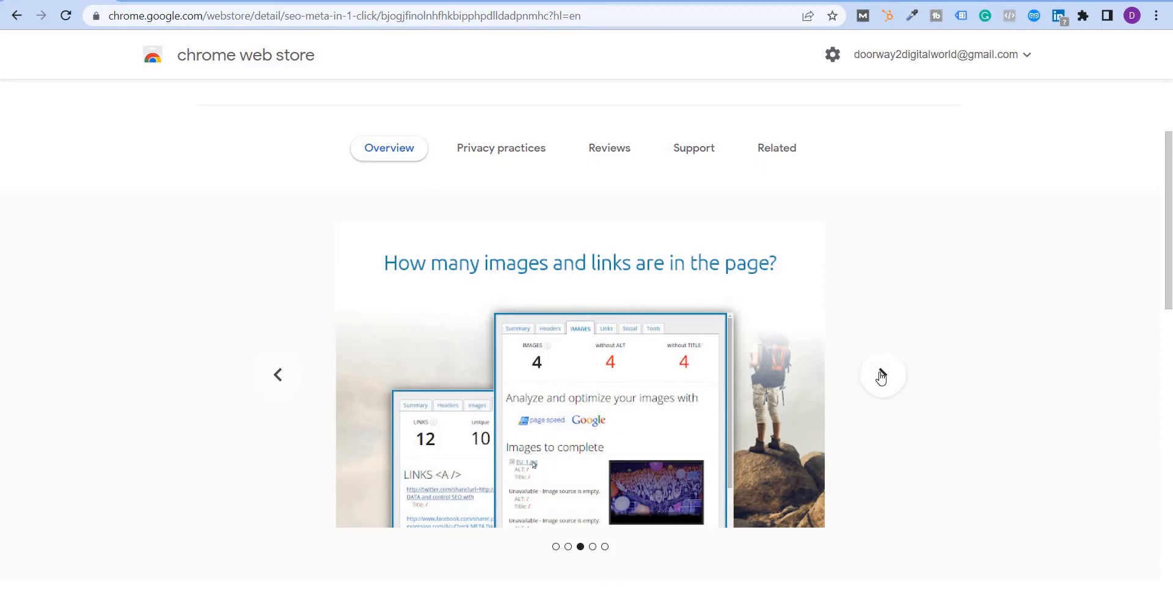
click(883, 374)
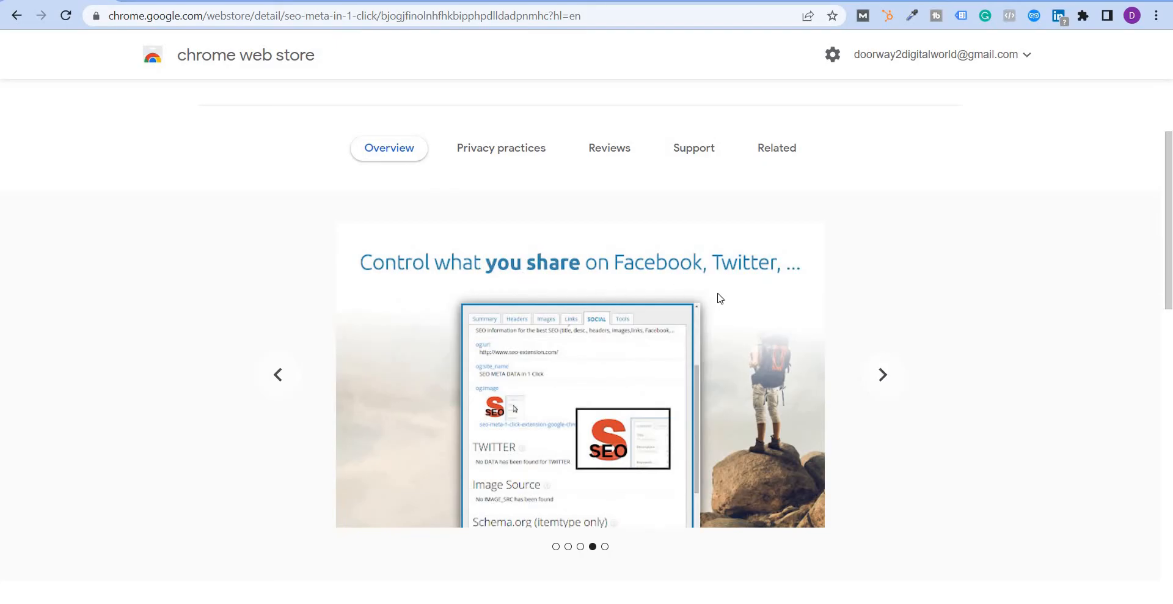
mouse_move(881, 374)
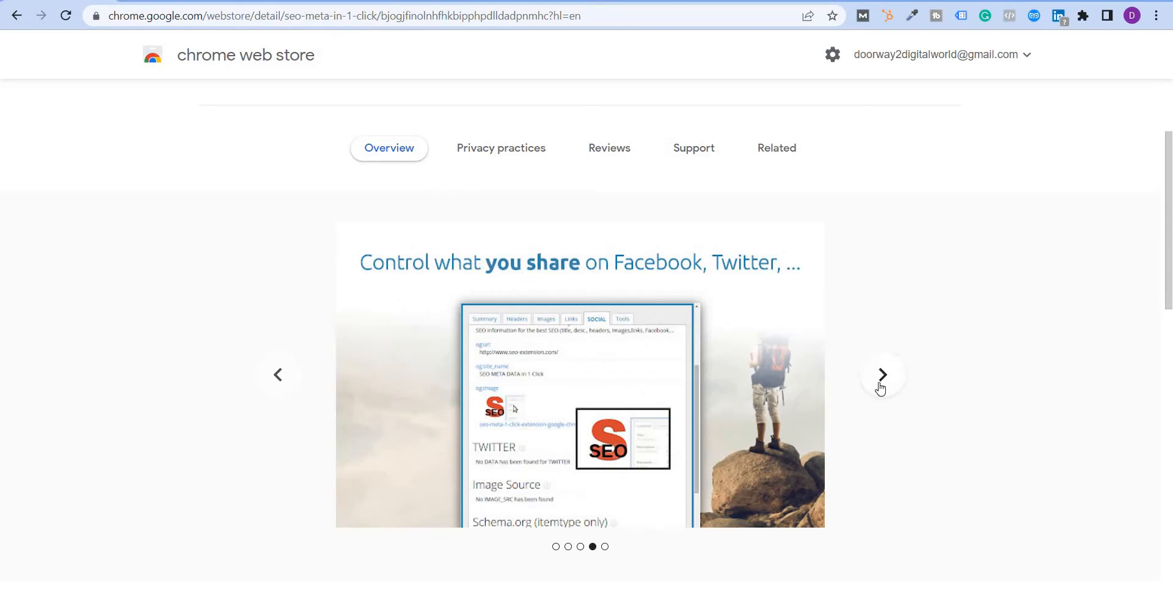
click(881, 374)
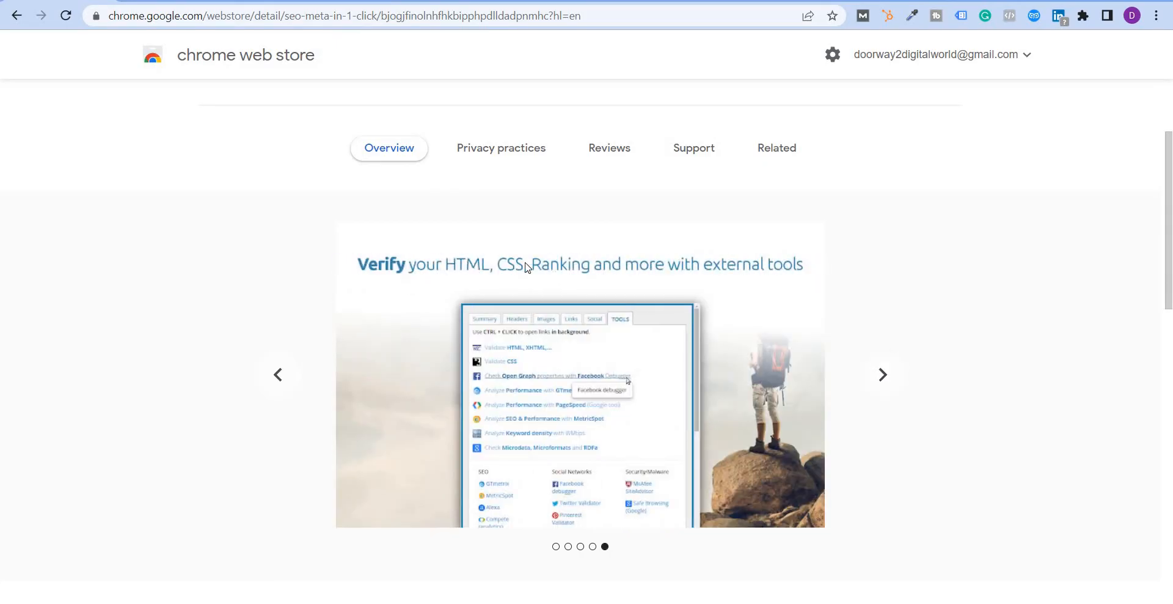
mouse_move(669, 300)
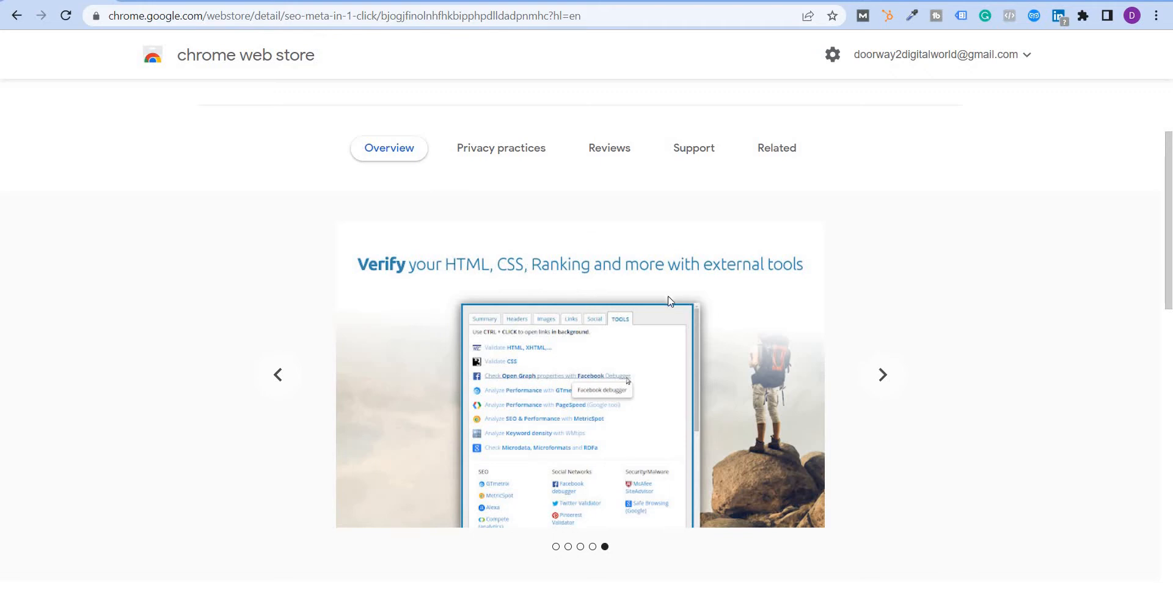
Expand the Overview's full description via Read more, then return to the listing summary
scroll(down, 3)
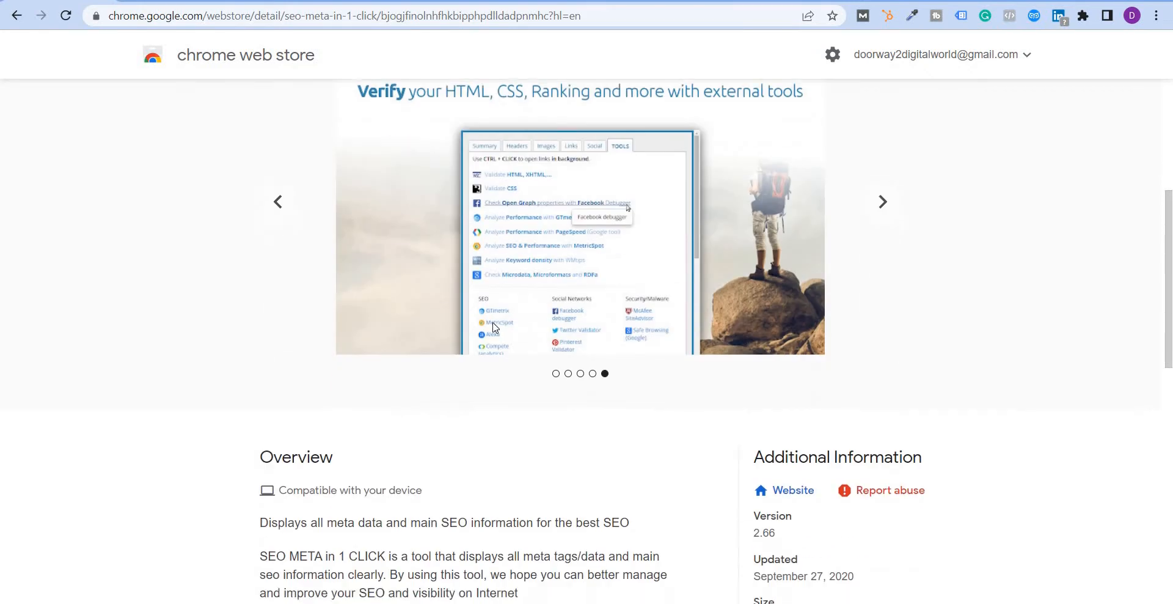
scroll(down, 3)
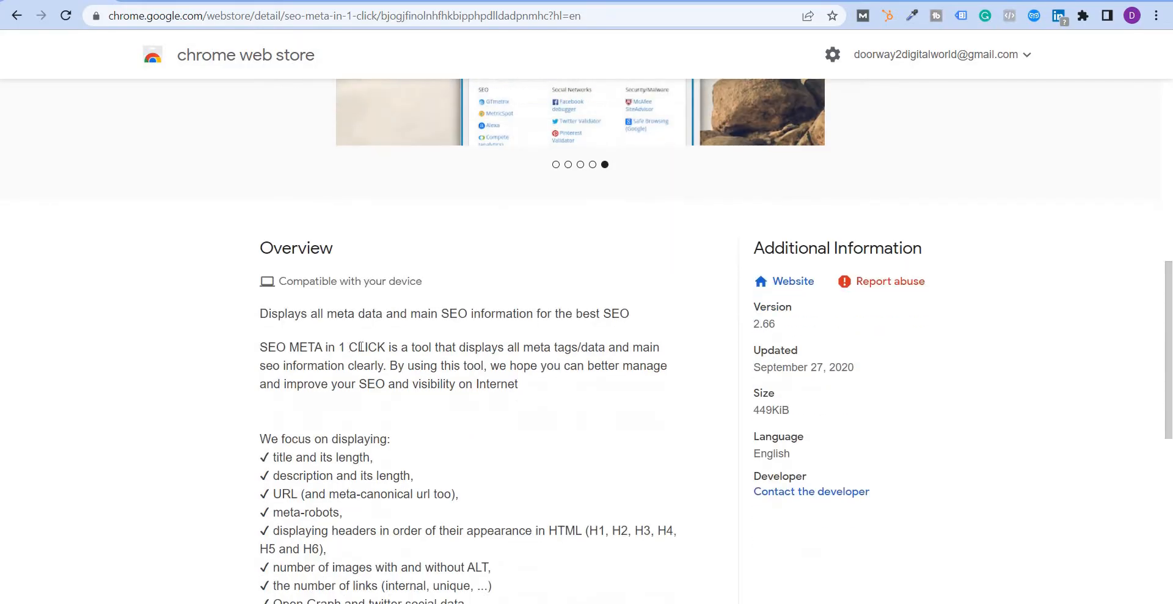
mouse_move(306, 343)
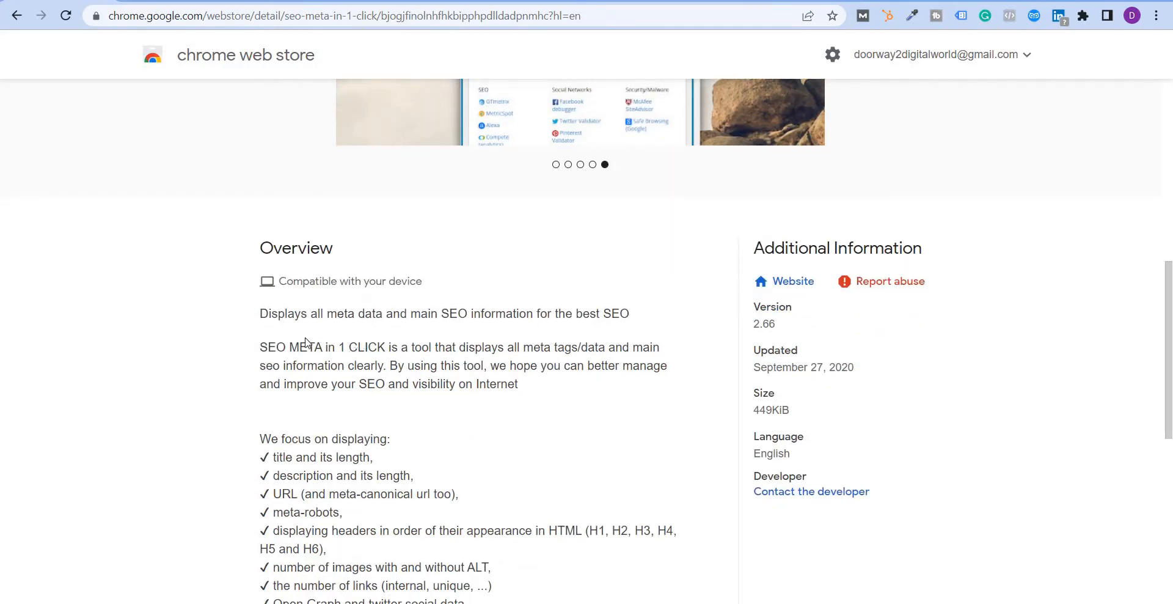
mouse_move(460, 343)
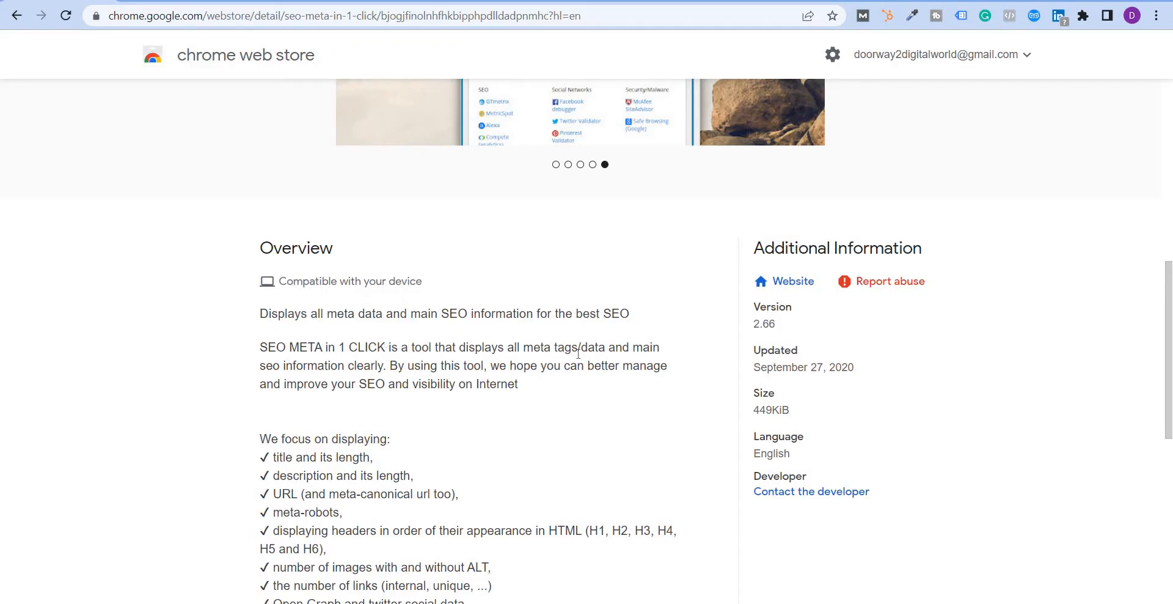
mouse_move(373, 369)
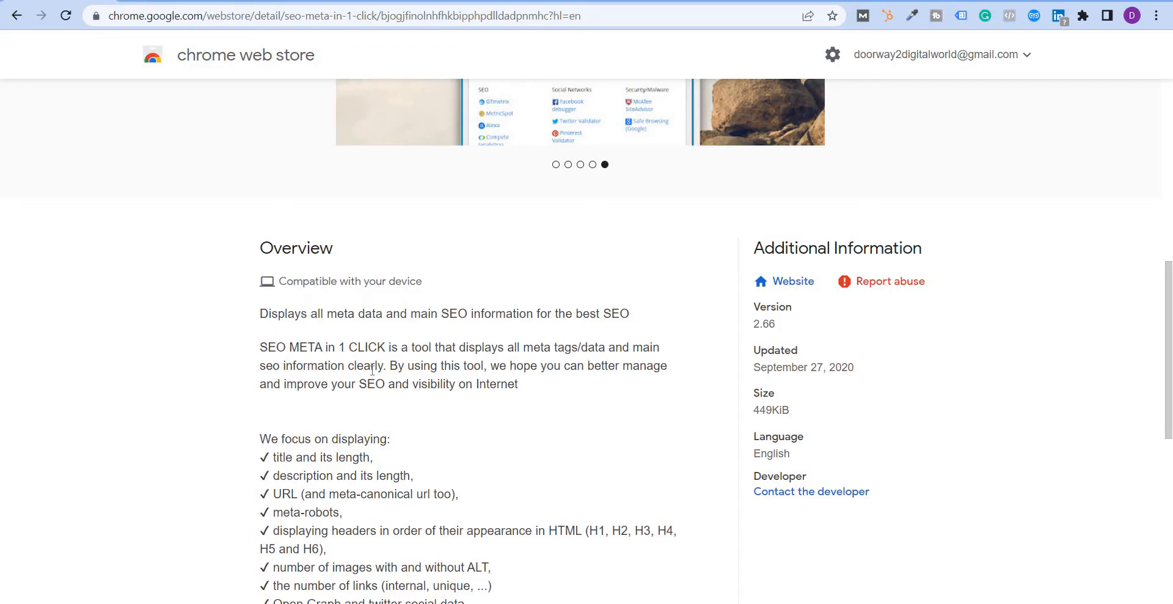
mouse_move(641, 372)
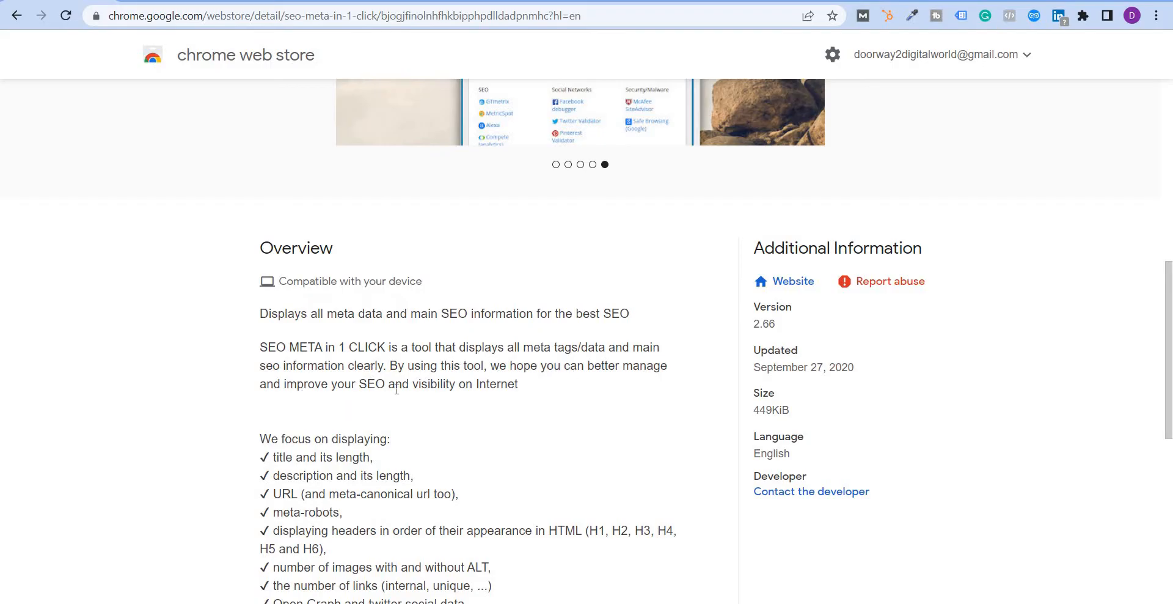
scroll(down, 3)
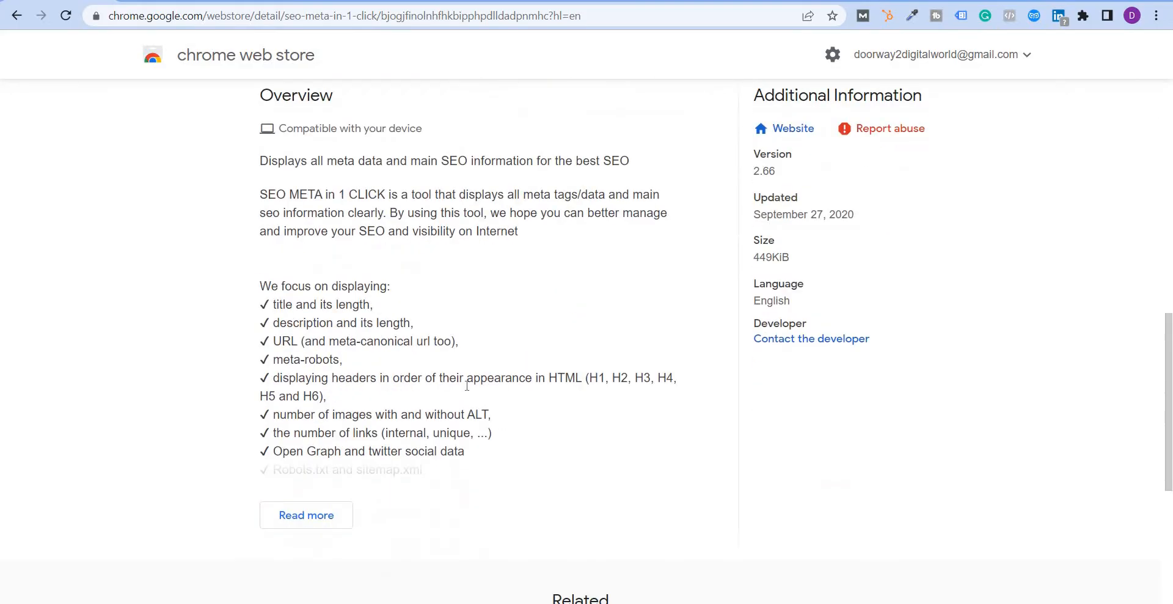
click(306, 514)
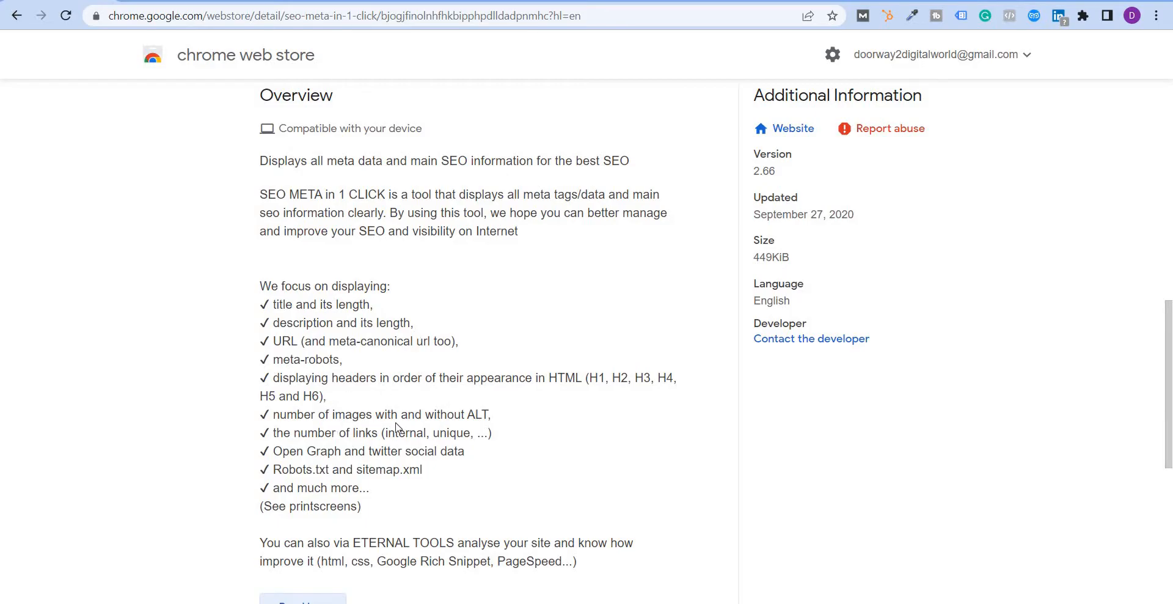
mouse_move(400, 492)
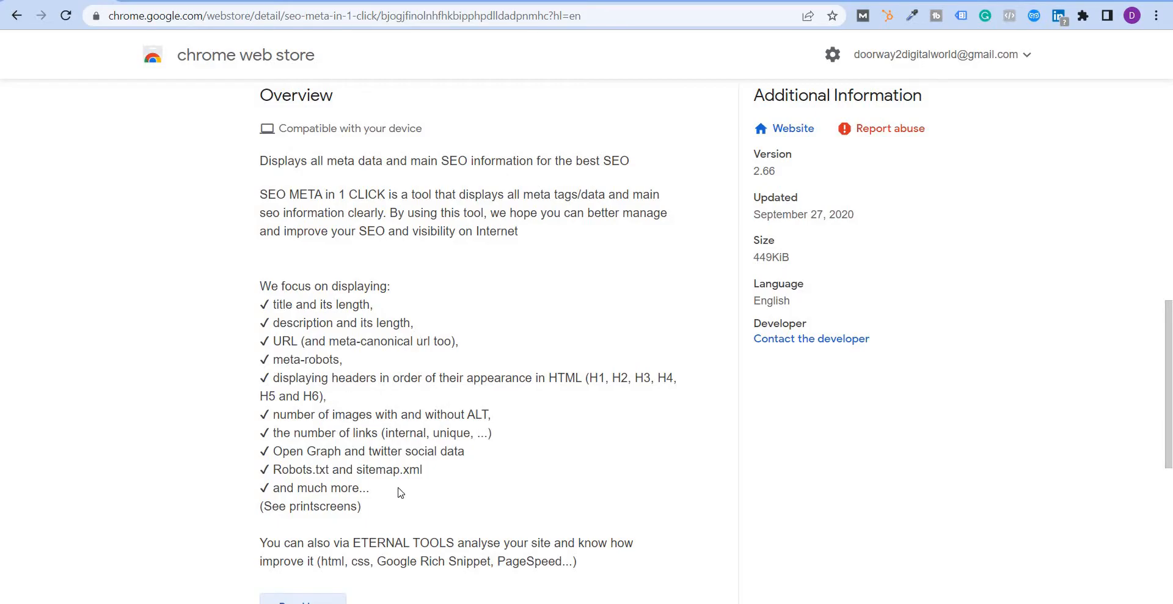
scroll(up, 3)
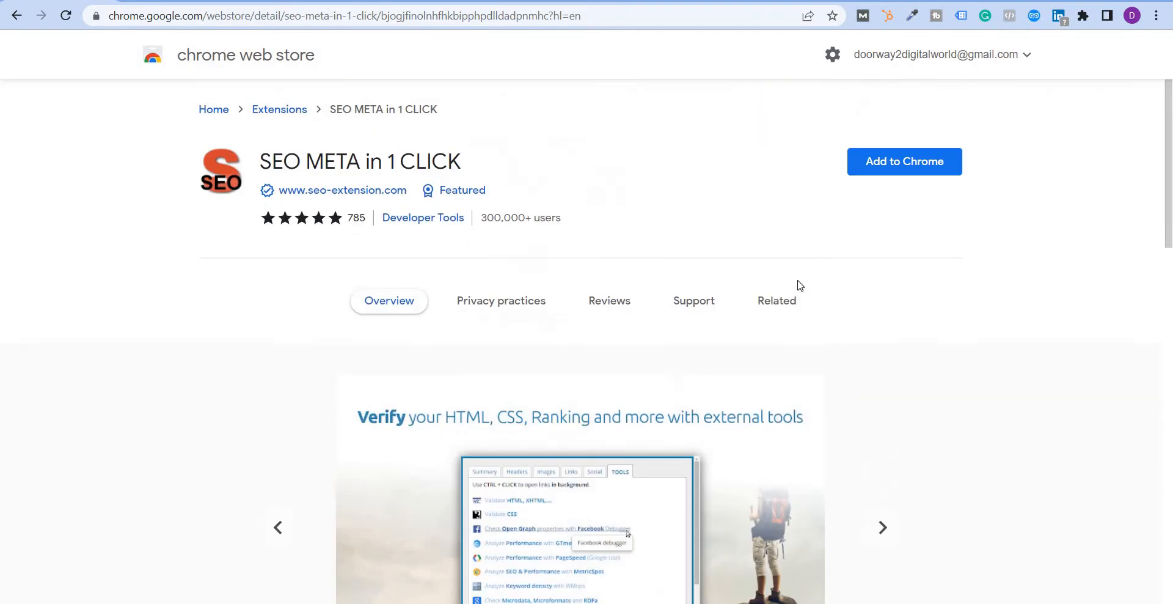
Add SEO META in 1 CLICK to Chrome and dismiss the 'has been added' notification
click(904, 161)
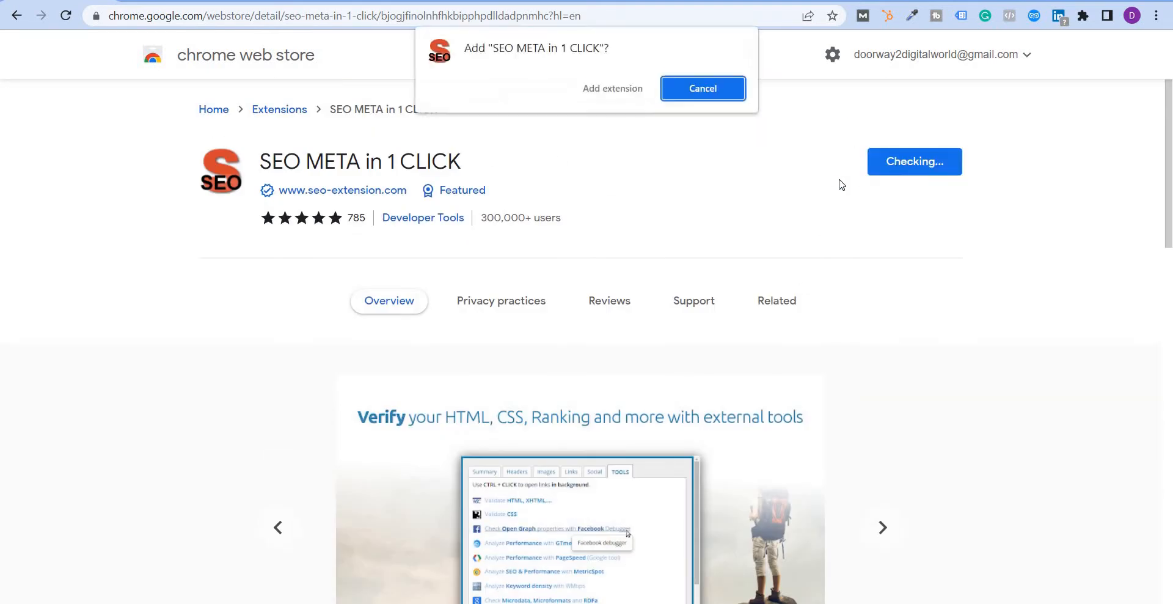
click(702, 88)
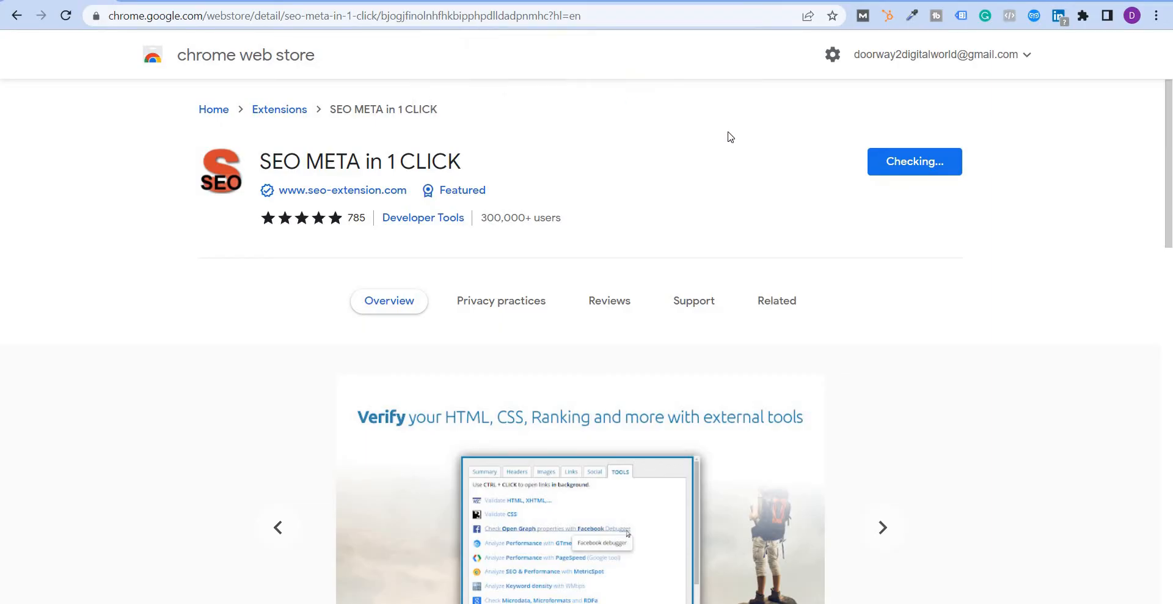
mouse_move(789, 123)
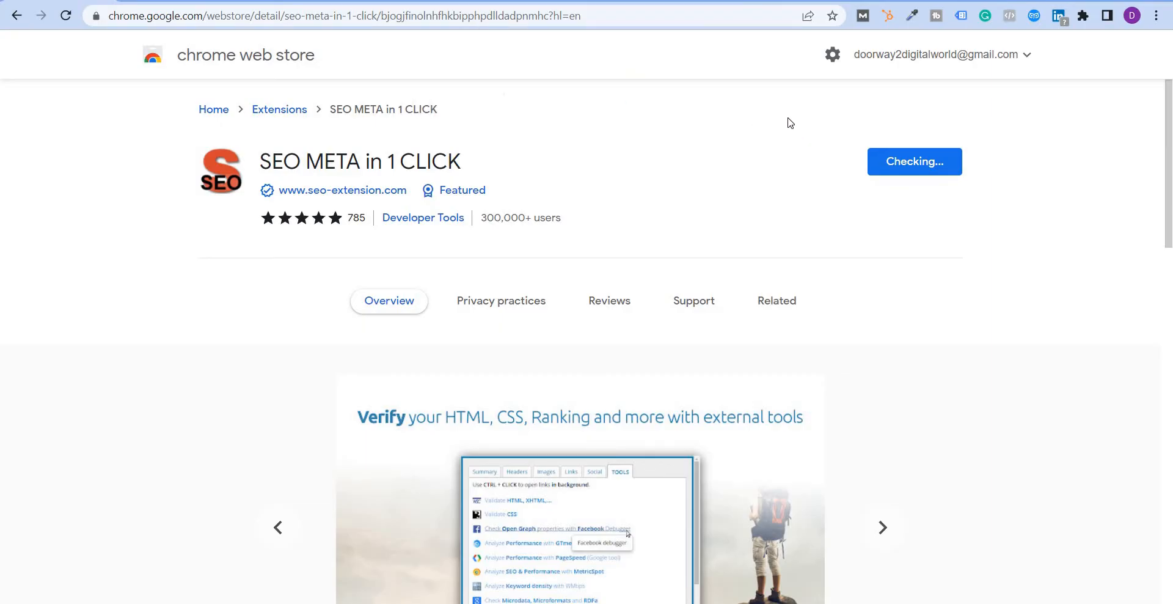
click(776, 300)
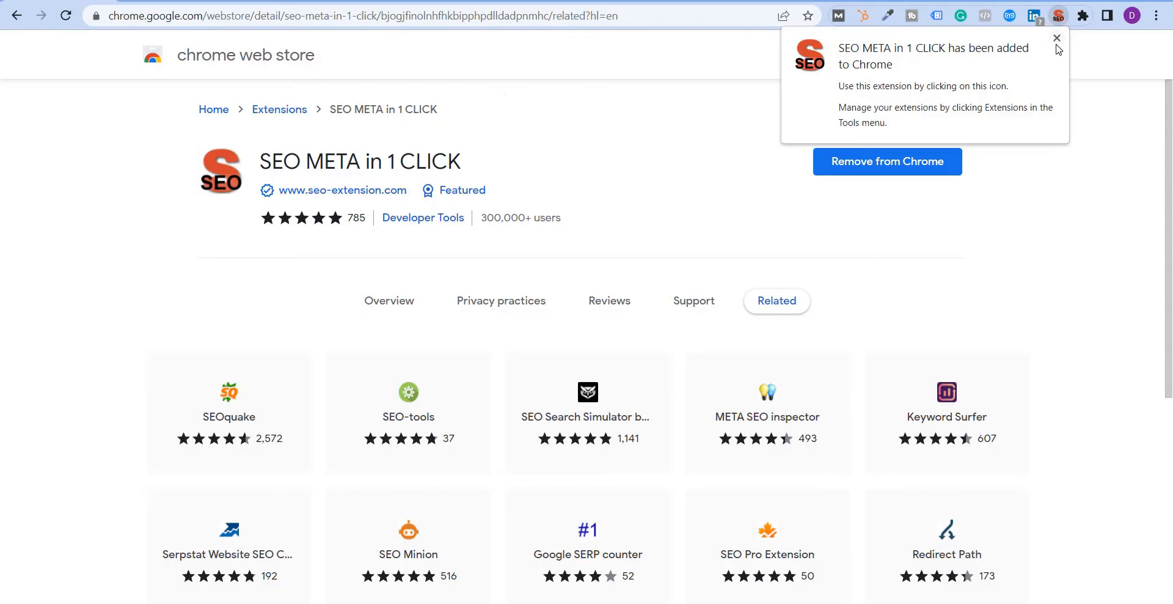
click(1057, 38)
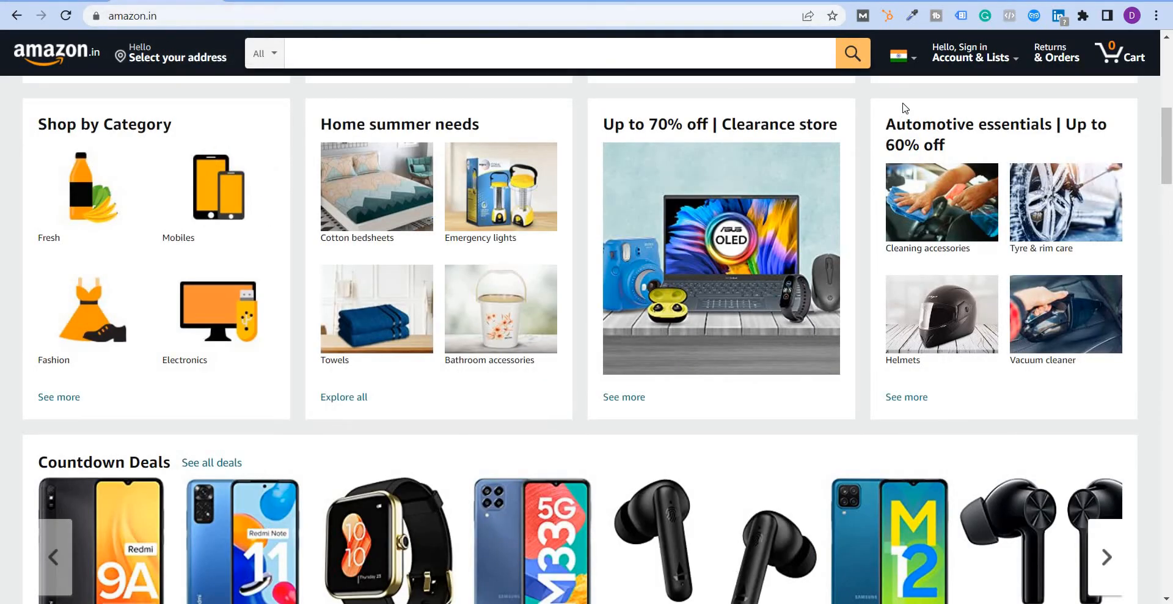
mouse_move(1064, 27)
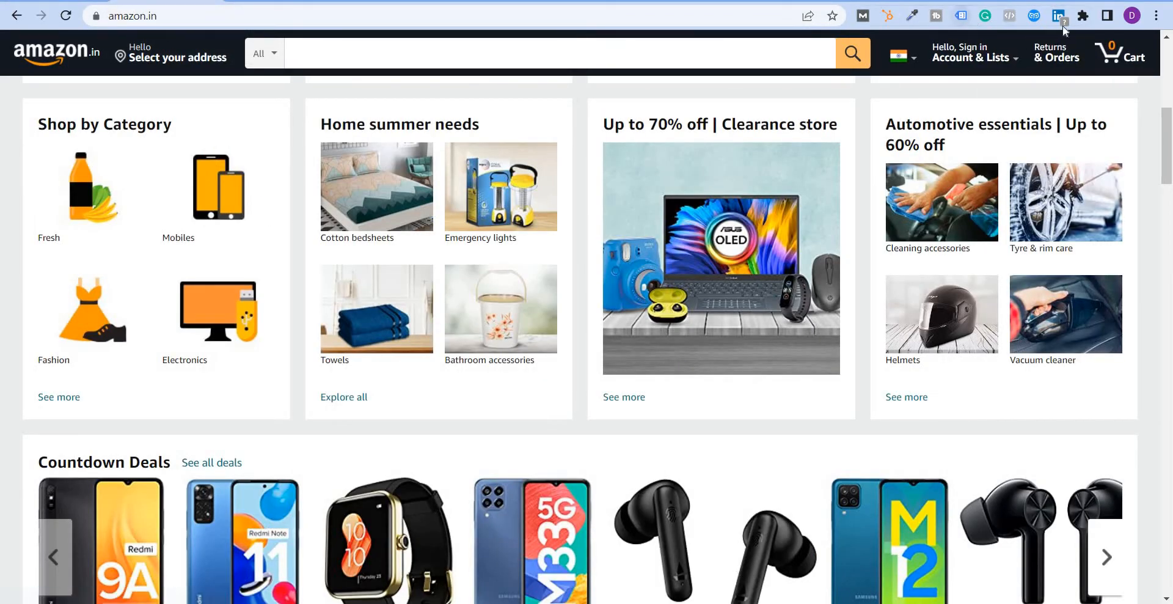
Pin SEO META in 1 CLICK to the toolbar from the Extensions menu
click(1084, 15)
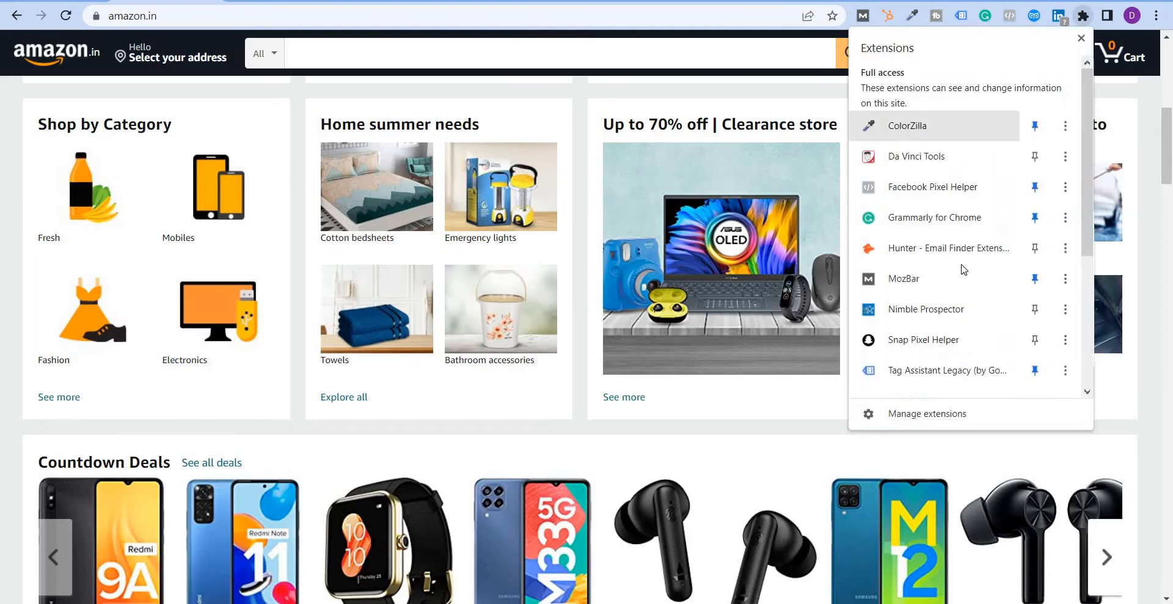
scroll(down, 3)
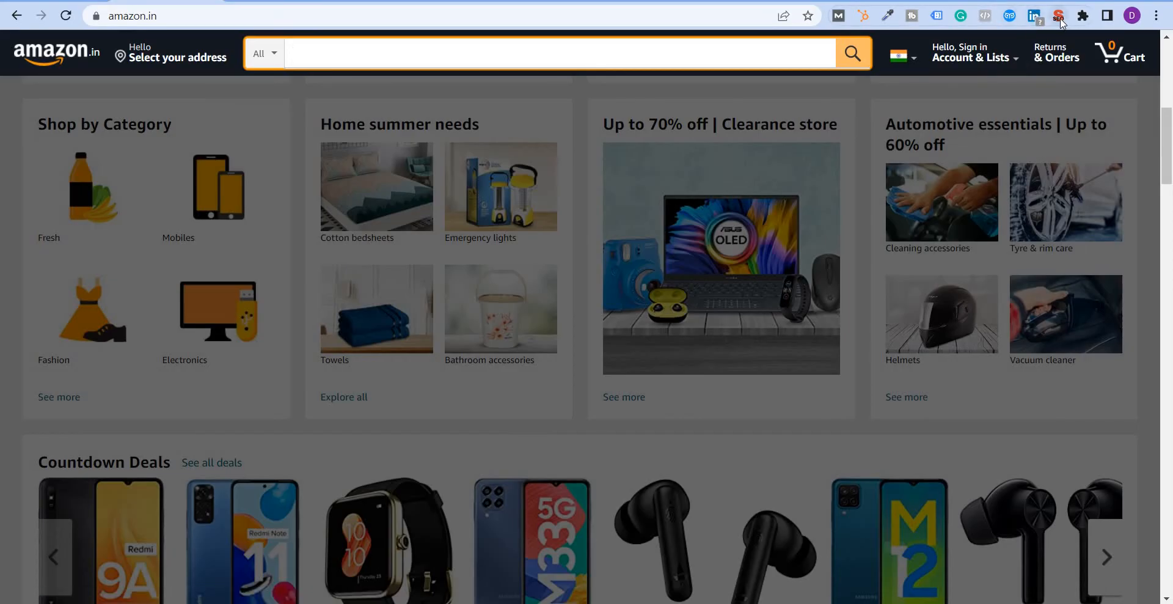
Run the audit on Amazon India and review the Summary down to the heading counts
click(1058, 15)
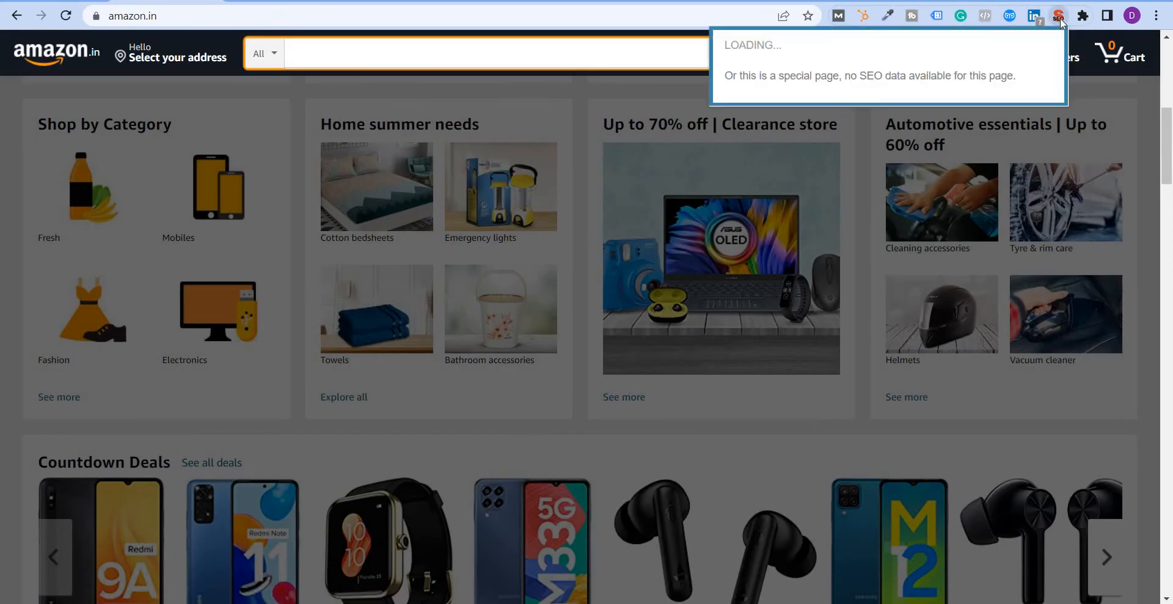
click(1058, 15)
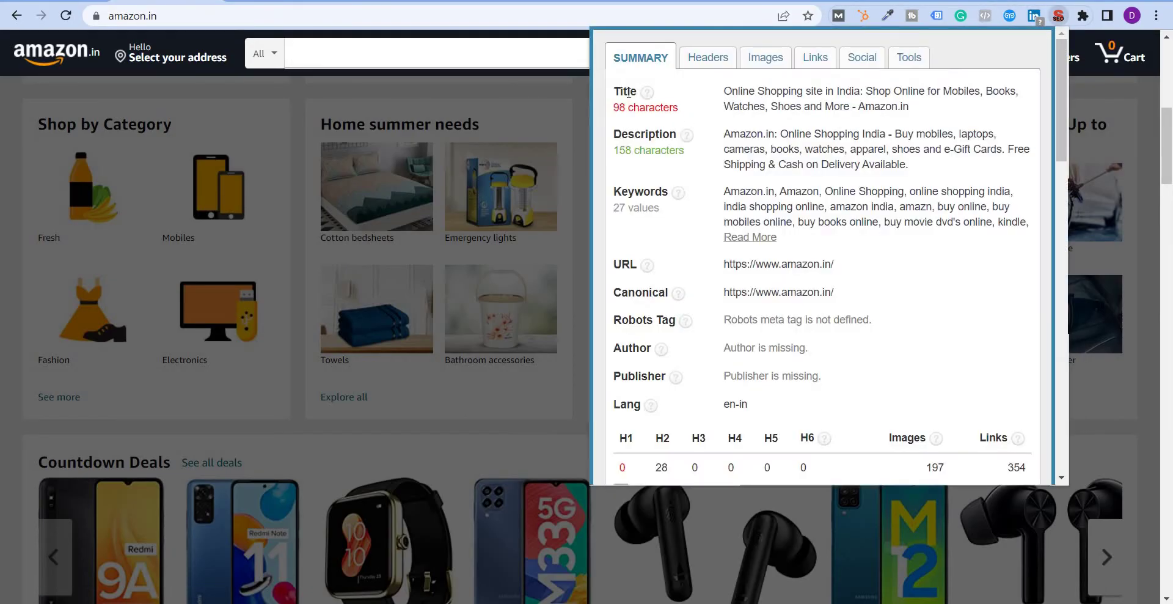
mouse_move(657, 92)
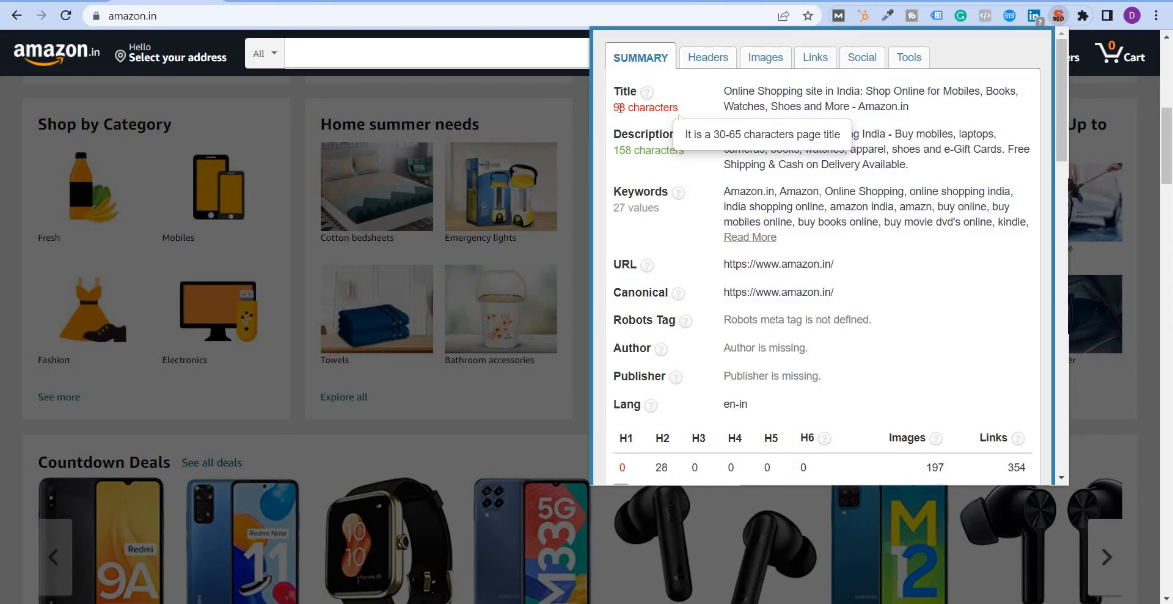
mouse_move(682, 137)
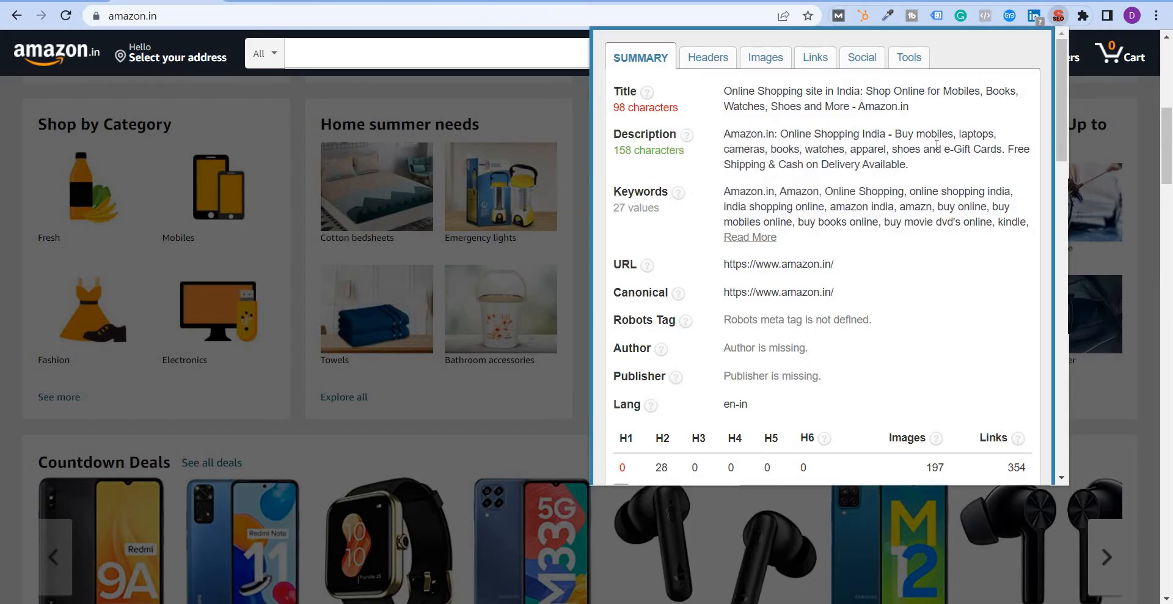
mouse_move(621, 190)
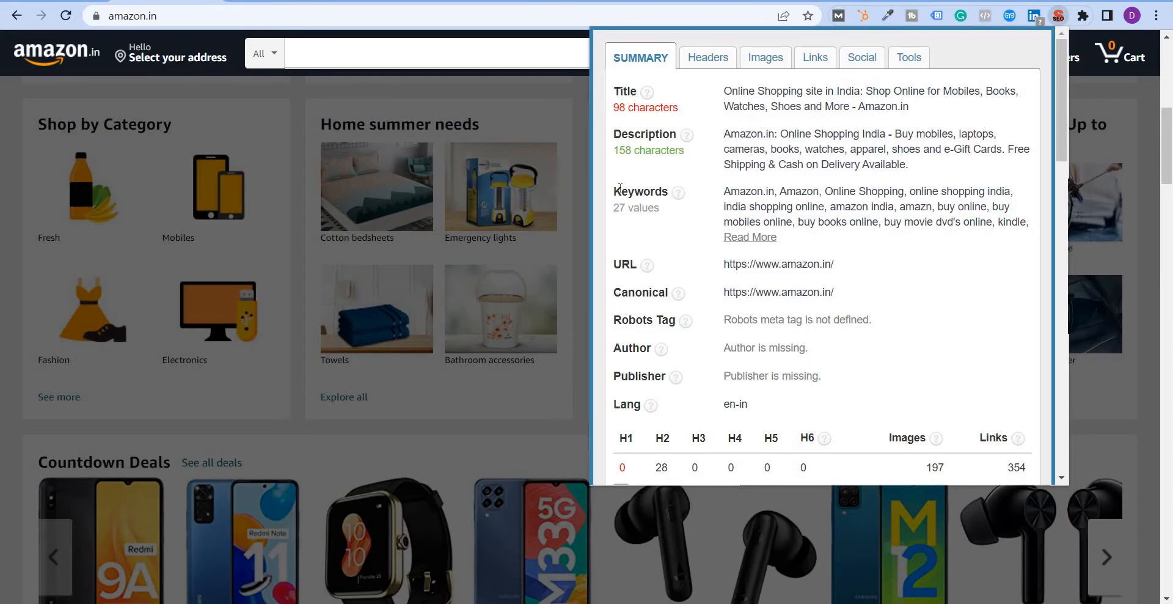
mouse_move(615, 262)
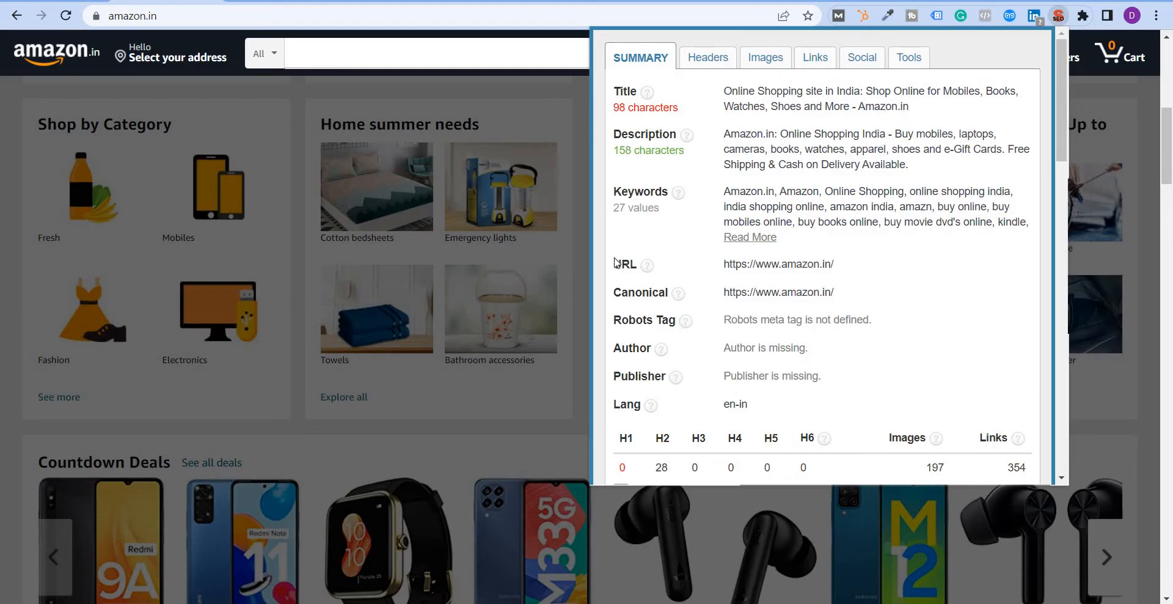
scroll(down, 3)
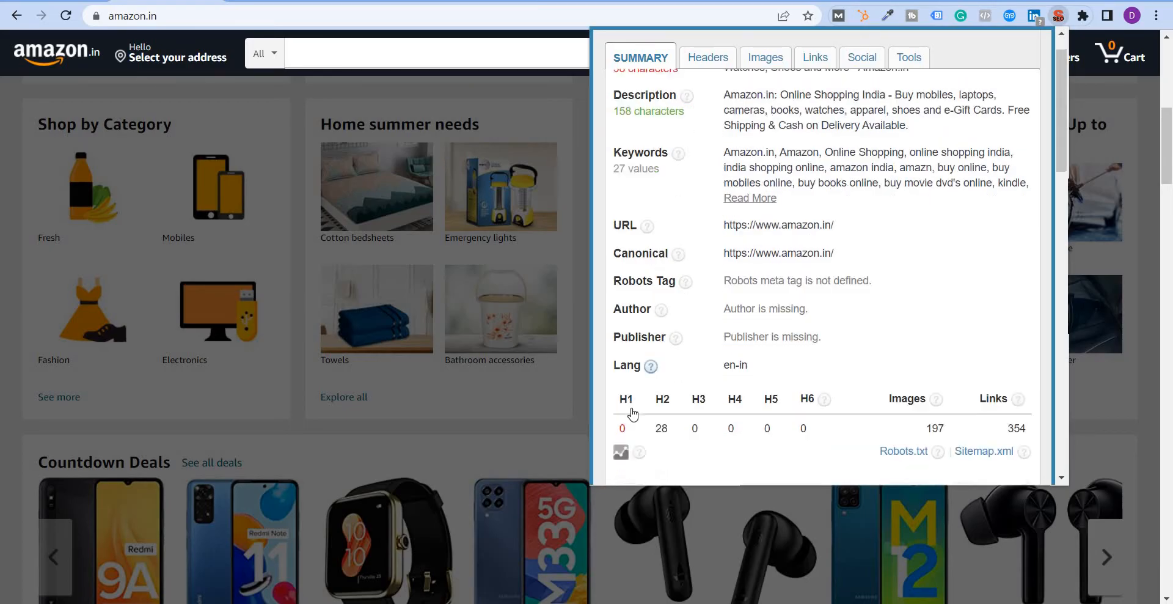
scroll(down, 3)
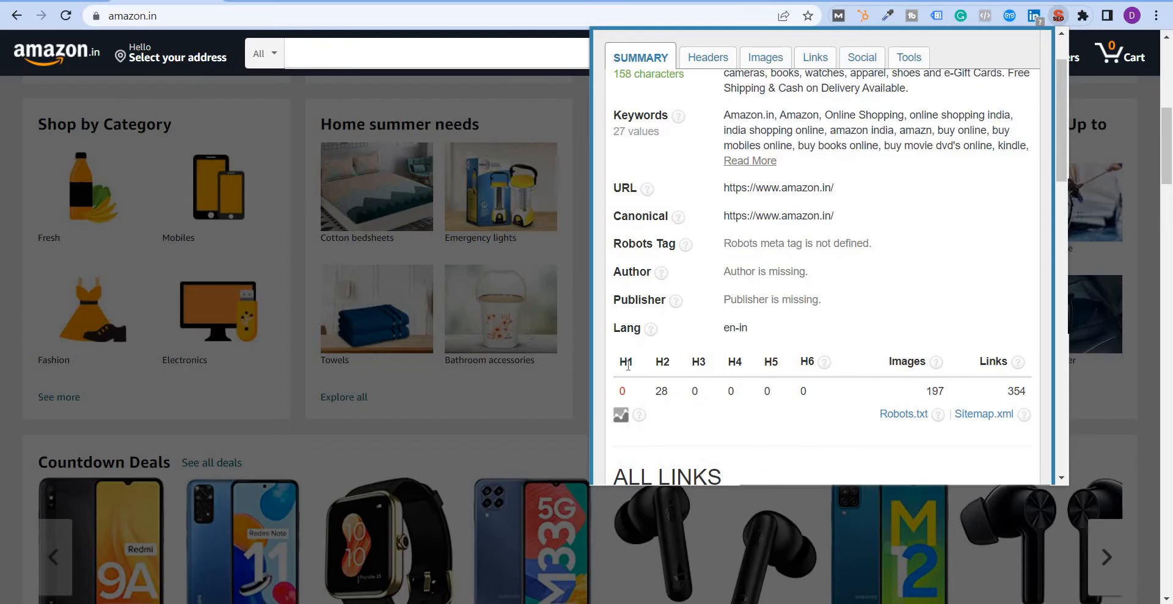
mouse_move(631, 394)
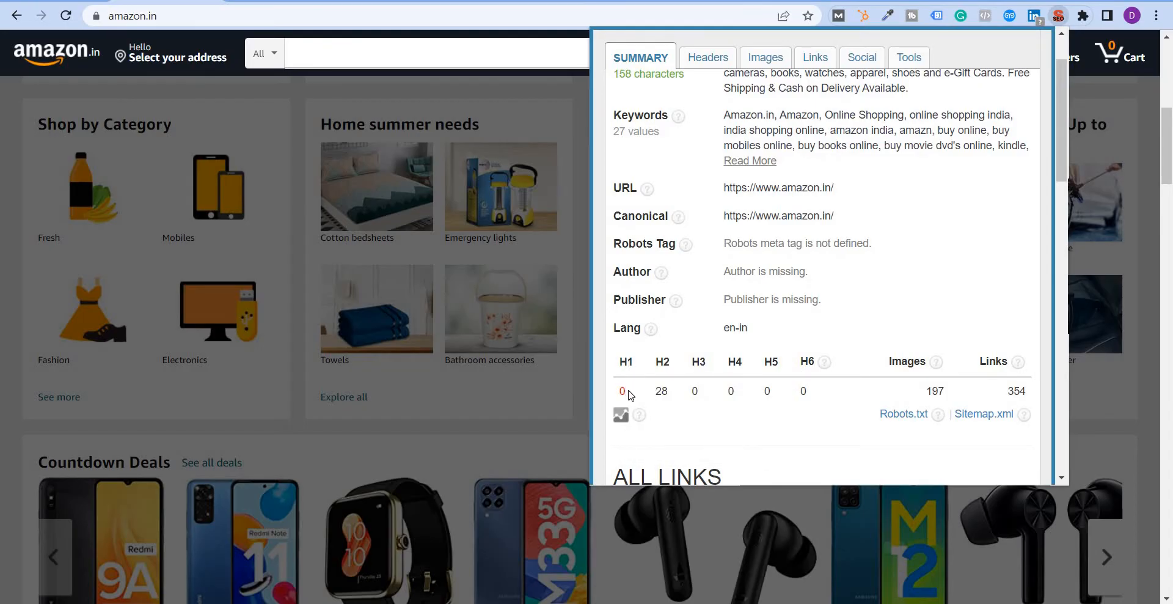
mouse_move(634, 395)
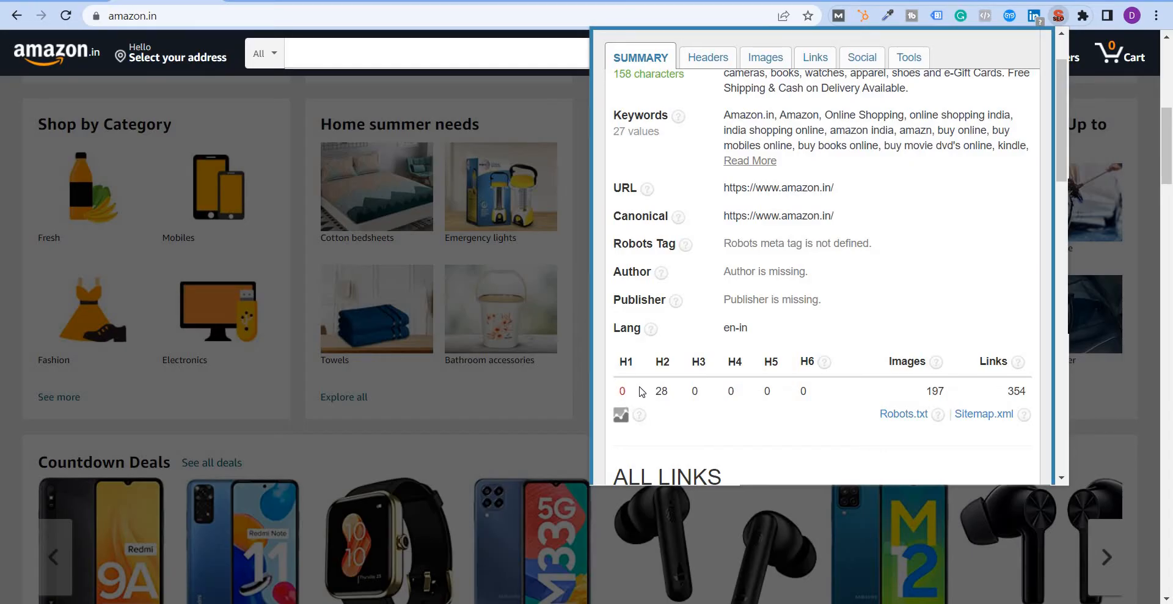
mouse_move(638, 399)
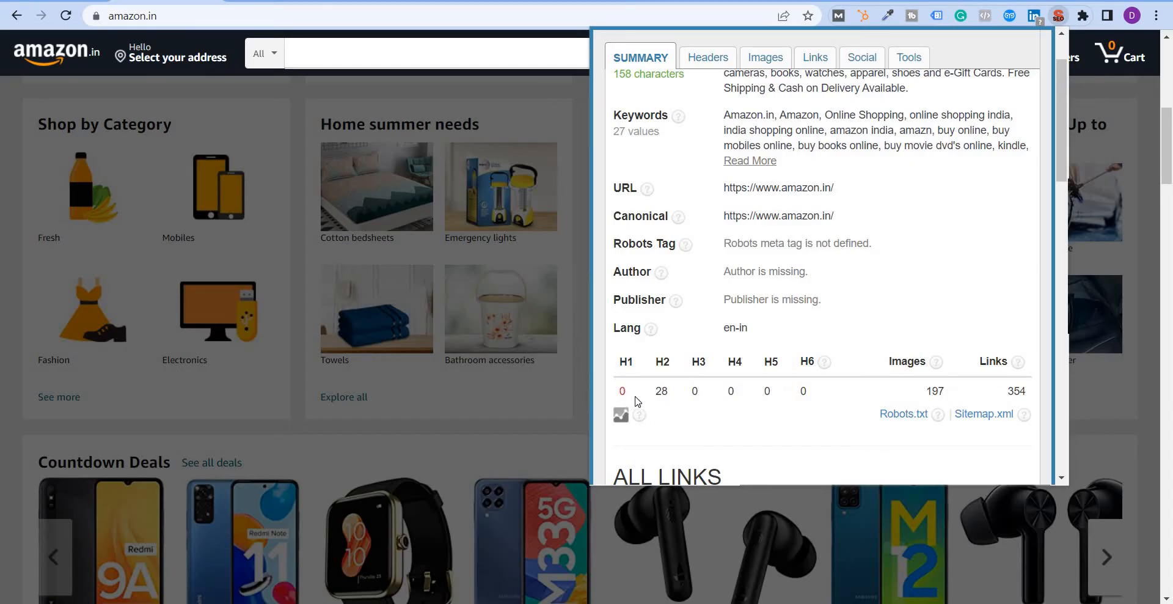
mouse_move(890, 64)
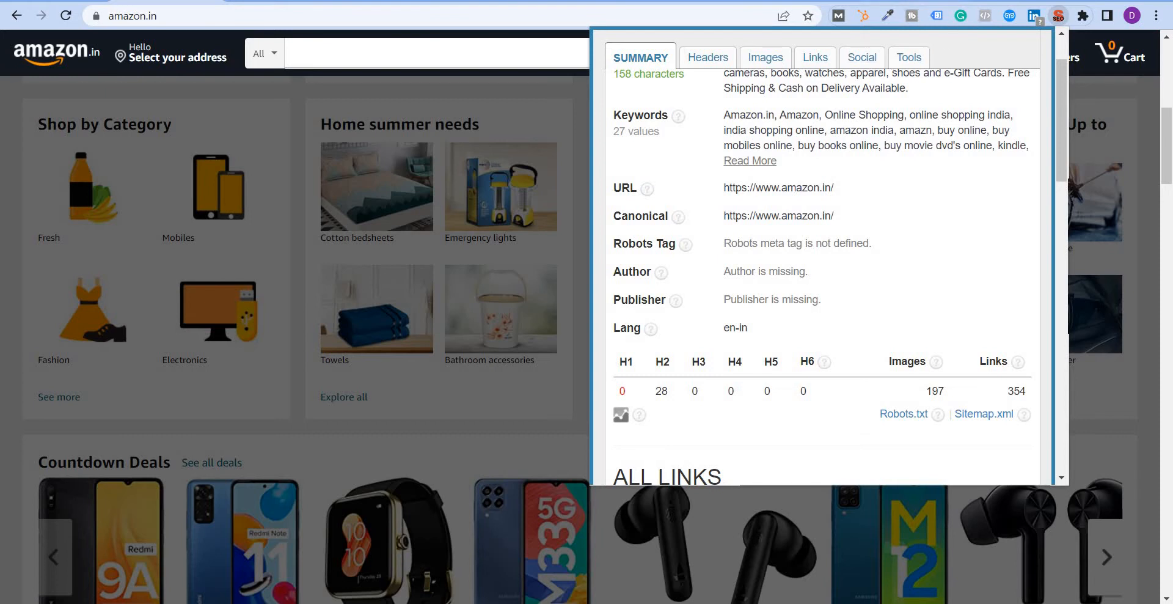
Search Google for 'amazon india' and open the top amazon.in result
click(135, 15)
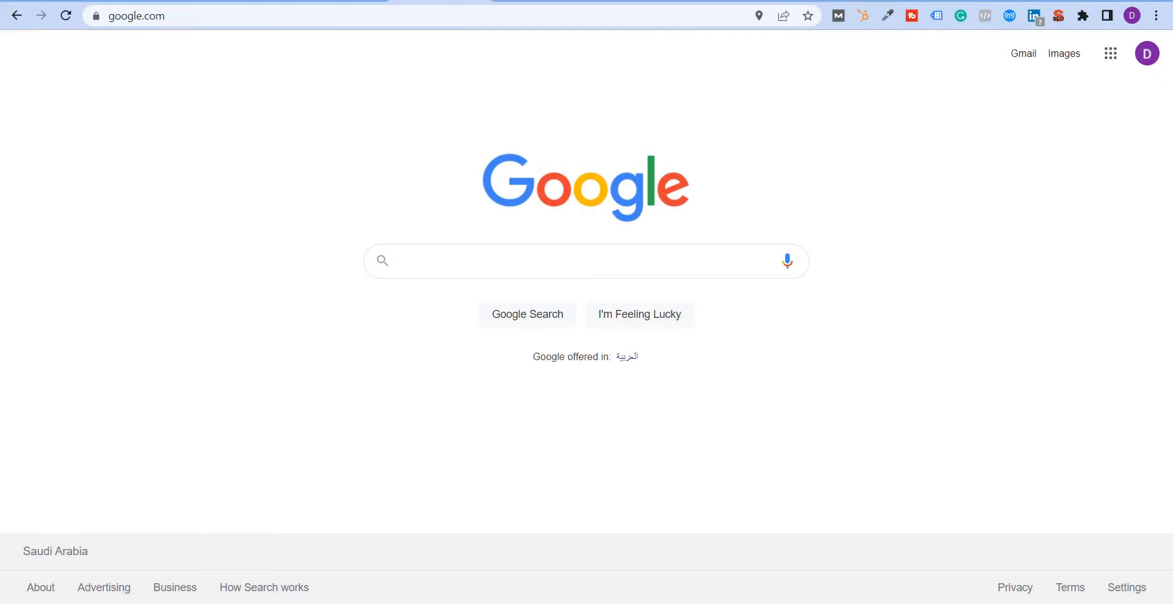
mouse_move(200, 97)
text(amazon india)
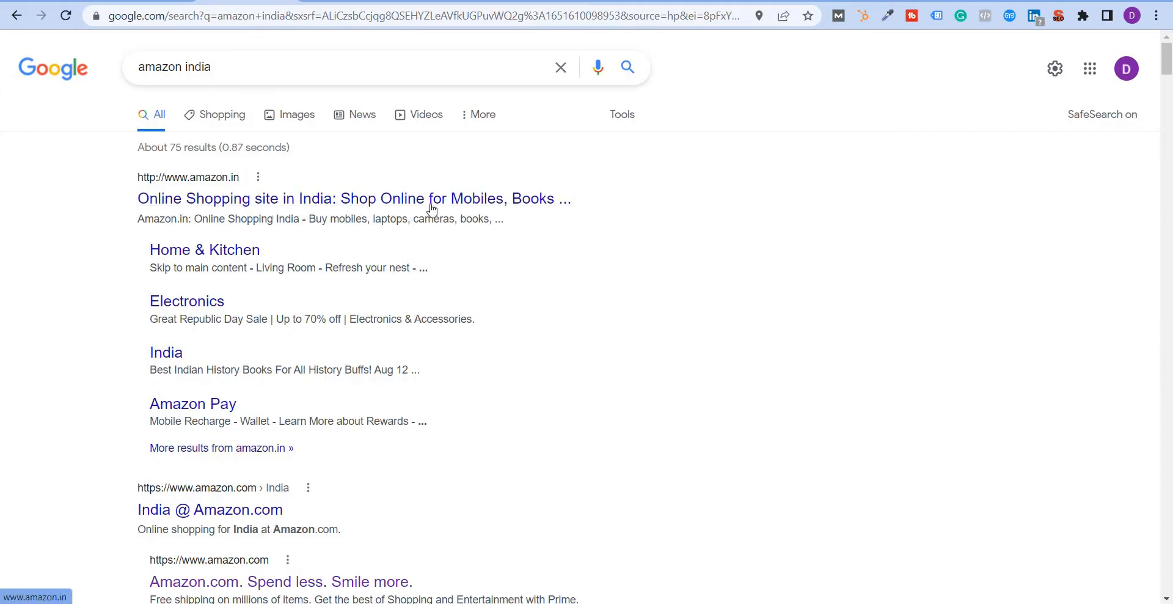
click(350, 198)
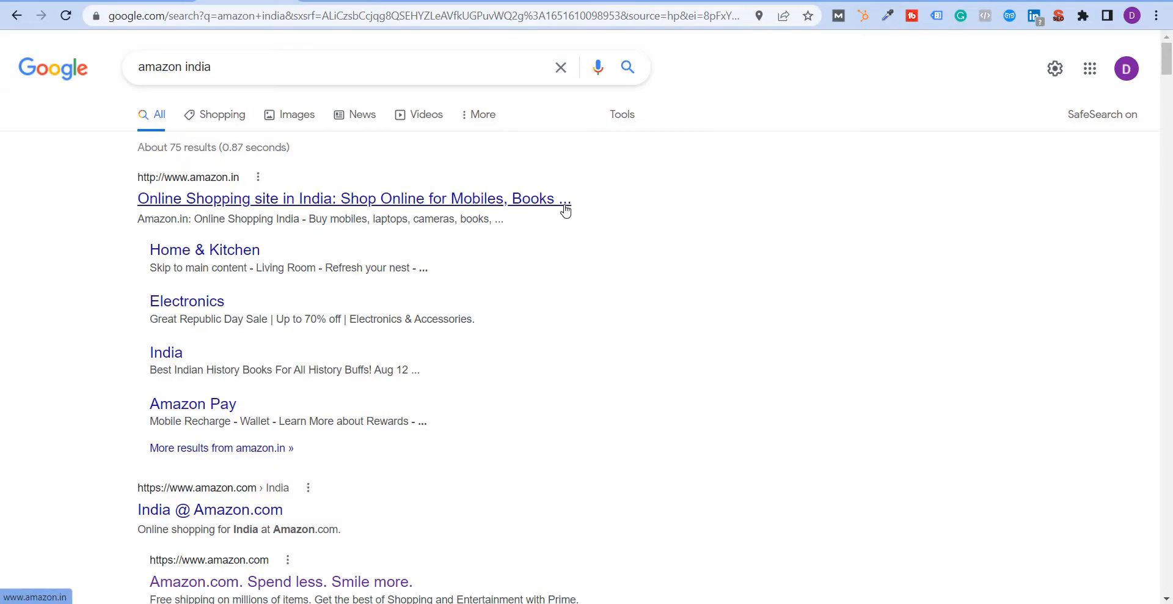
mouse_move(553, 206)
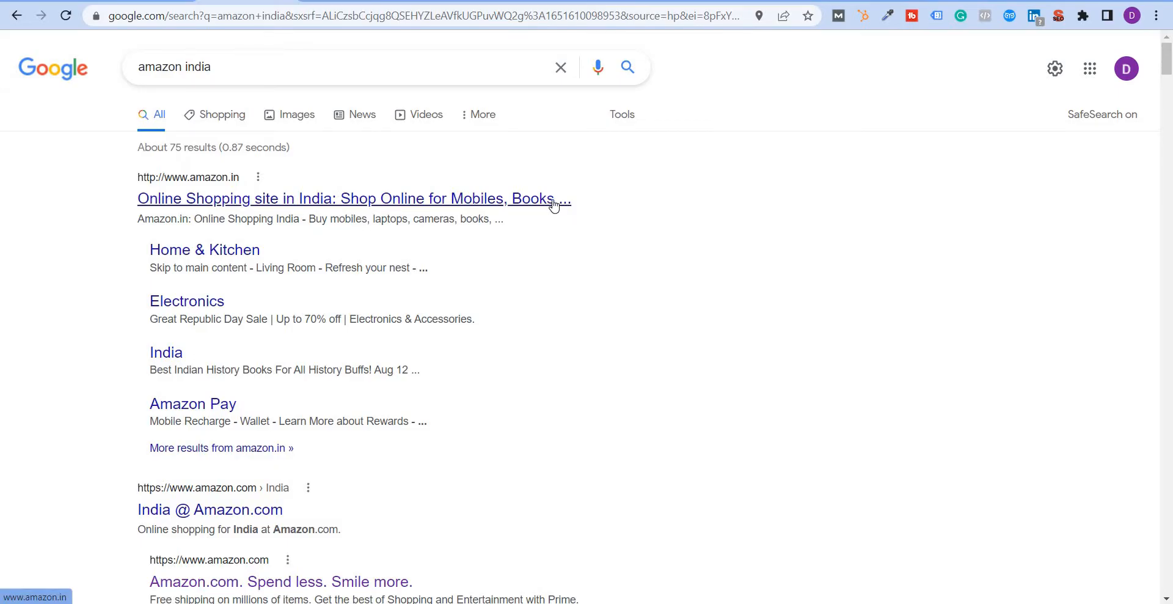
mouse_move(575, 201)
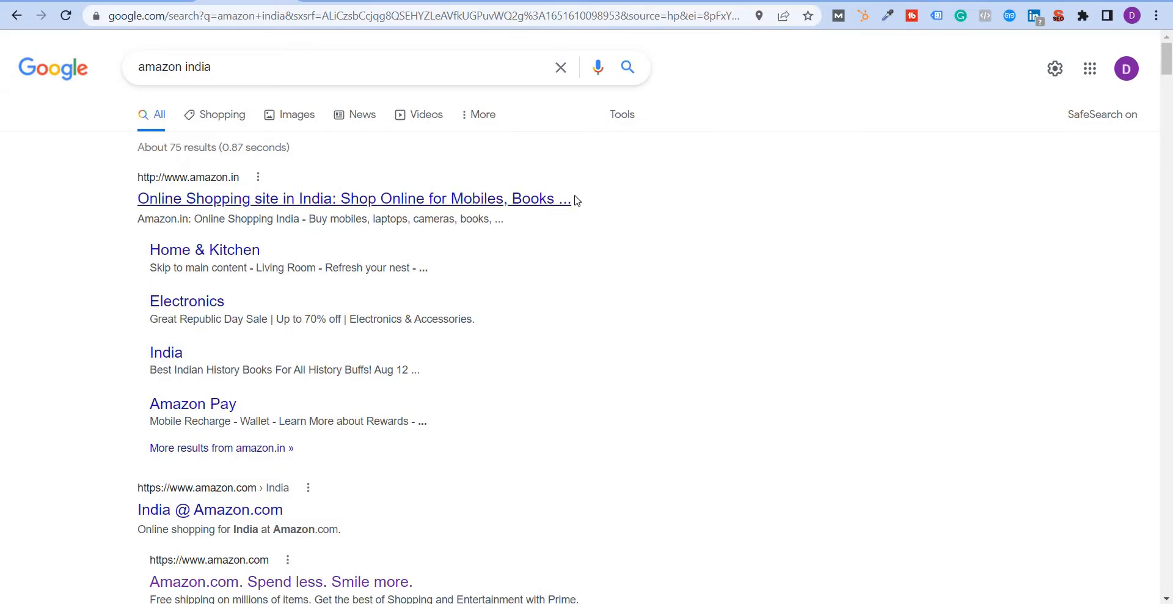
mouse_move(184, 219)
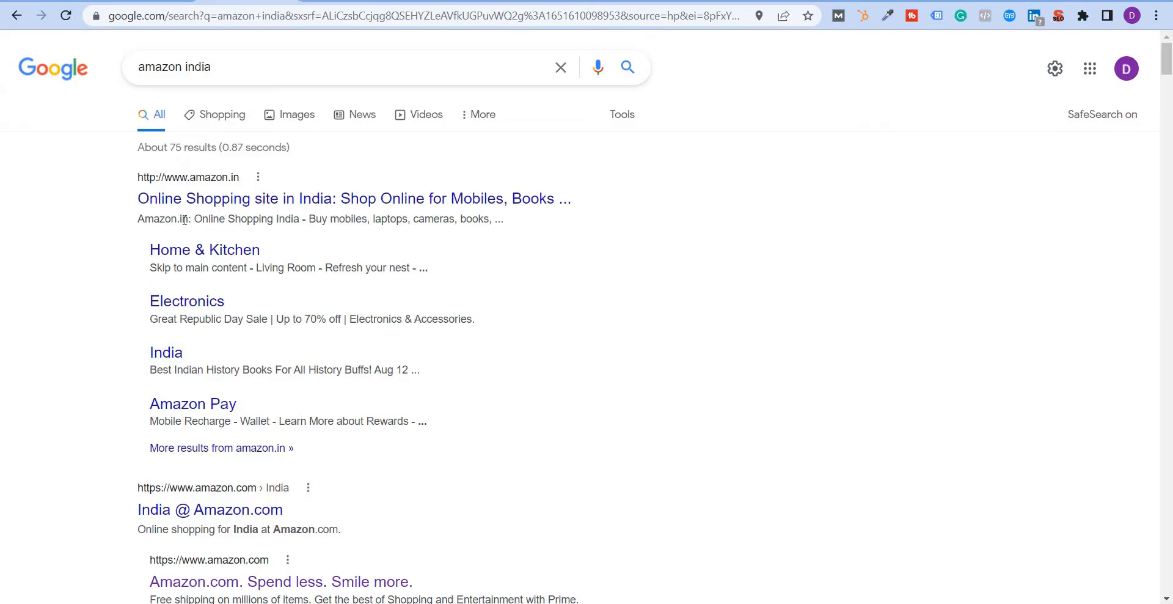
drag(183, 218, 376, 218)
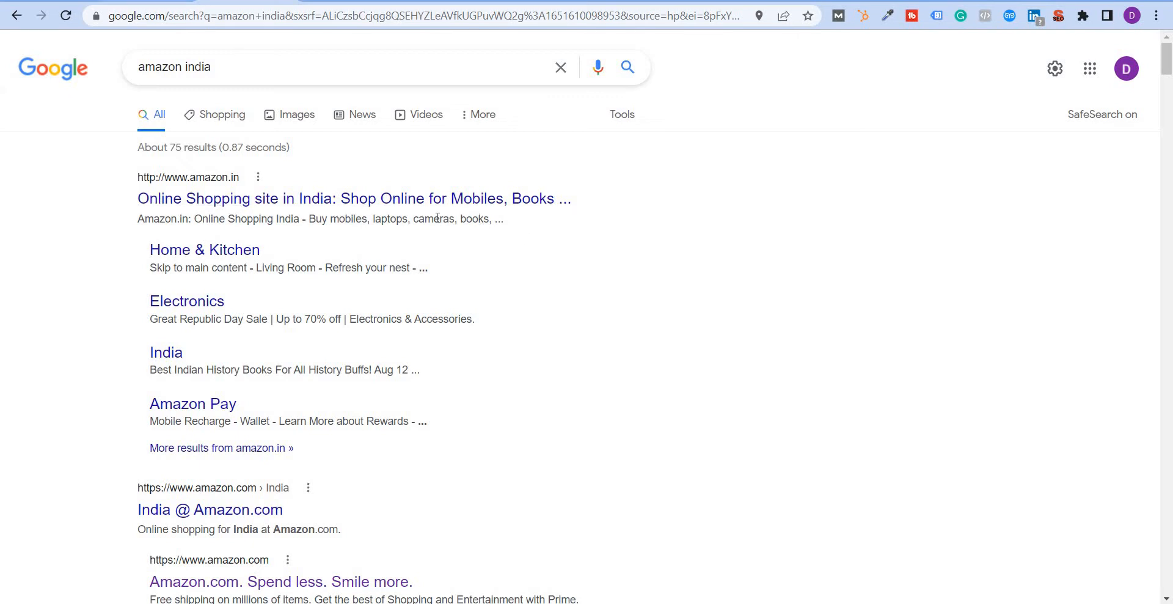
click(353, 198)
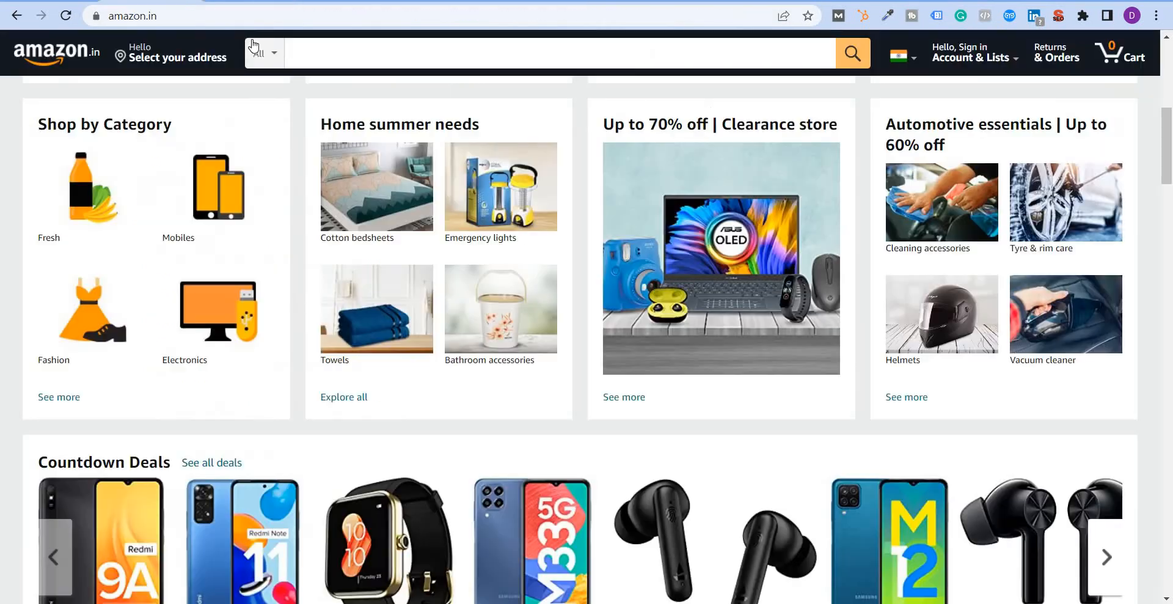
mouse_move(988, 103)
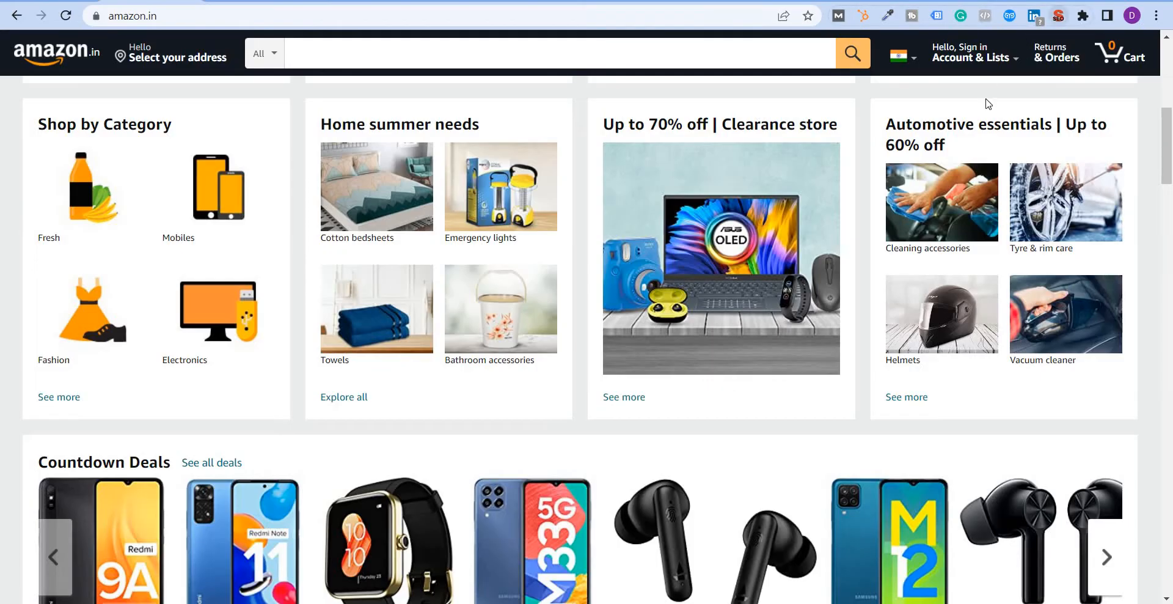
Compare the audit's title and description with Google's snippet, then reopen amazon.in
click(1058, 16)
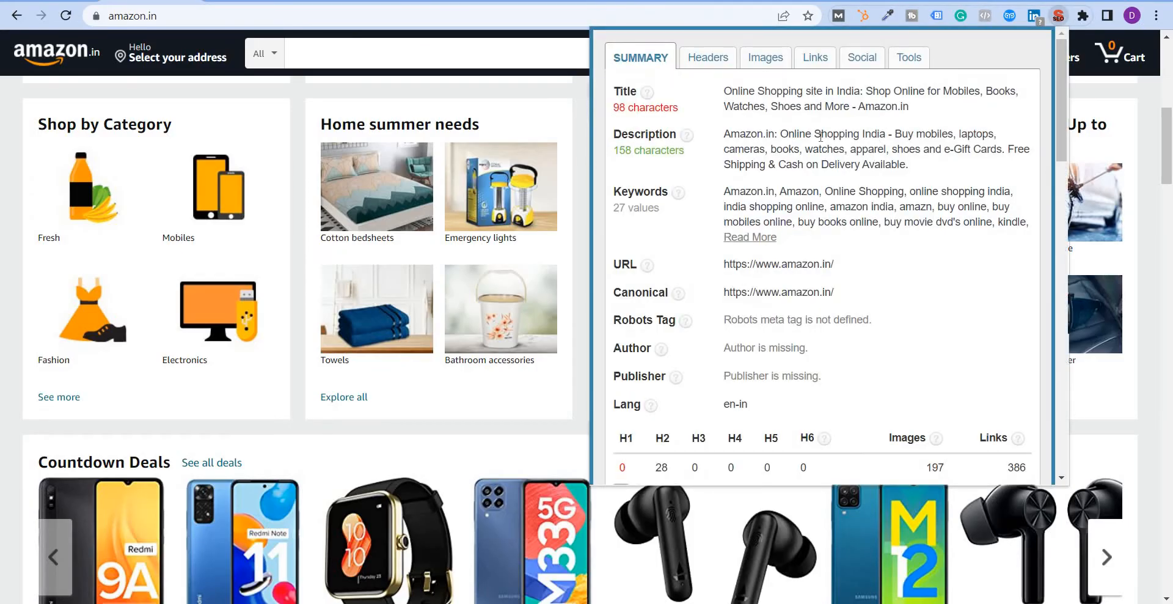
mouse_move(924, 131)
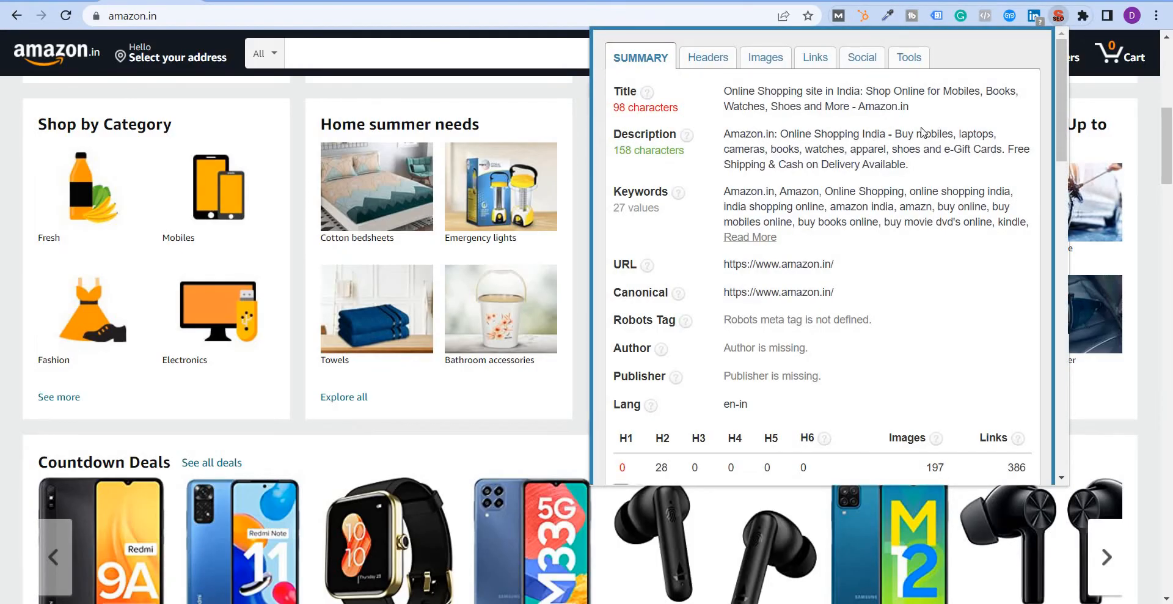
mouse_move(840, 104)
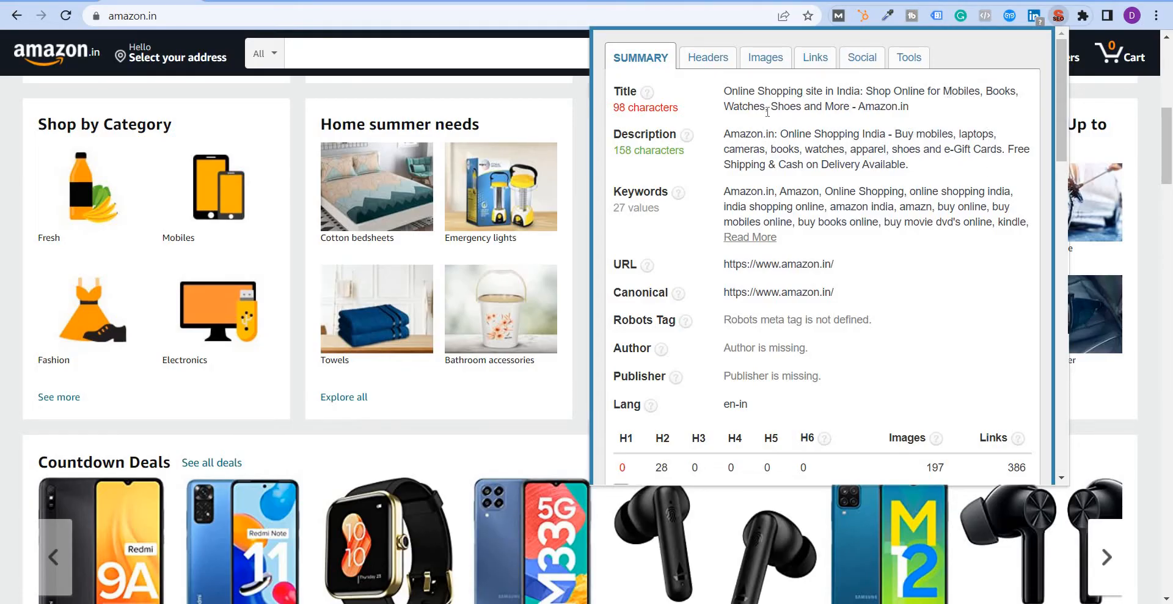
click(17, 15)
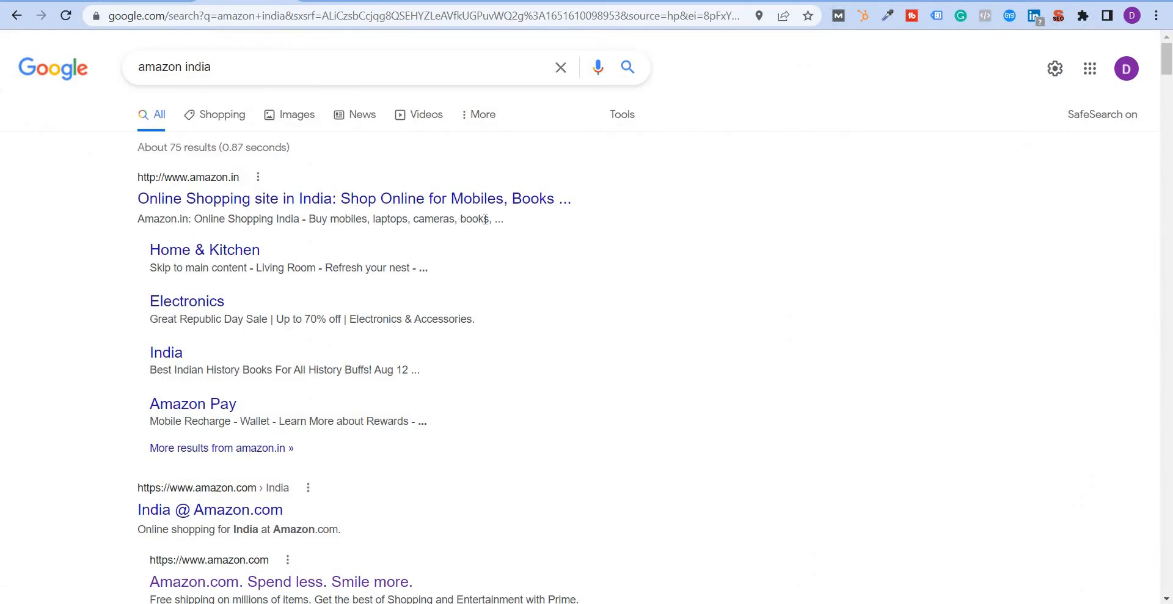
double_click(470, 218)
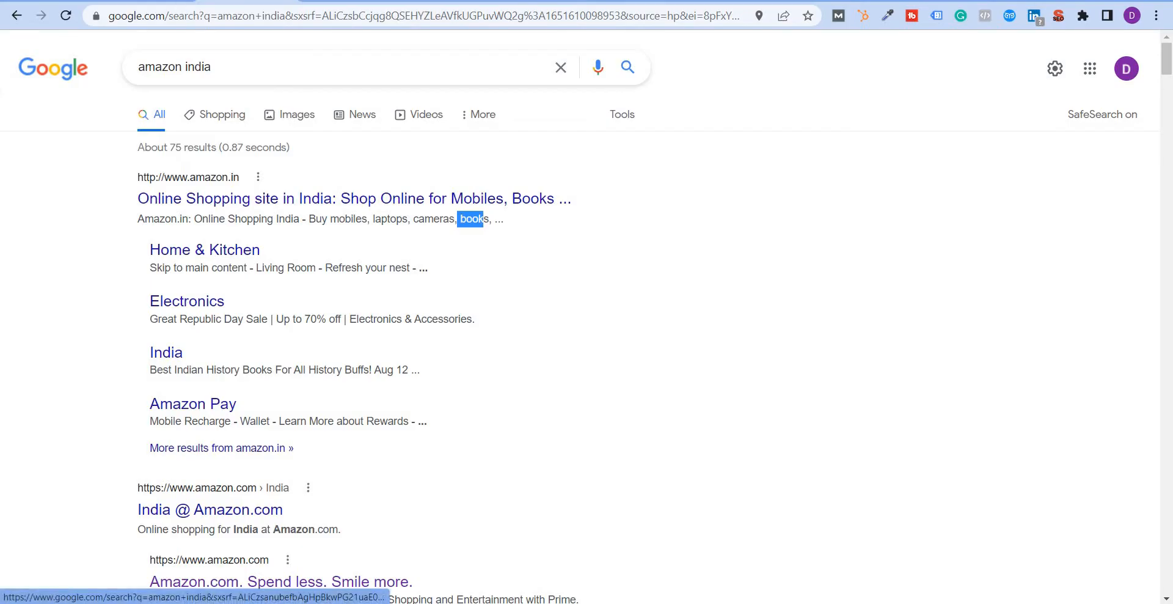
click(353, 198)
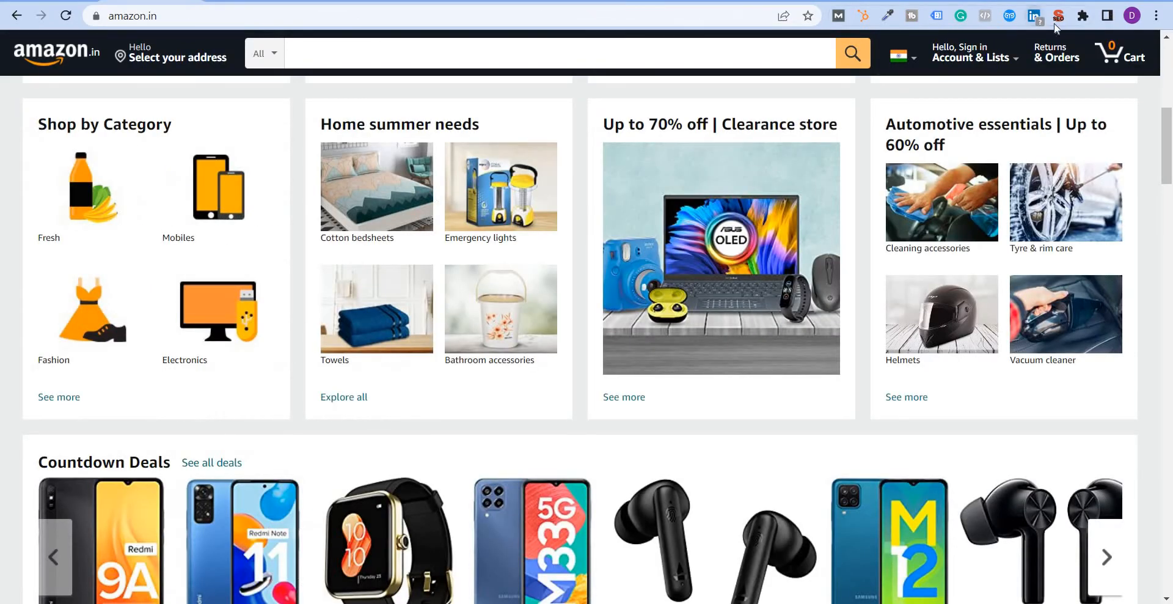
Rerun the audit on amazon.in and scroll the Summary to headings, images and links
click(1058, 15)
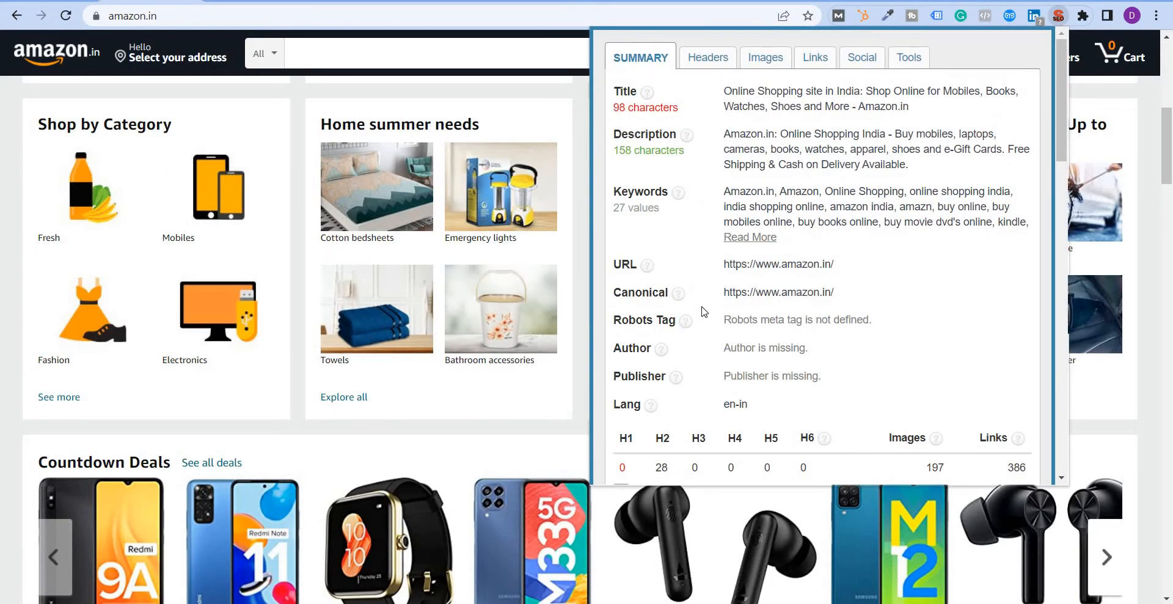
scroll(down, 3)
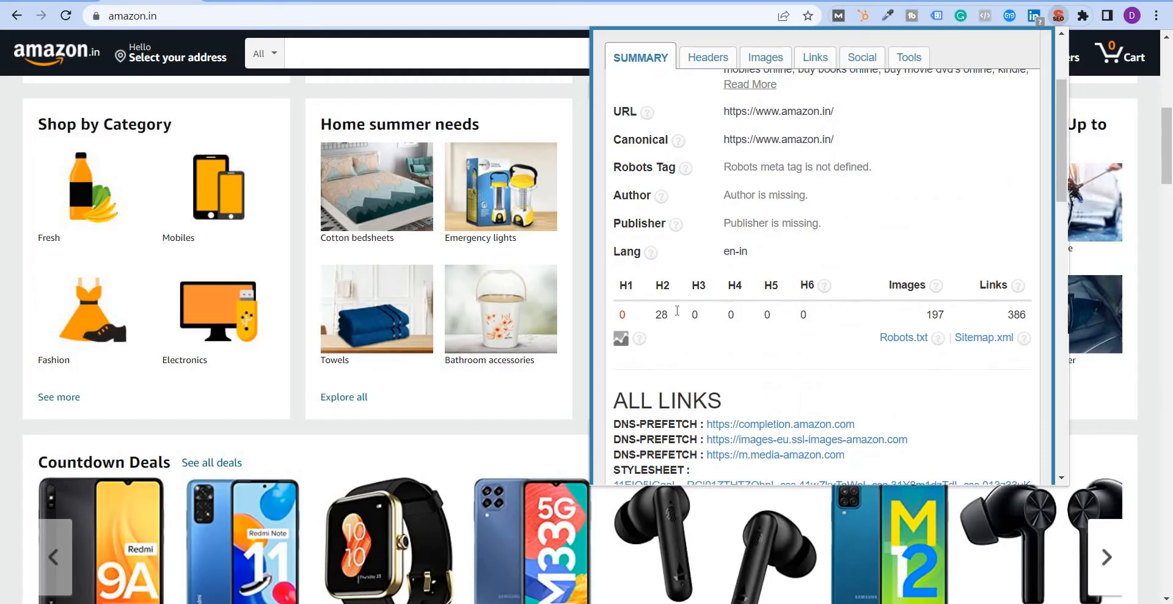
mouse_move(699, 287)
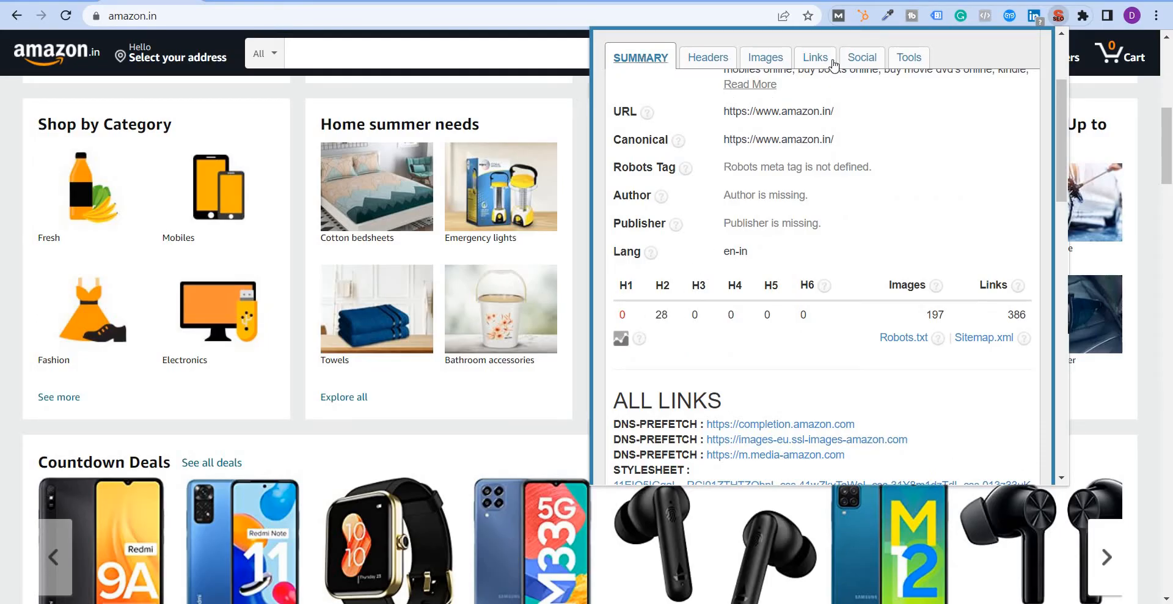
mouse_move(707, 57)
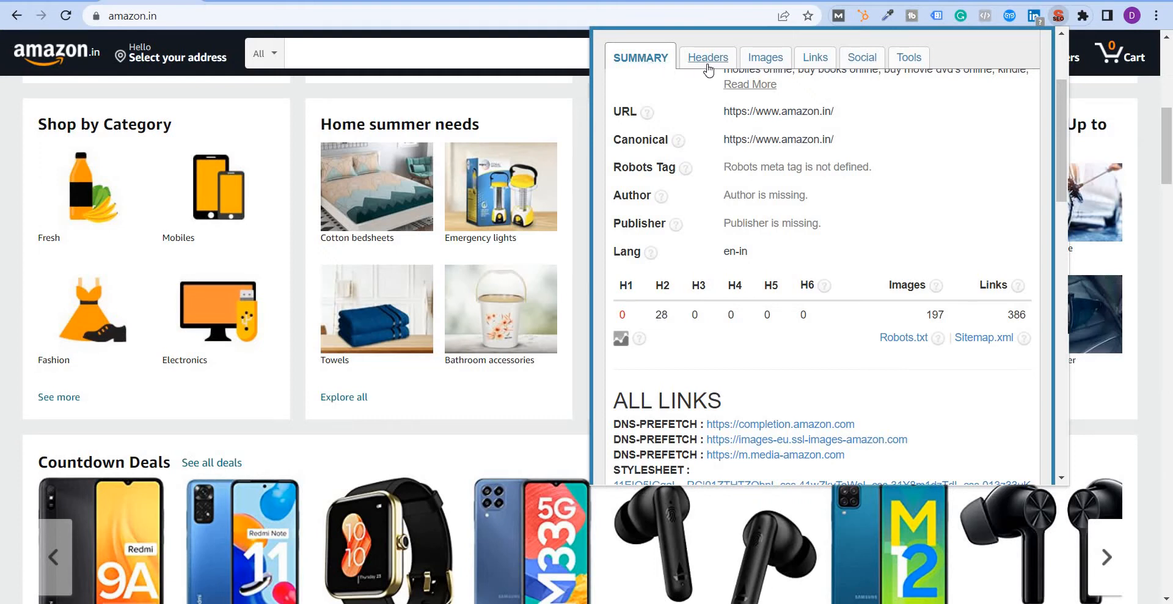
mouse_move(744, 71)
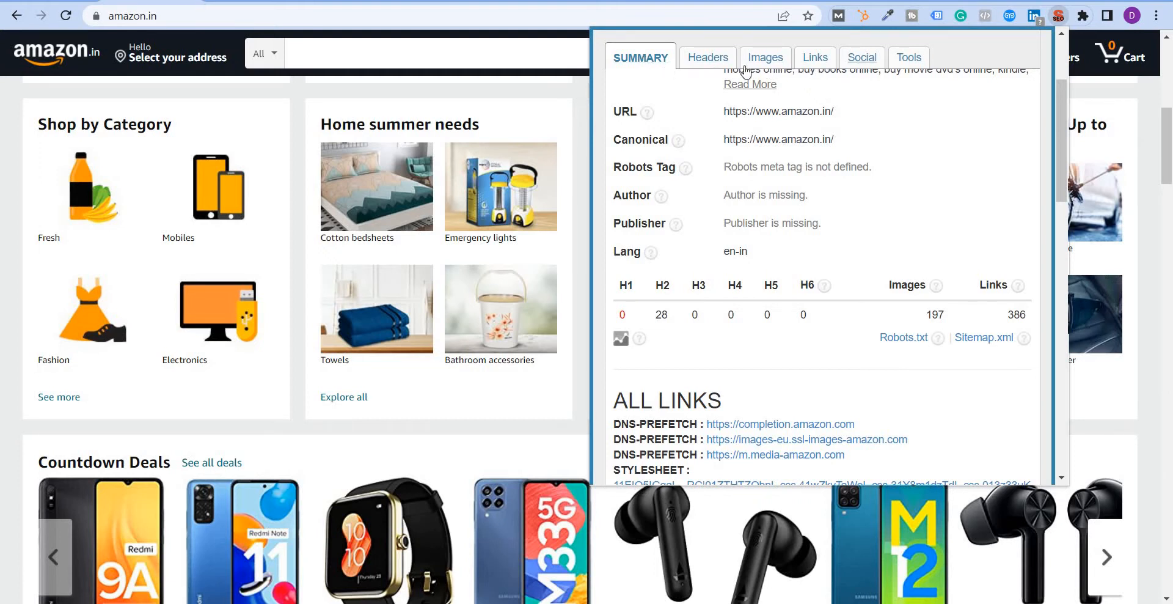
Compare the Headers list with the Summary's meta details for the Amazon page
click(706, 57)
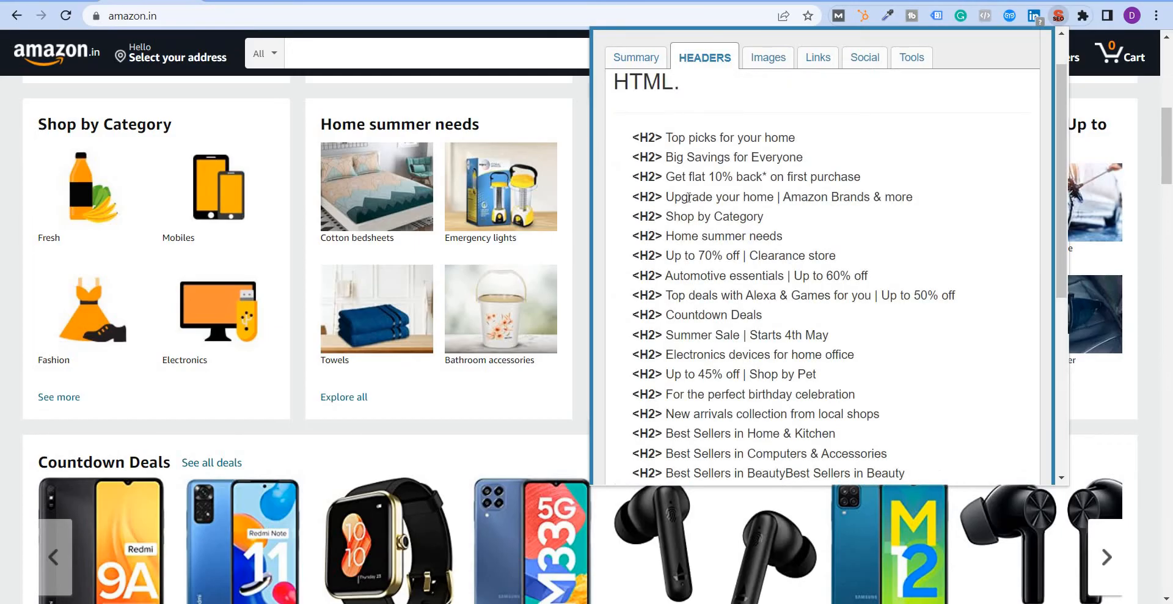
scroll(down, 3)
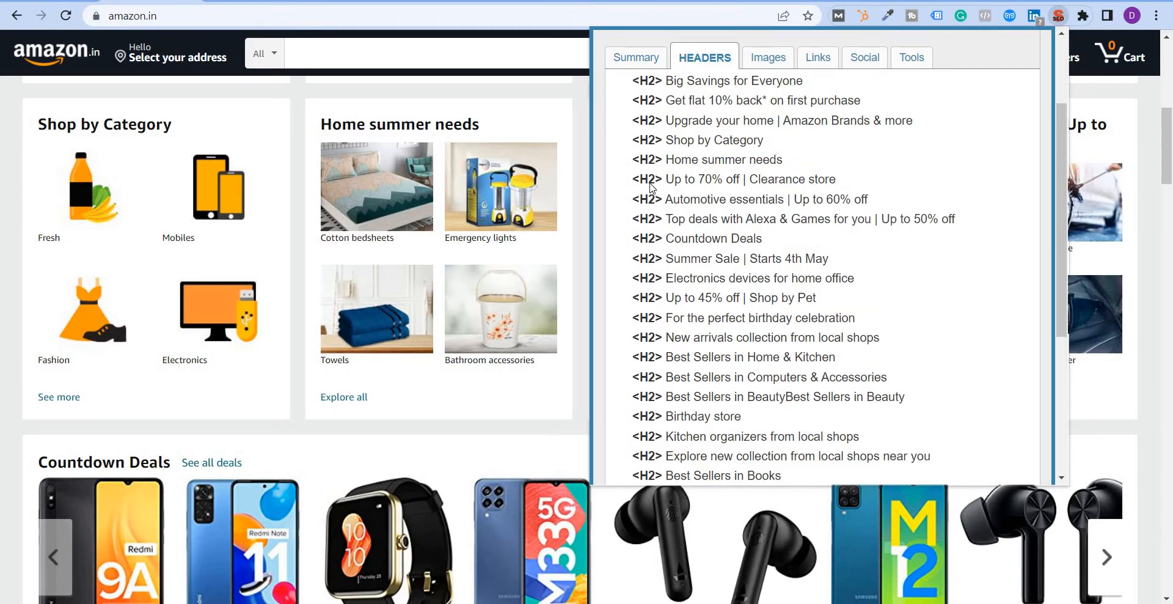
click(640, 57)
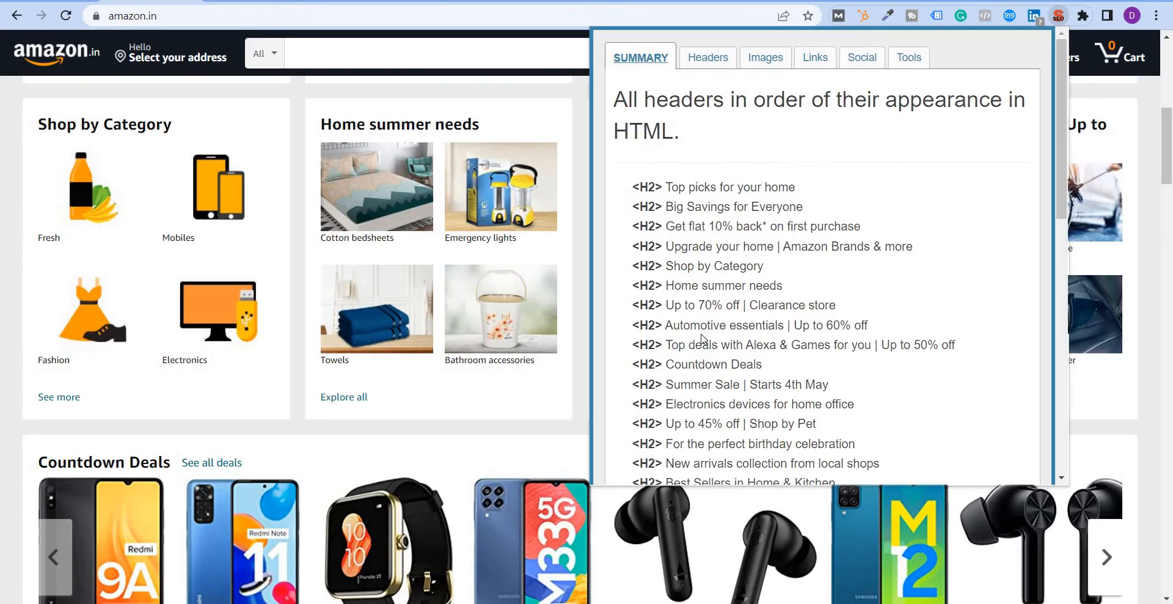
click(640, 57)
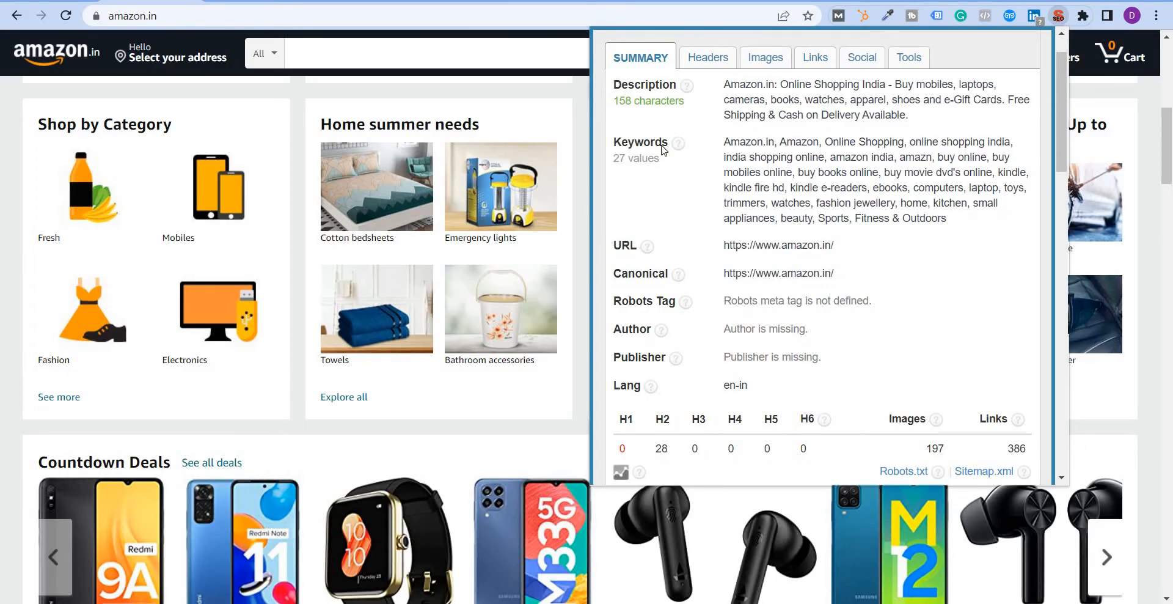
click(704, 57)
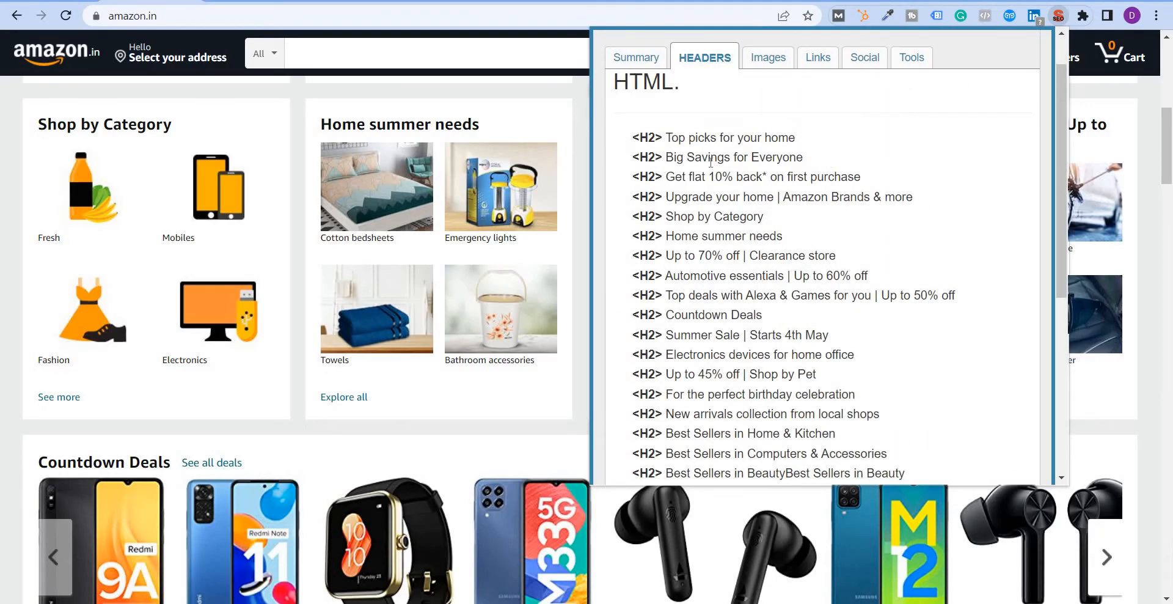
scroll(up, 3)
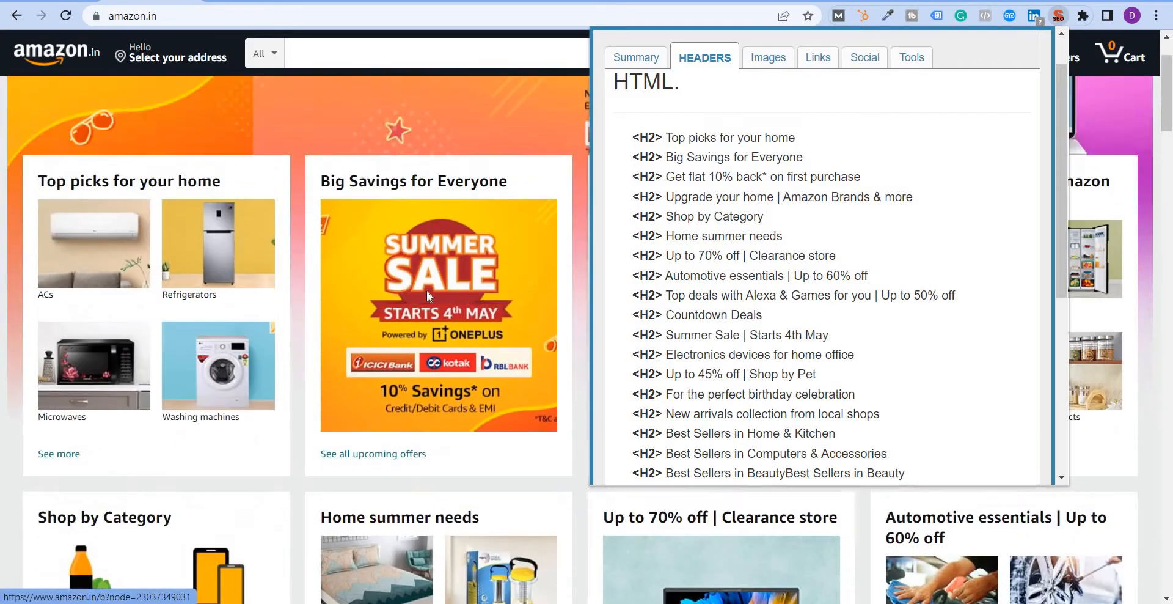
scroll(up, 3)
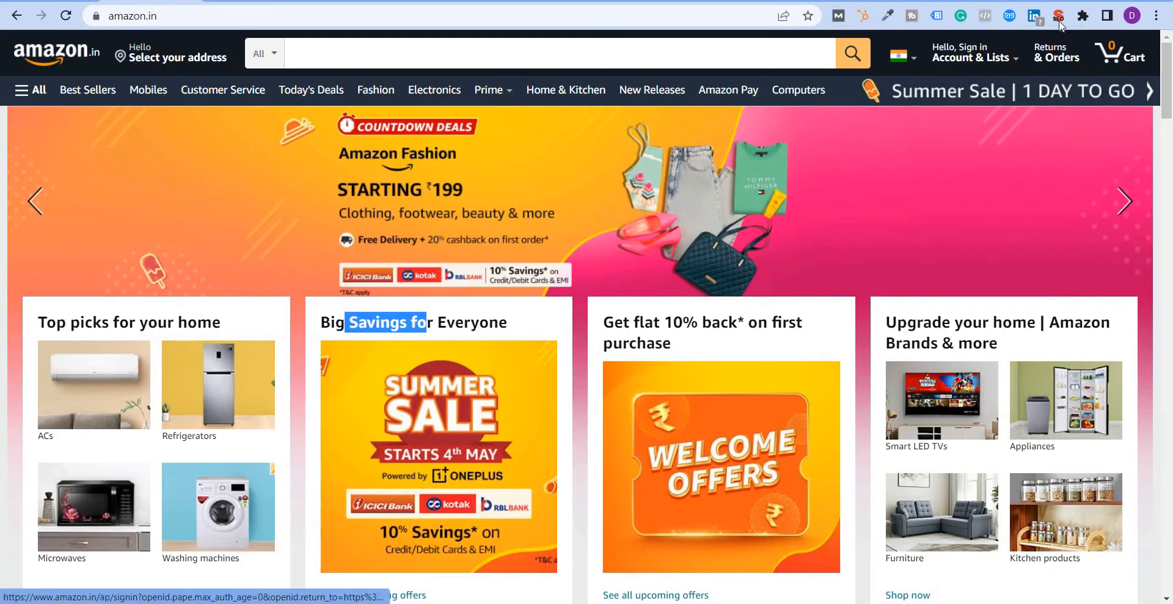
Reopen the audit and review the Headers tab down to the 0 H1 / 28 H2 counts
click(1058, 15)
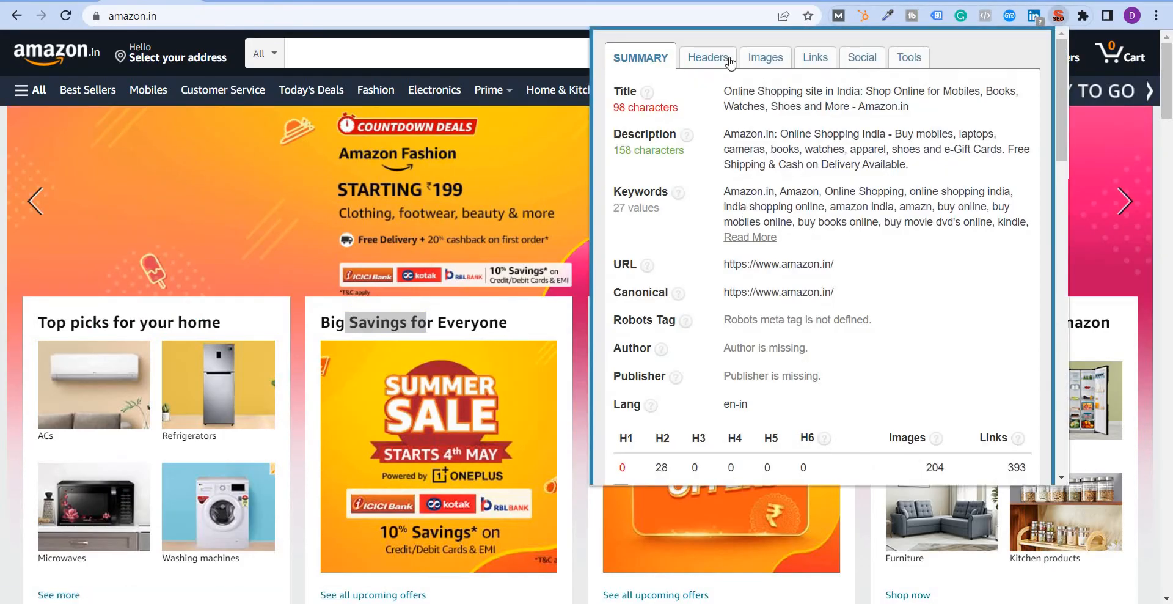
click(707, 57)
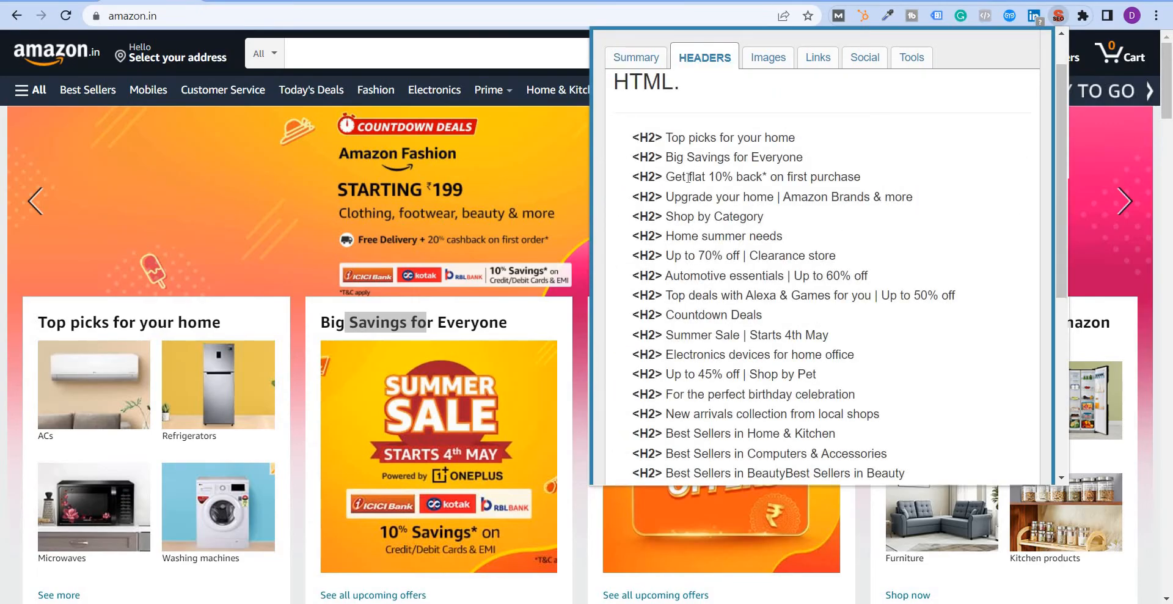
double_click(748, 196)
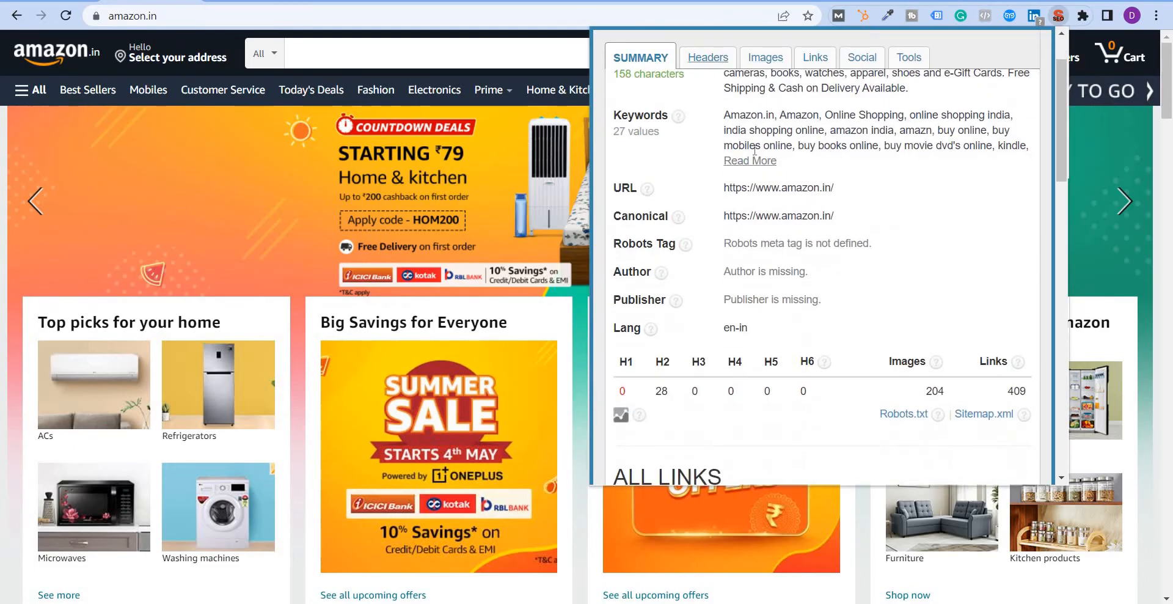
click(707, 57)
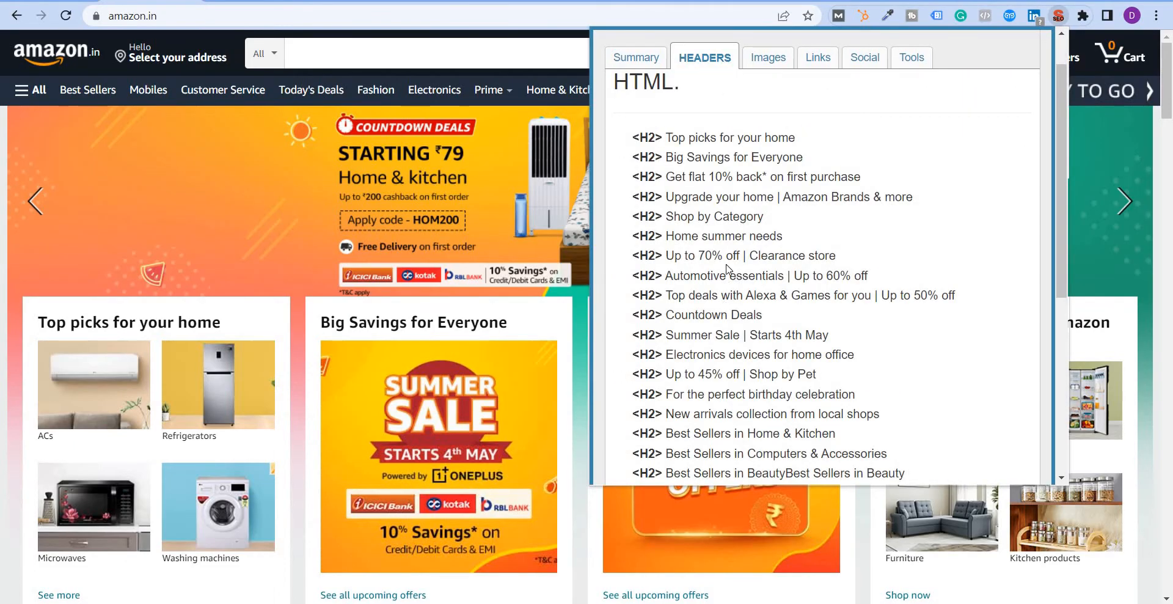
scroll(down, 3)
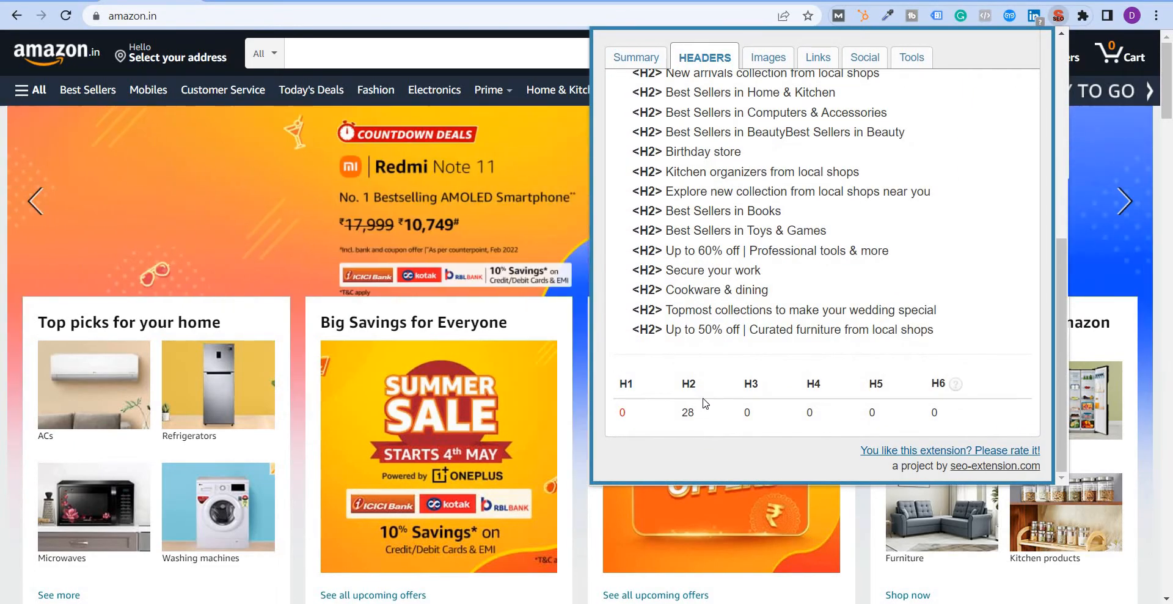
mouse_move(886, 393)
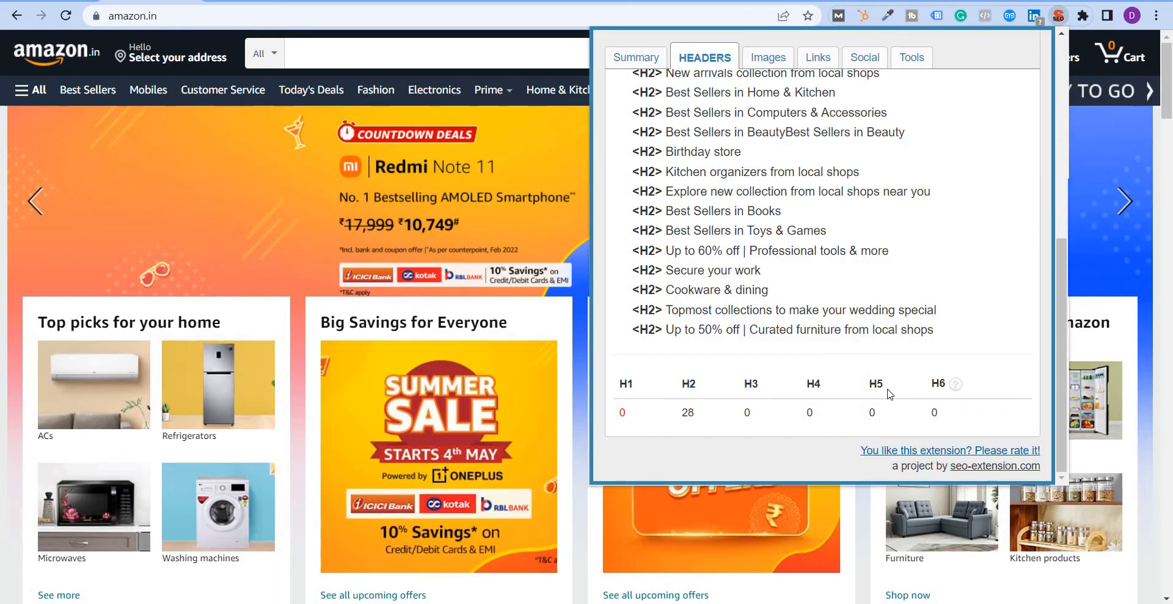
mouse_move(919, 393)
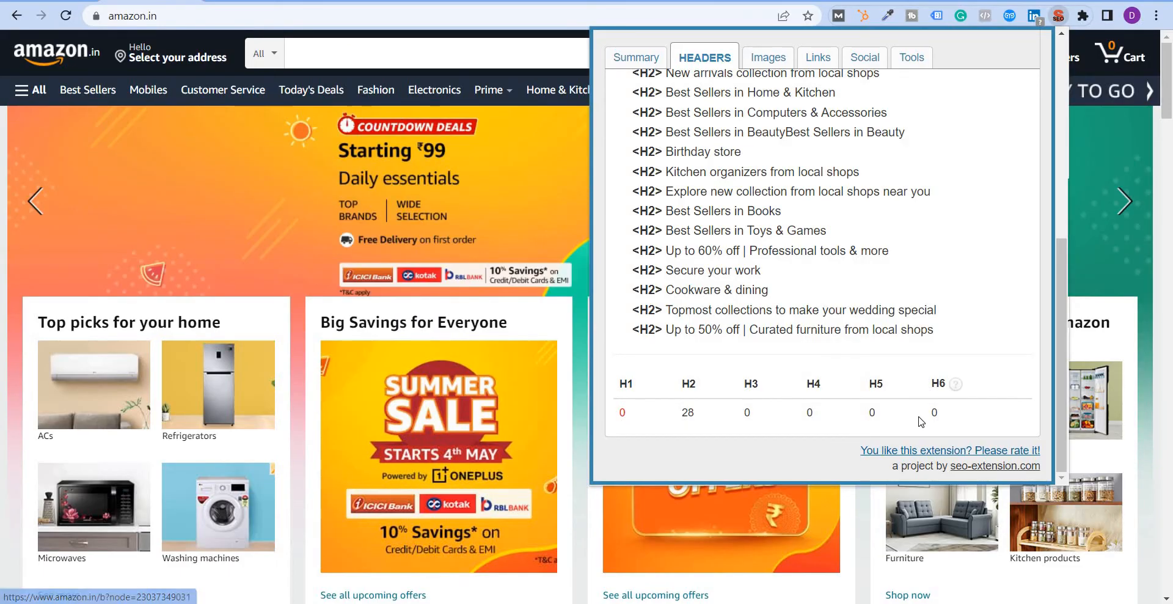
mouse_move(668, 414)
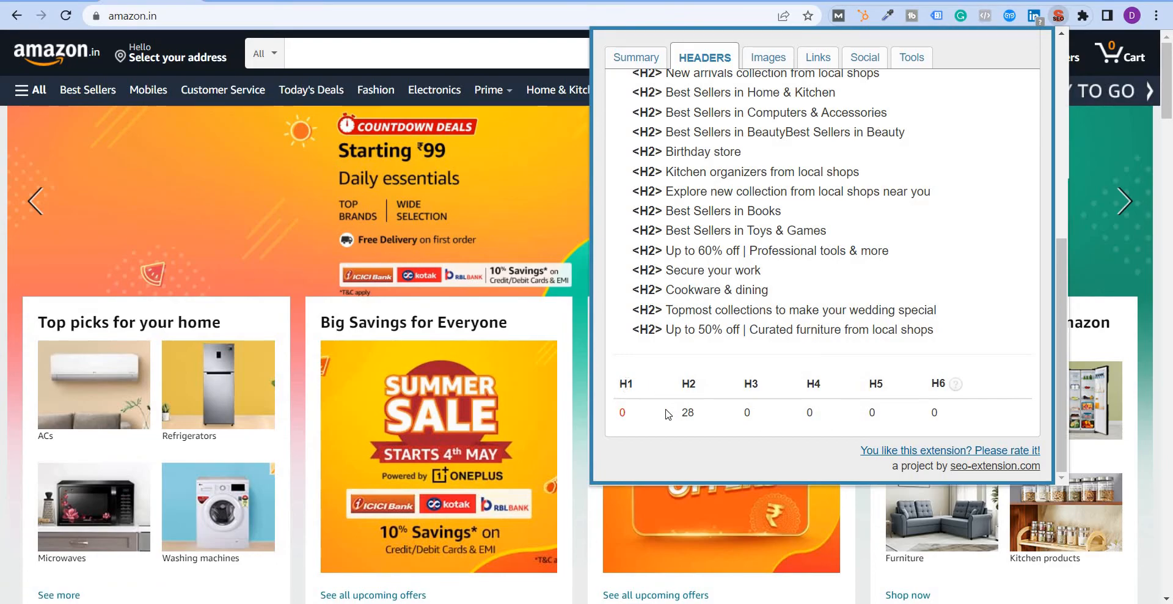
Review the amazon.in Images report, highlighting the first alt text and scrolling the 'Images to complete' list
click(767, 57)
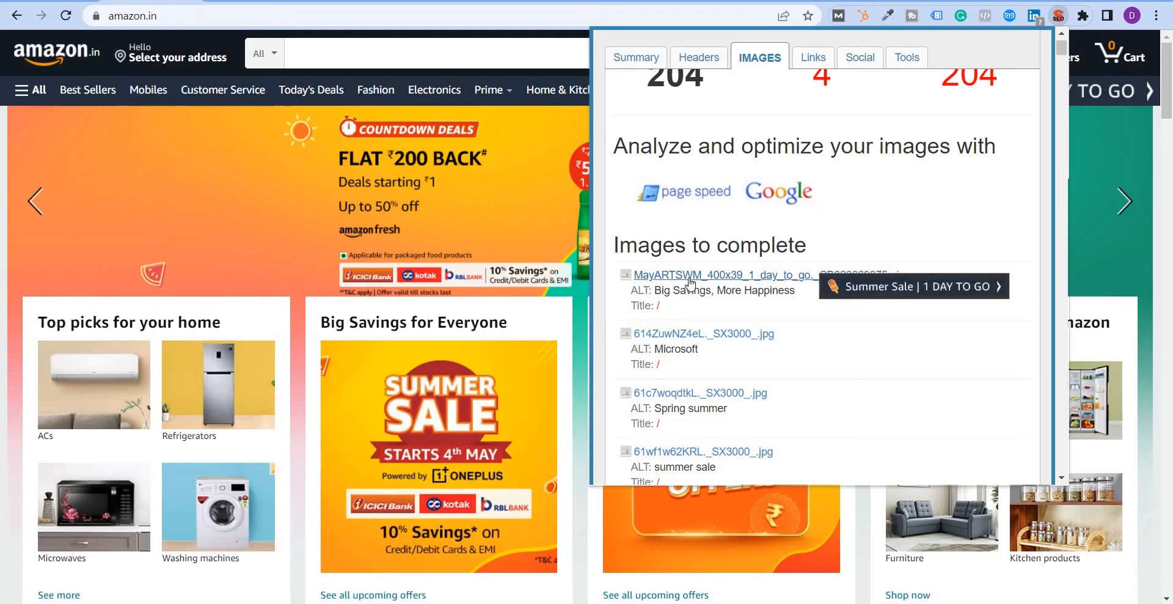
mouse_move(653, 290)
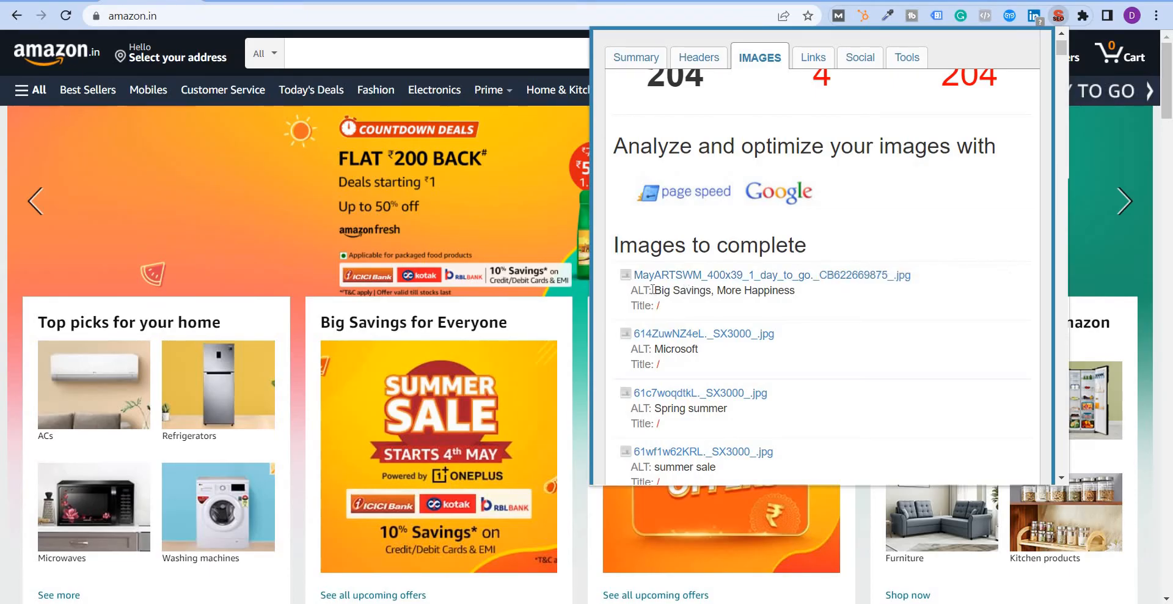
double_click(712, 290)
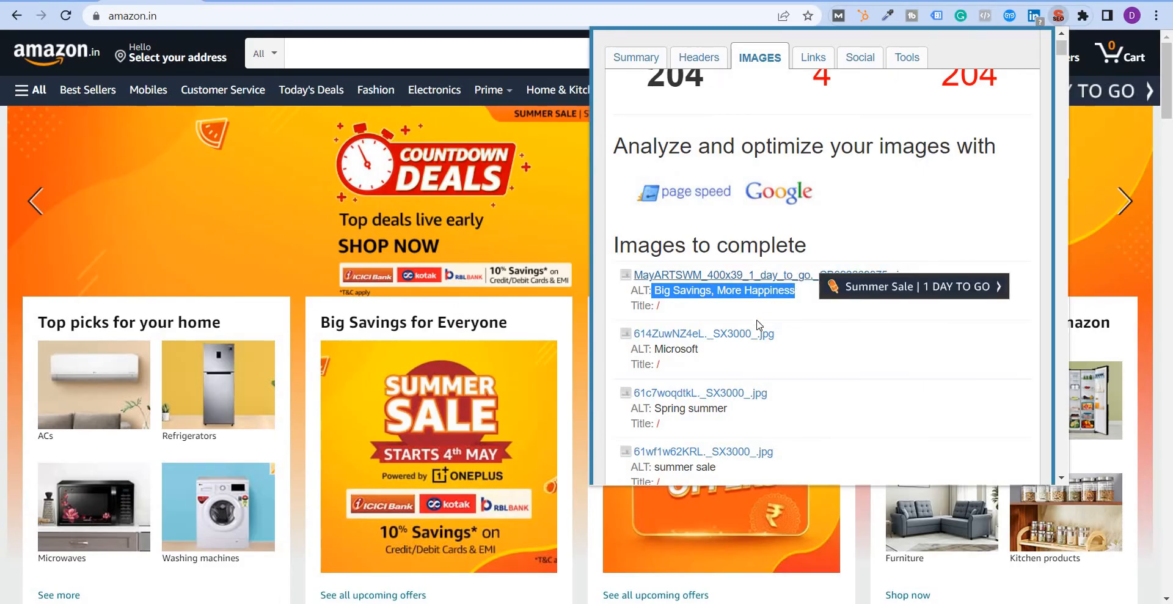
mouse_move(700, 333)
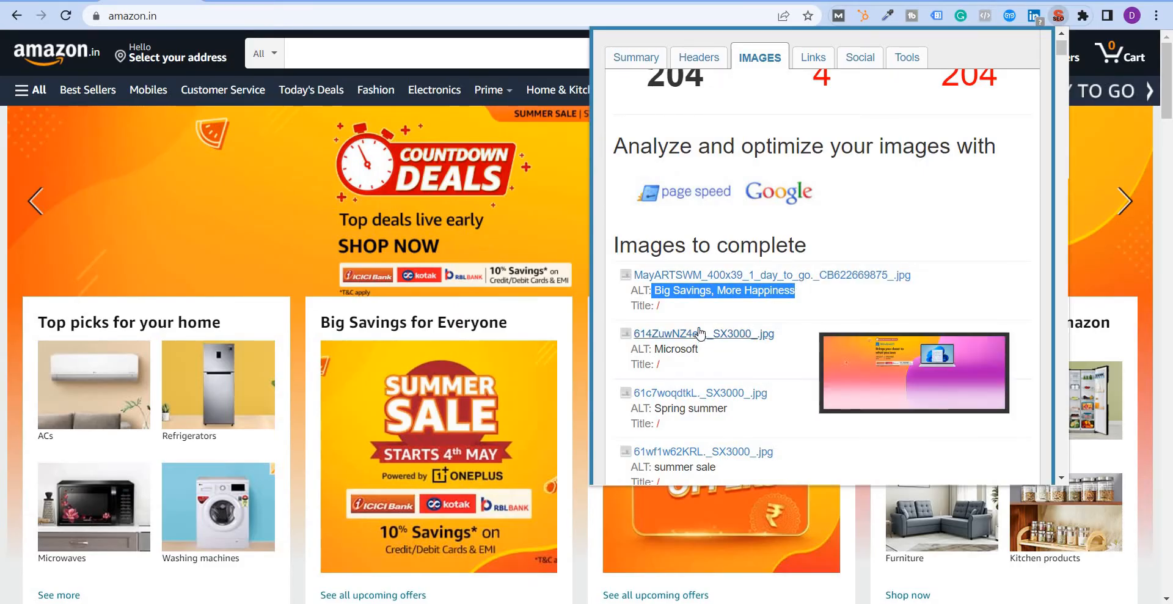
mouse_move(689, 347)
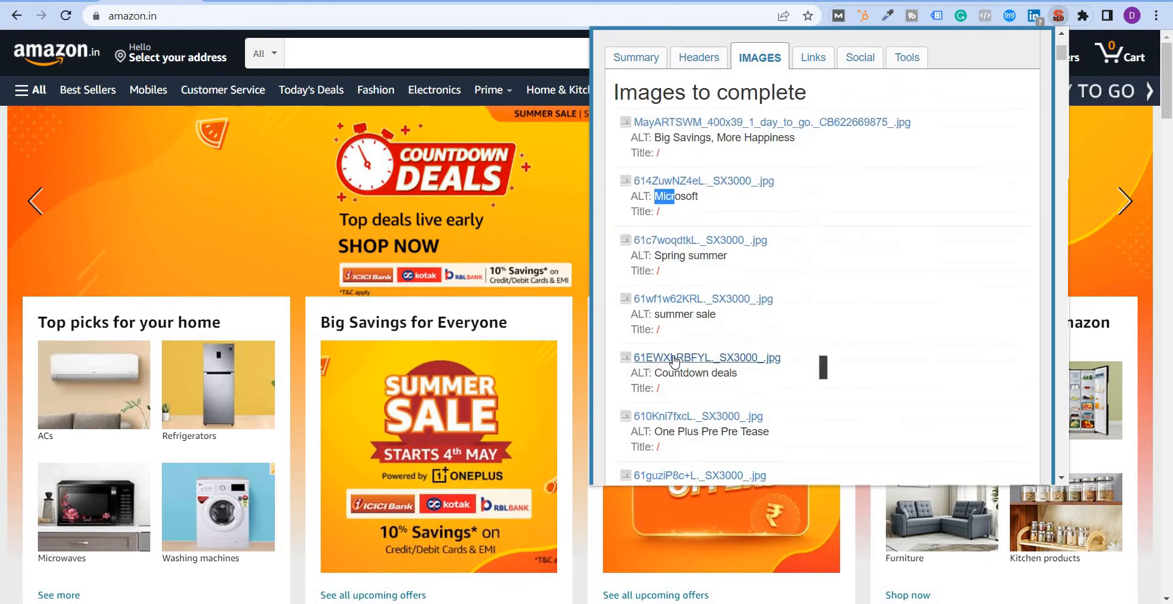
scroll(down, 3)
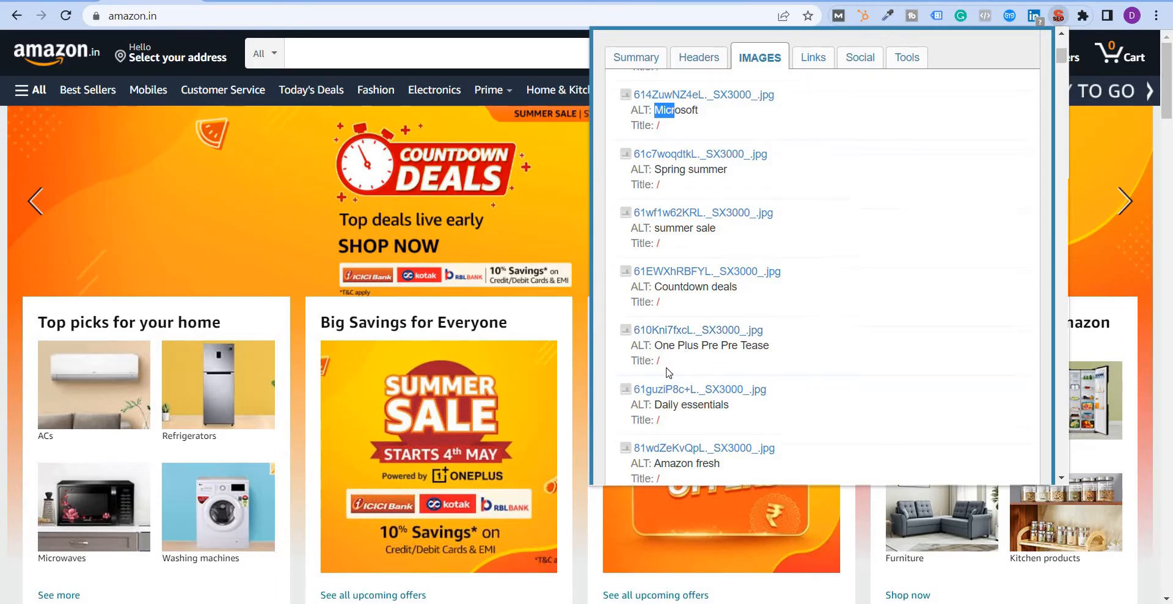
scroll(down, 3)
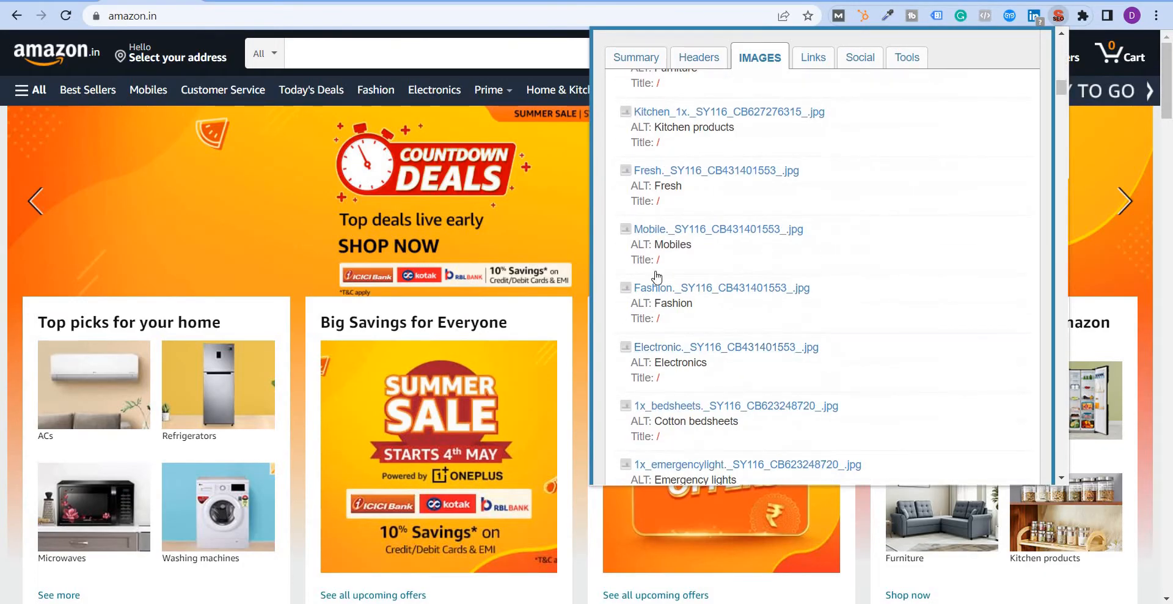
Review the Links, Social and Tools reports for amazon.in (Mobile Friendly, GTmetrix, PageSpeed checks)
click(809, 56)
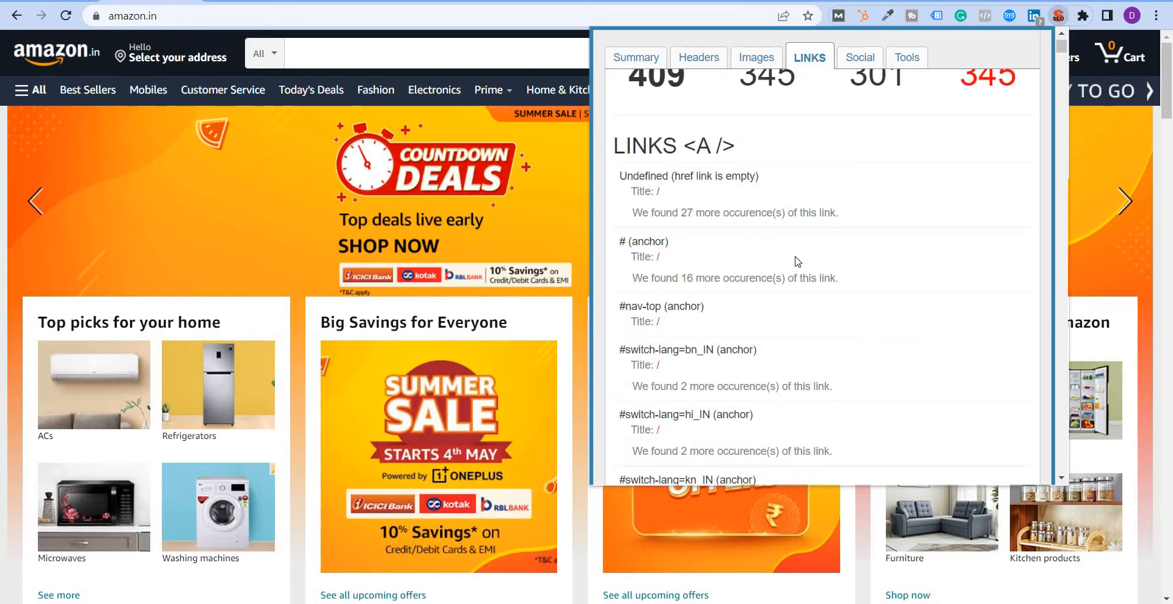
mouse_move(769, 253)
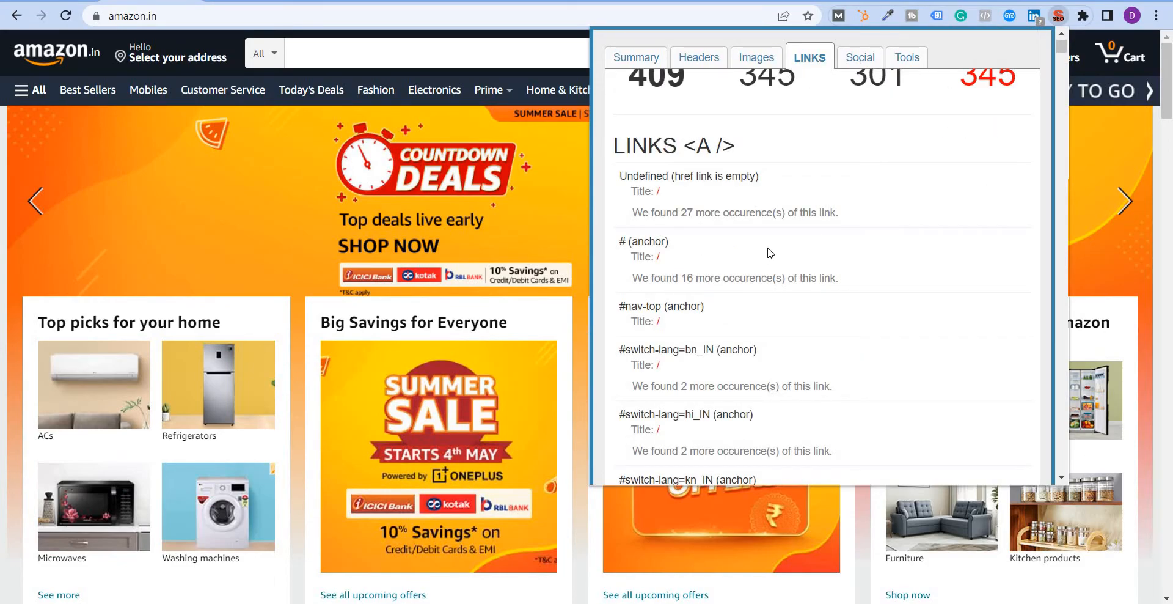
click(860, 57)
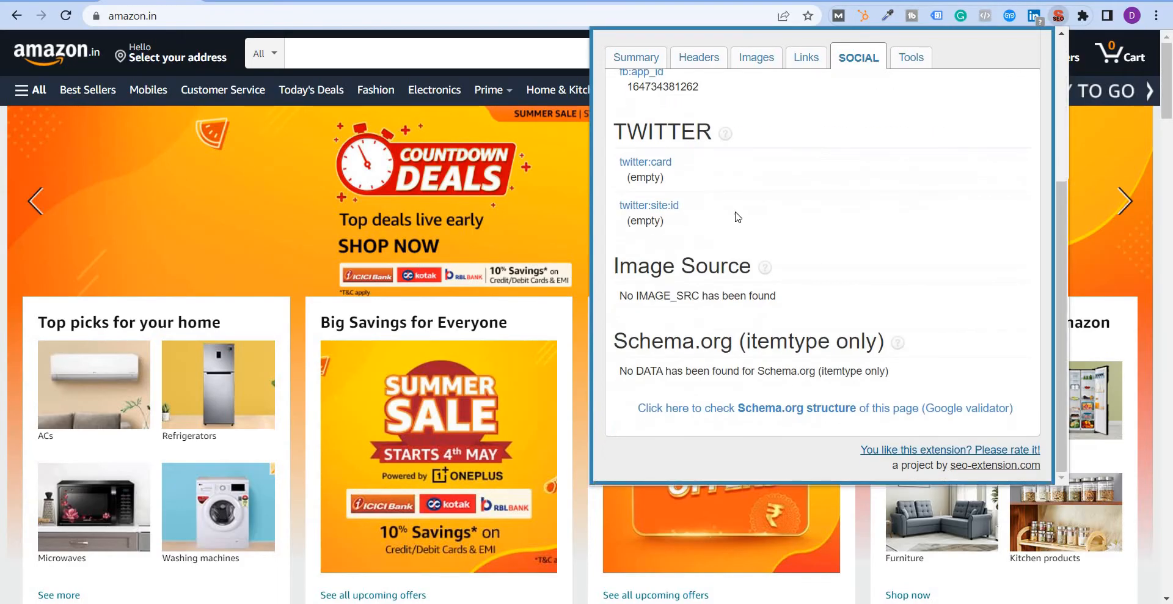
scroll(up, 3)
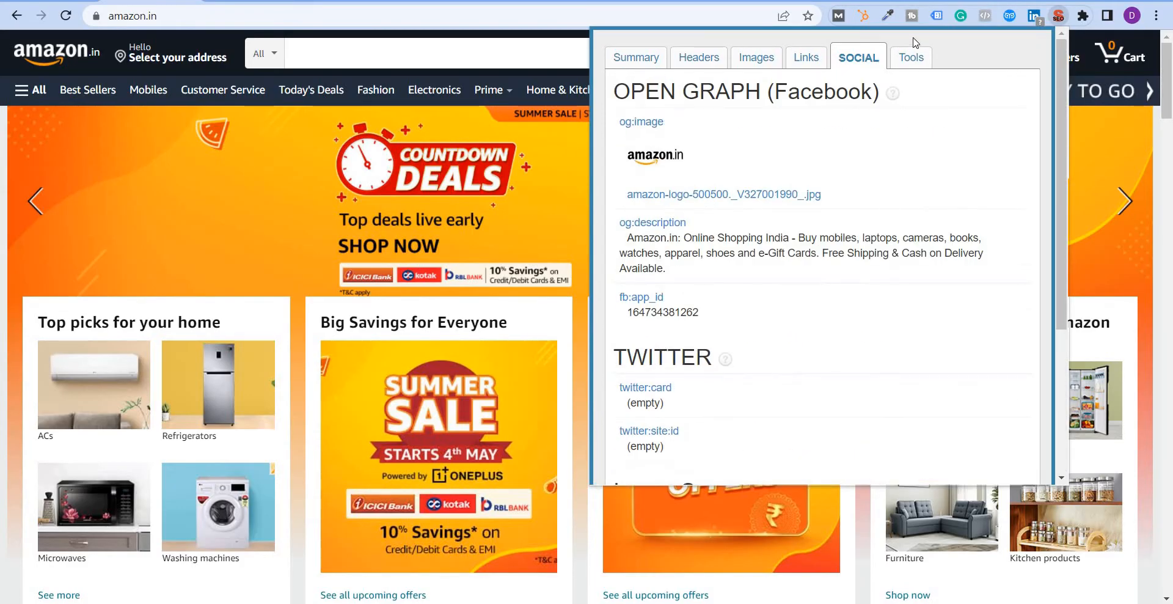
click(911, 57)
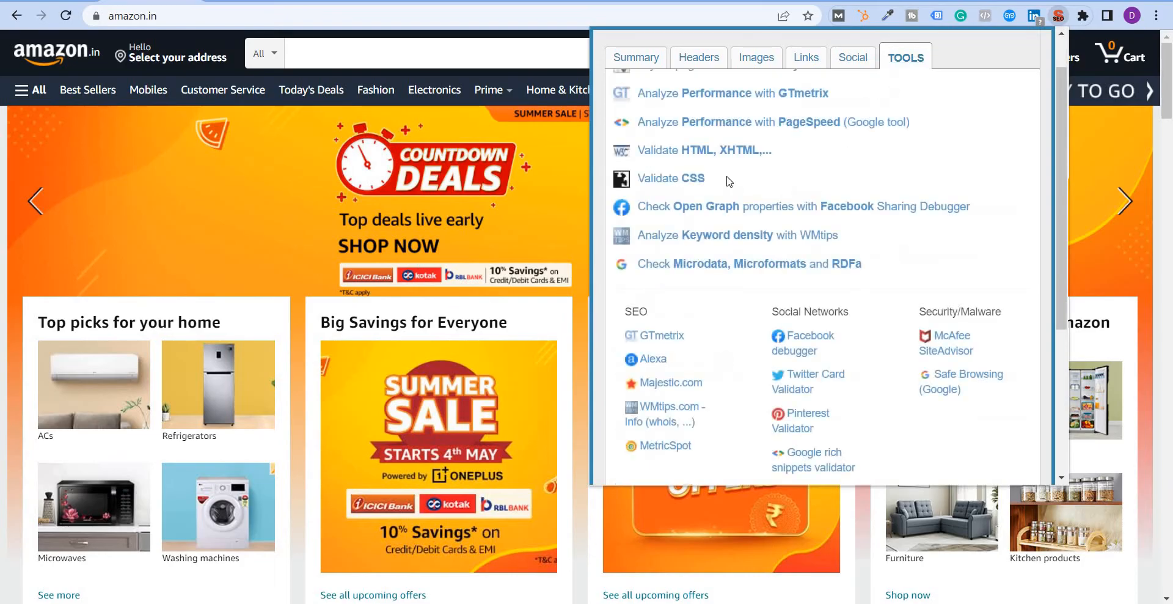
scroll(up, 3)
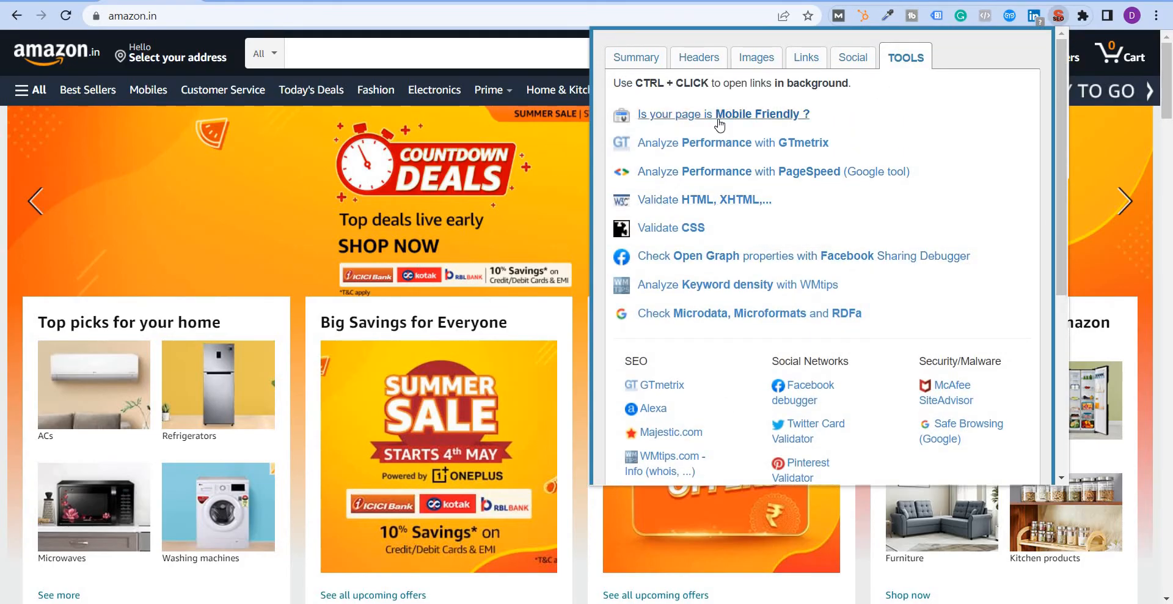
mouse_move(673, 140)
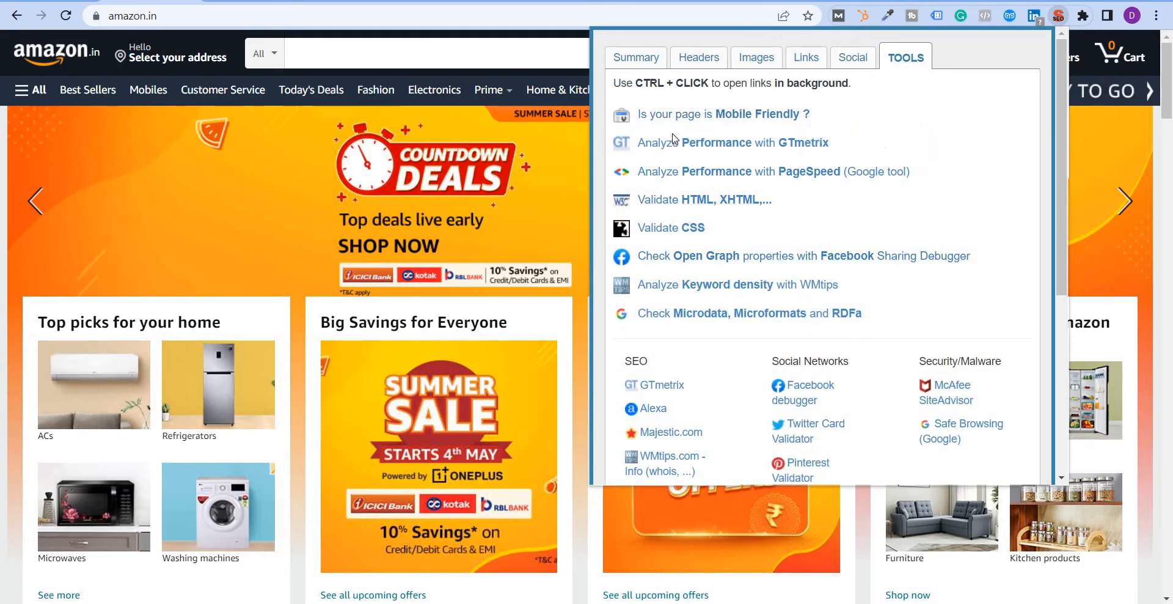
mouse_move(723, 113)
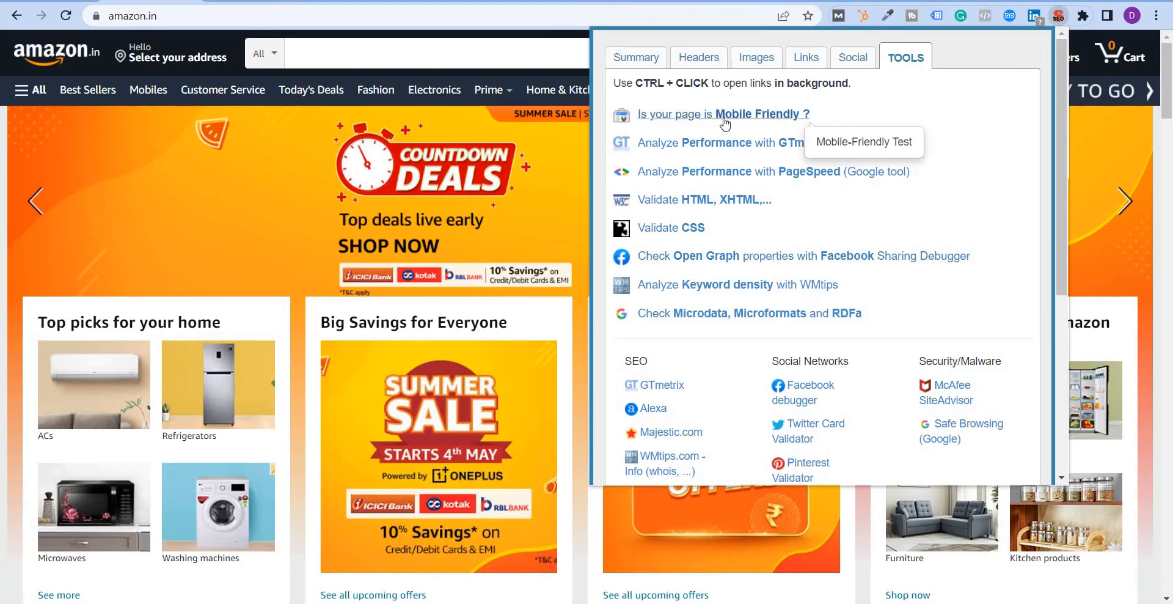
mouse_move(686, 151)
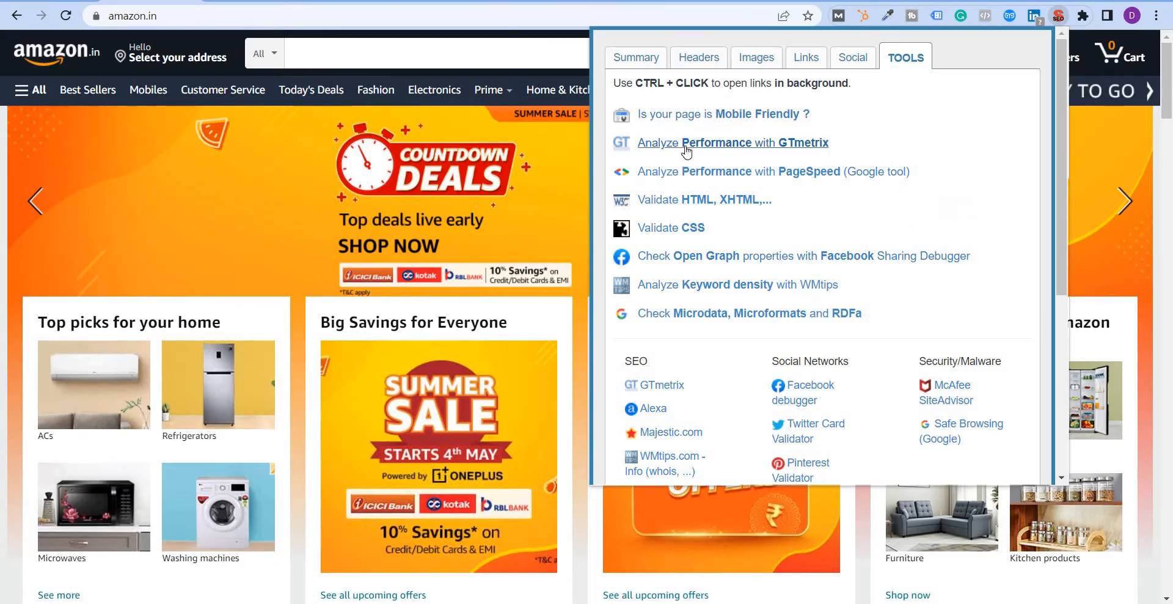
mouse_move(700, 170)
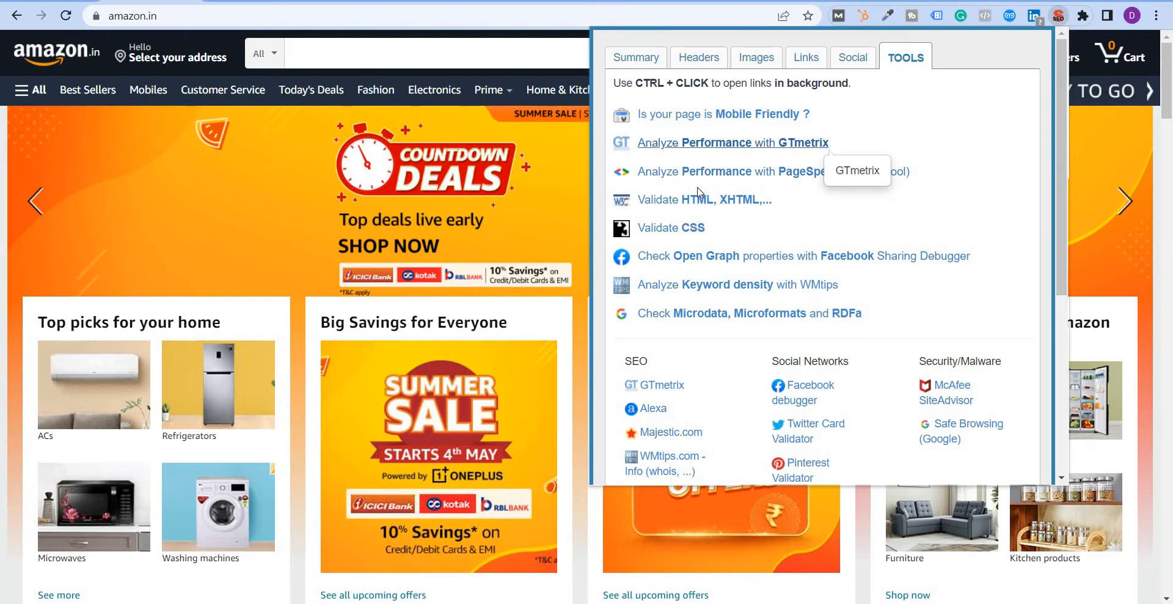
mouse_move(855, 183)
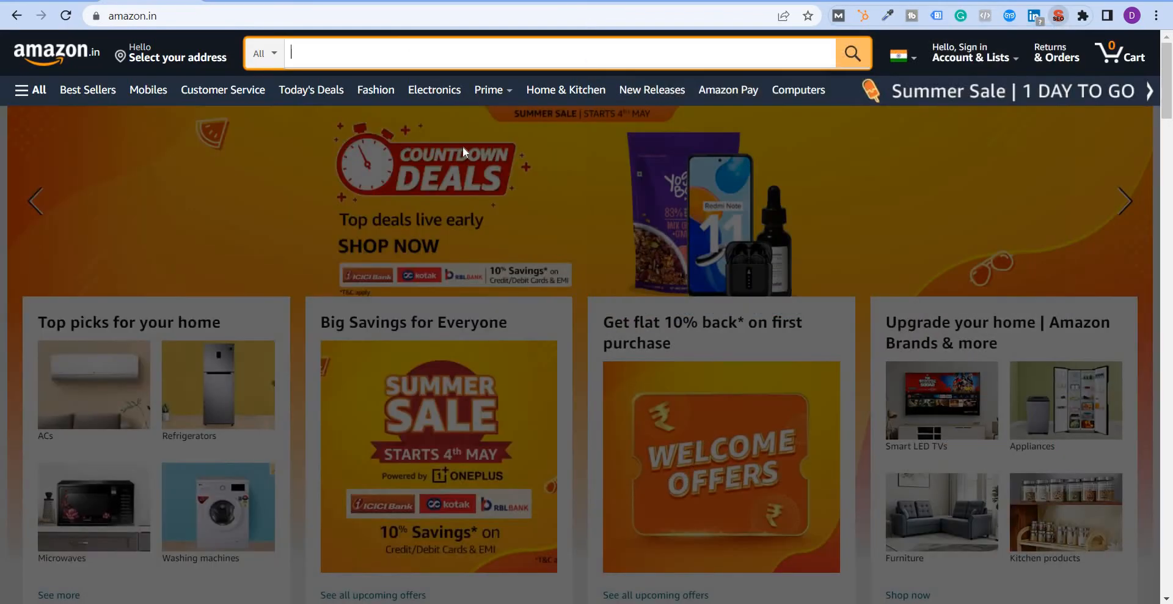
mouse_move(694, 110)
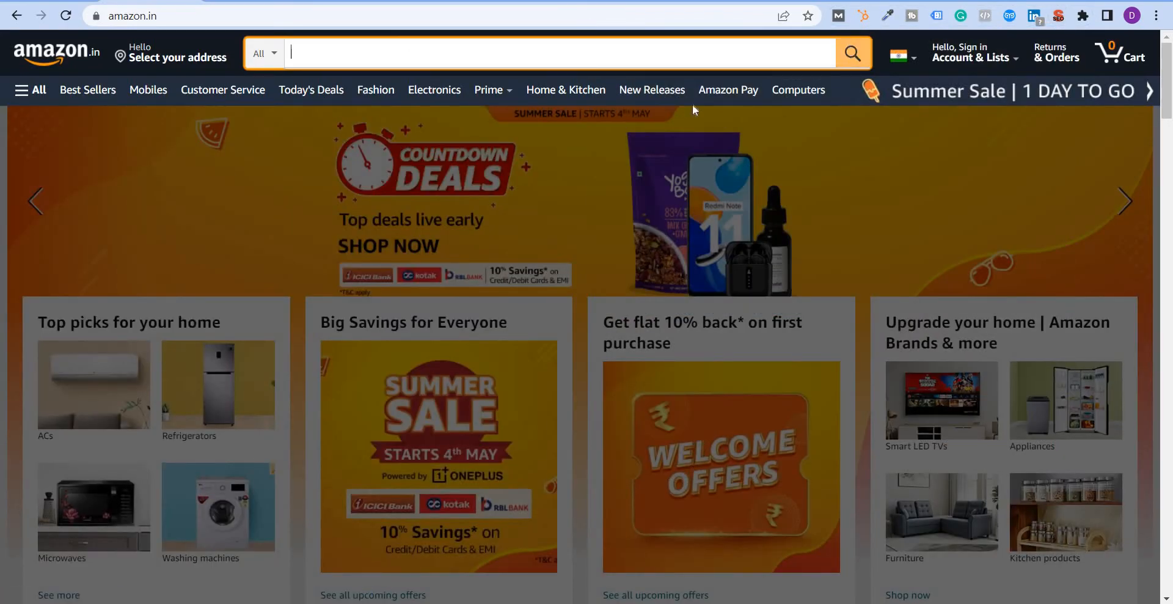
mouse_move(564, 89)
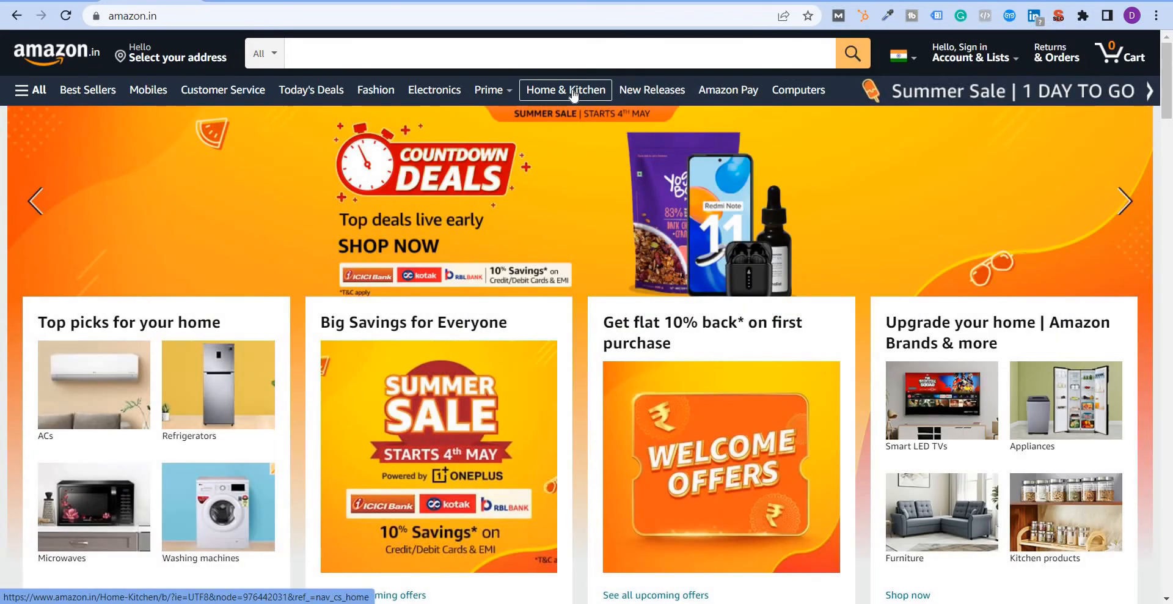
Audit Amazon's Home & Kitchen page: 82-character title, one H1, 810 links in the Summary
click(564, 90)
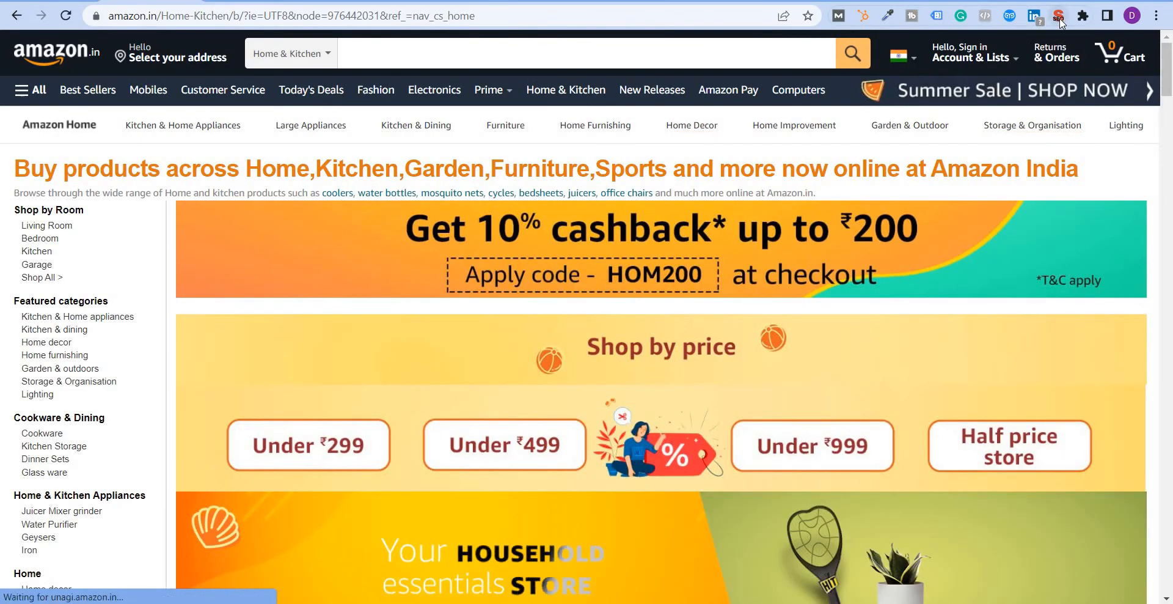
click(1058, 15)
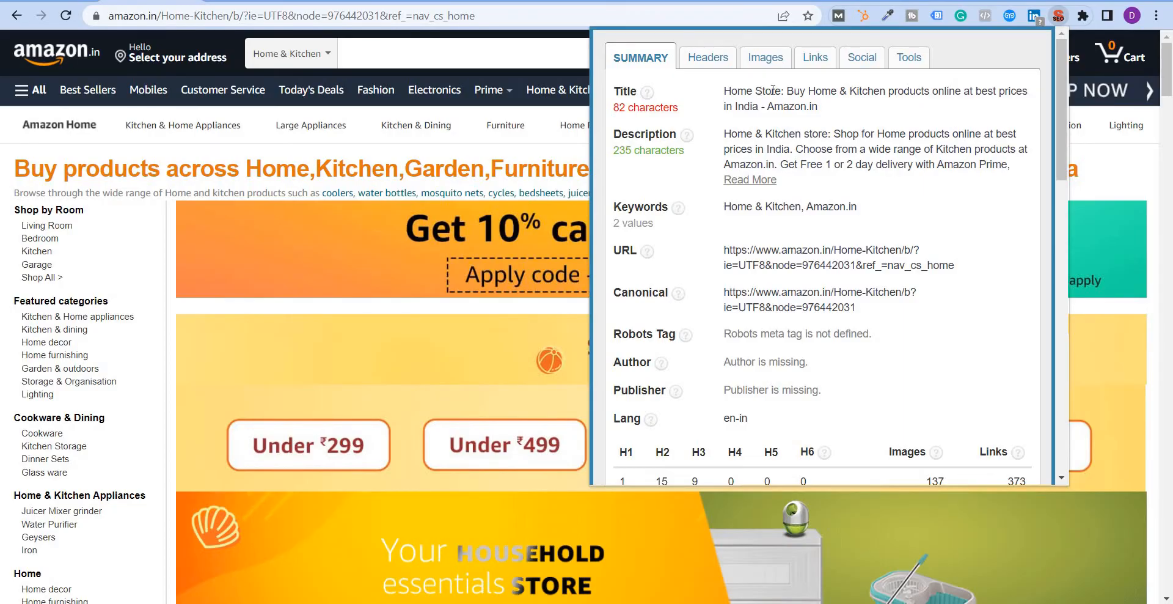
mouse_move(769, 118)
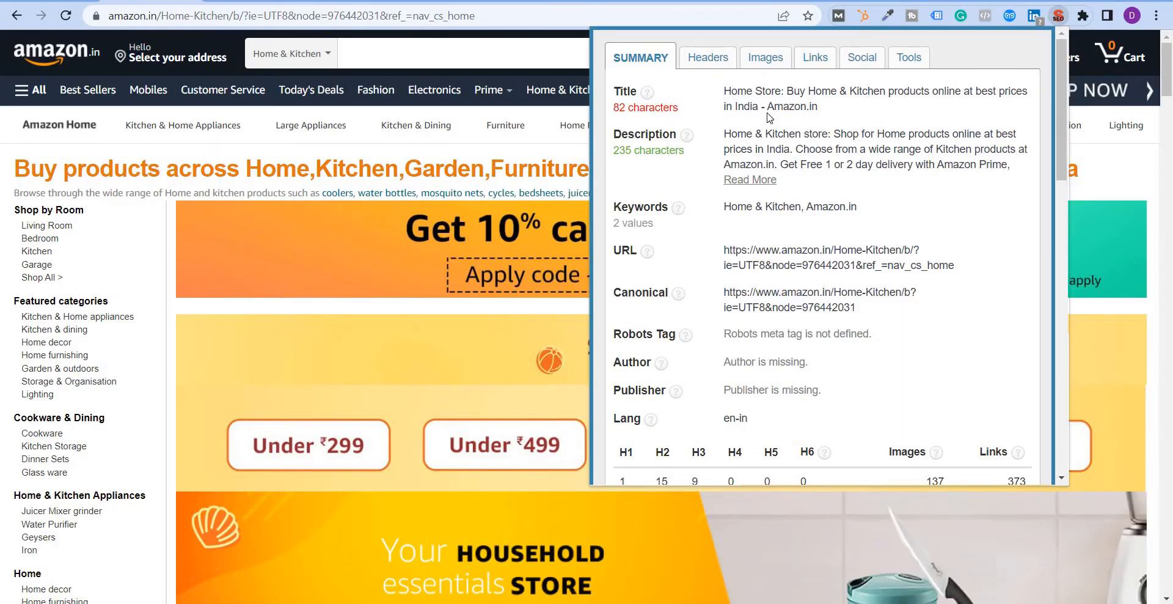
mouse_move(647, 92)
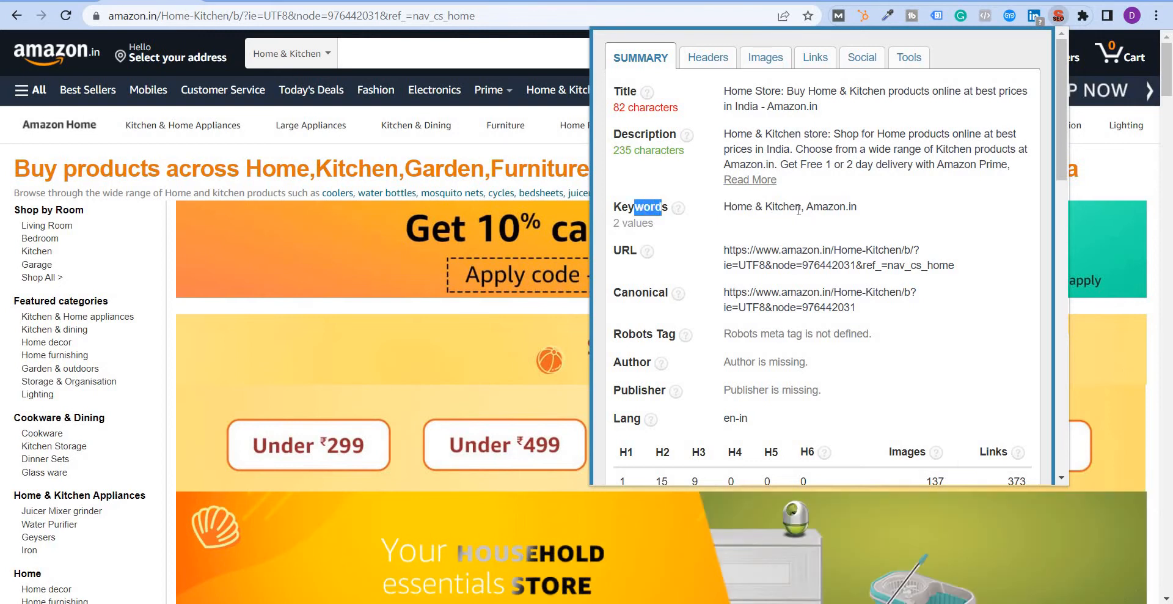
scroll(down, 3)
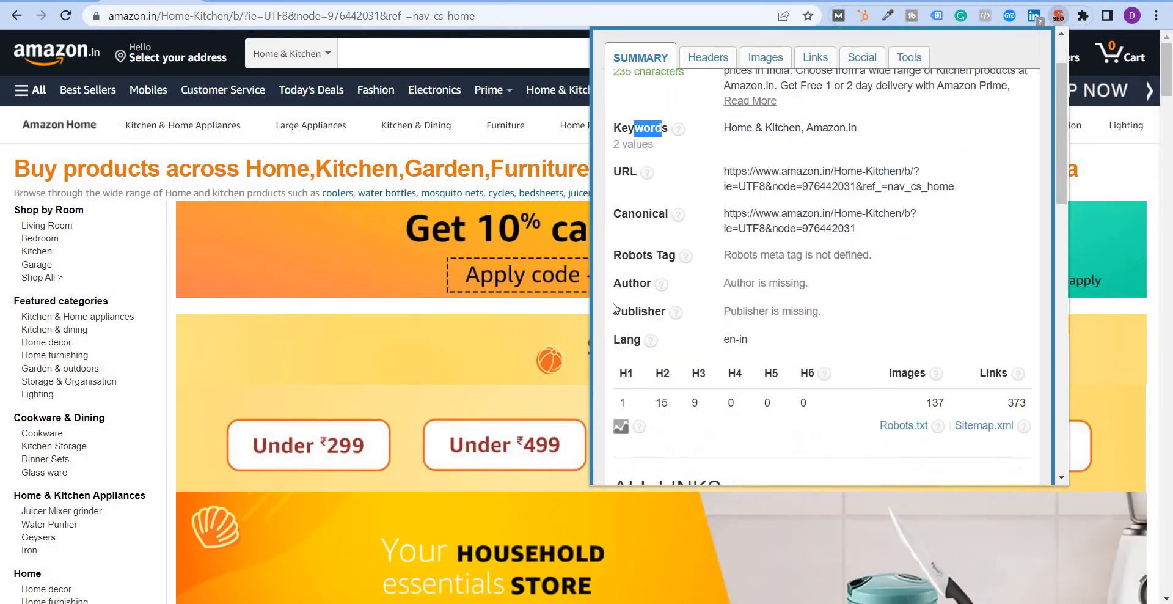
scroll(down, 3)
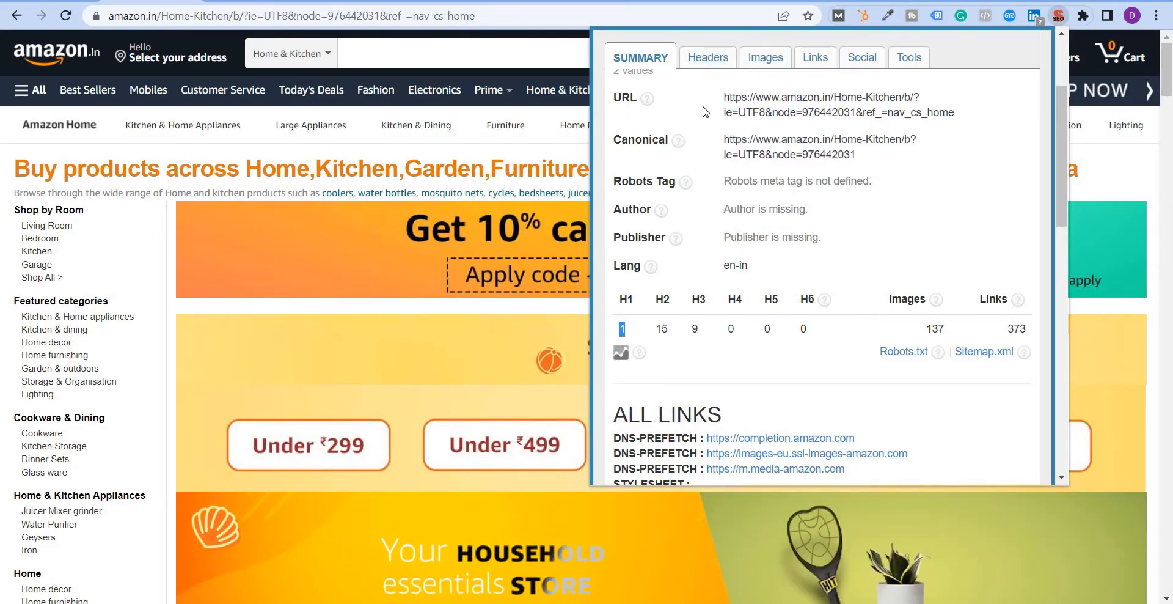
click(705, 57)
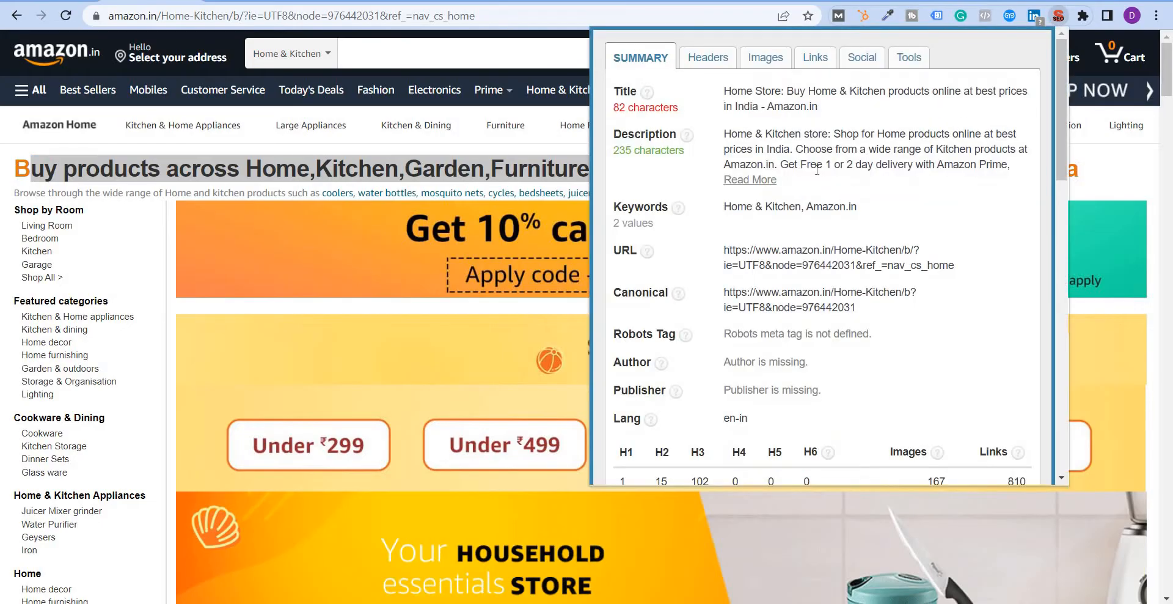
Review the Home & Kitchen heading list (1 H1, 102 H3) and then its Images report
click(704, 57)
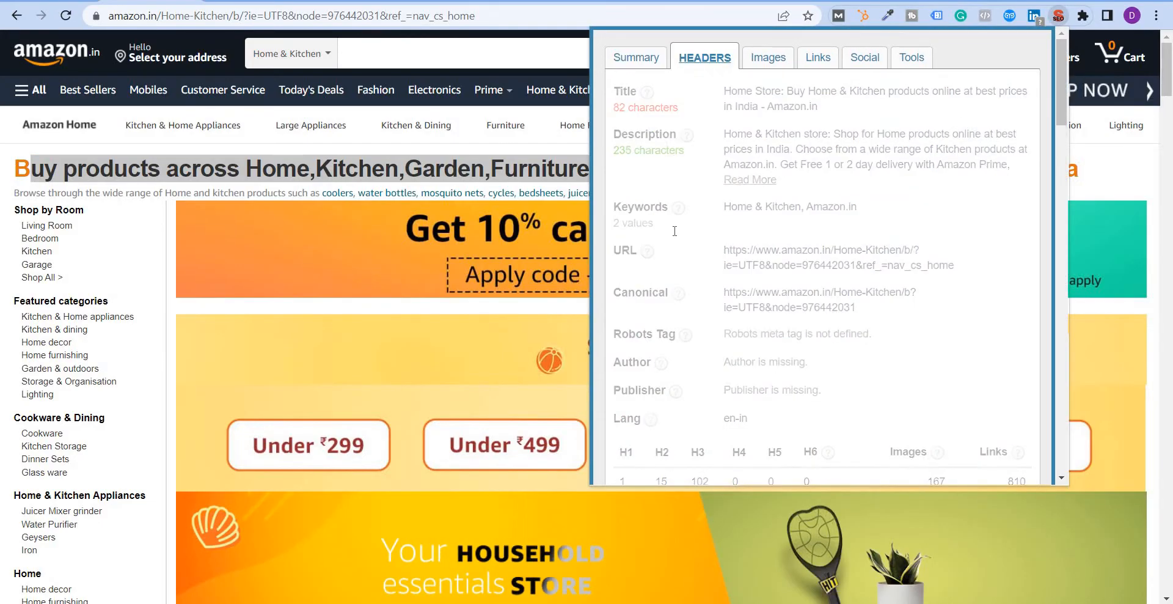
scroll(down, 3)
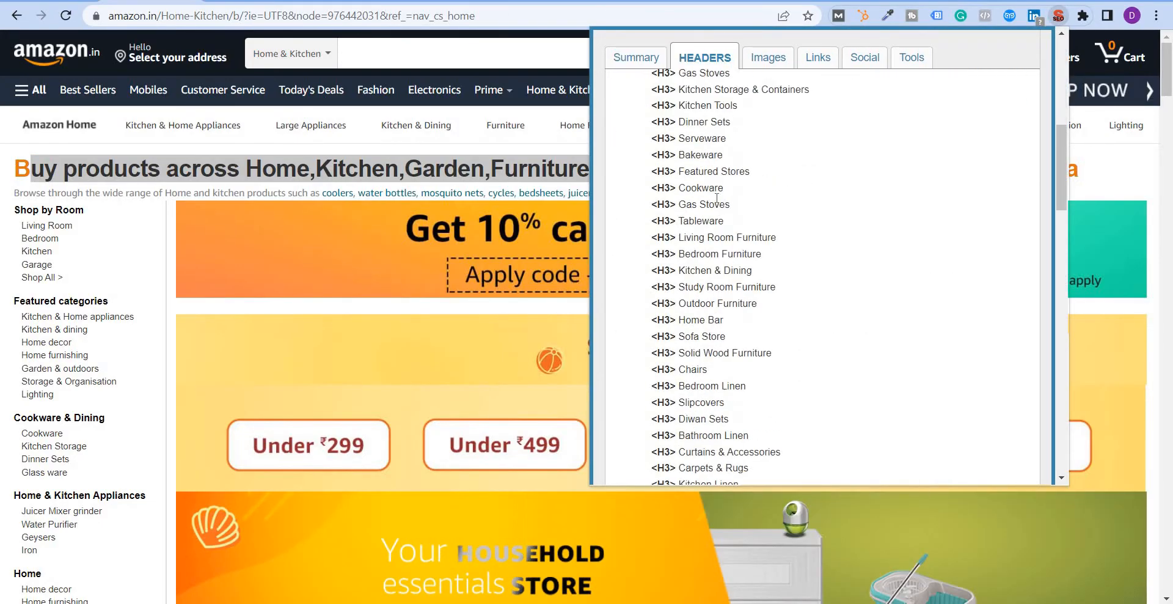
scroll(down, 3)
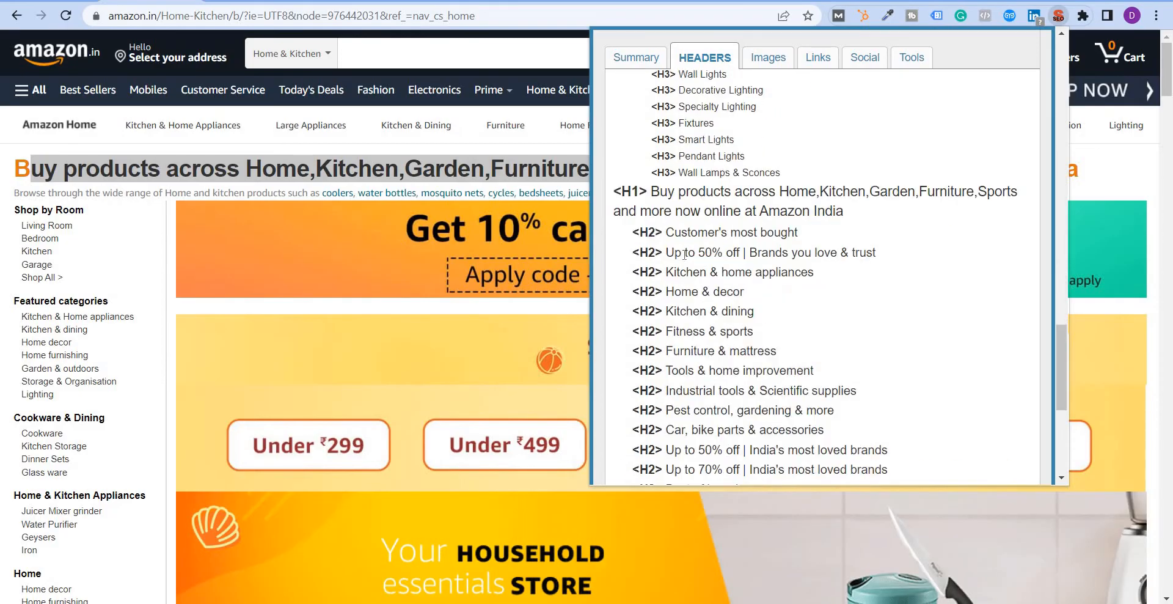
scroll(down, 3)
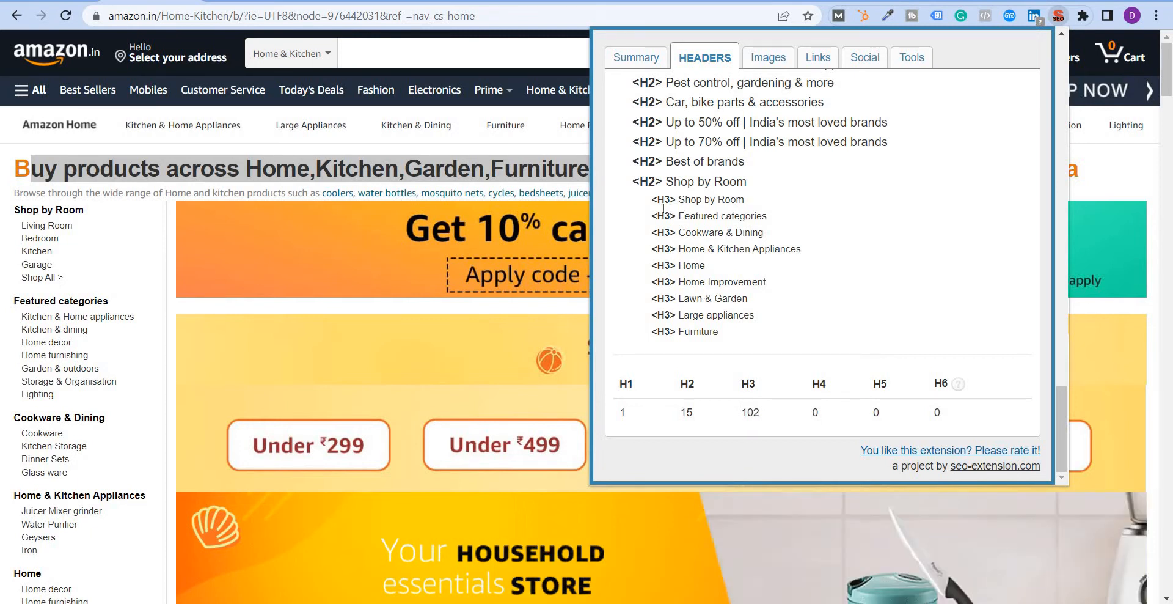
click(767, 57)
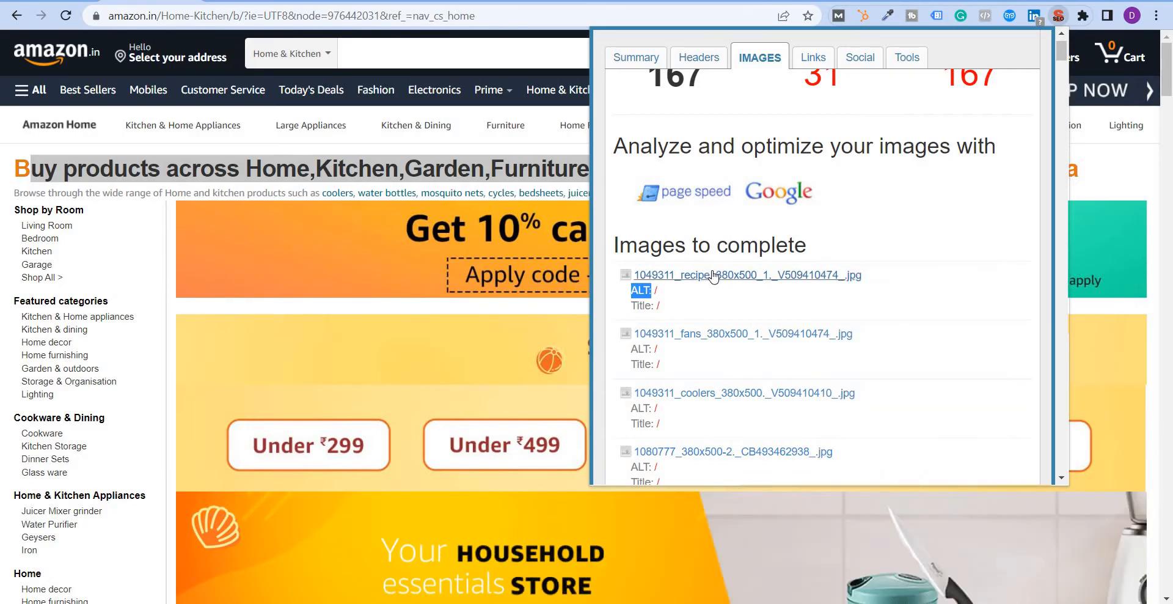
mouse_move(747, 274)
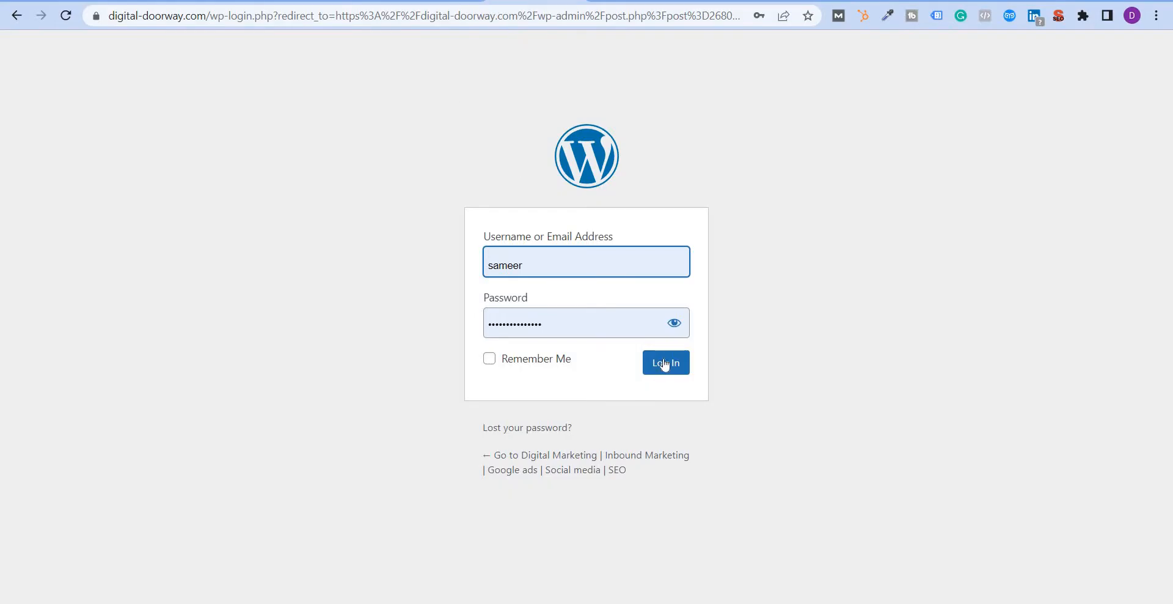
Log in to the WordPress site with the filled-in credentials
click(664, 363)
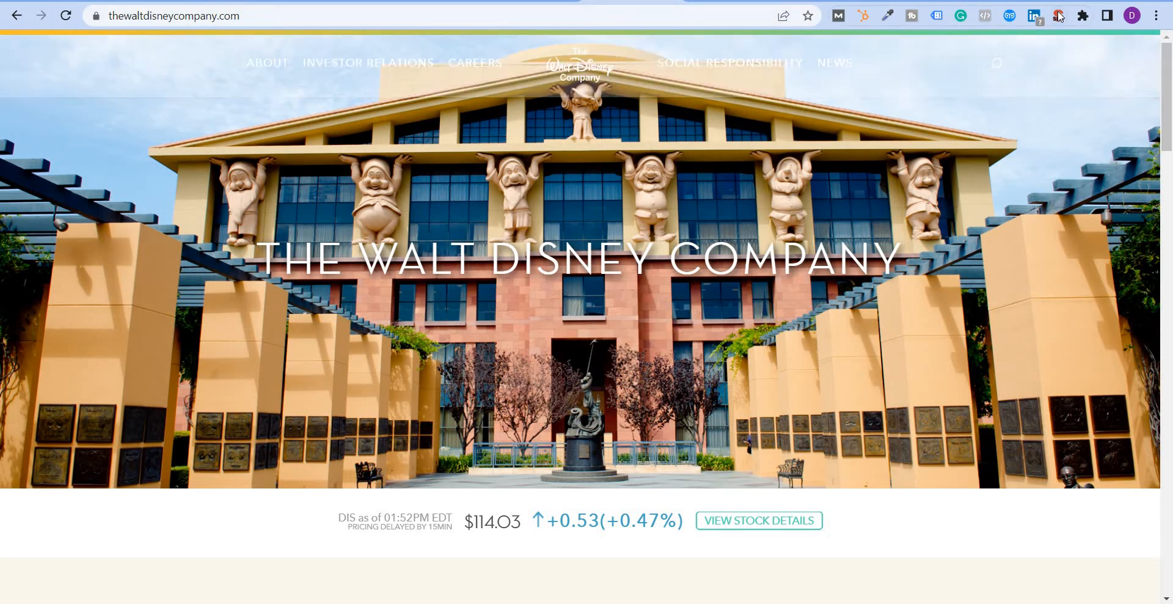
Audit thewaltdisneycompany.com: 23-character title, 132-character description, missing keywords
click(1058, 15)
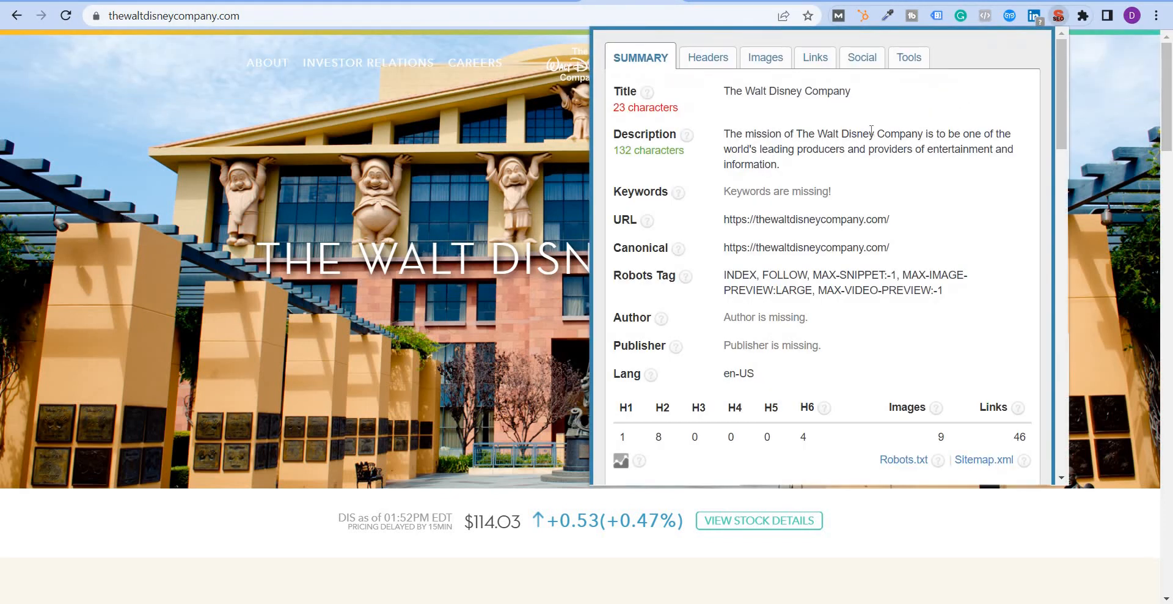
mouse_move(644, 93)
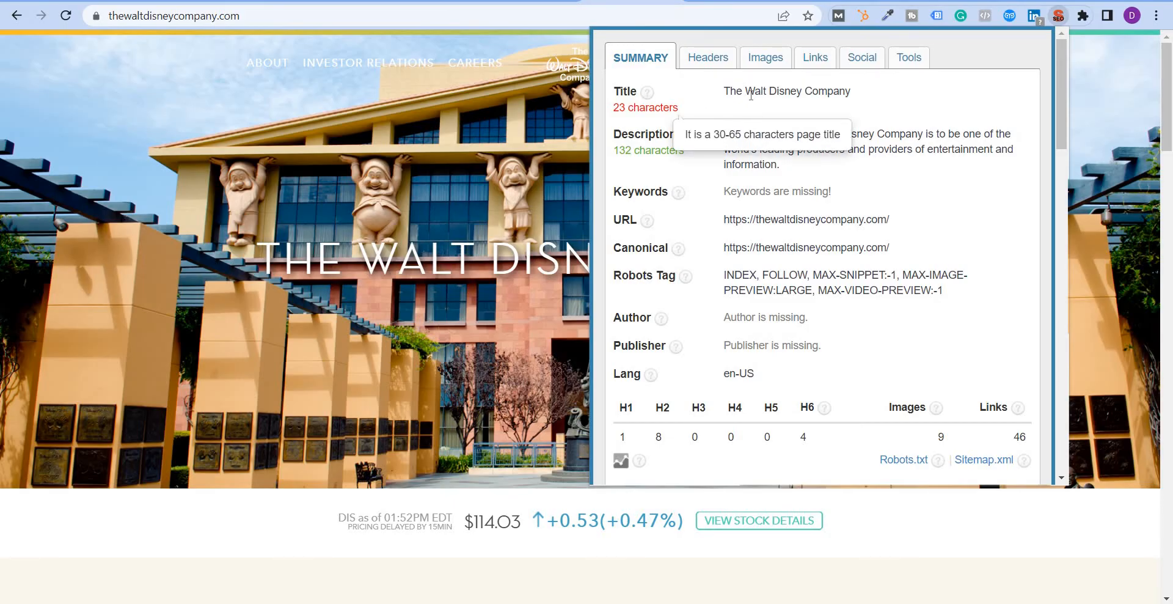
double_click(767, 90)
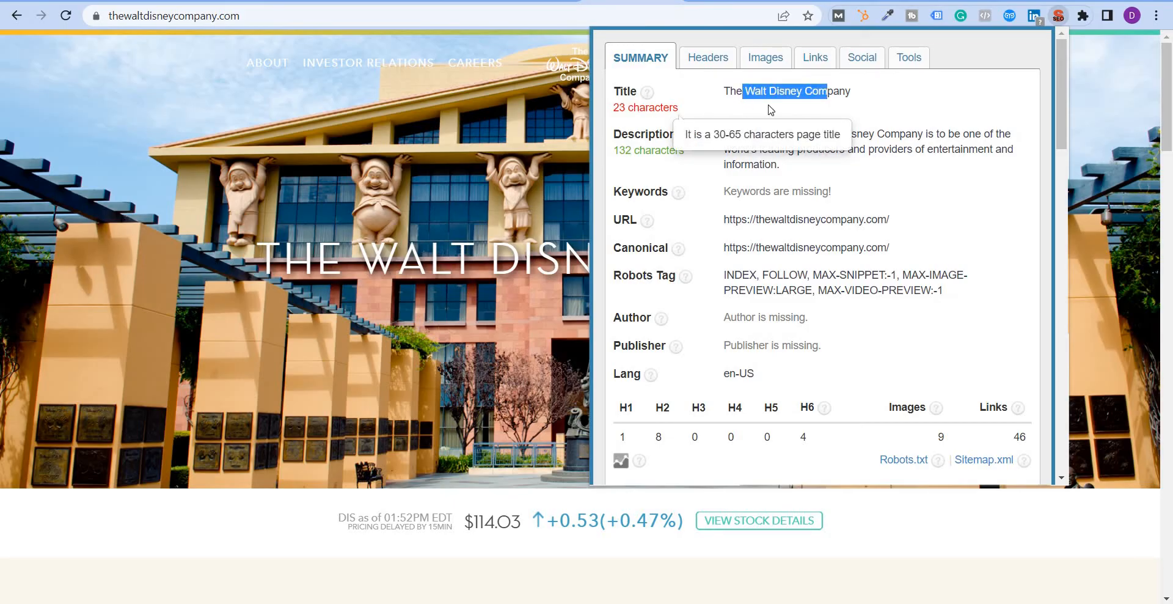
mouse_move(623, 129)
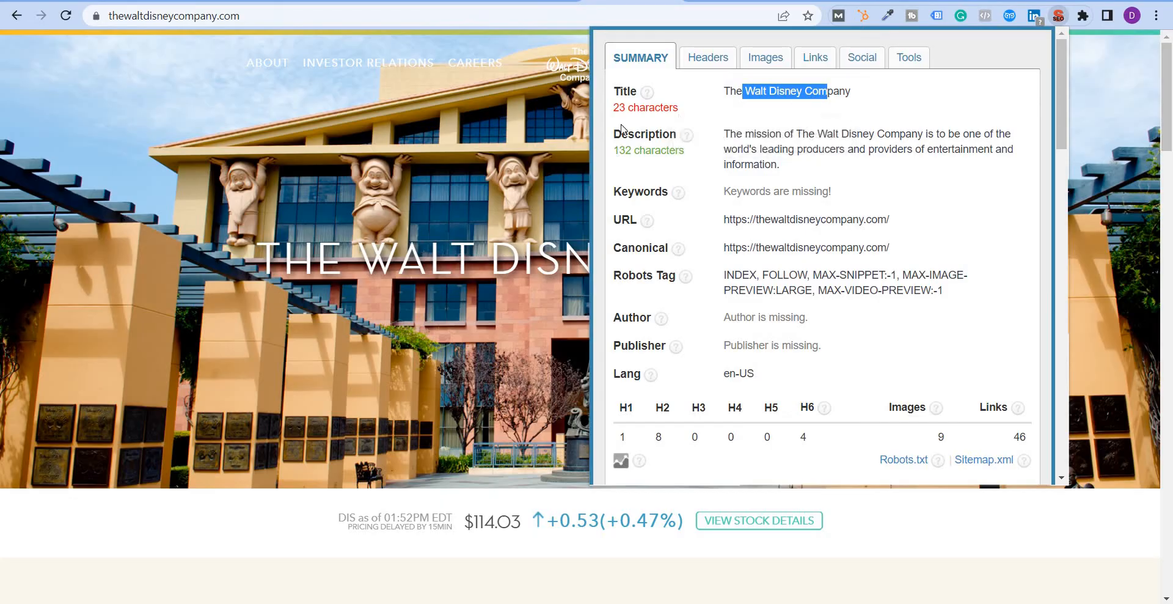
mouse_move(679, 134)
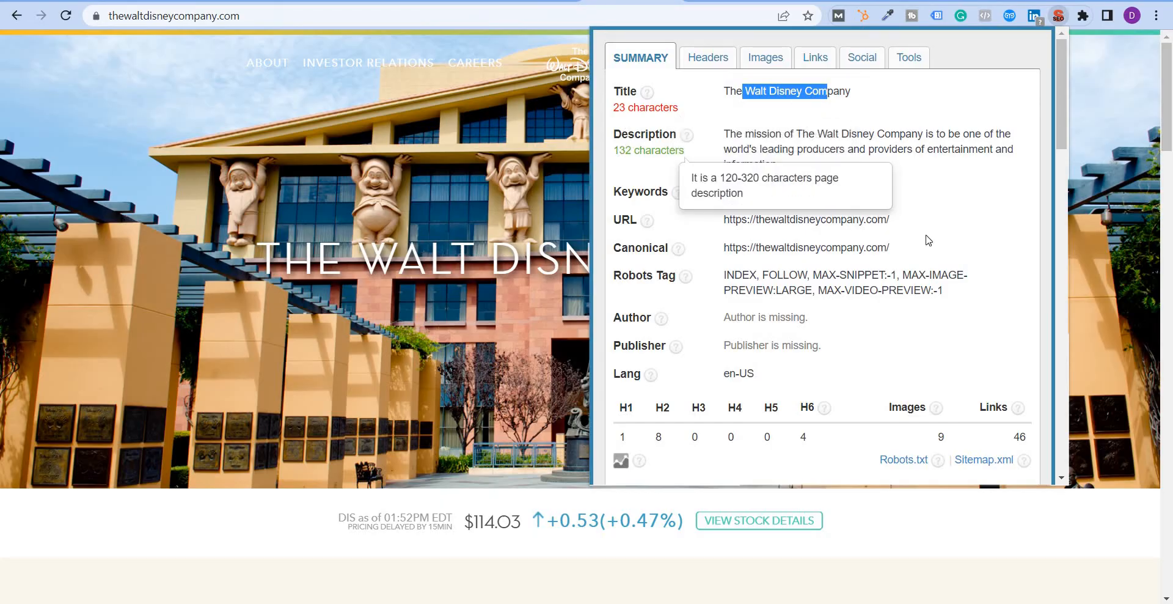
mouse_move(776, 208)
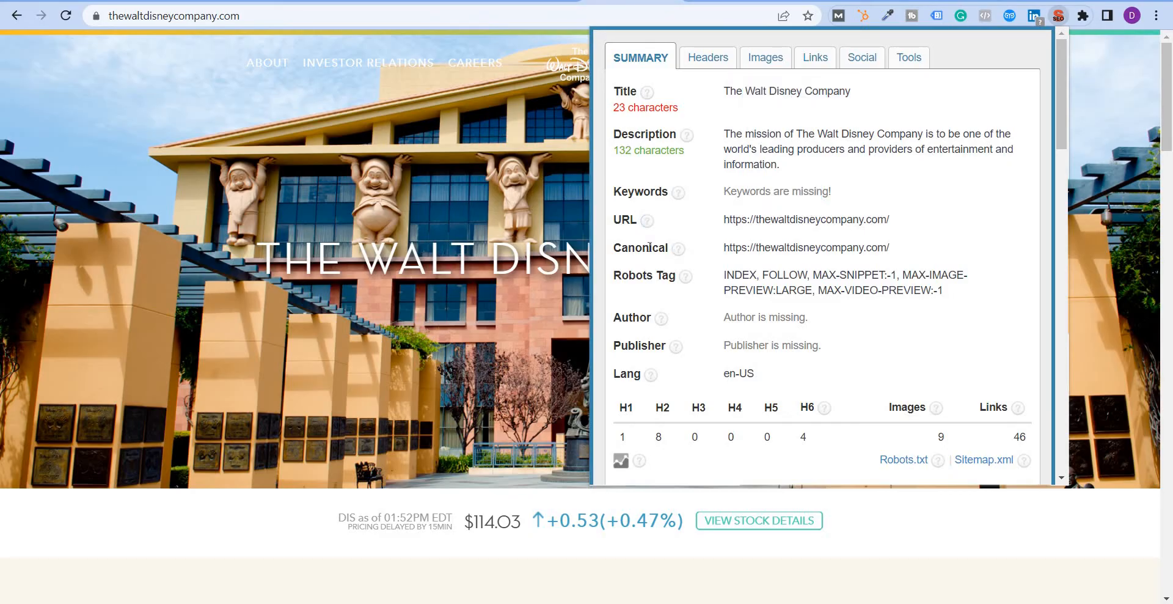
scroll(down, 3)
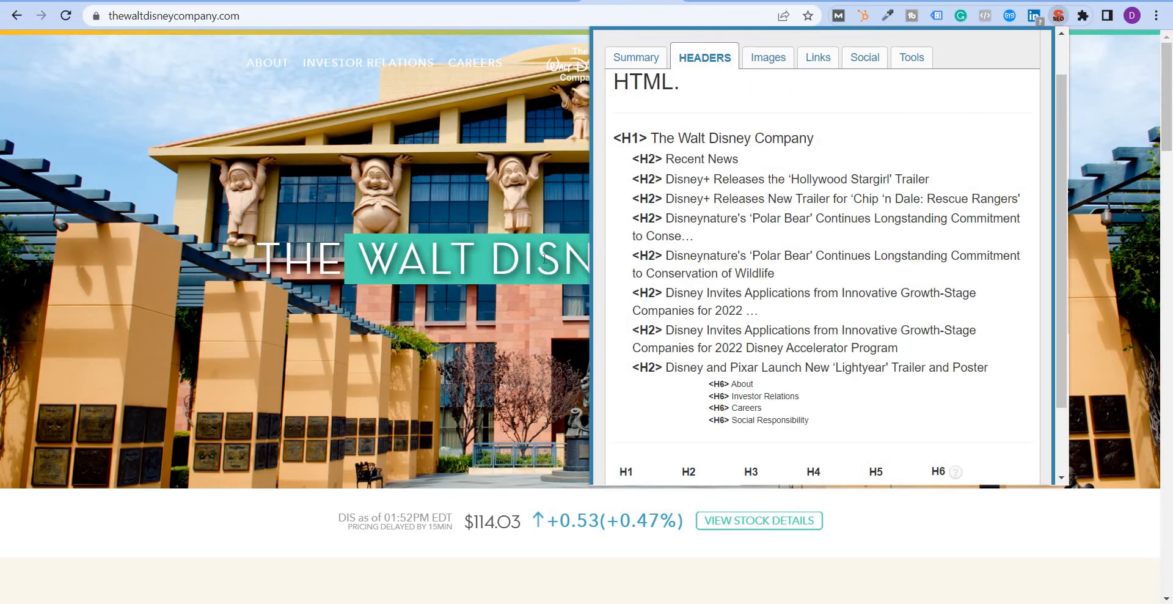
mouse_move(687, 193)
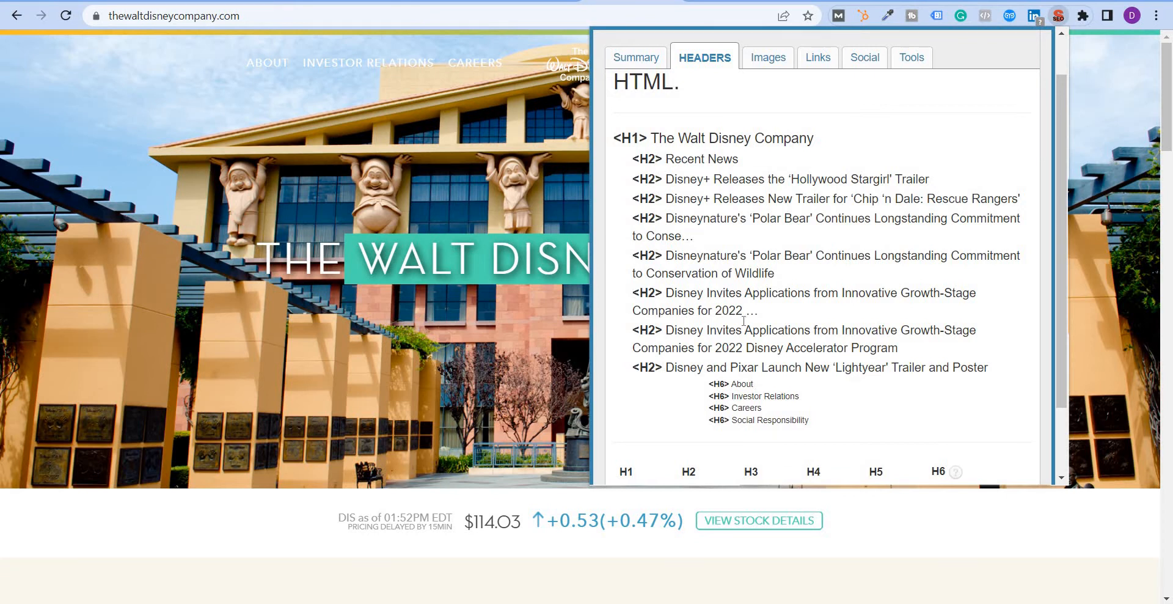
Review the Disney page's H1–H6 counts, then its Images report with empty ALT and title
scroll(down, 3)
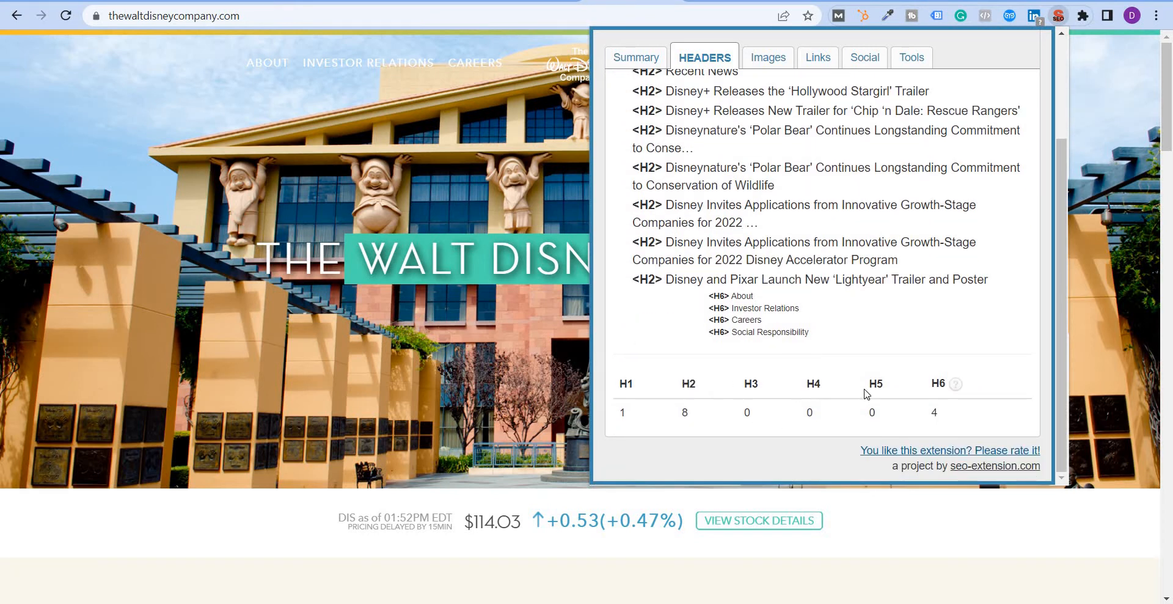
scroll(down, 3)
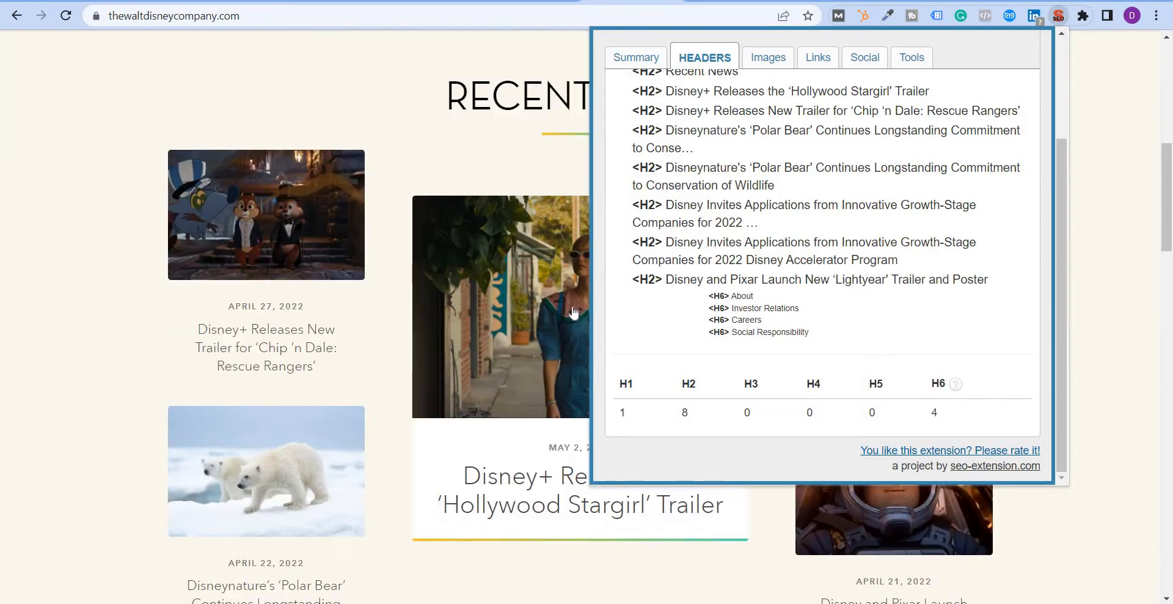
click(767, 57)
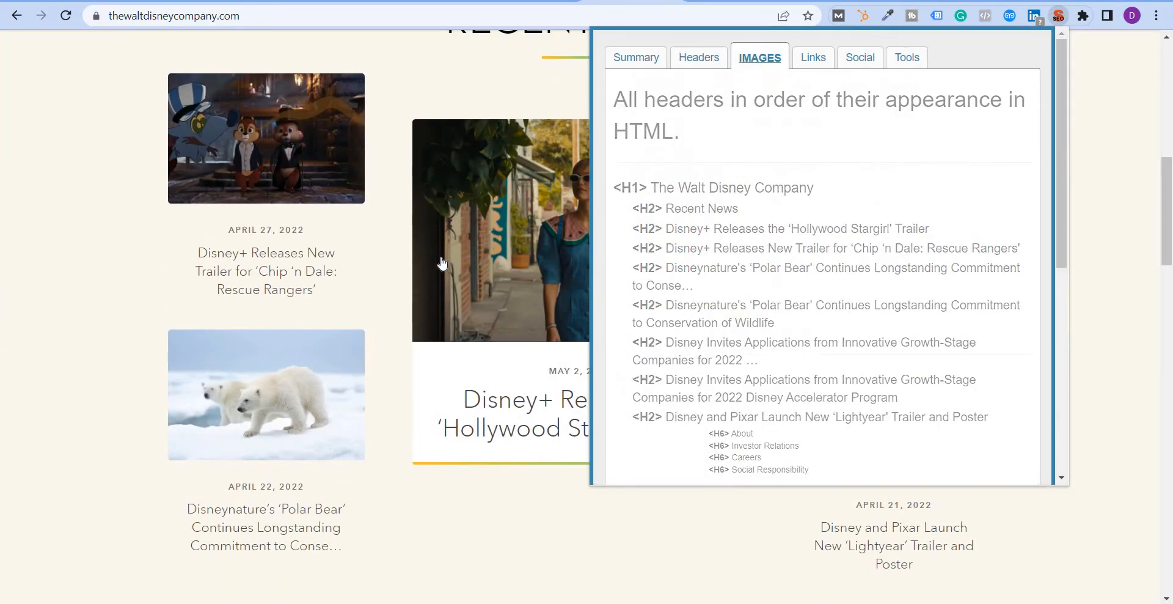
click(759, 57)
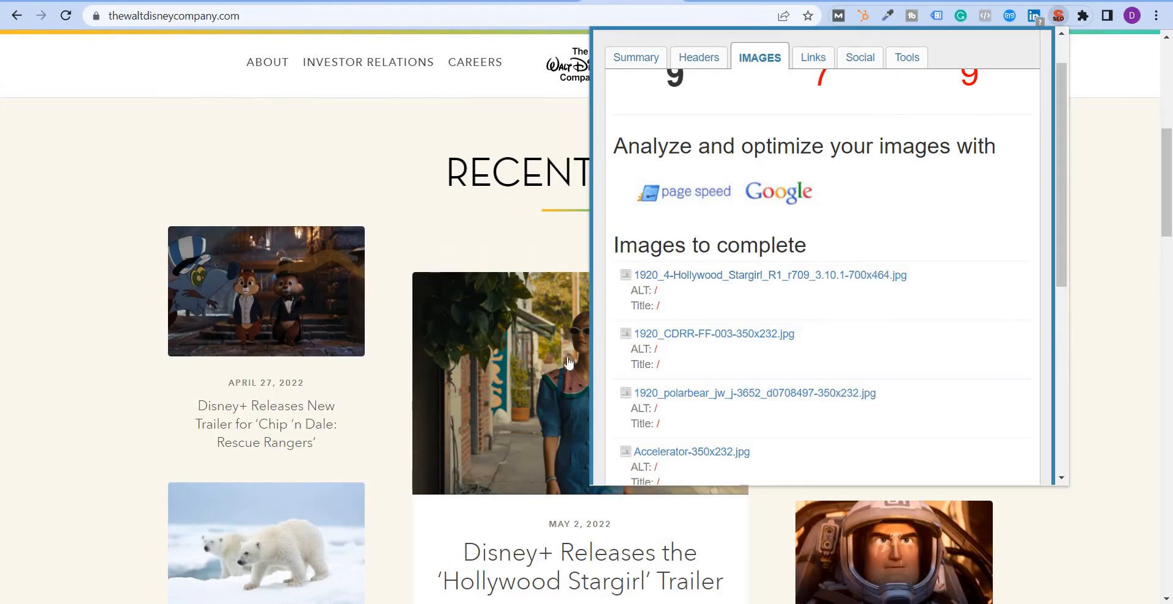
mouse_move(781, 278)
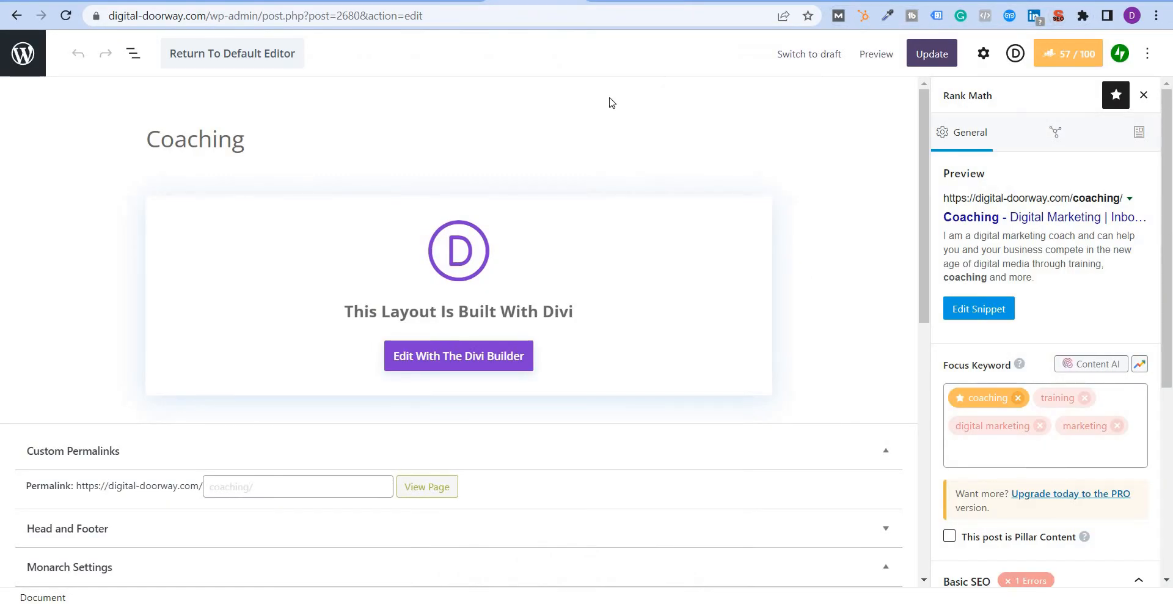
mouse_move(658, 320)
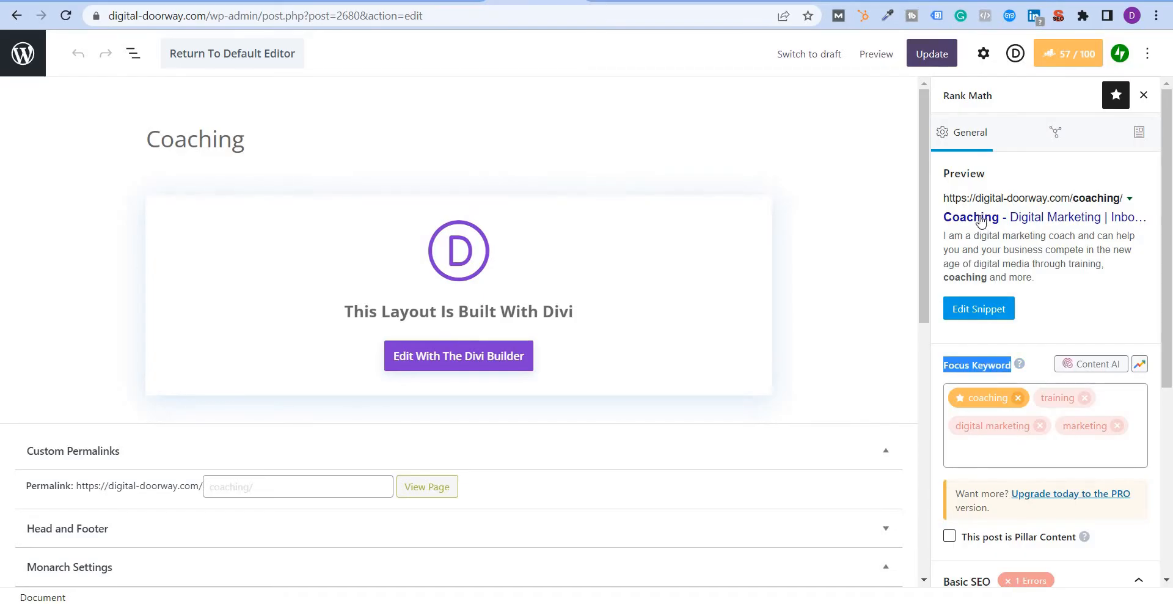
mouse_move(993, 409)
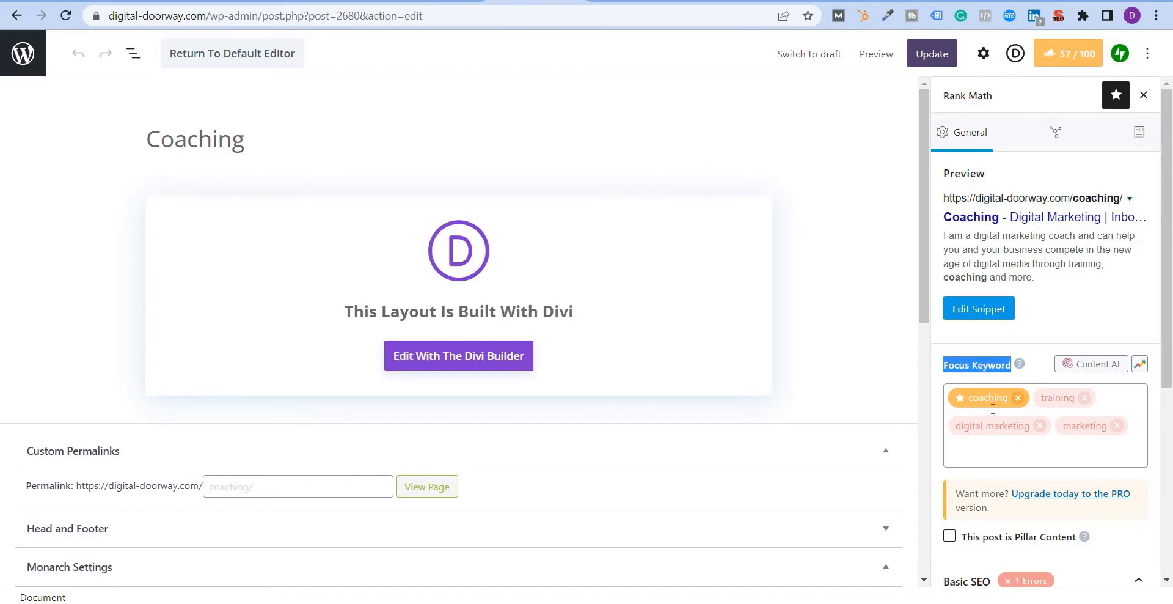
mouse_move(1057, 398)
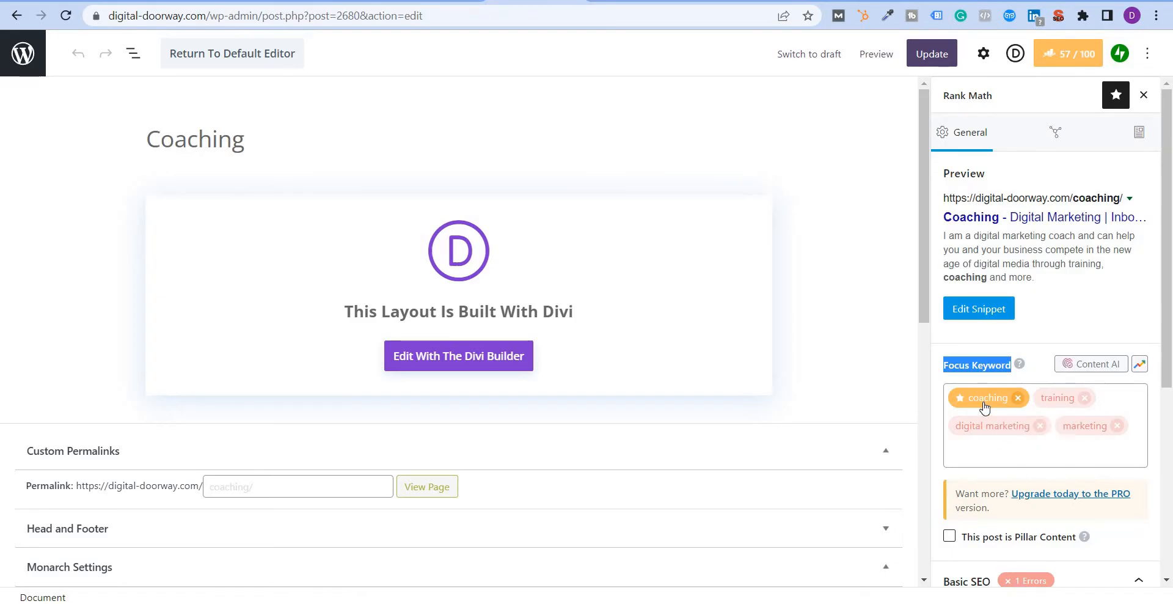
mouse_move(986, 409)
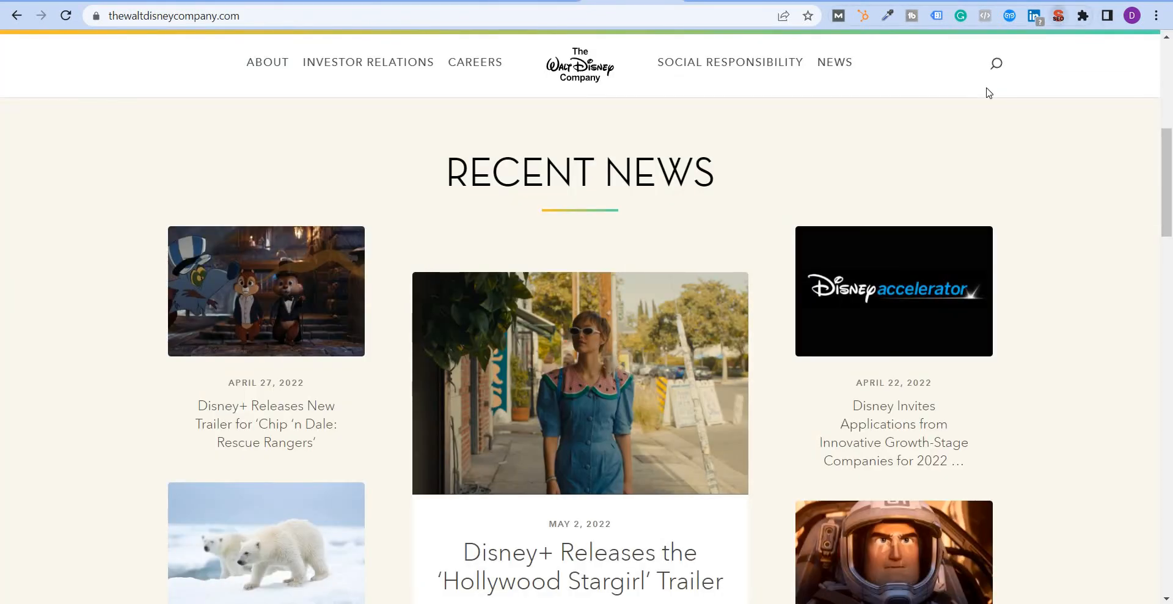
click(1058, 15)
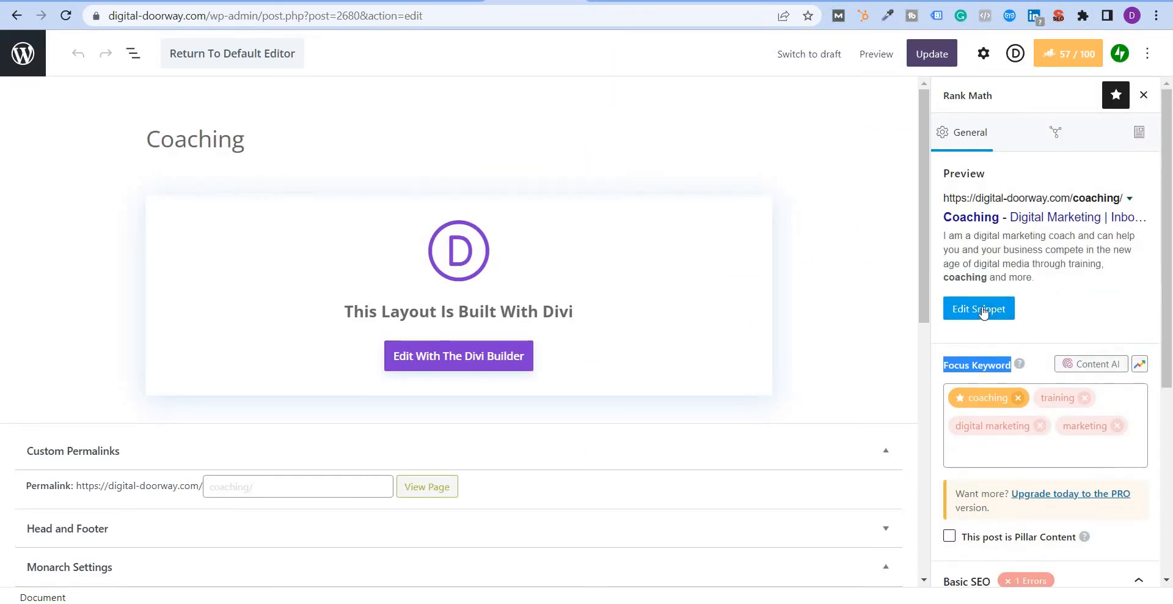
Review the Coaching page's Rank Math snippet editor, selecting its meta description text
click(978, 308)
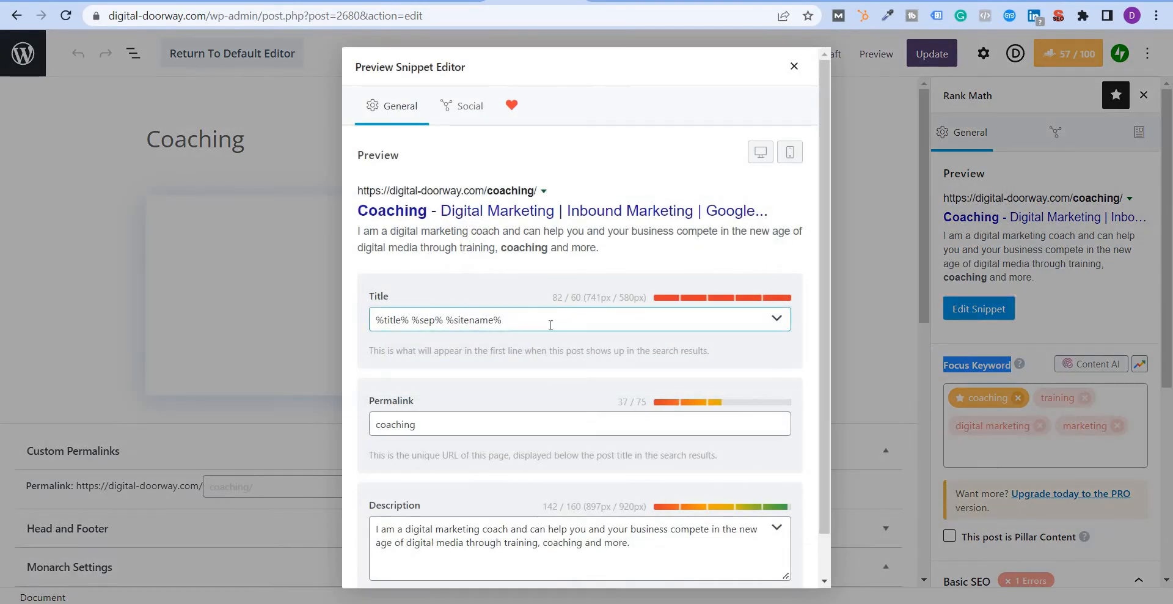
triple_click(550, 319)
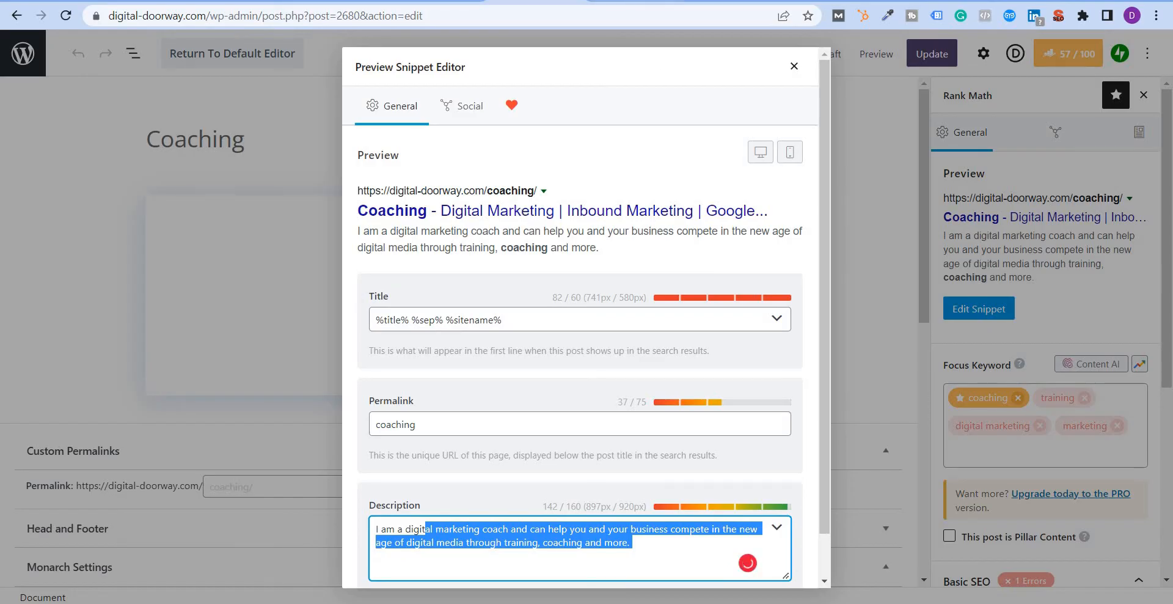
click(172, 16)
text(waldameer water park)
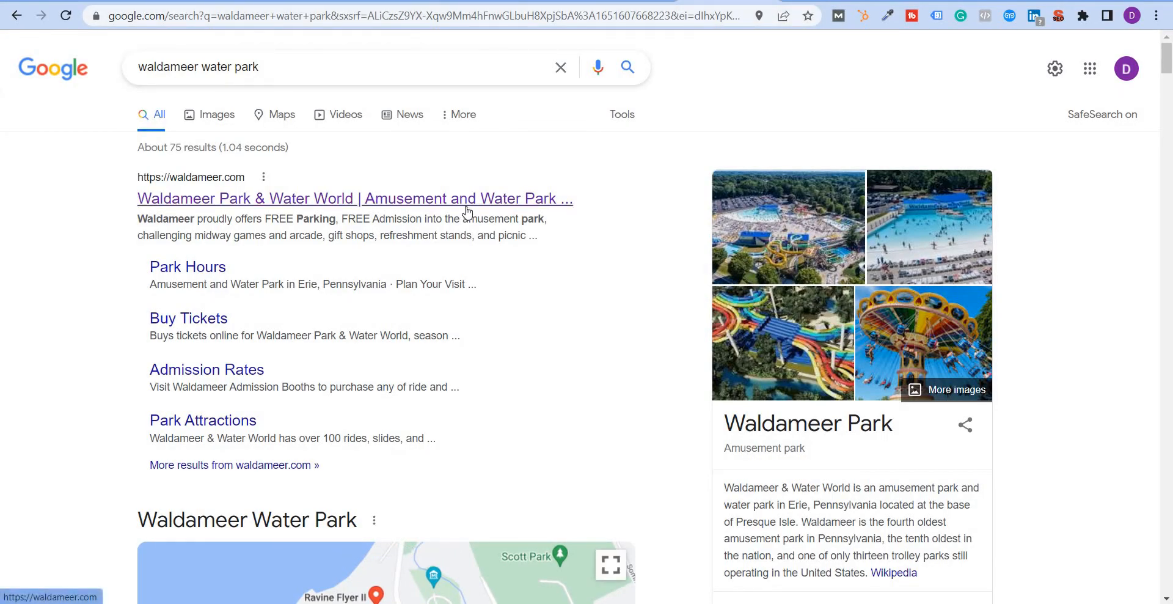
Audit waldameer.com: 77-character title, 272-character description, missing keywords
click(354, 198)
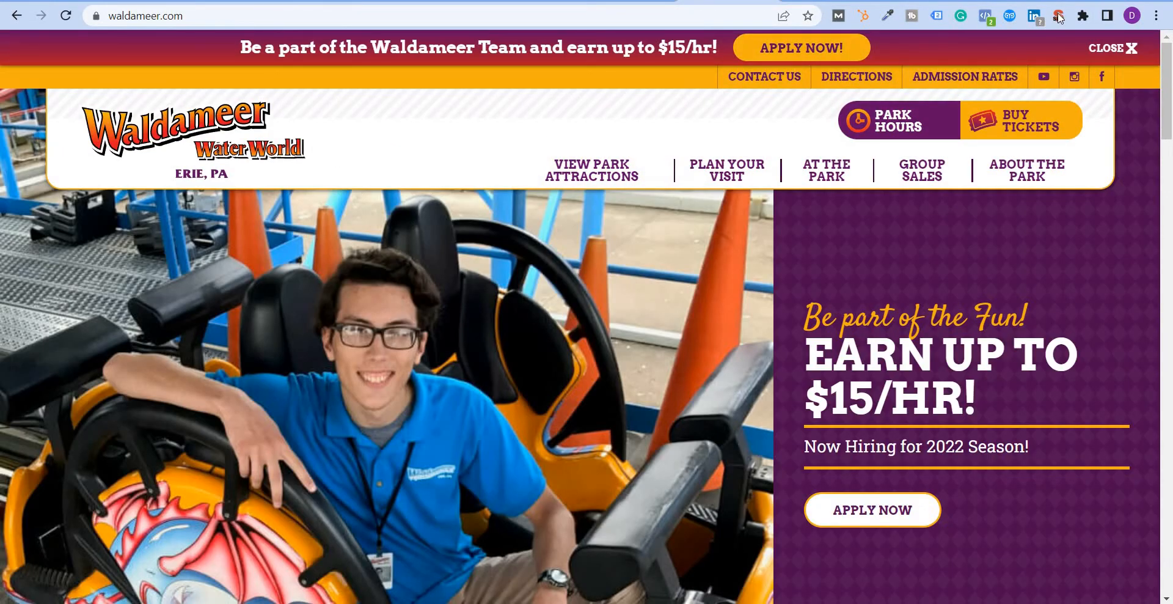
click(1058, 15)
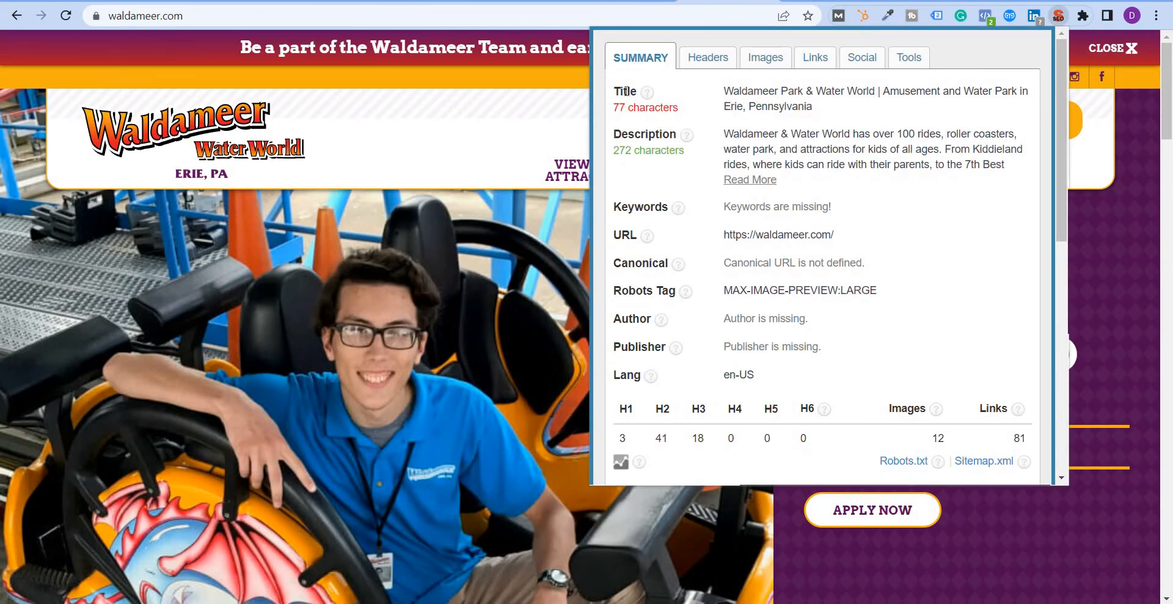
mouse_move(646, 107)
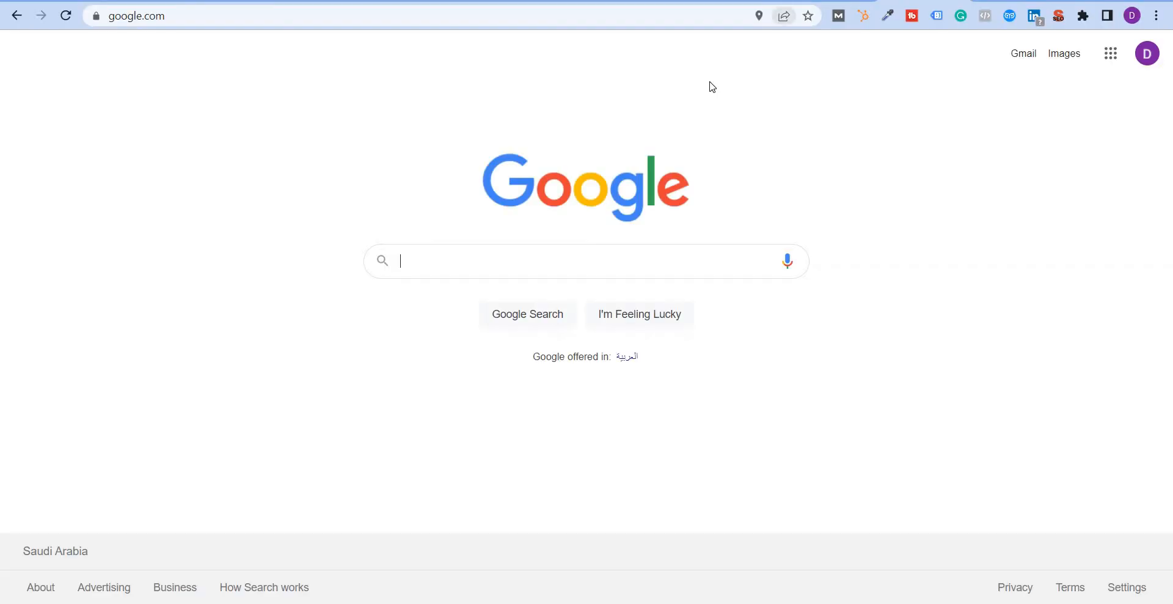
Search Google for 'waldameer water park' again and reopen the Waldameer site
text(waldameer)
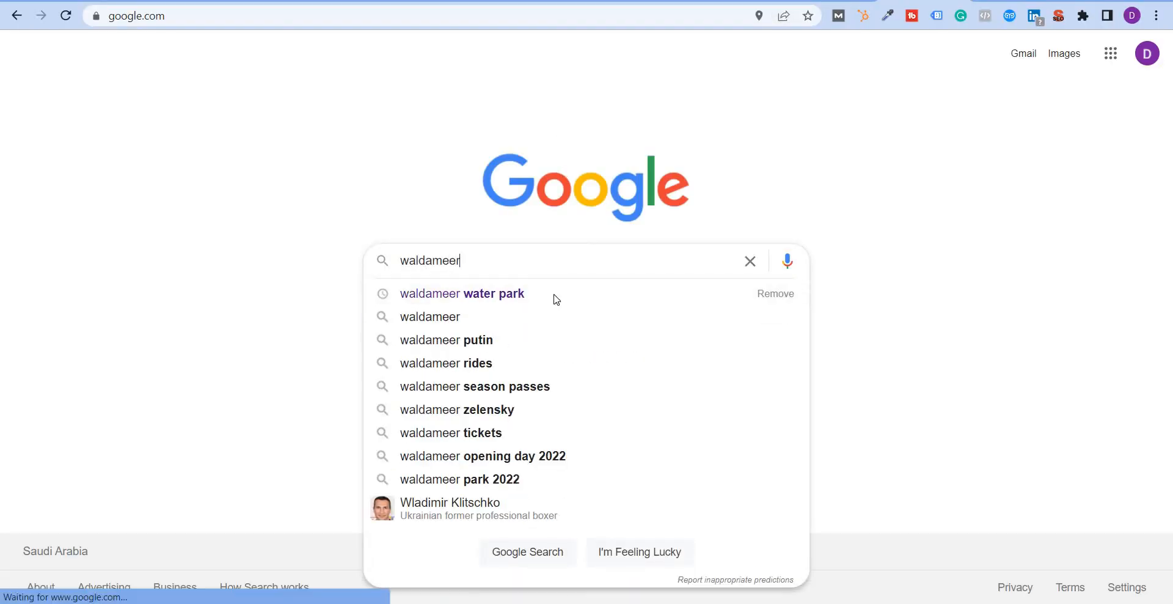
click(462, 293)
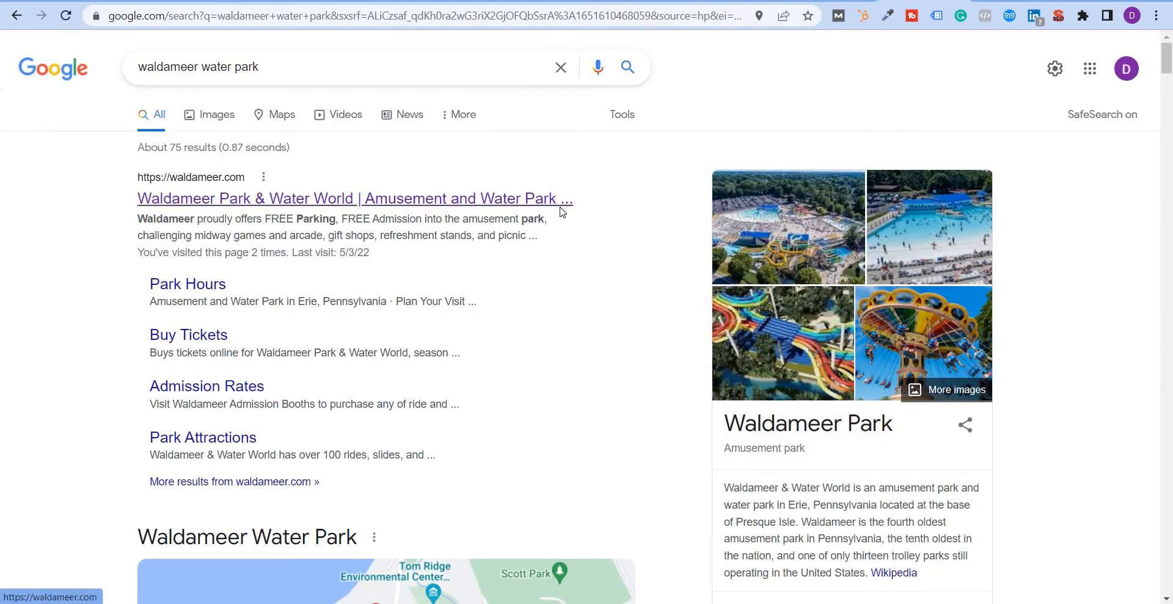
mouse_move(527, 202)
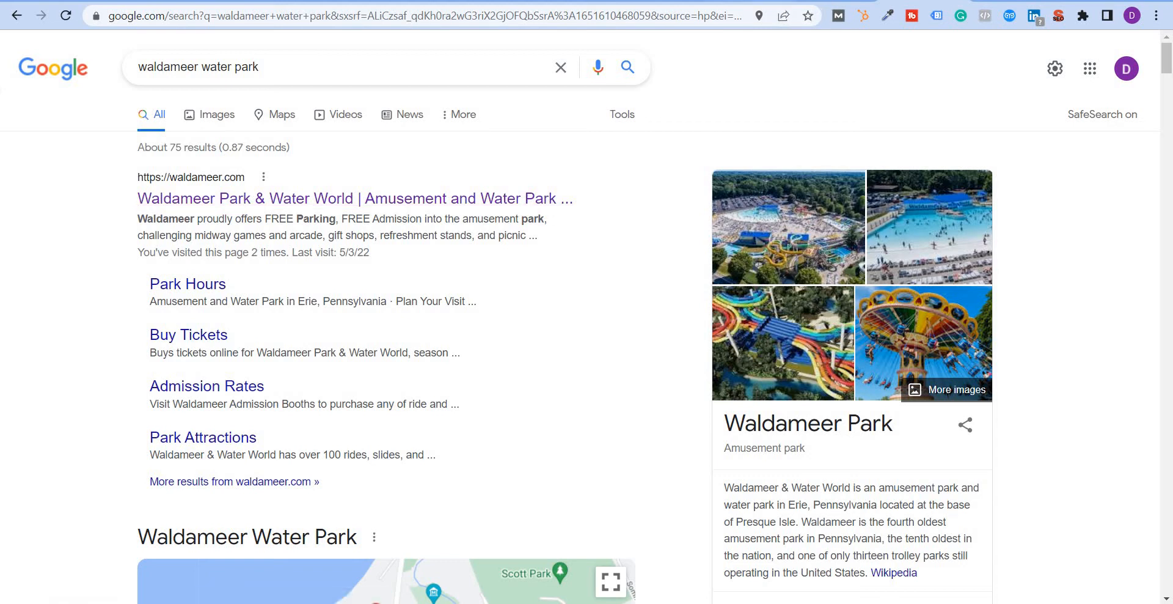
click(353, 198)
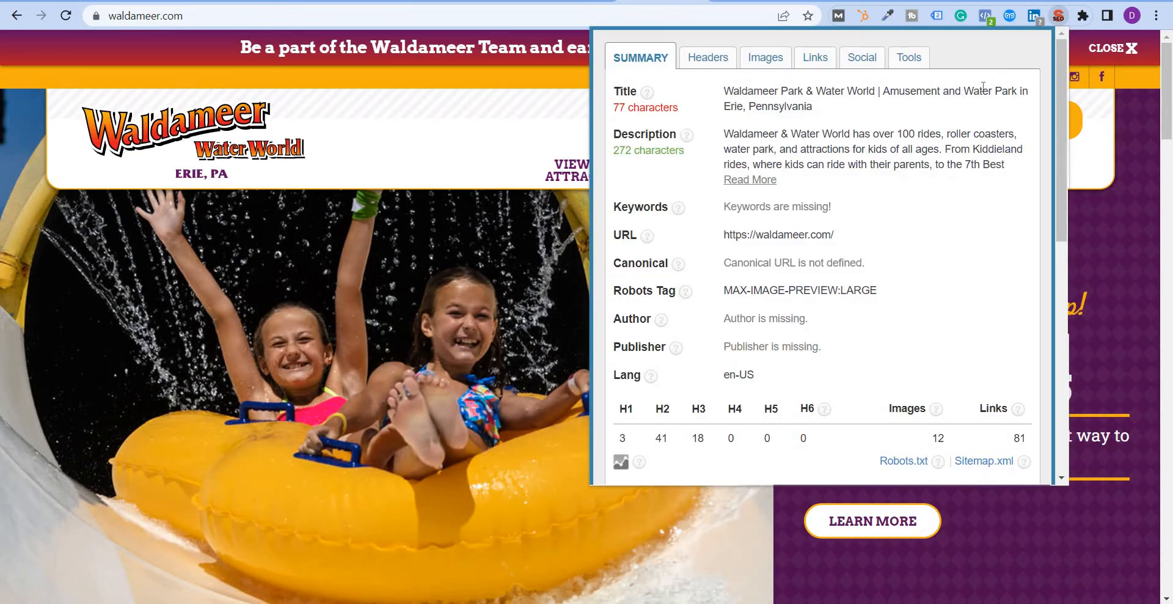
double_click(989, 90)
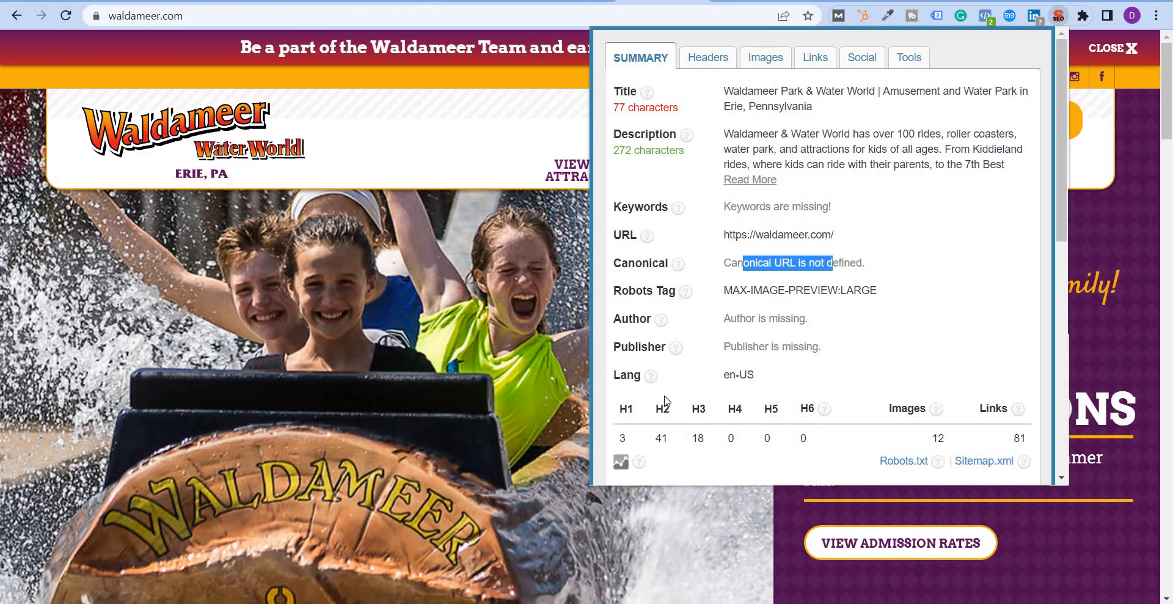
mouse_move(653, 445)
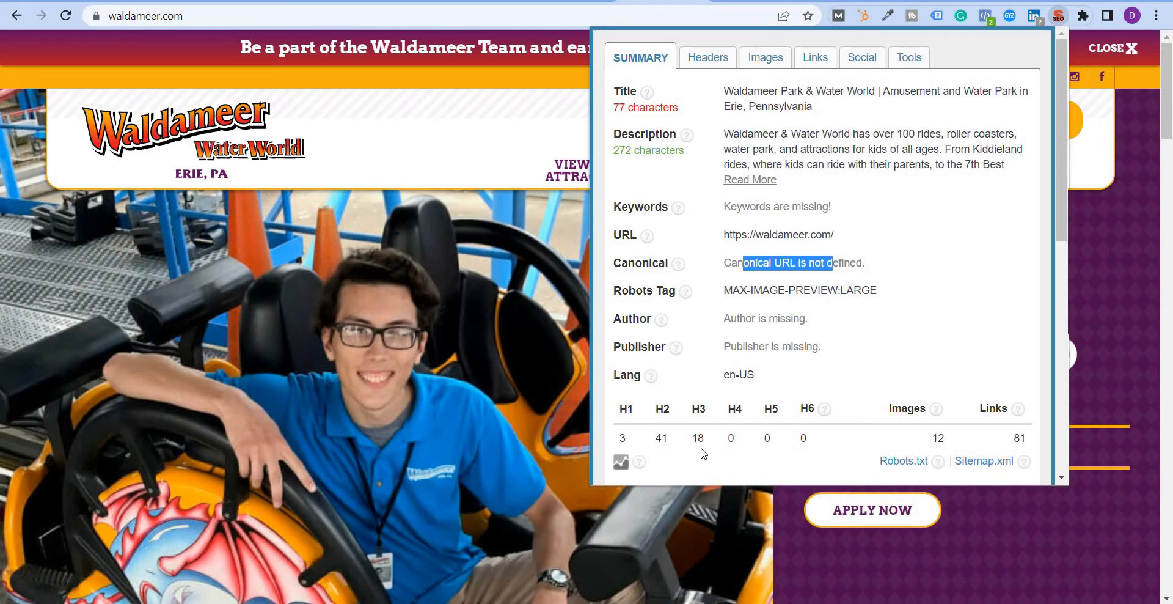
scroll(down, 3)
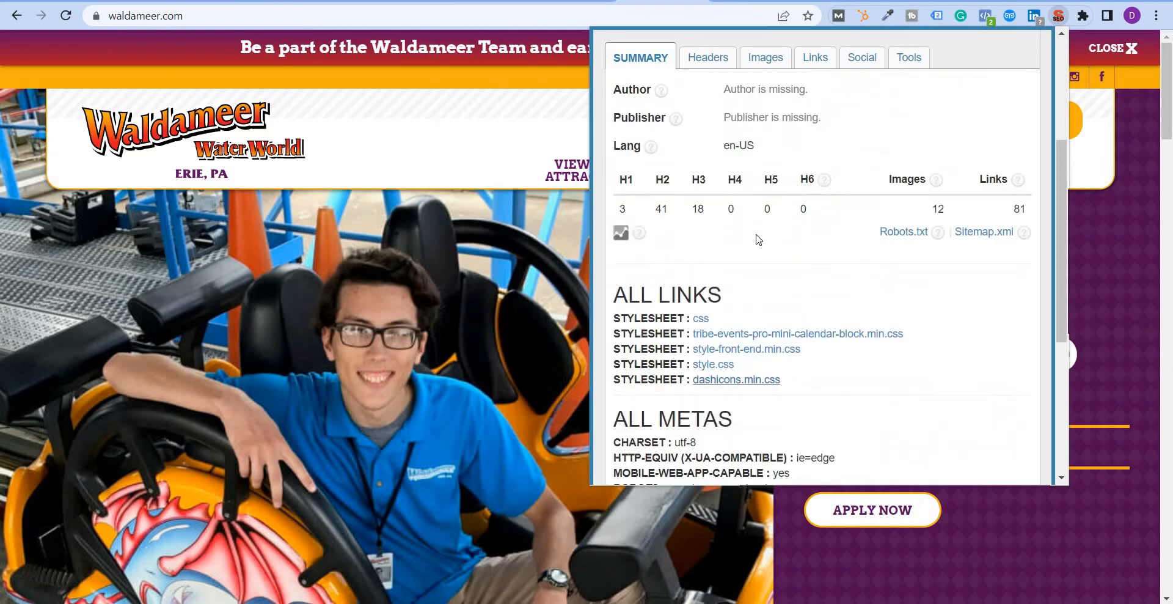
scroll(down, 3)
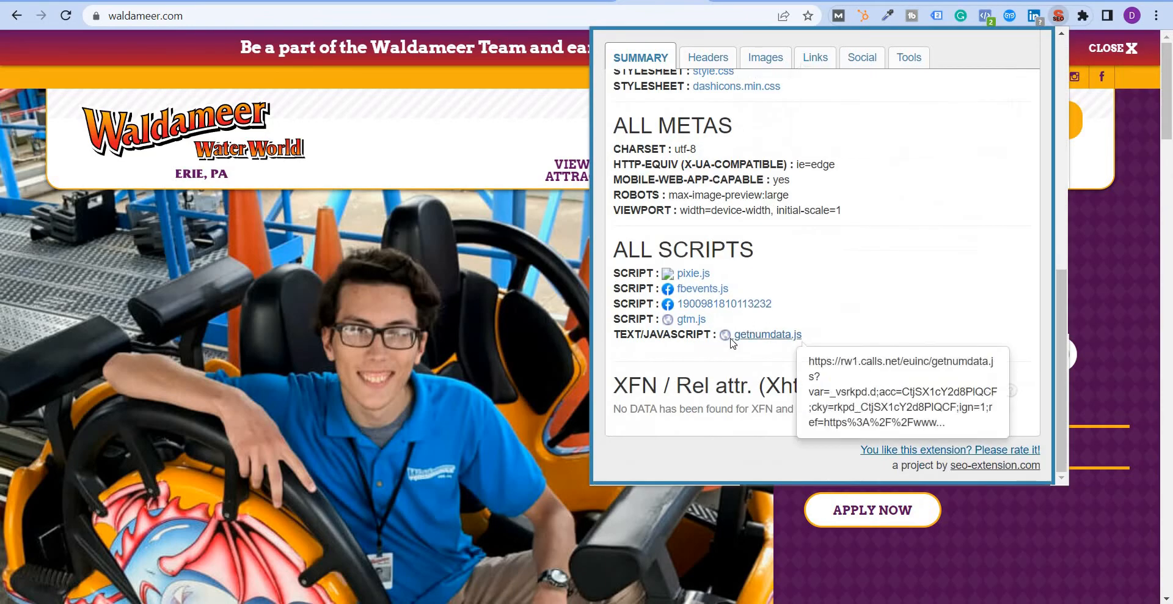
click(706, 57)
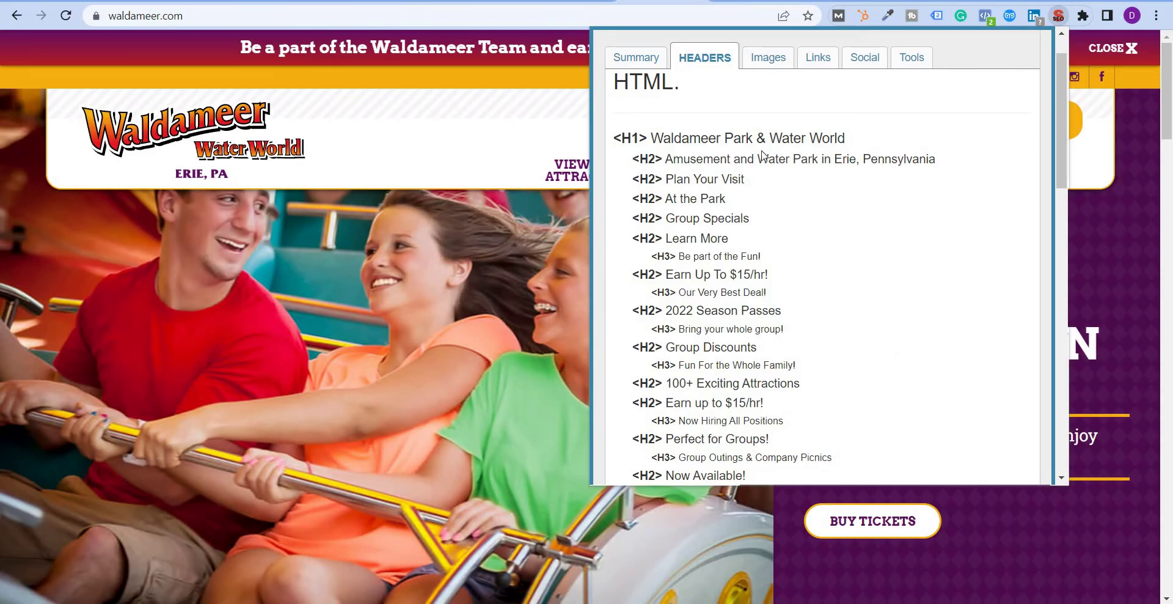
mouse_move(568, 116)
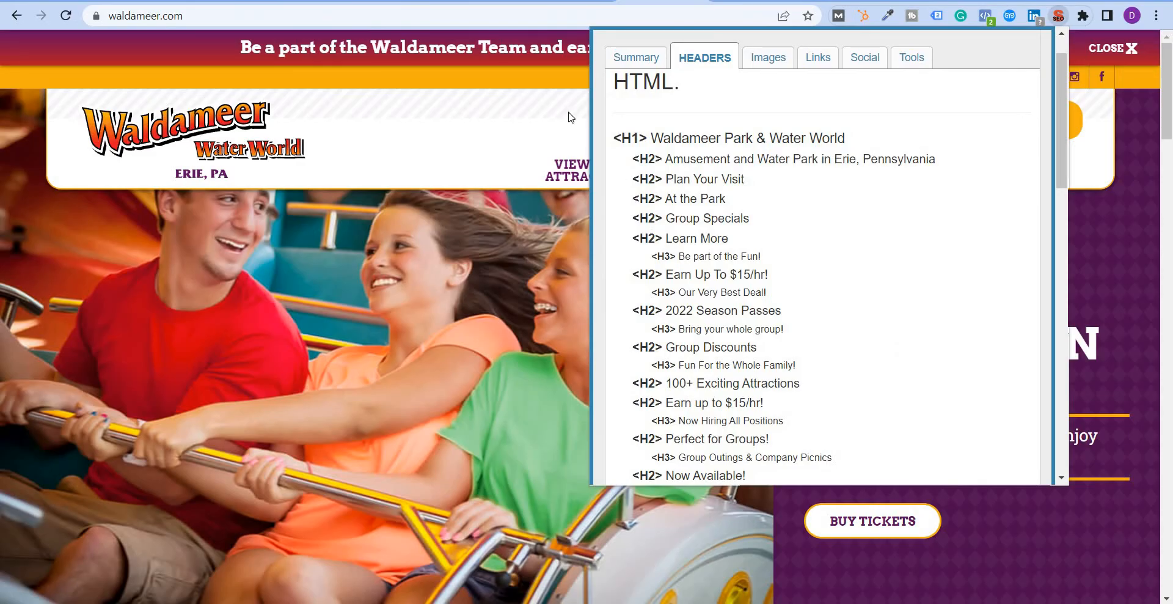
click(1058, 15)
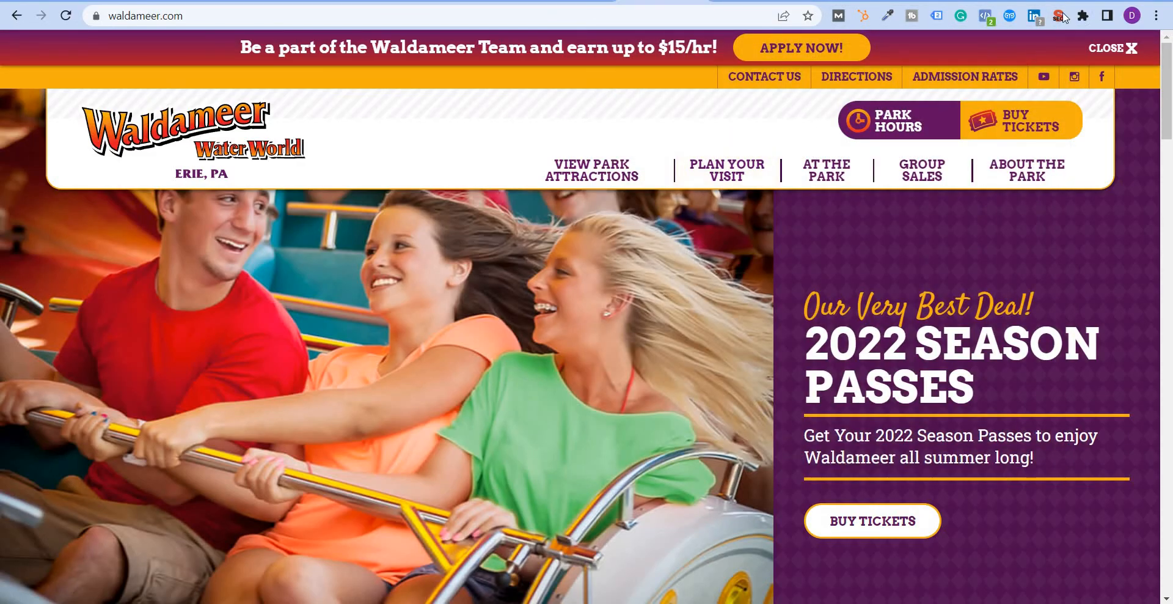
click(1057, 15)
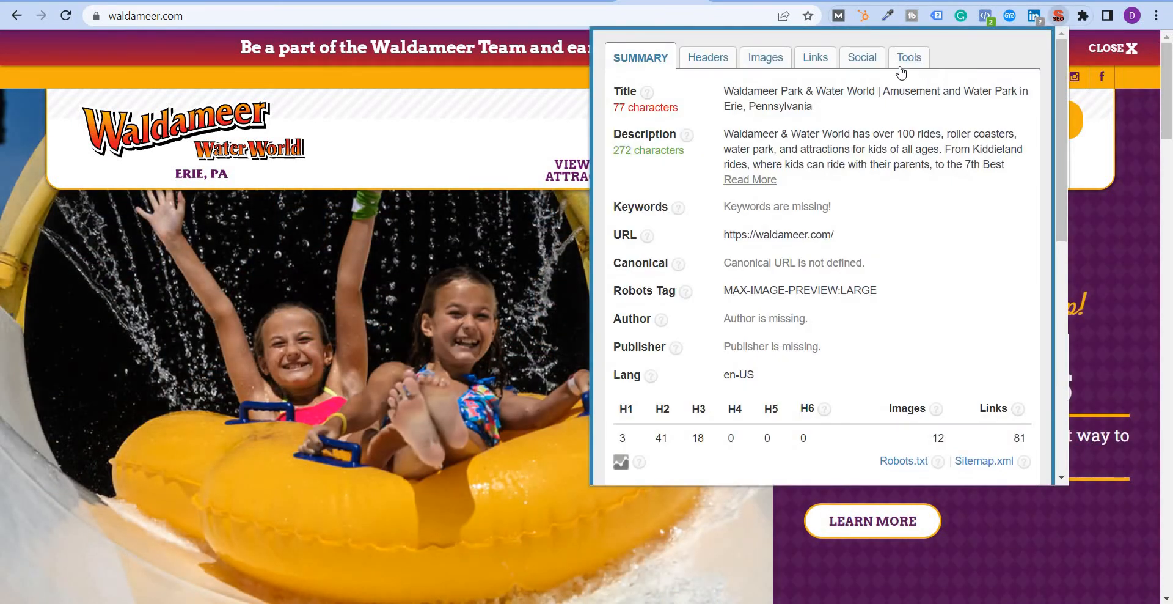
Start a Mobile-Friendly Test on waldameer.com from the extension's external tools list
click(907, 57)
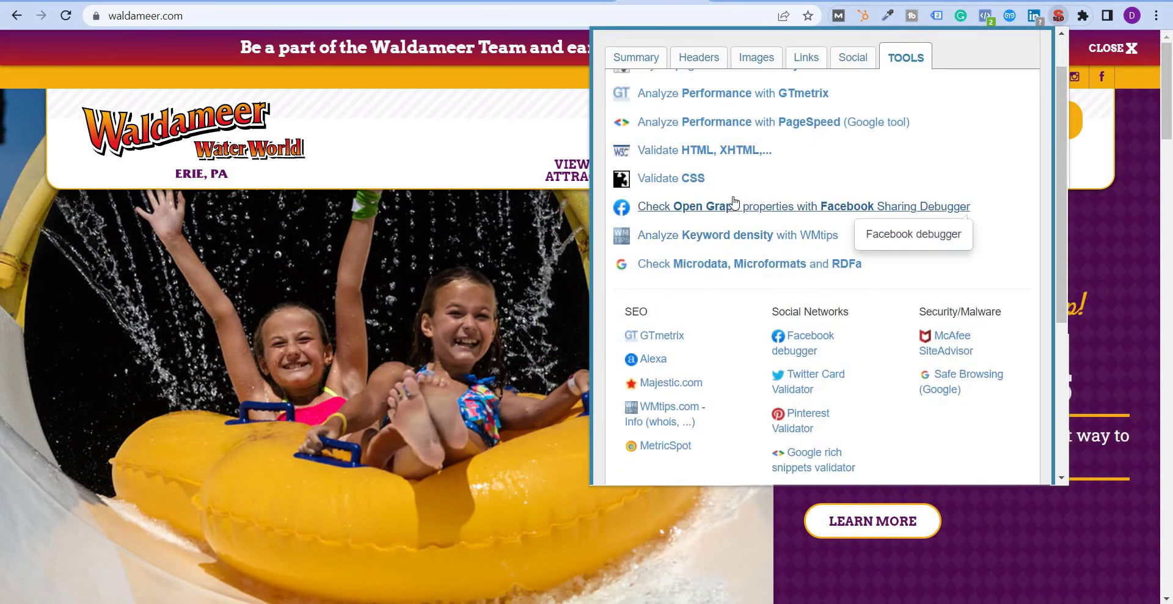
scroll(up, 3)
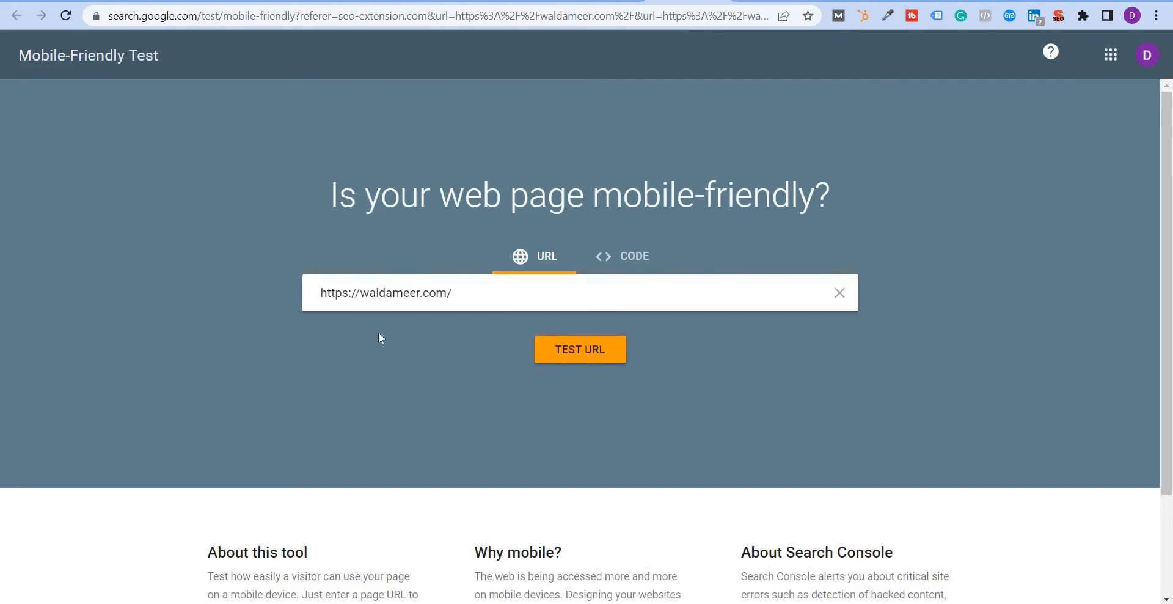
click(580, 349)
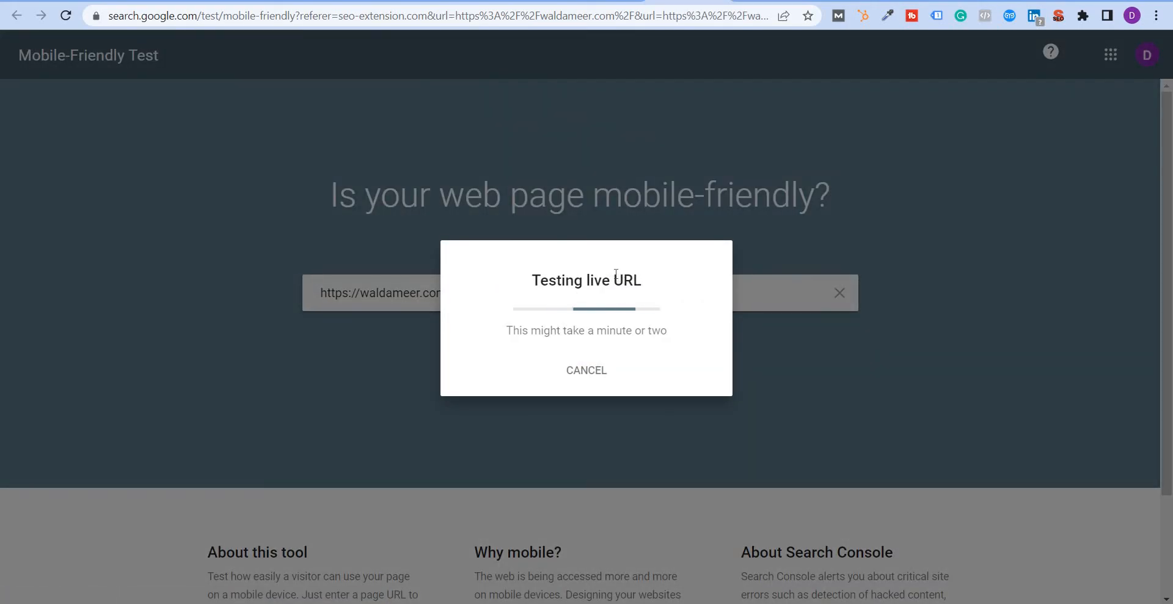
mouse_move(1016, 73)
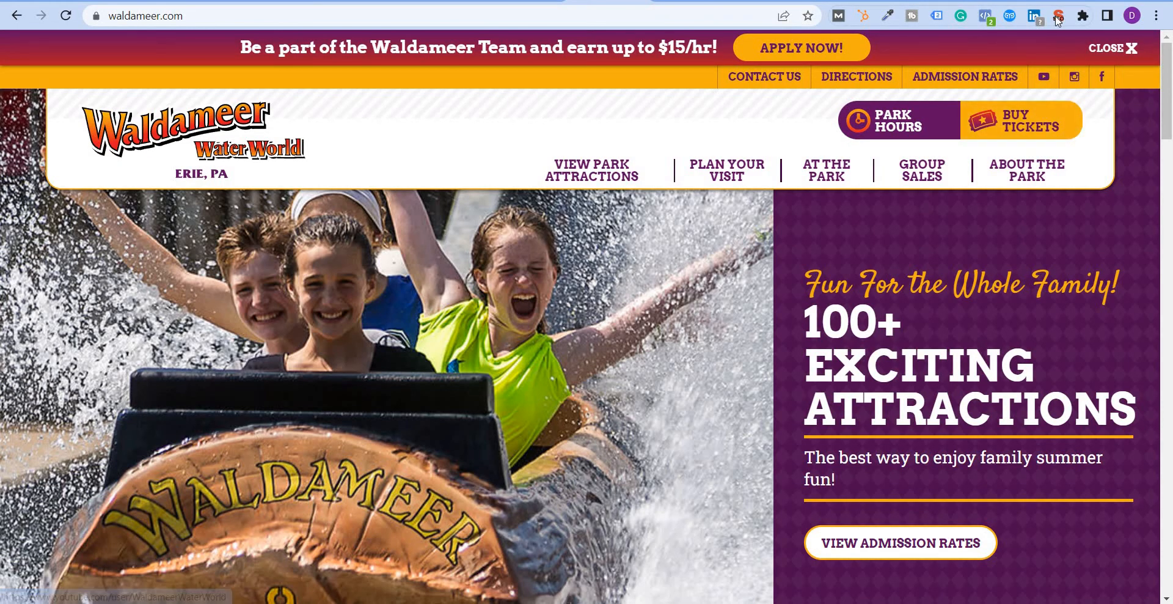
Launch a PageSpeed Insights performance analysis of waldameer.com from the TOOLS list
click(1057, 14)
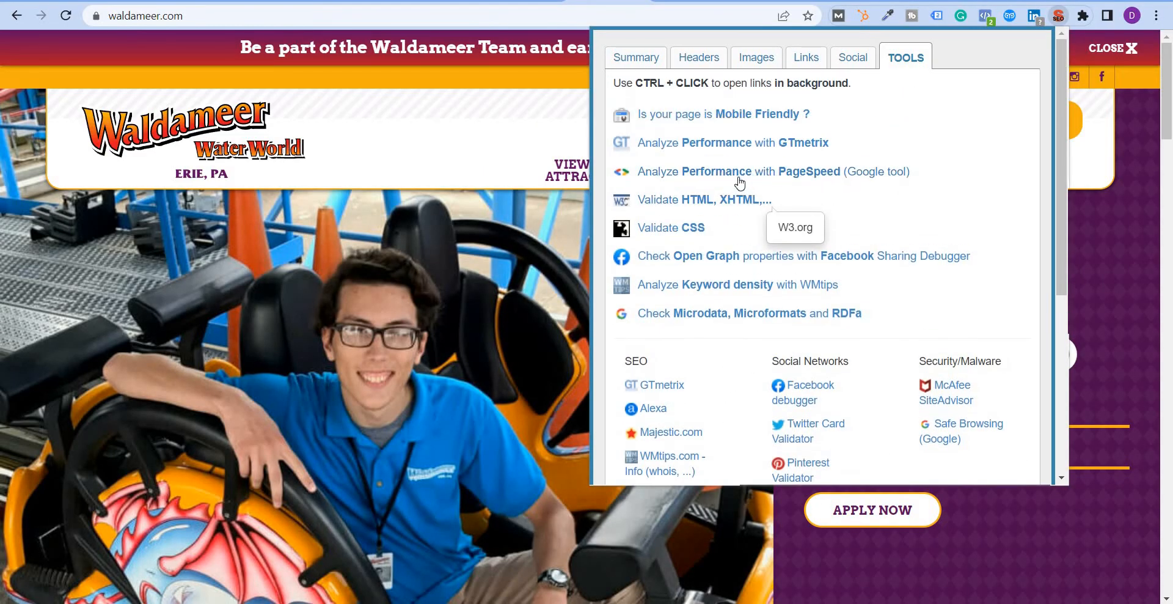
mouse_move(740, 172)
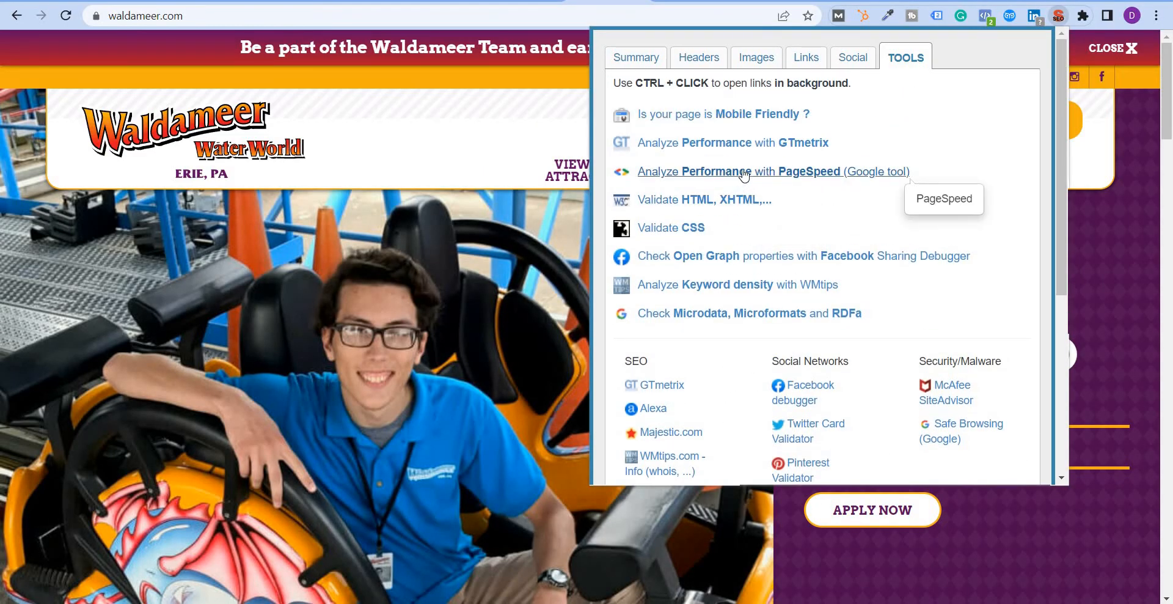
click(739, 171)
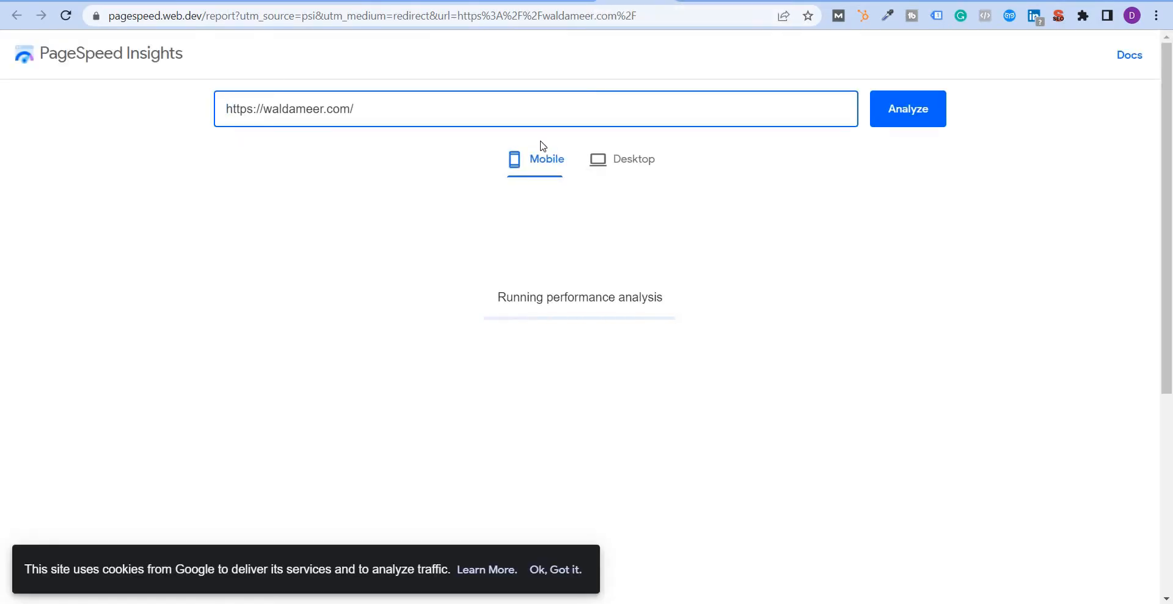
mouse_move(639, 175)
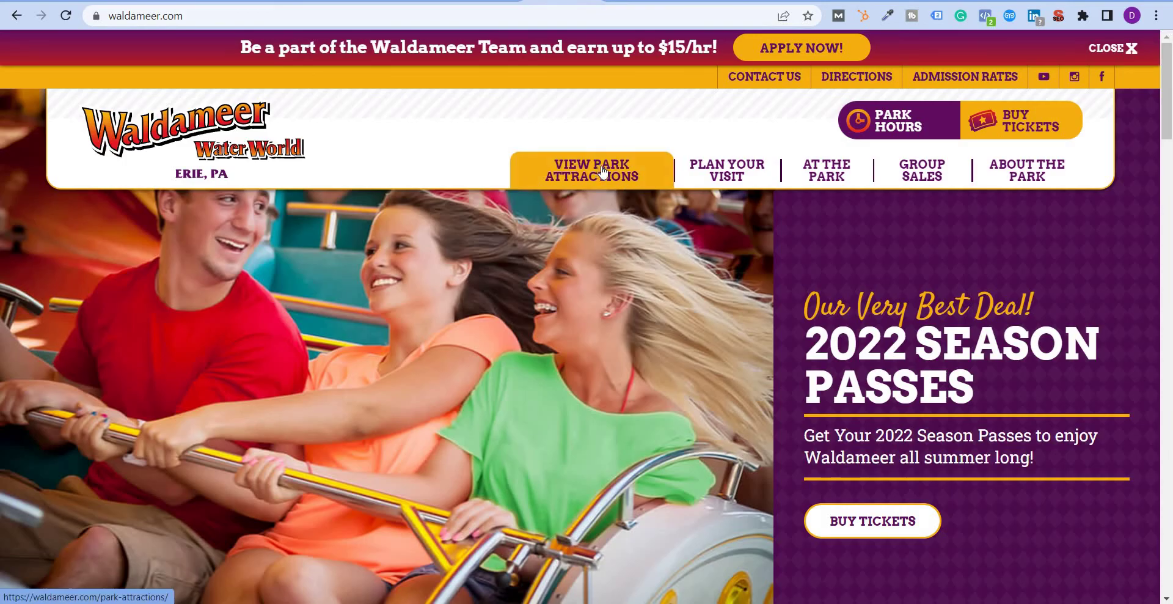
Audit the Park Attractions page, showing a 47-character title and missing description
click(590, 170)
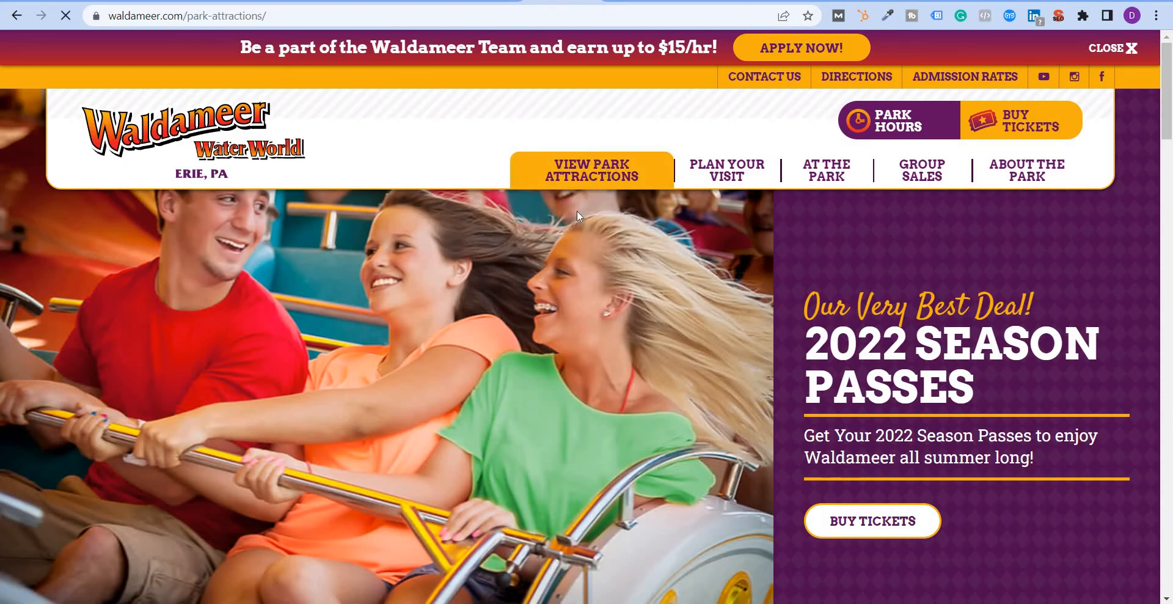
scroll(down, 3)
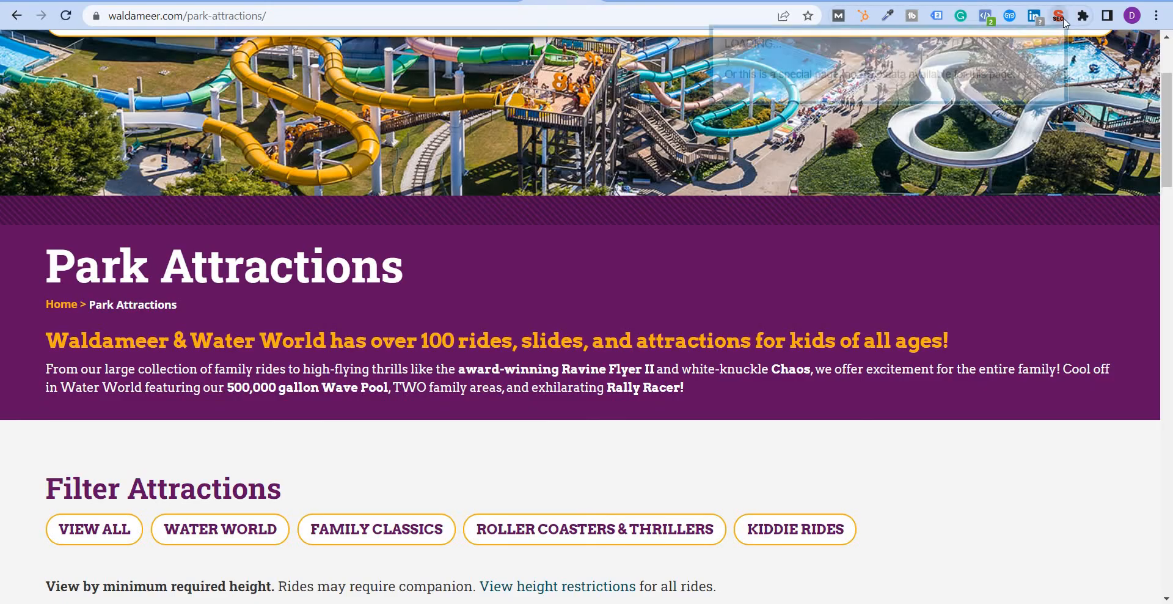
click(1058, 14)
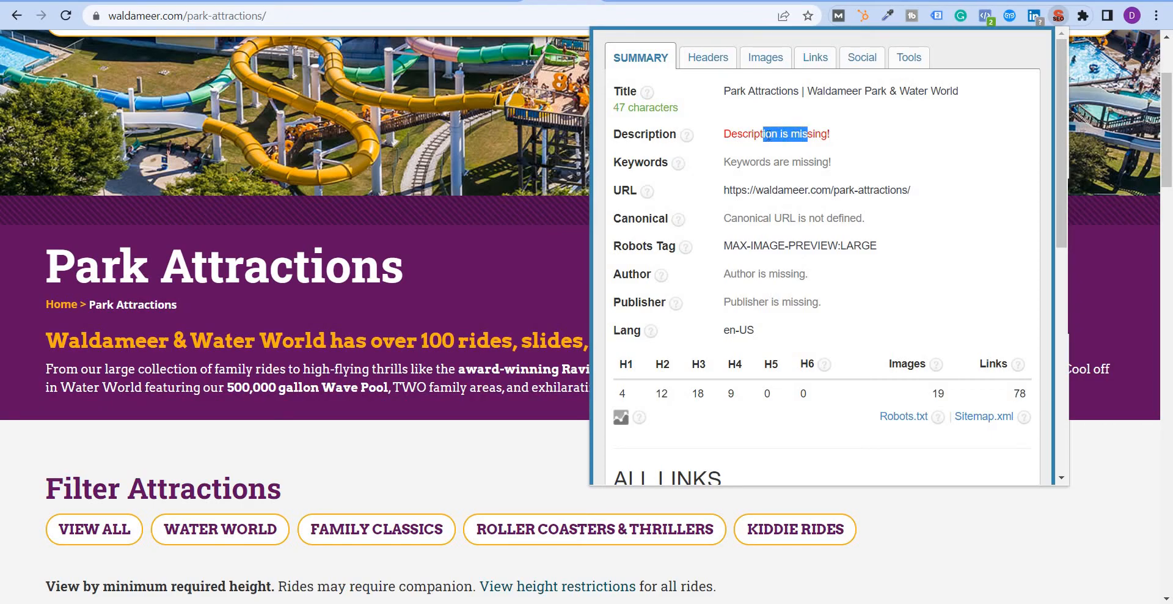
mouse_move(711, 122)
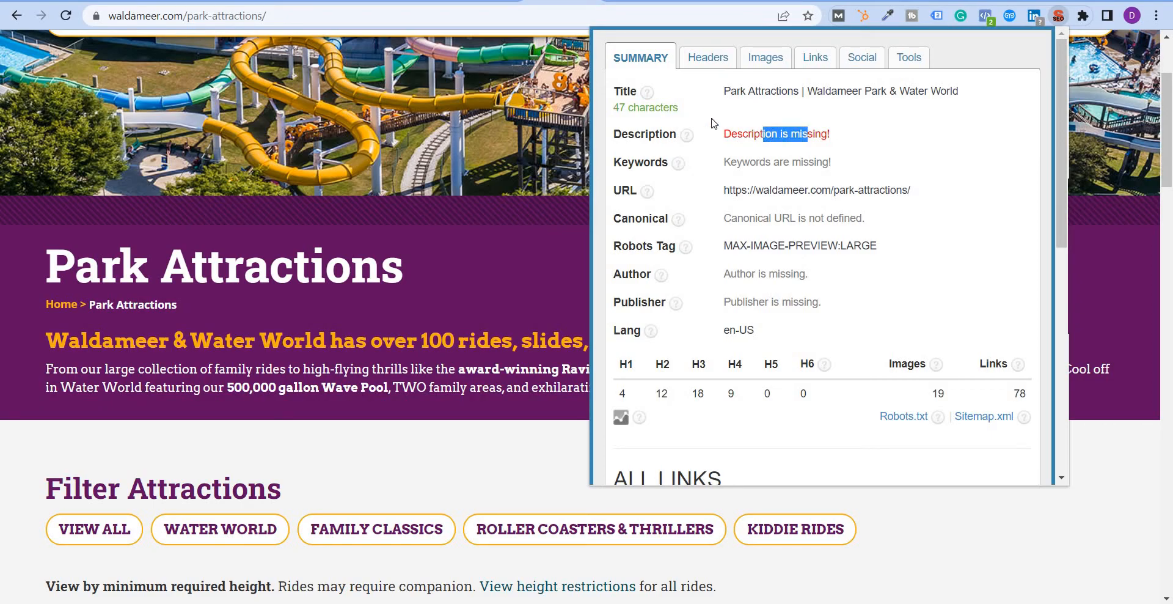
mouse_move(708, 70)
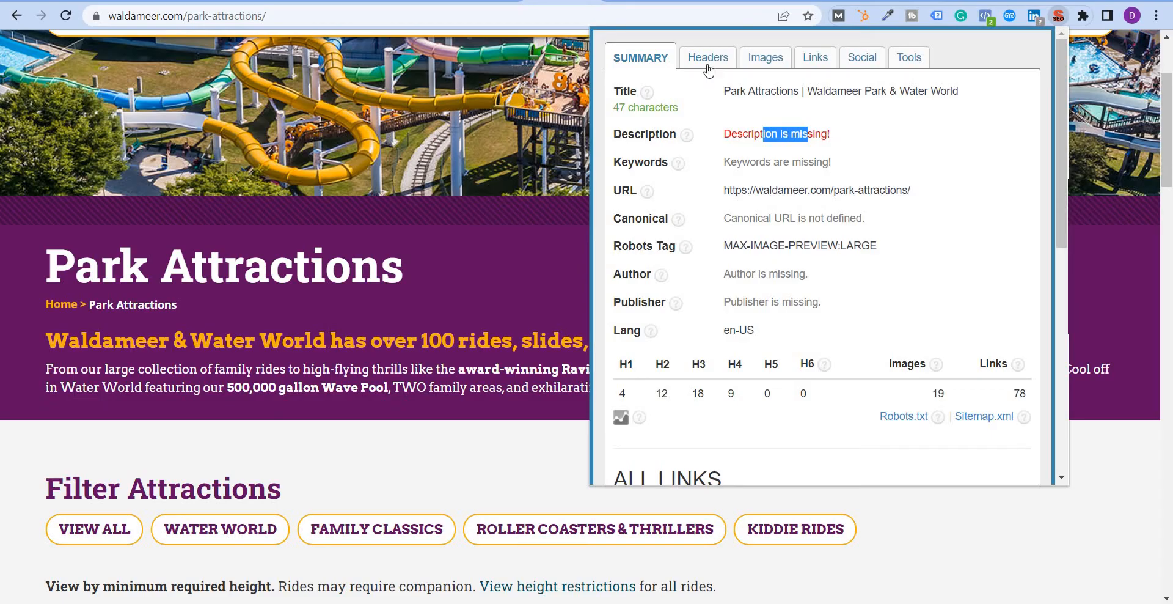
mouse_move(630, 396)
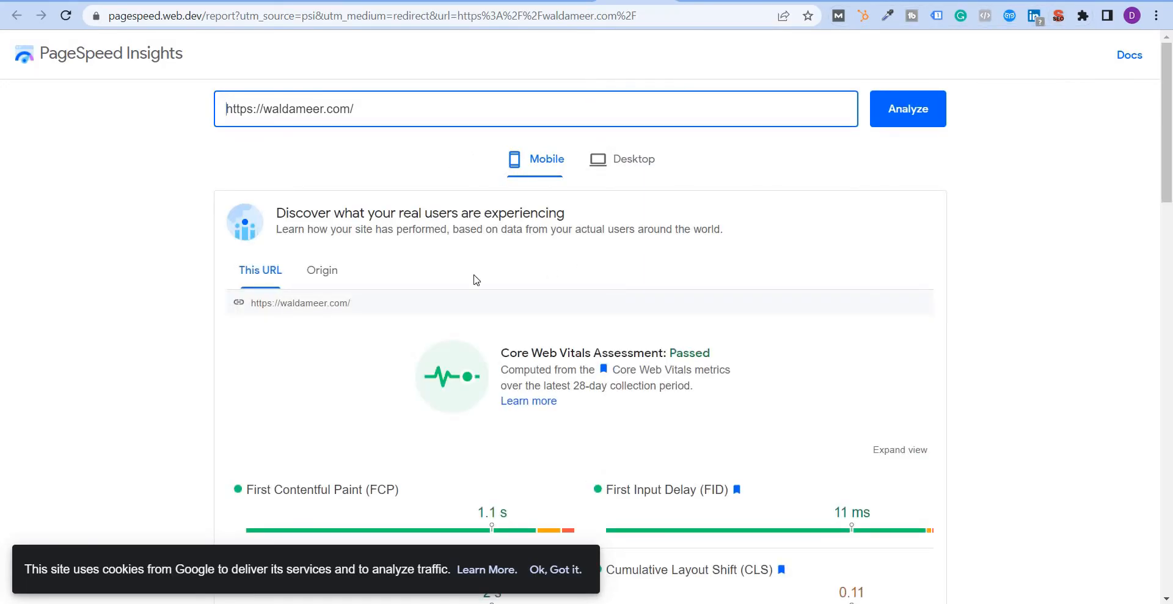
Review the mobile report's 57 performance score, highlighting the 50–89 range, and its metrics
scroll(down, 3)
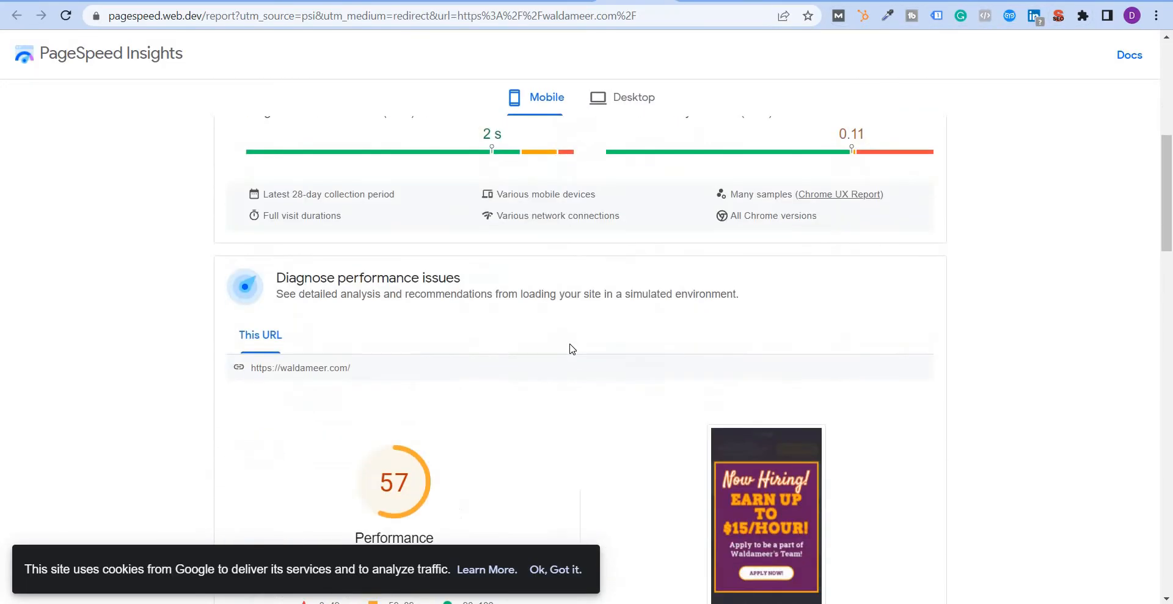
scroll(down, 3)
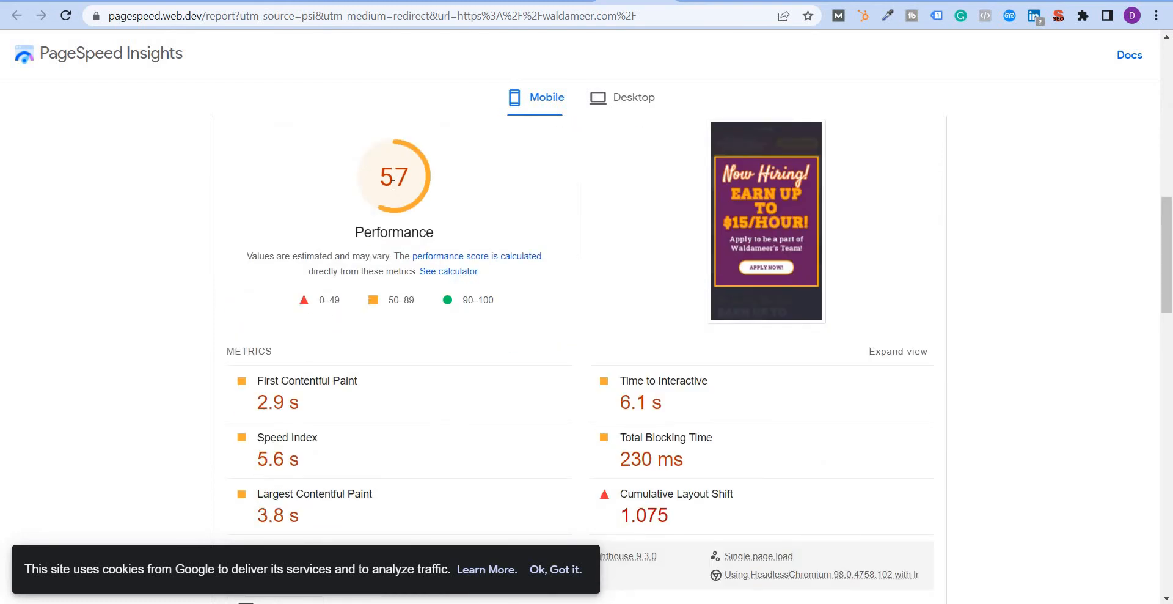
mouse_move(388, 300)
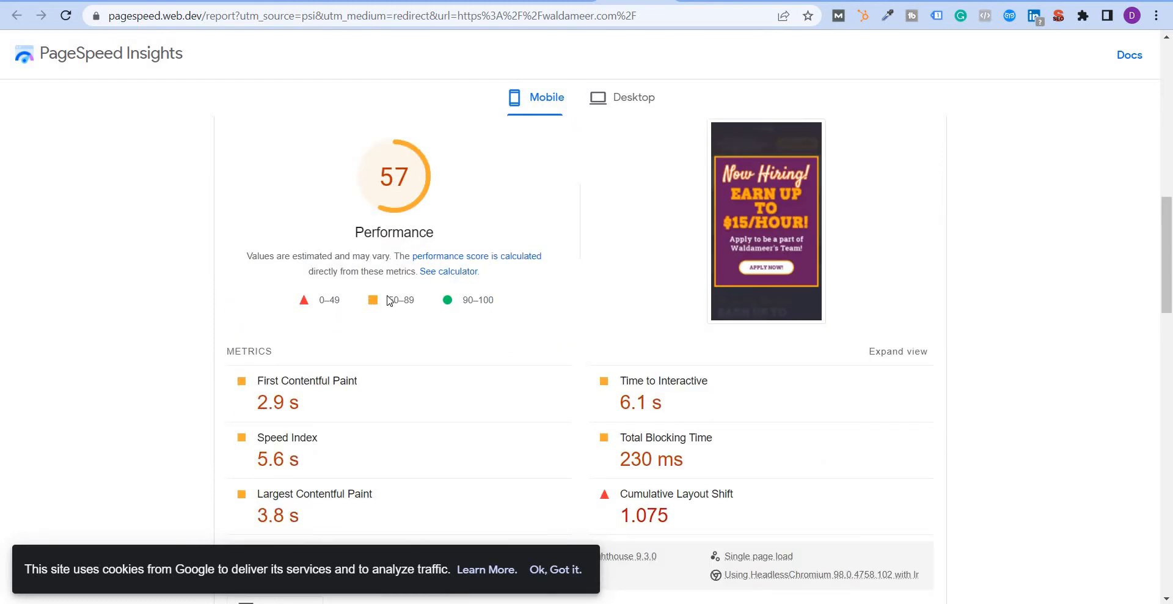
double_click(400, 300)
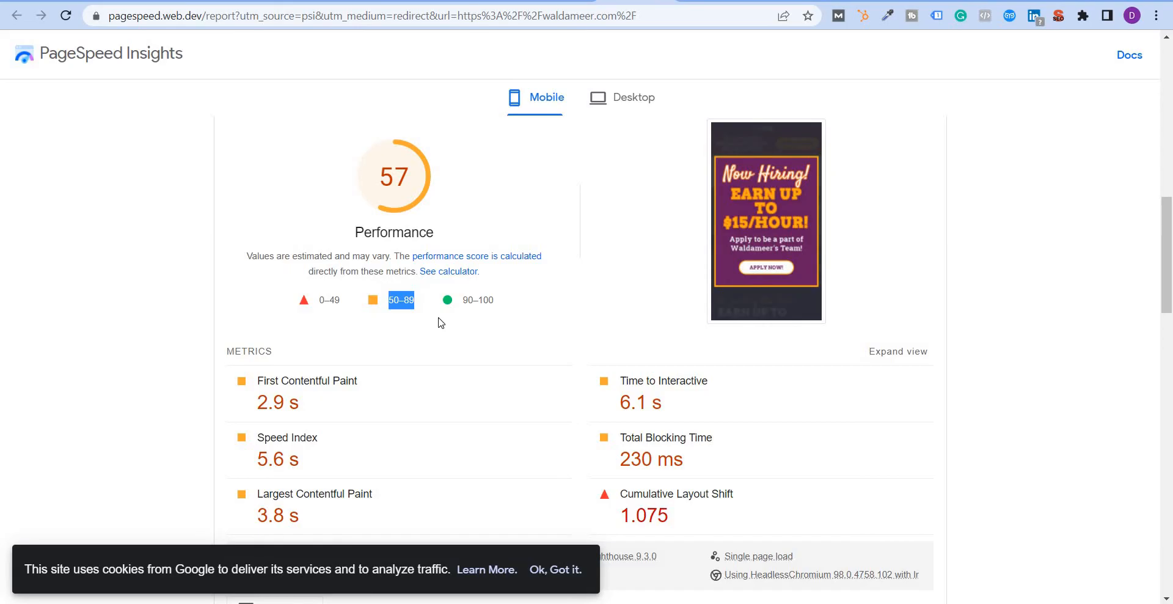
scroll(down, 3)
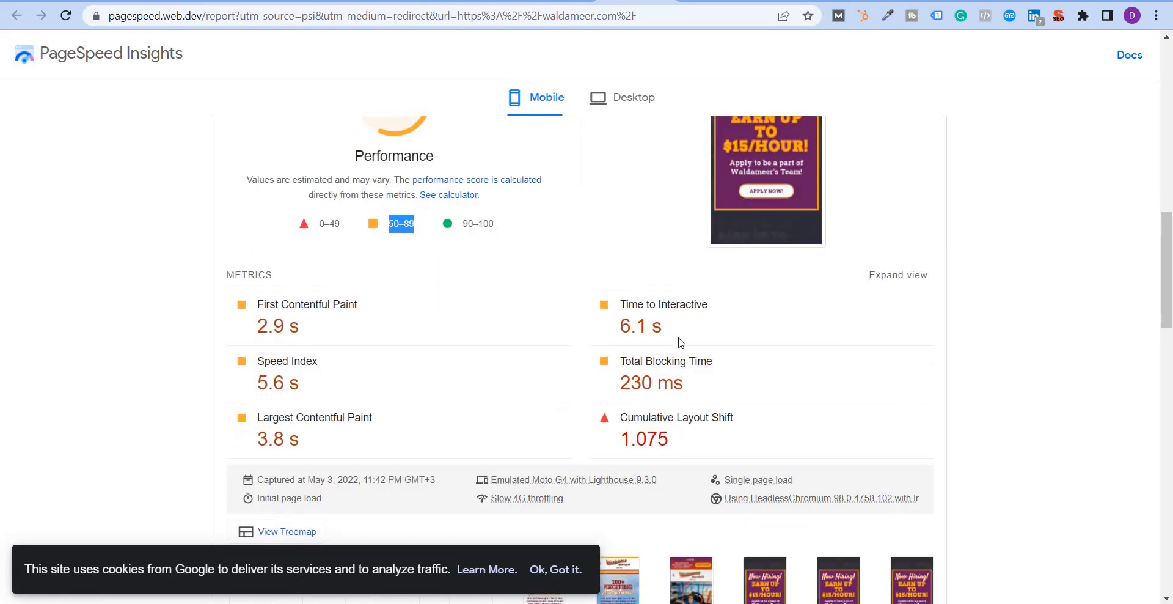
scroll(down, 3)
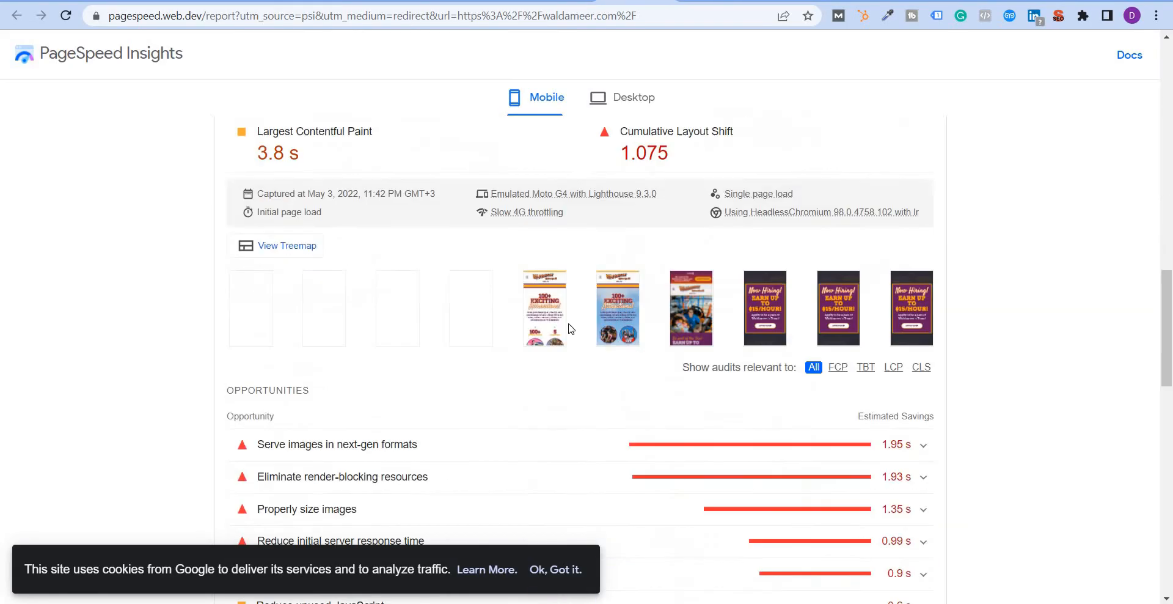
scroll(down, 3)
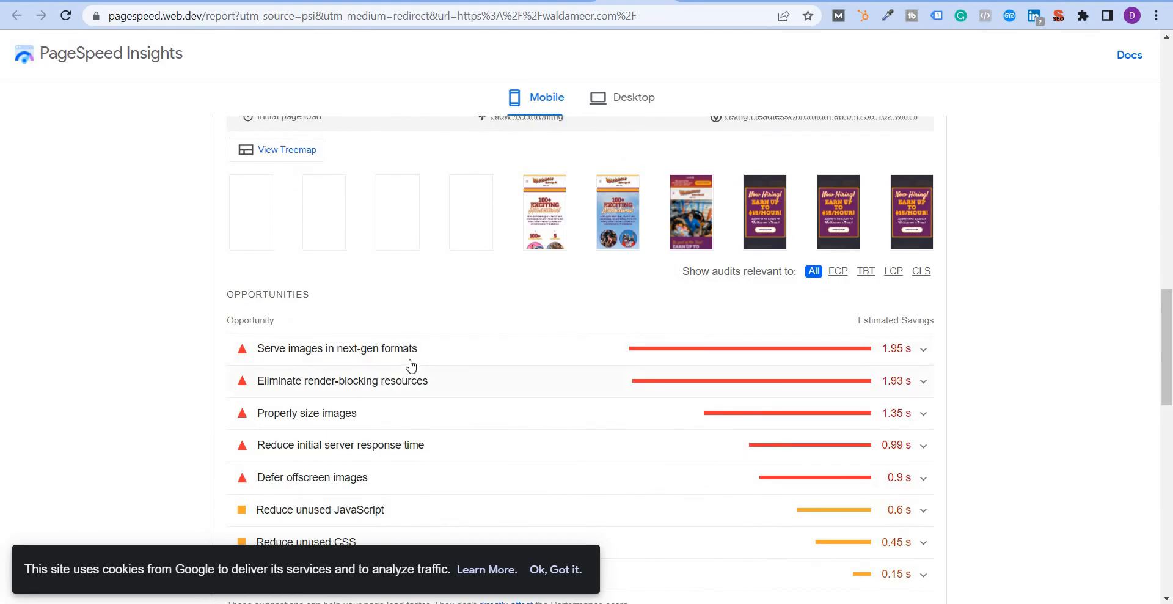
scroll(down, 3)
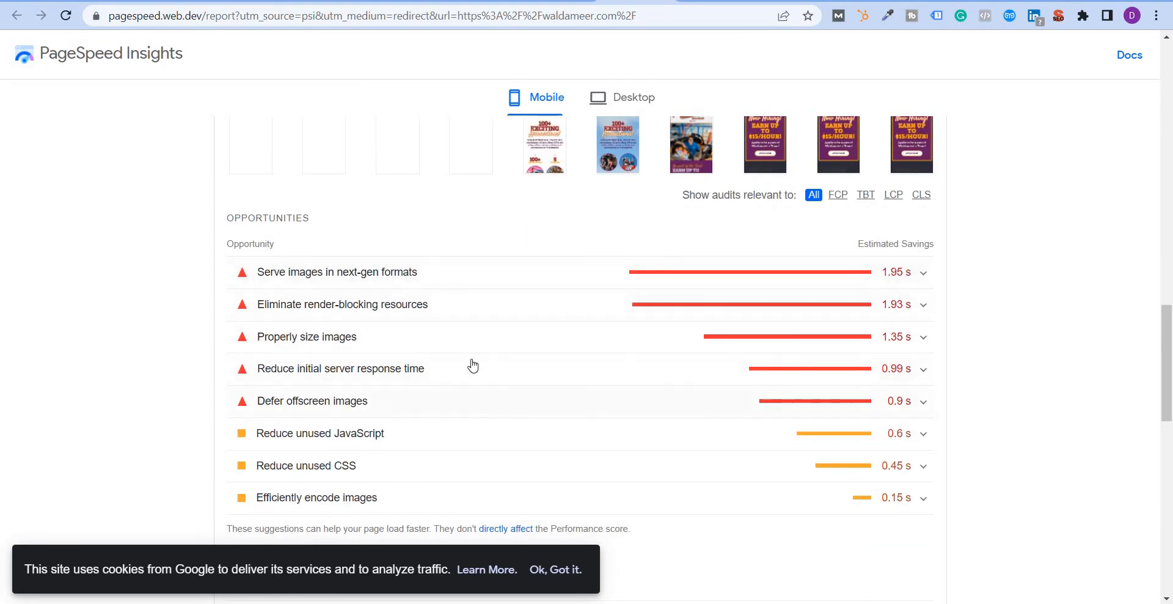
mouse_move(346, 276)
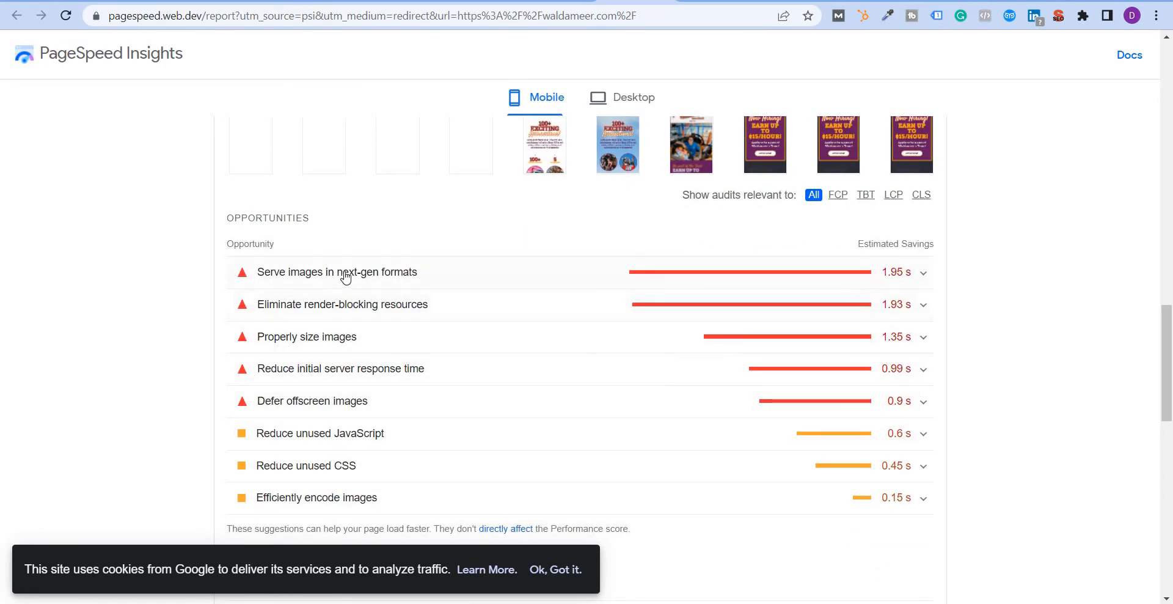
mouse_move(416, 283)
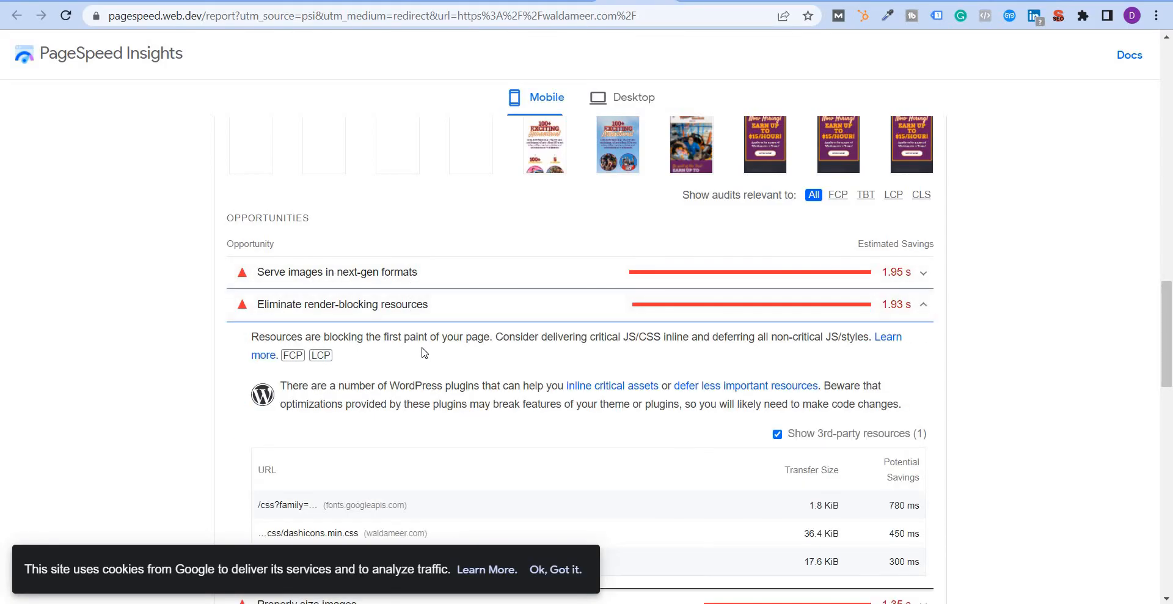
Review the render-blocking, image-sizing and server-response opportunities, highlighting the themes and plugins note
scroll(down, 3)
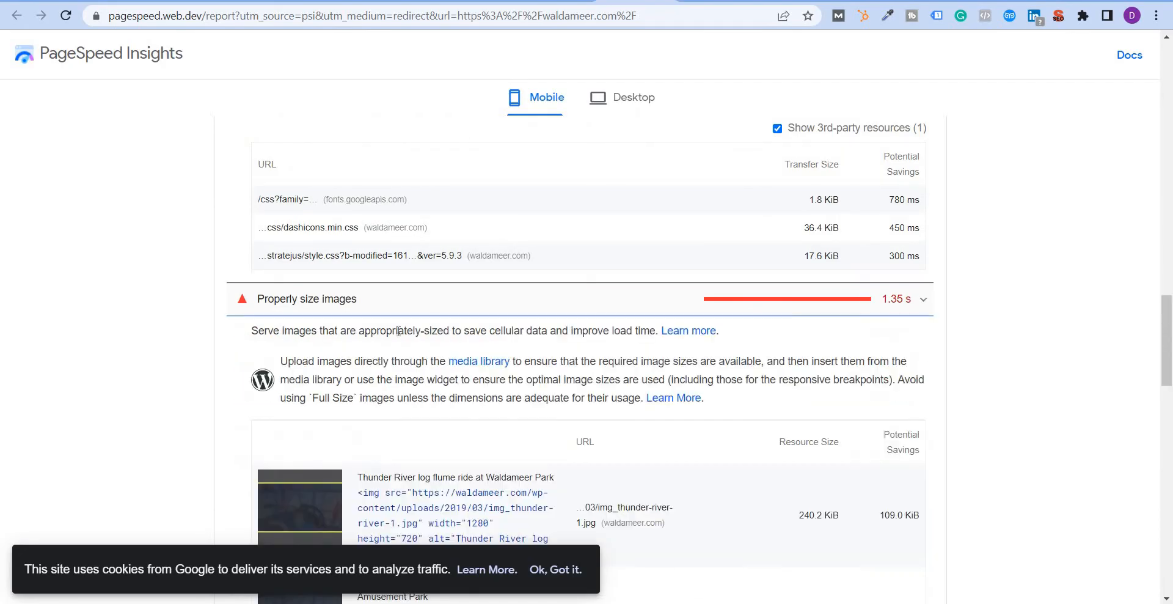
scroll(down, 3)
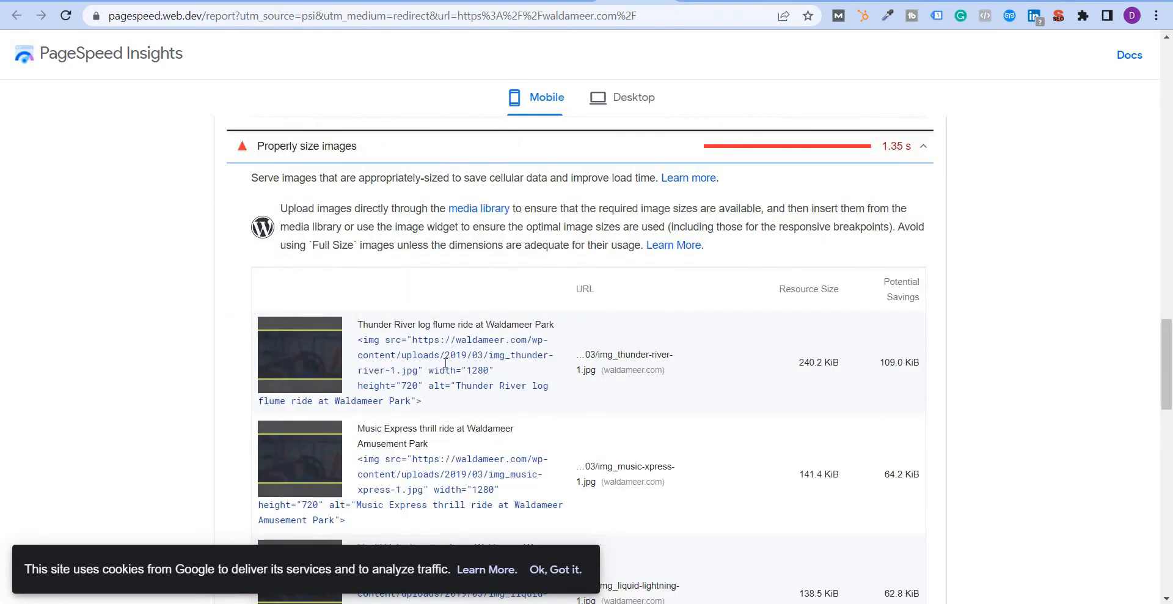
scroll(down, 3)
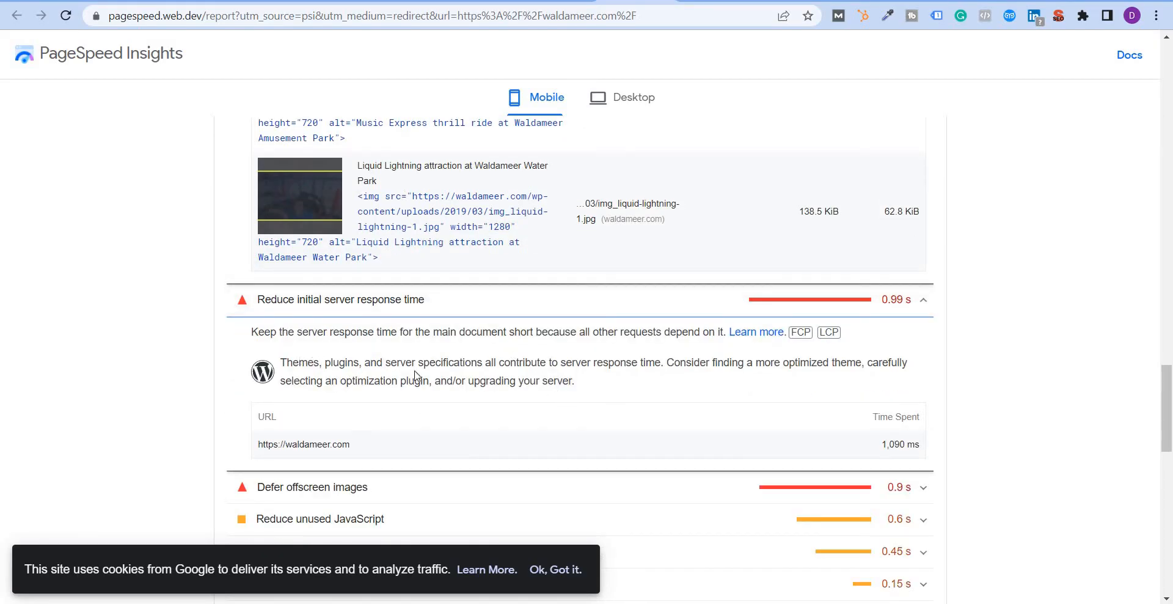
drag(300, 363, 567, 363)
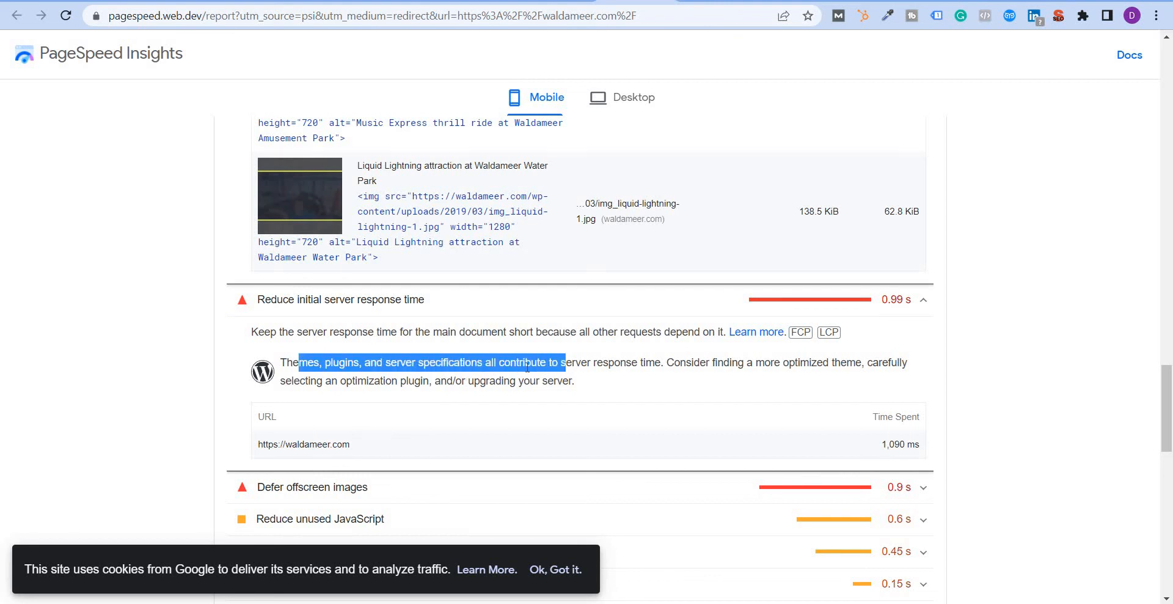
scroll(down, 3)
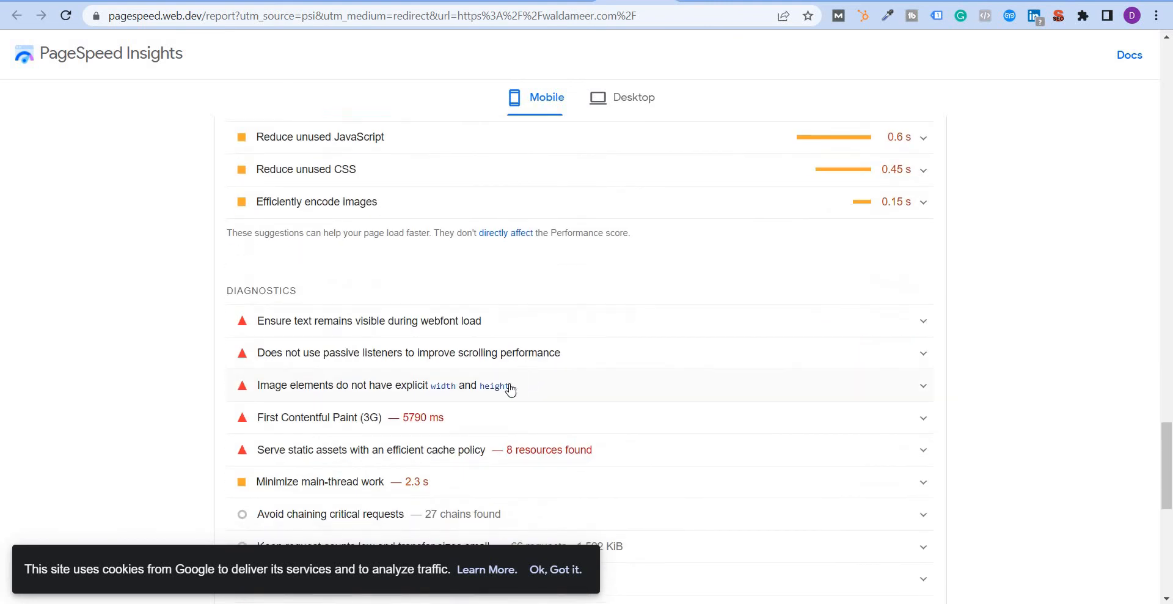
scroll(up, 3)
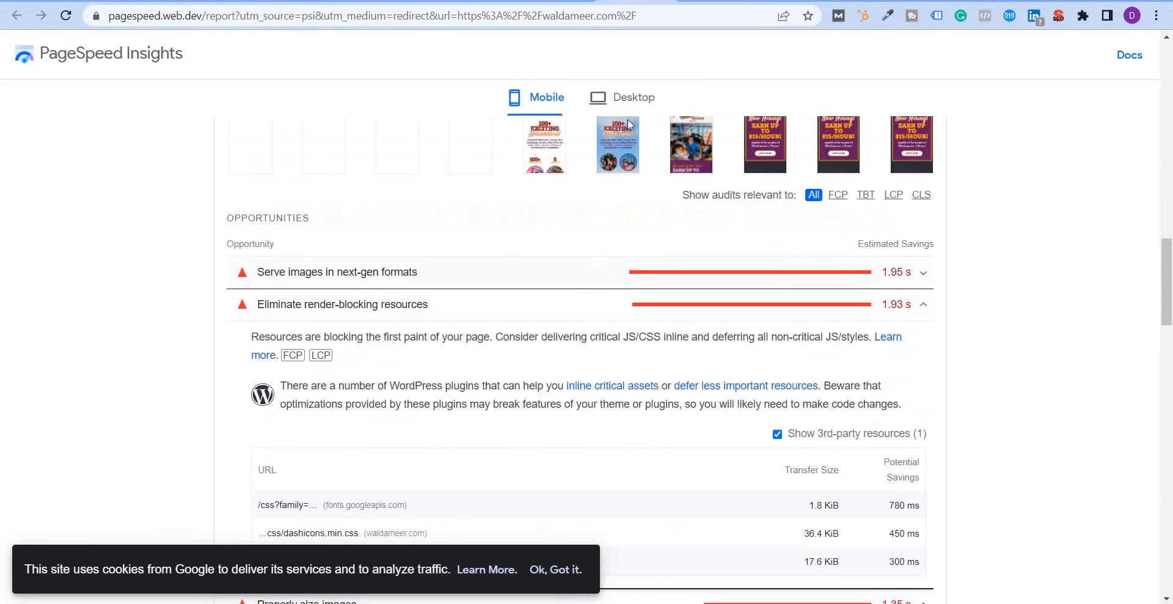
View the desktop report's performance score of 80, then switch to the Mobile-Friendly Test results
click(631, 97)
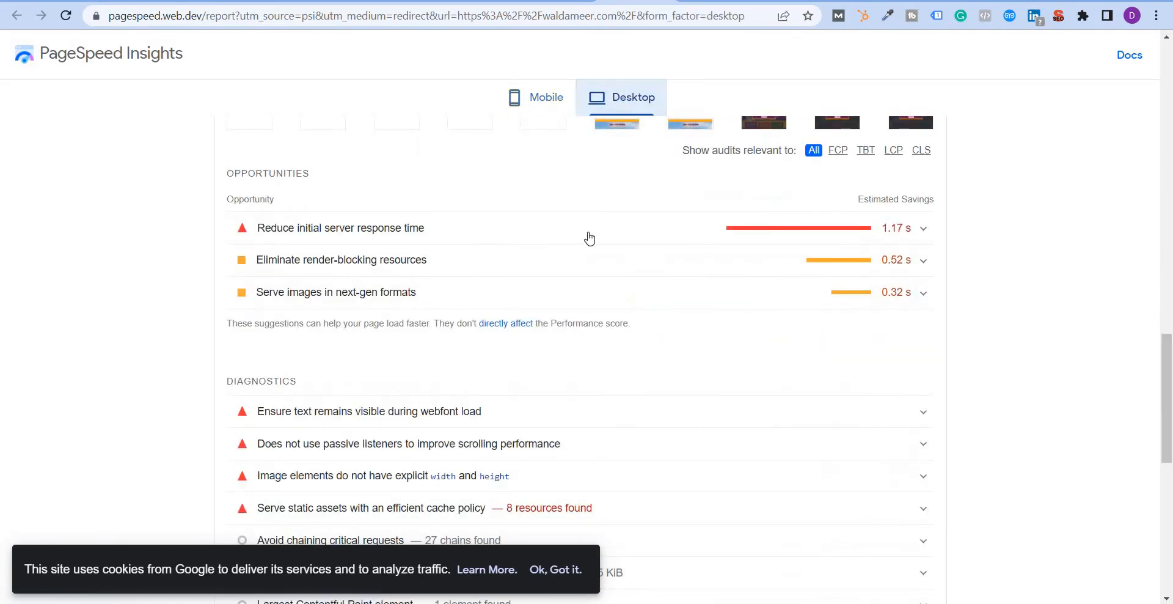
scroll(up, 3)
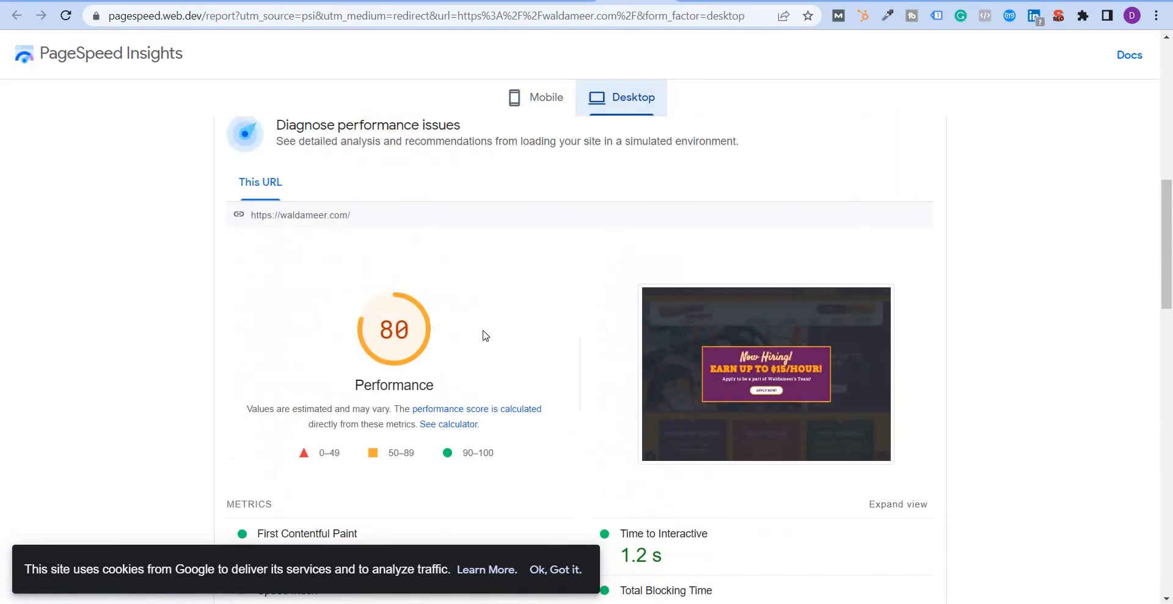
mouse_move(367, 356)
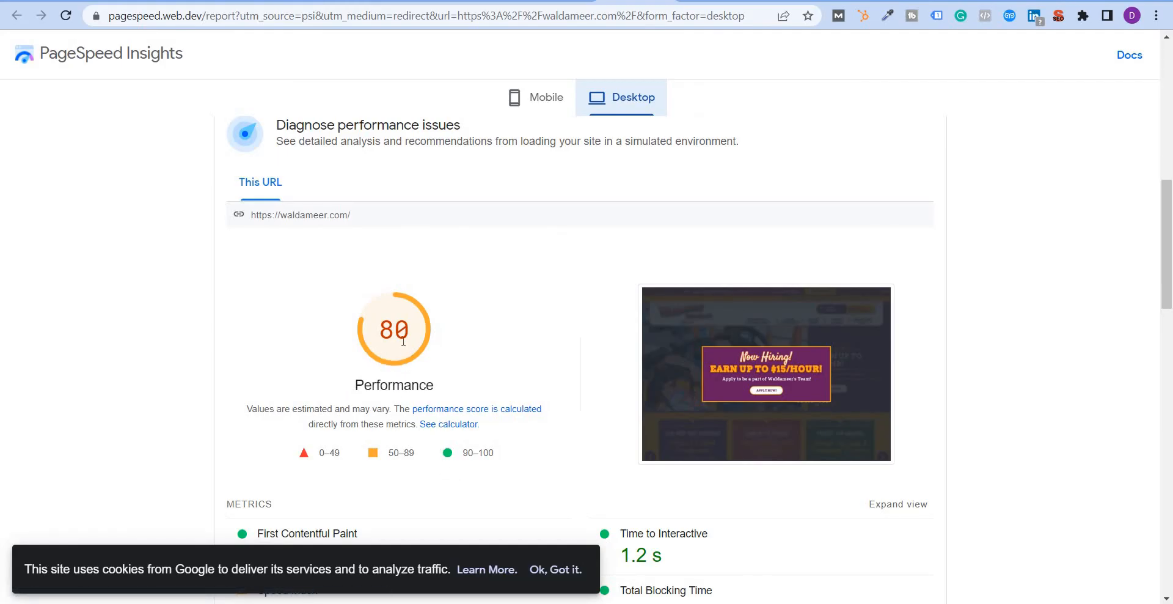
mouse_move(535, 175)
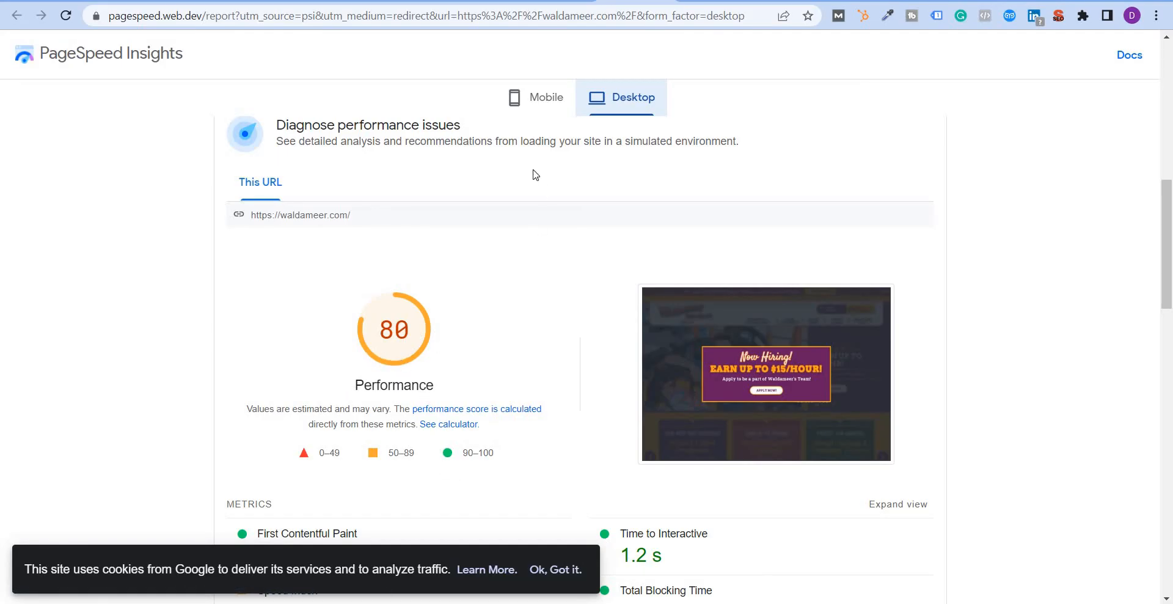
click(535, 98)
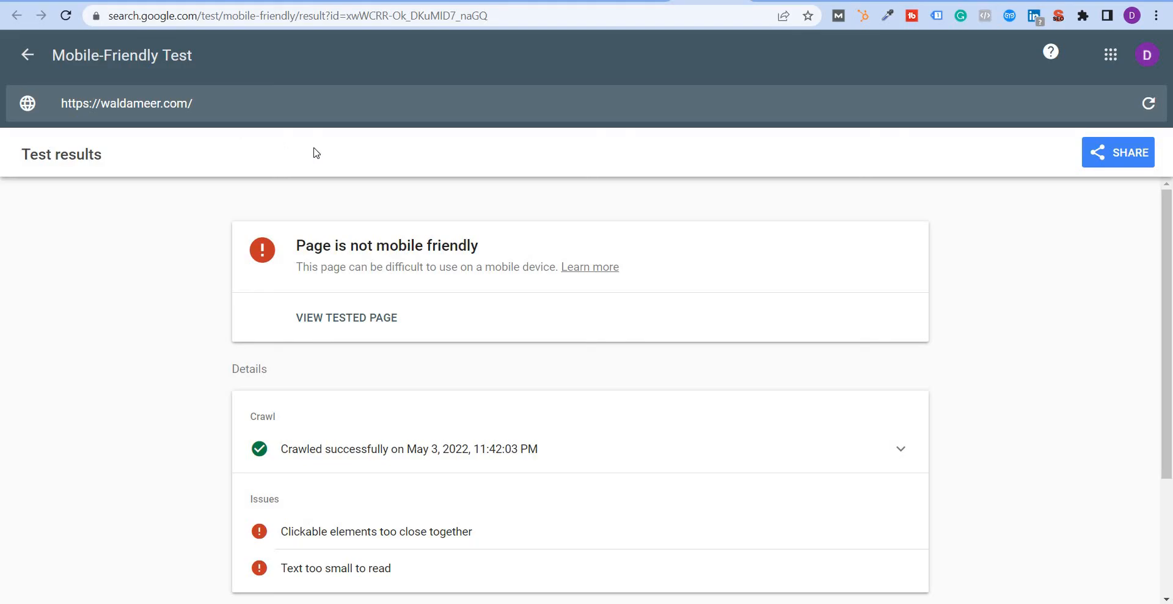
mouse_move(352, 240)
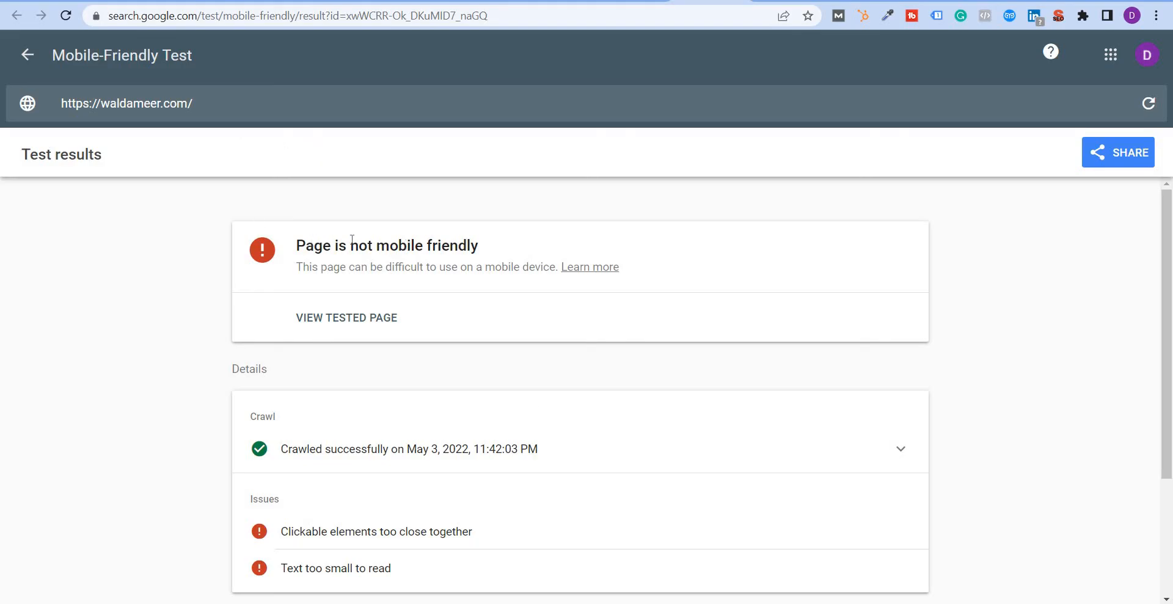
Review the 'Page is not mobile friendly' verdict and its issues, then go to the Summer Jobs page
drag(313, 245, 441, 245)
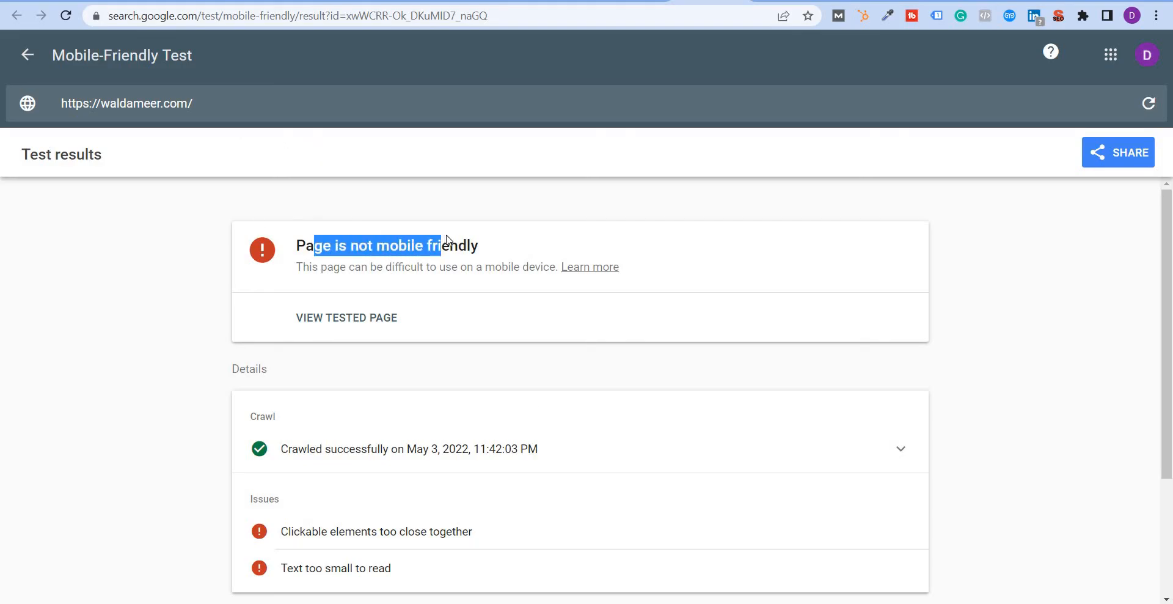
mouse_move(449, 290)
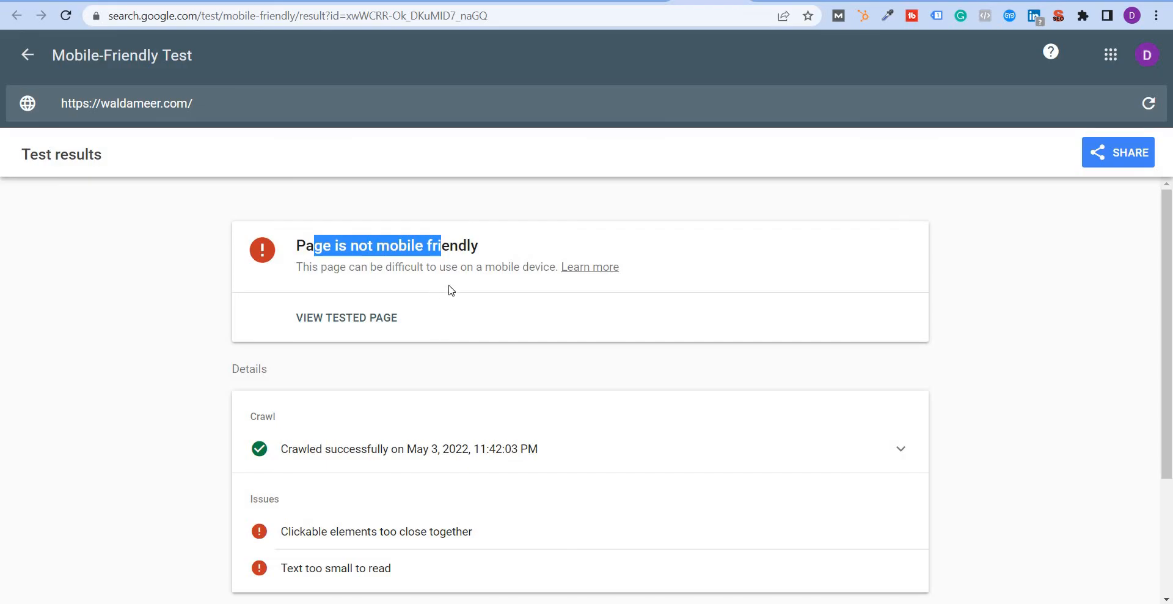
scroll(down, 3)
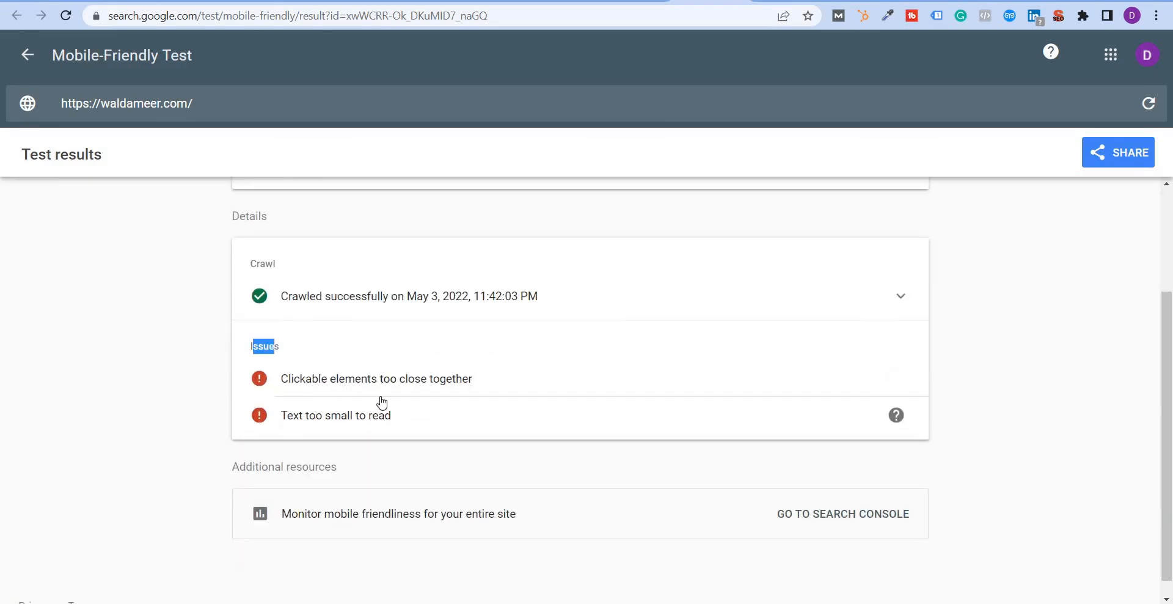
mouse_move(317, 421)
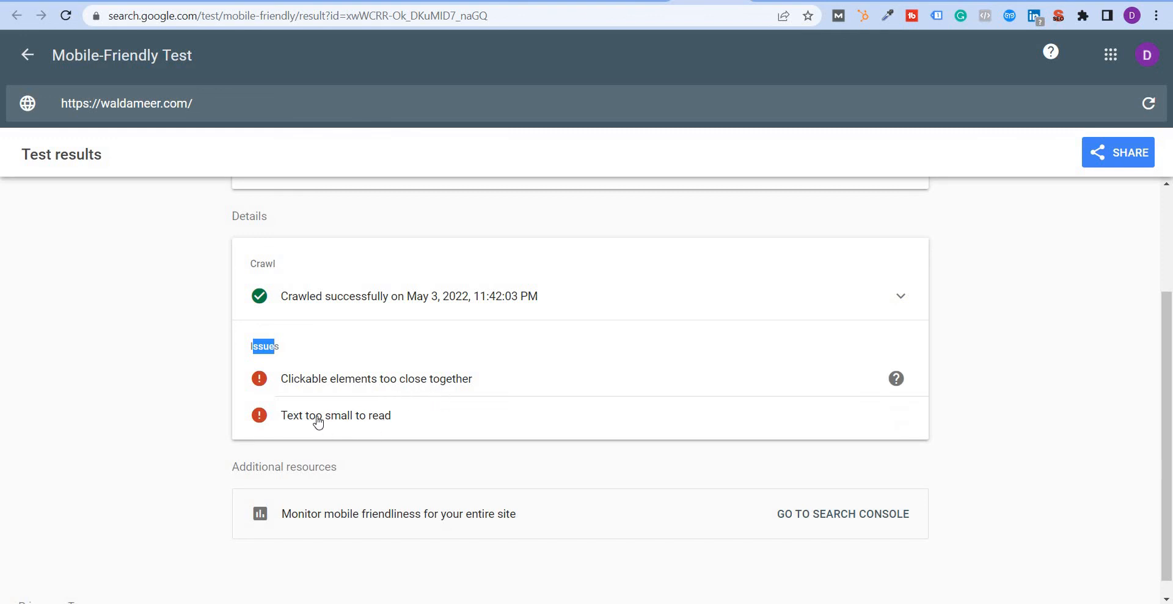
mouse_move(355, 394)
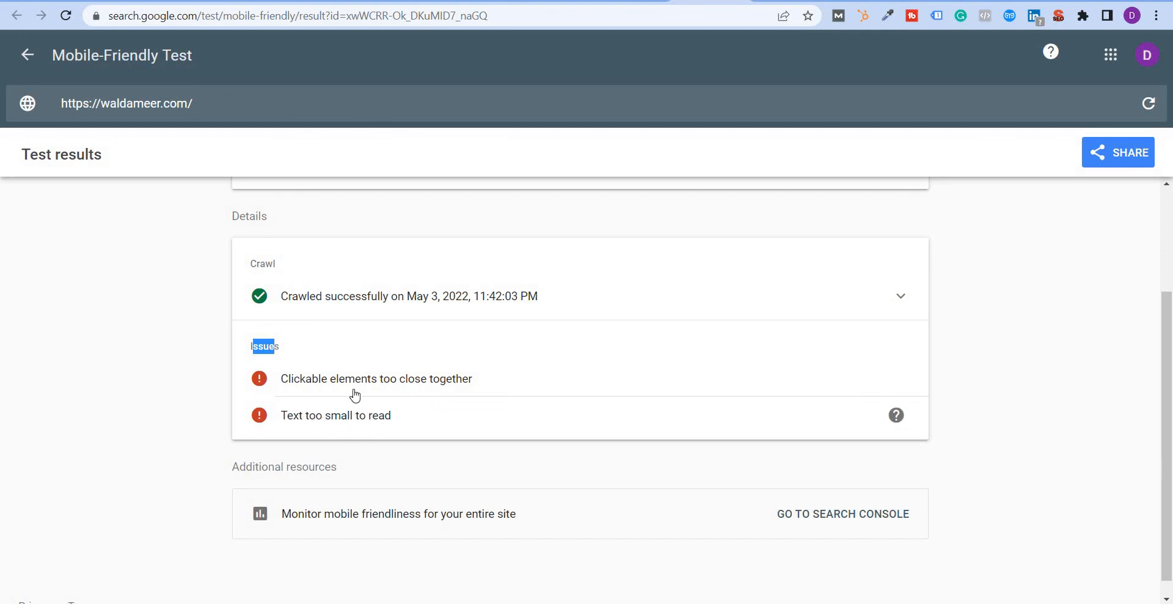
scroll(up, 3)
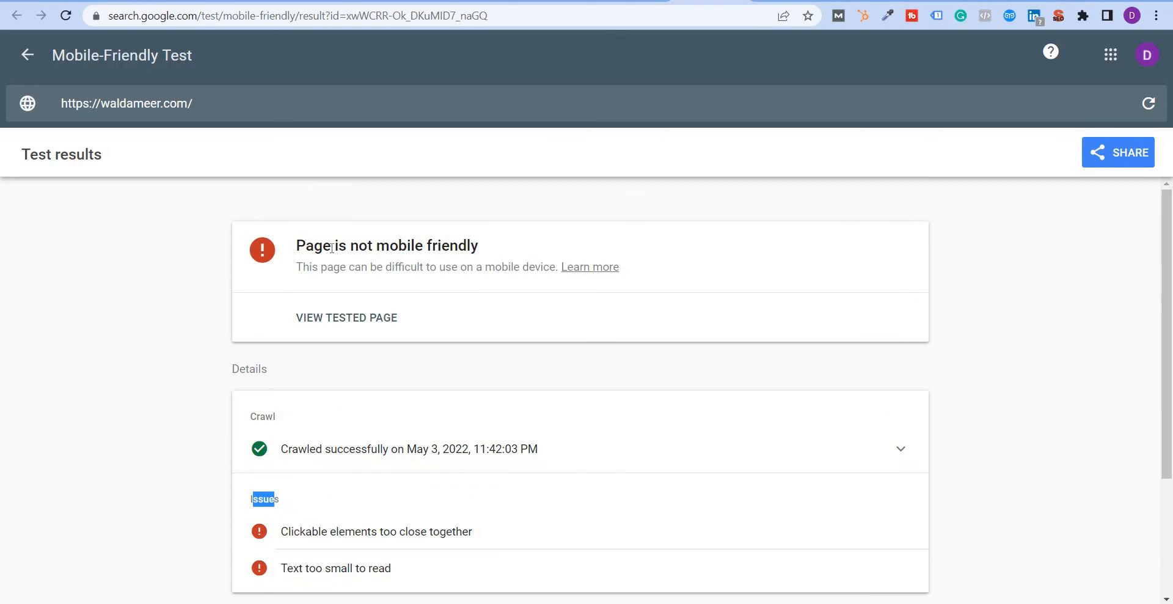
drag(334, 244, 479, 244)
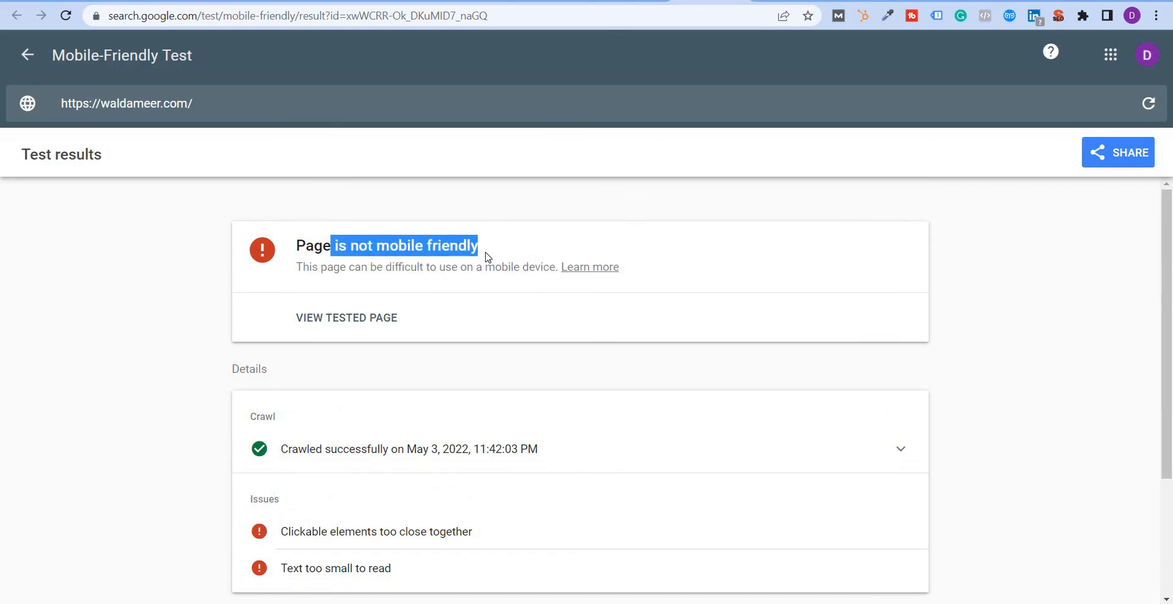
click(416, 338)
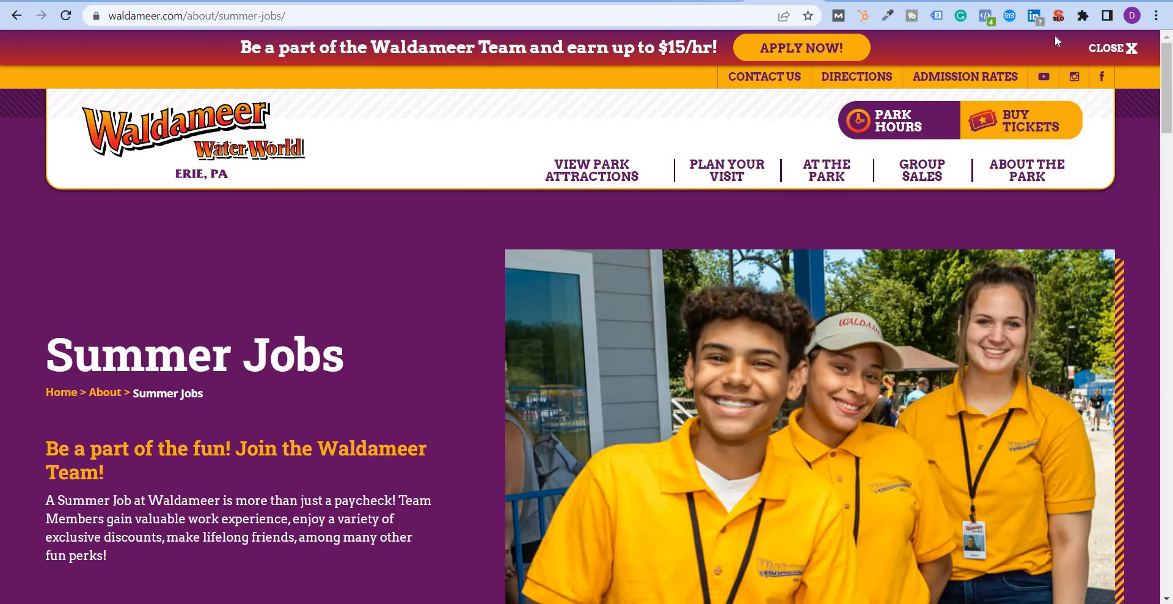
Audit the Summer Jobs page (42-character title, 104-character description) and browse its external tool links
click(1057, 15)
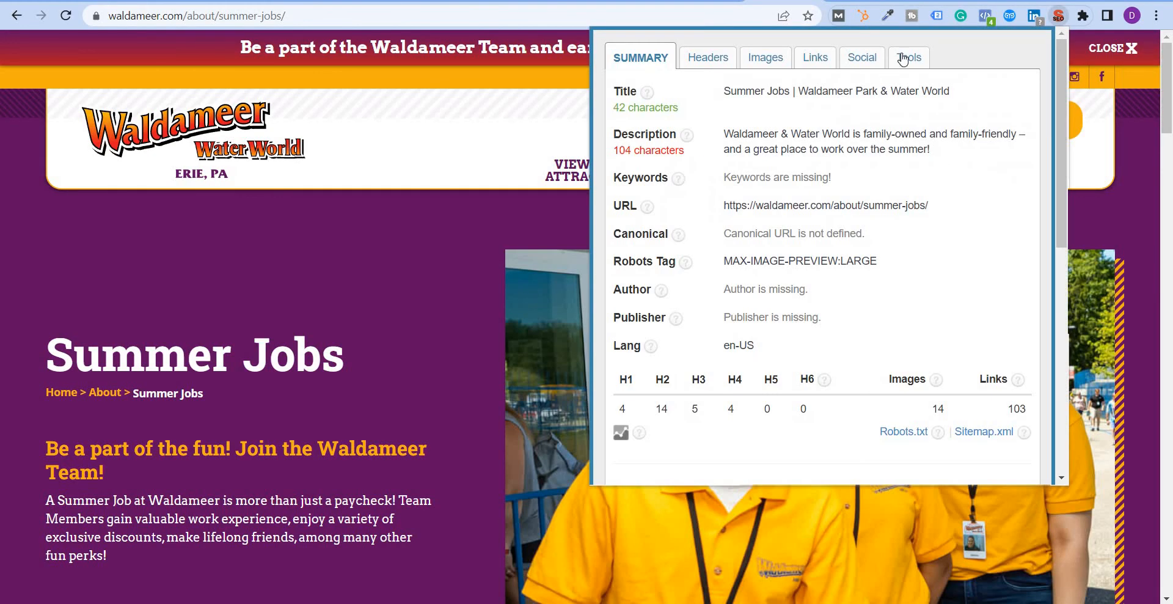
click(908, 57)
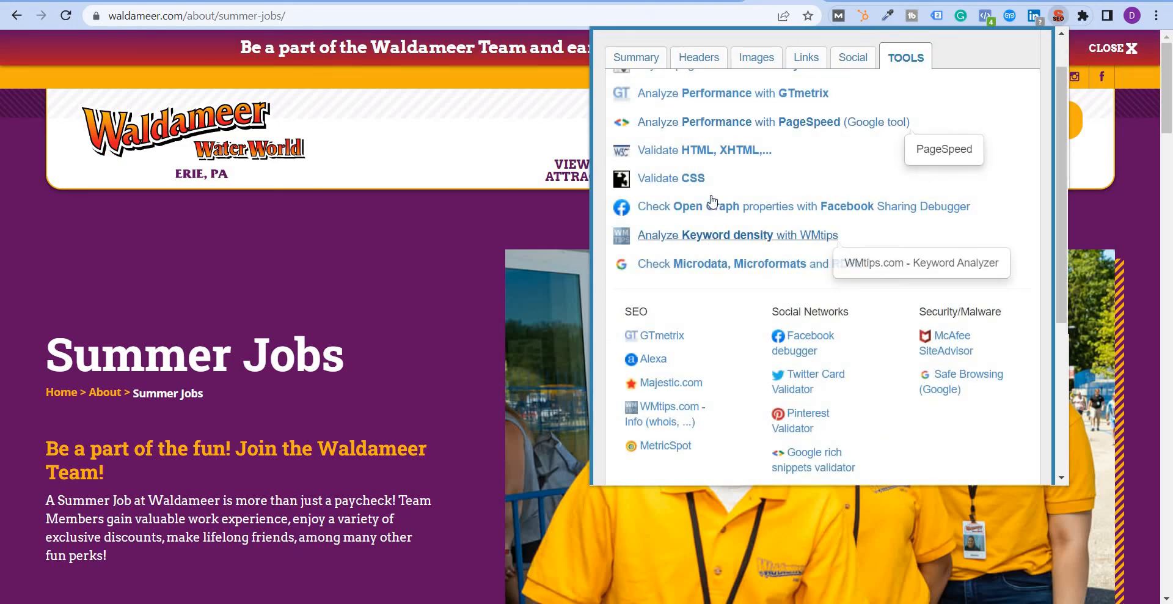
scroll(up, 3)
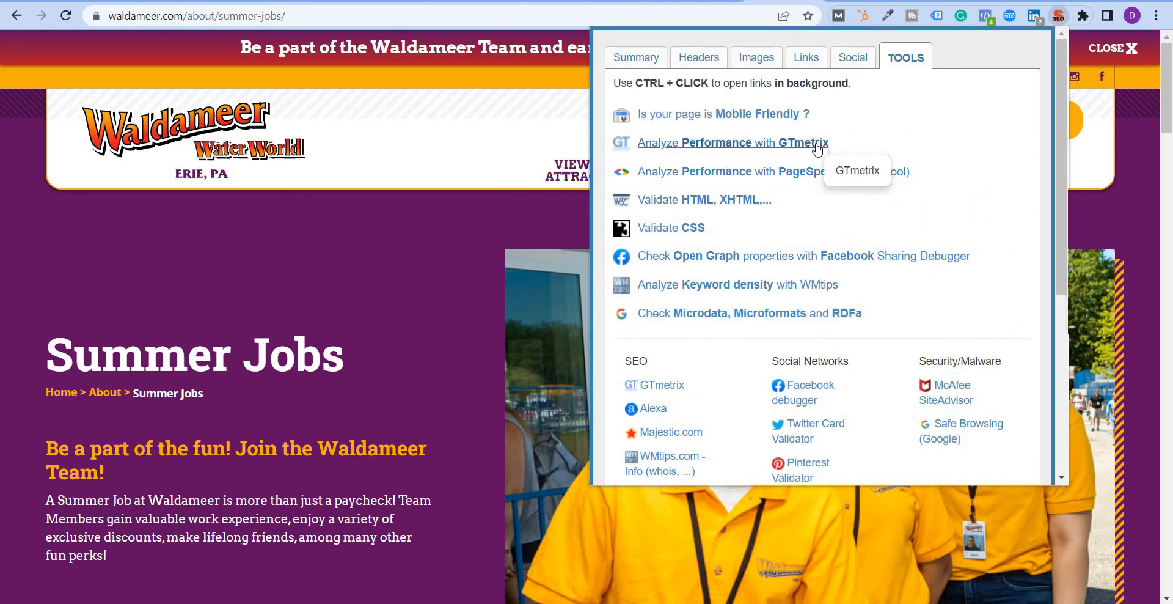
mouse_move(796, 166)
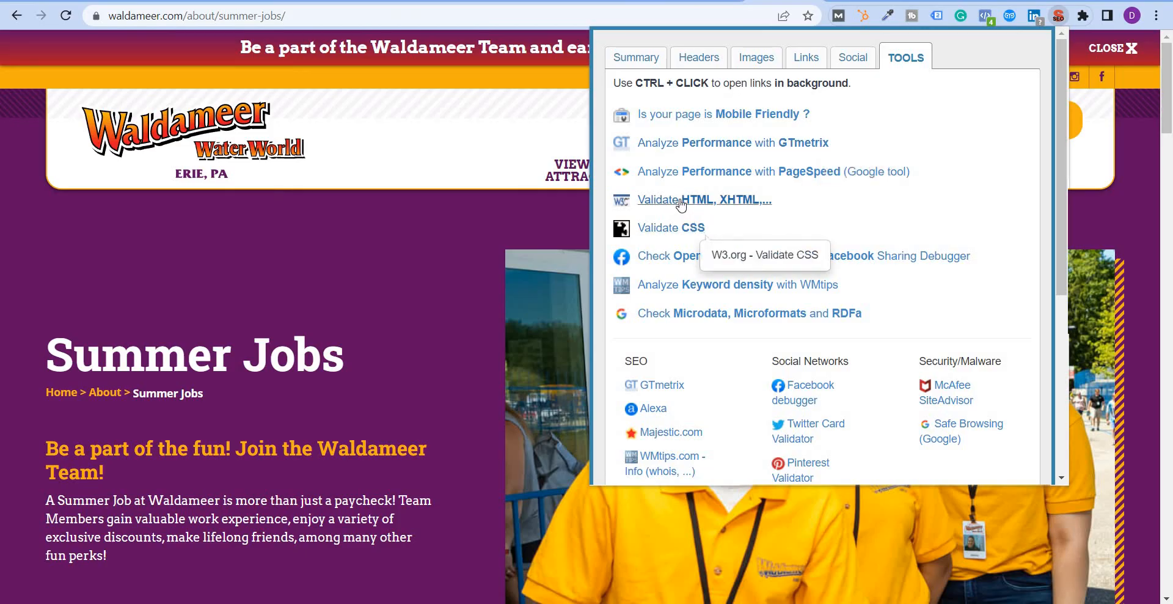
mouse_move(684, 258)
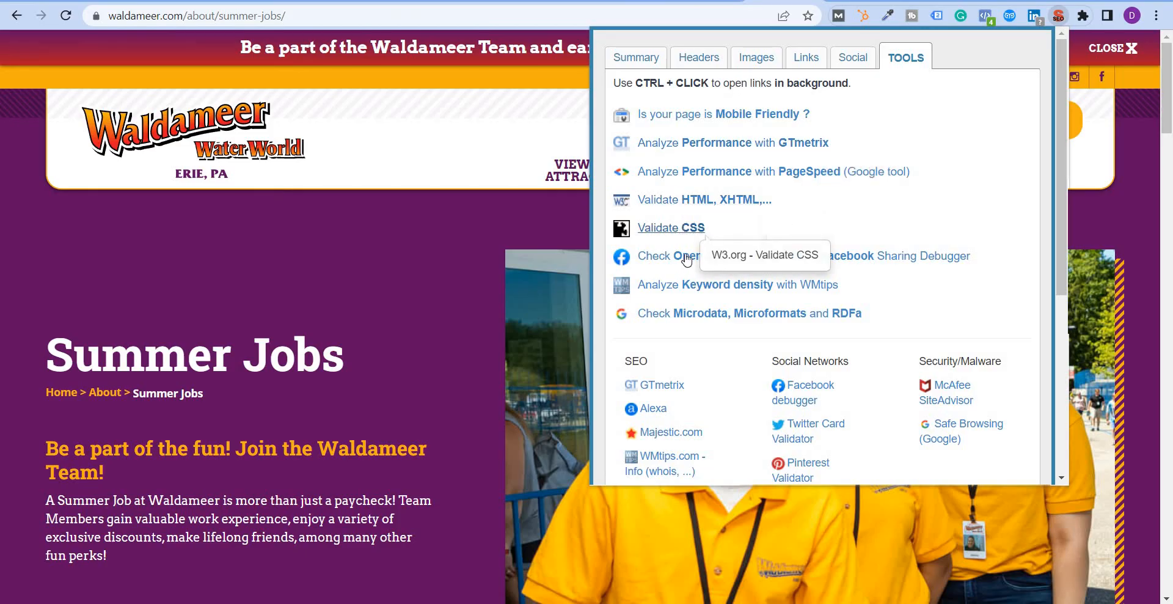
scroll(down, 3)
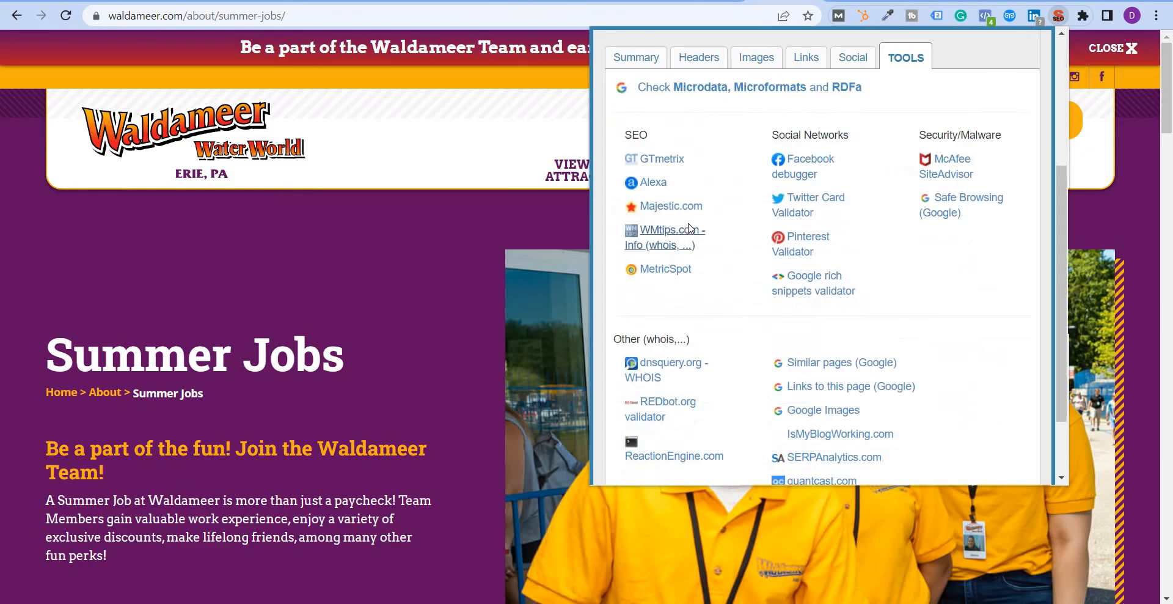
scroll(up, 3)
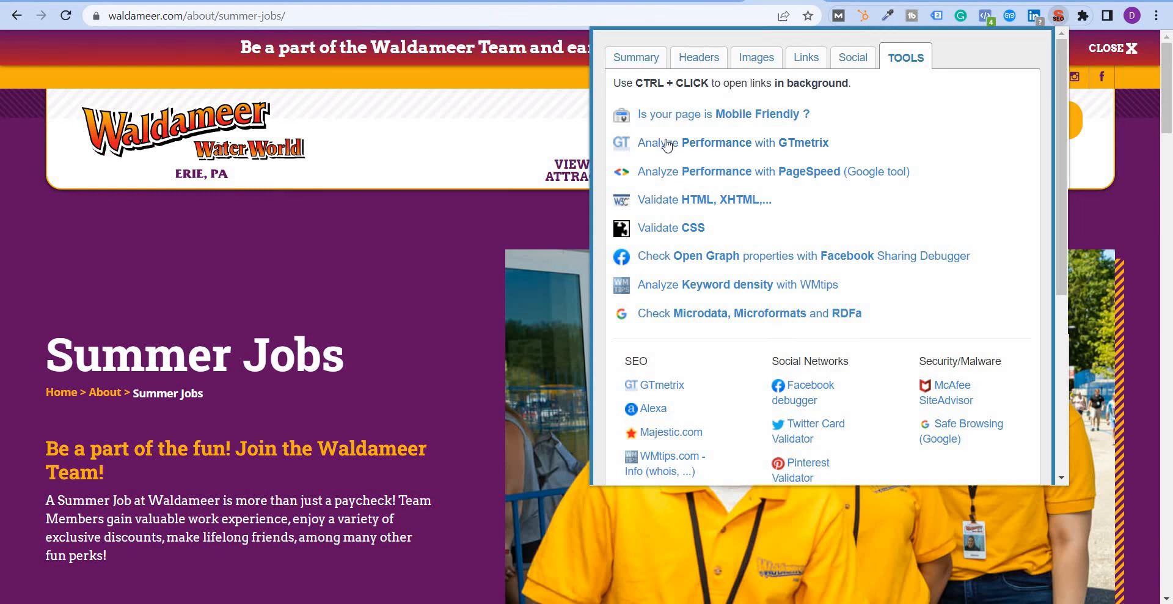
Check the Summary's H1–H4 heading counts, then list all headings in page order in Headers
click(636, 57)
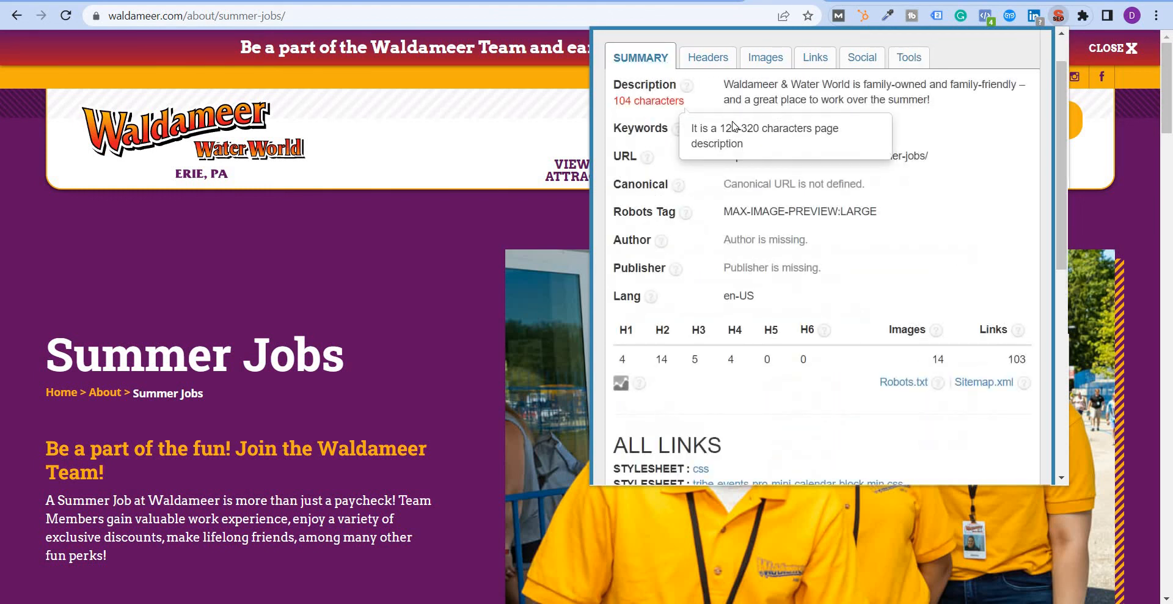
scroll(up, 3)
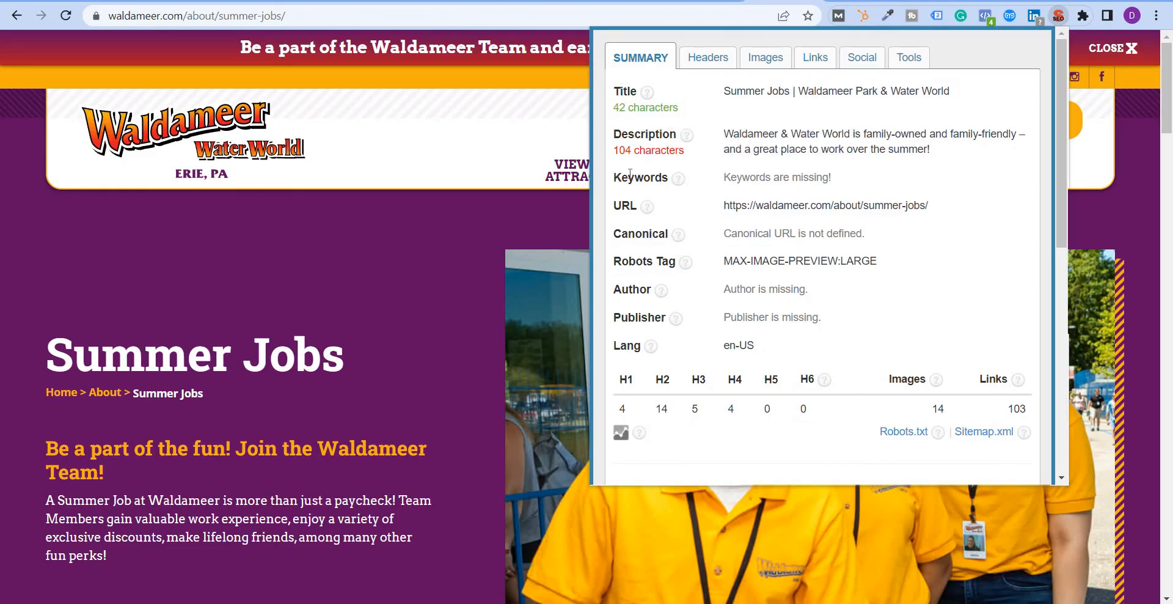
double_click(640, 177)
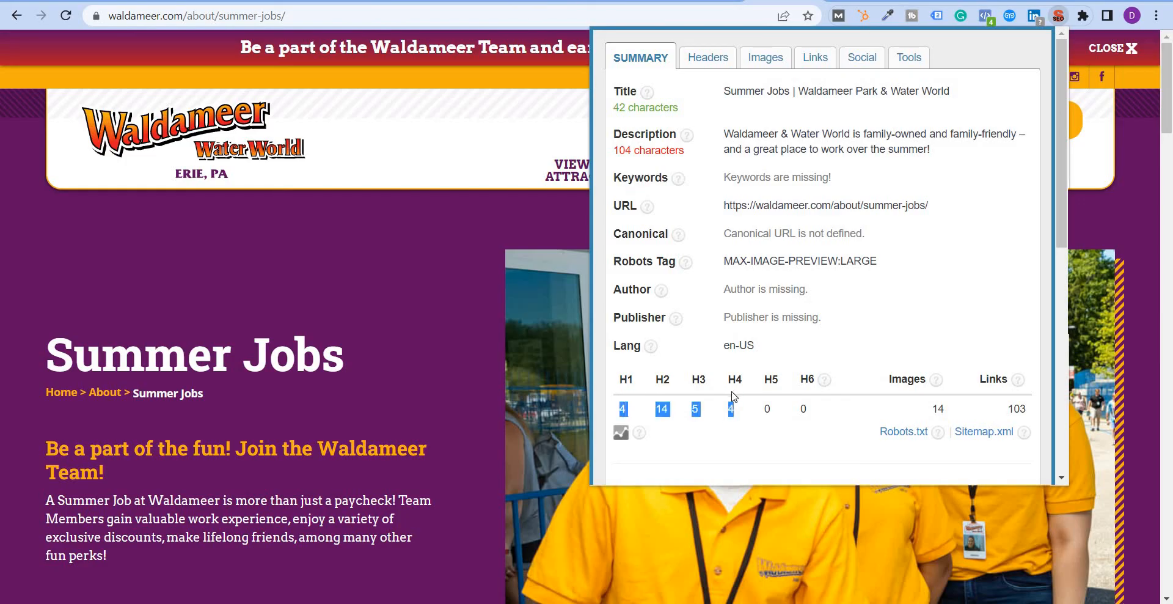
click(704, 57)
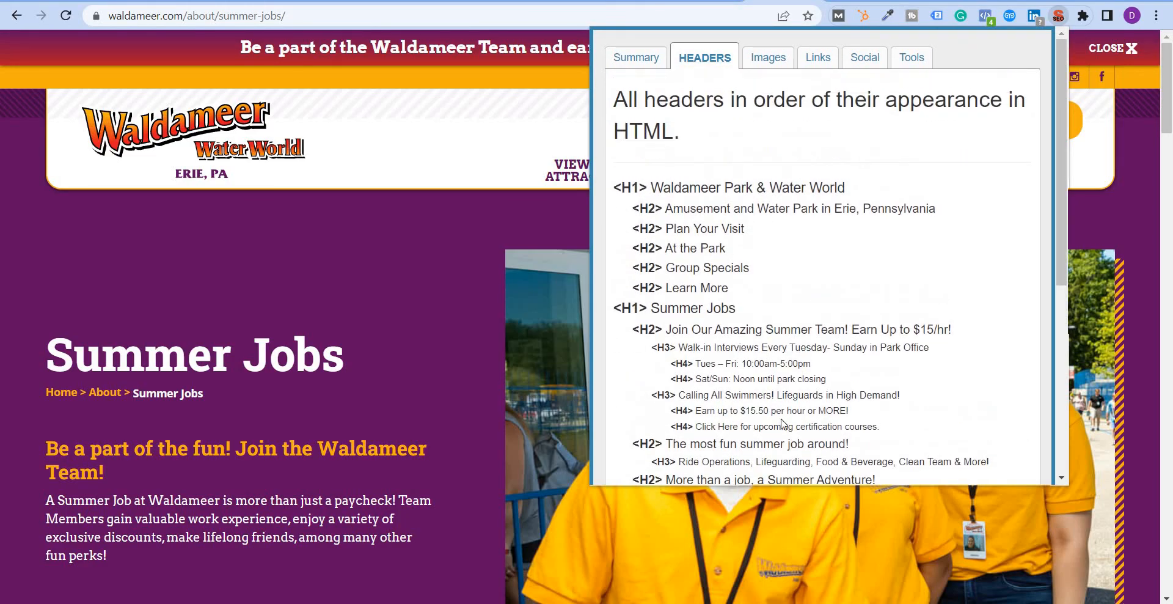
mouse_move(760, 360)
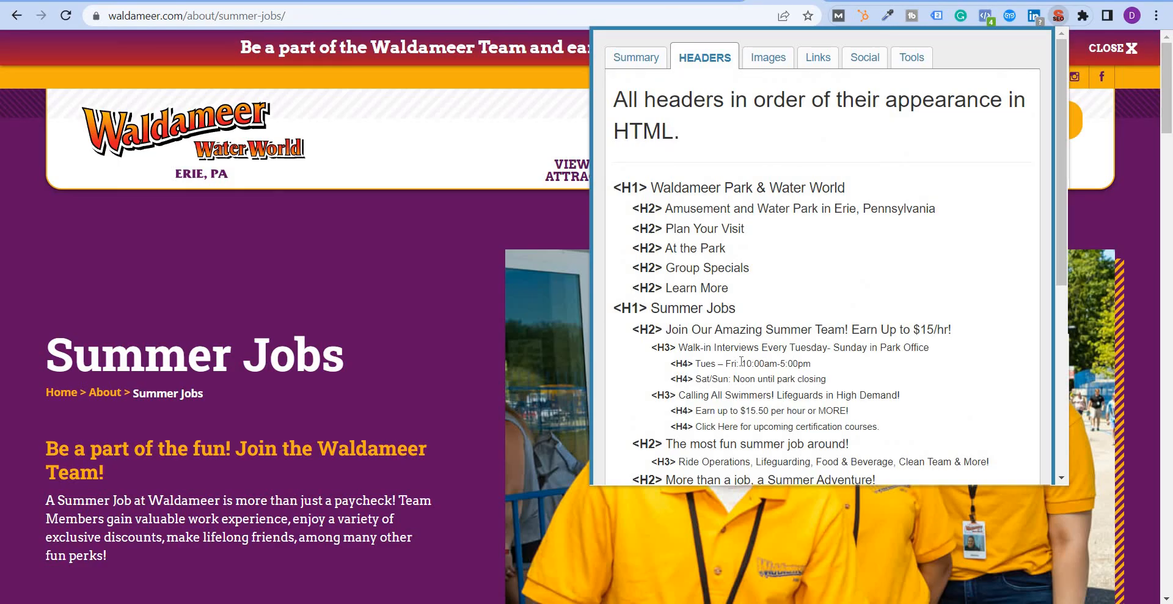
mouse_move(850, 136)
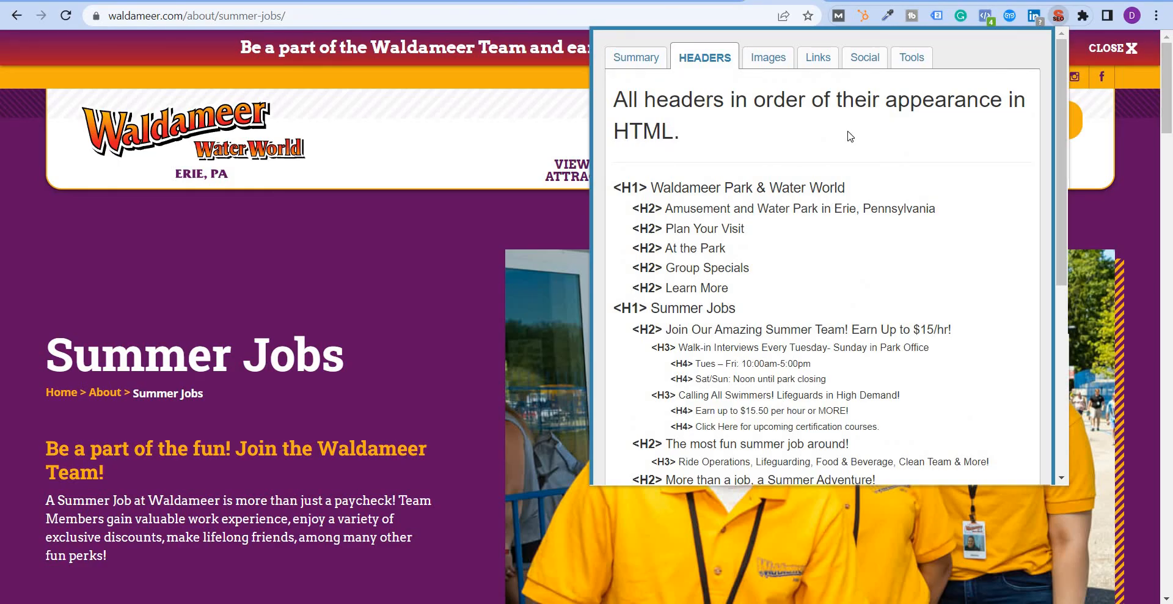
mouse_move(716, 194)
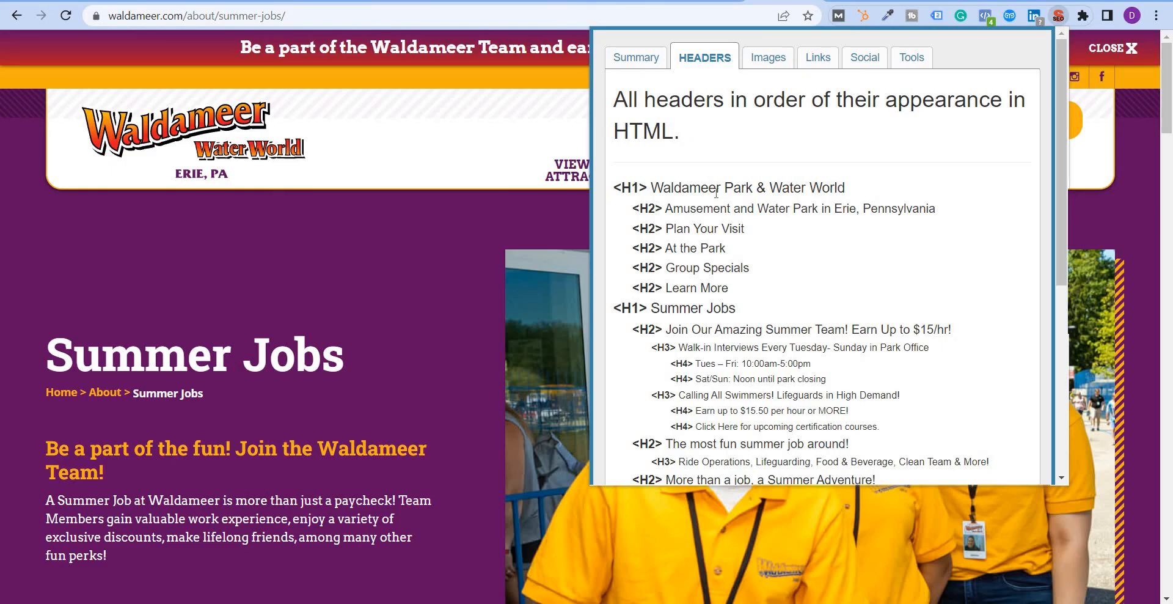
mouse_move(760, 174)
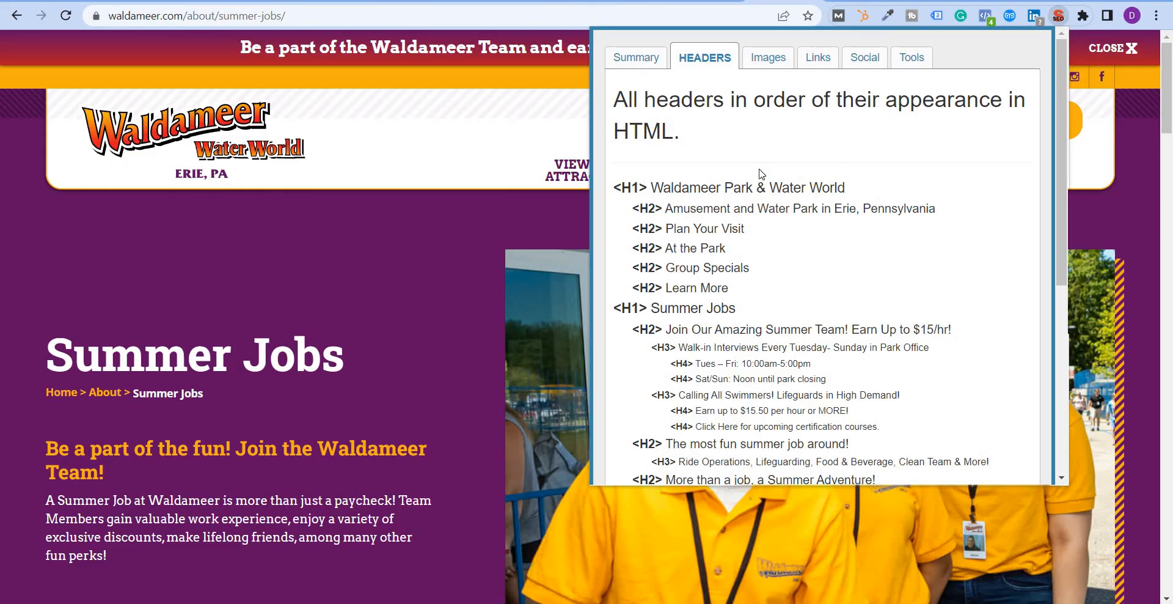
mouse_move(1063, 26)
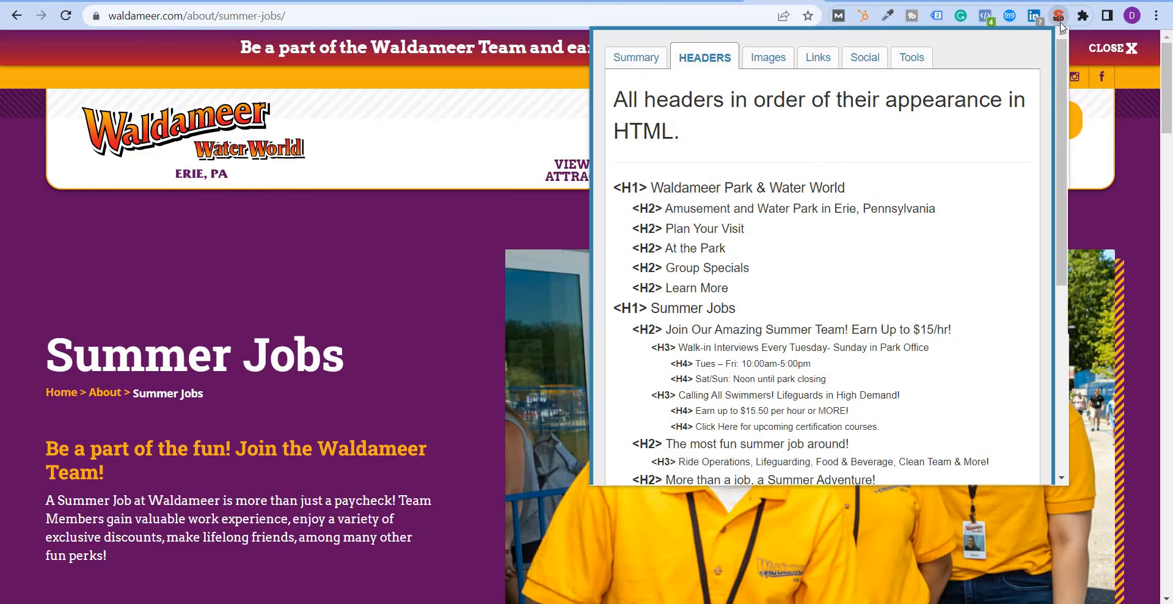
mouse_move(1058, 14)
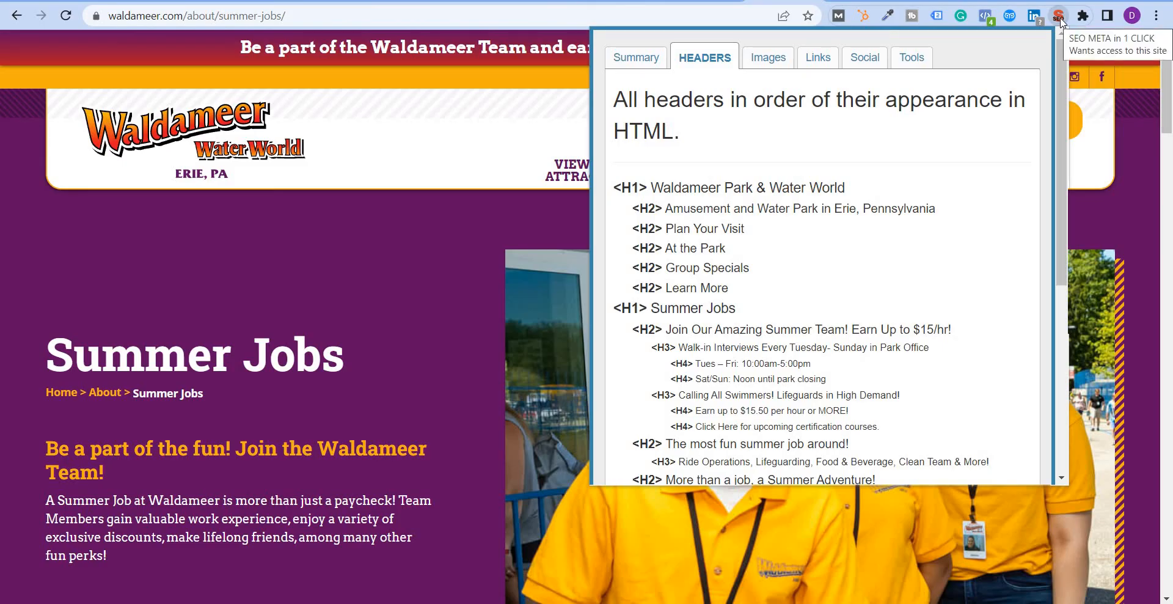